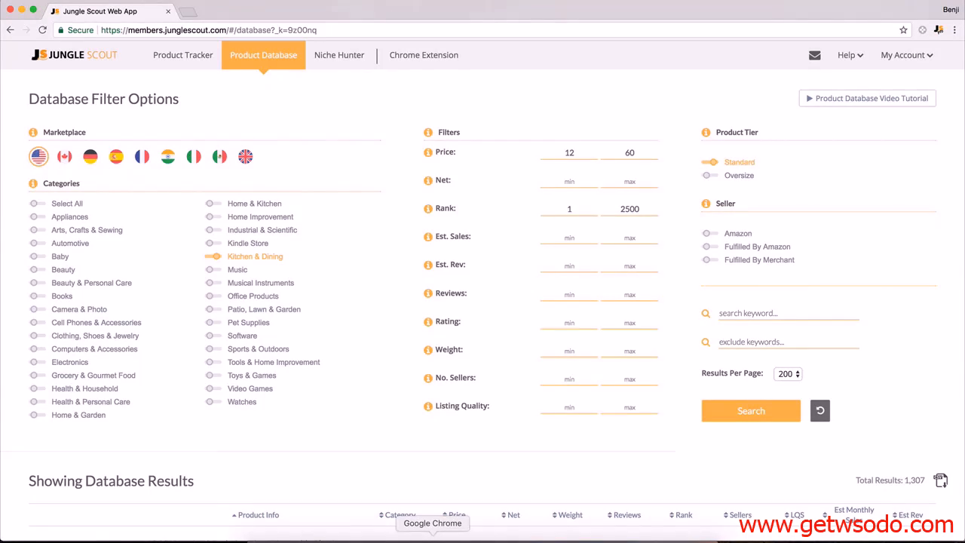
mouse_move(340, 407)
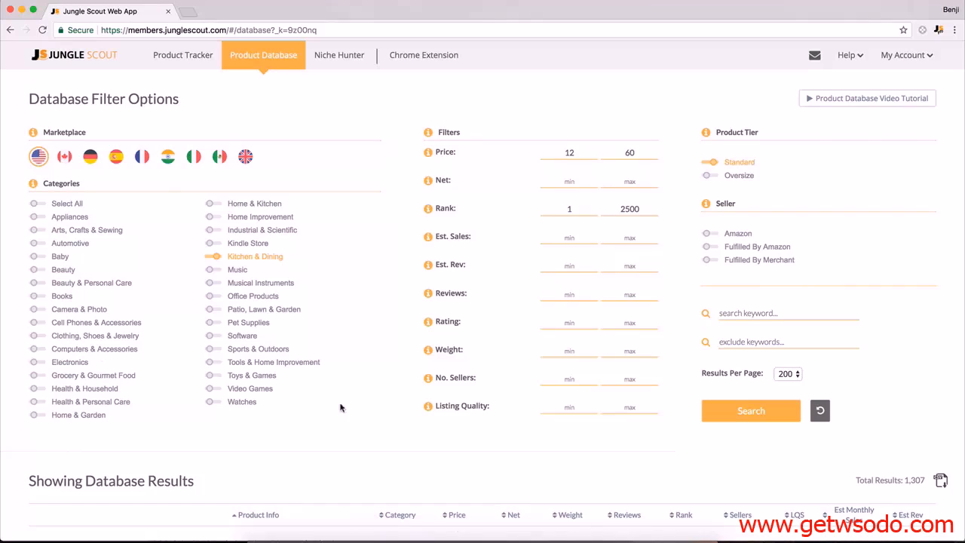
mouse_move(282, 210)
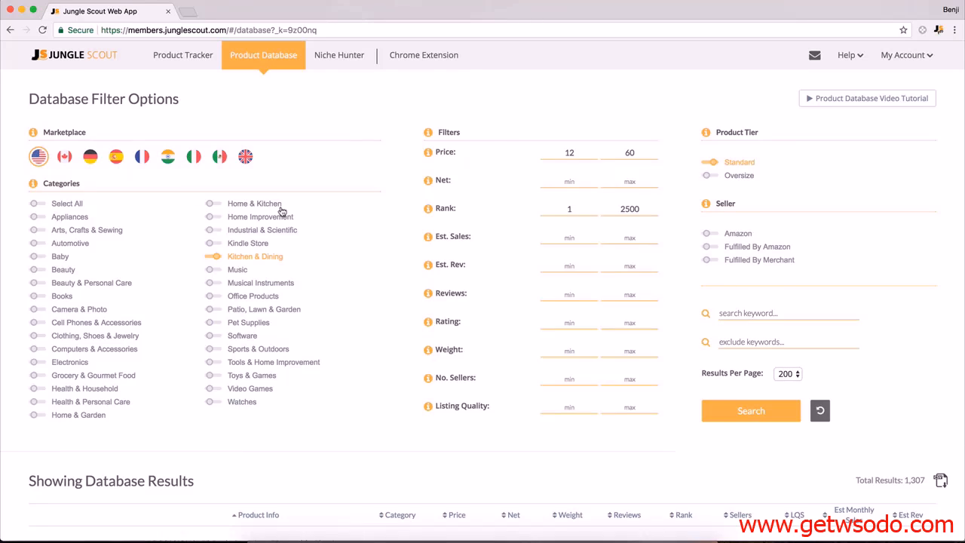
mouse_move(247, 259)
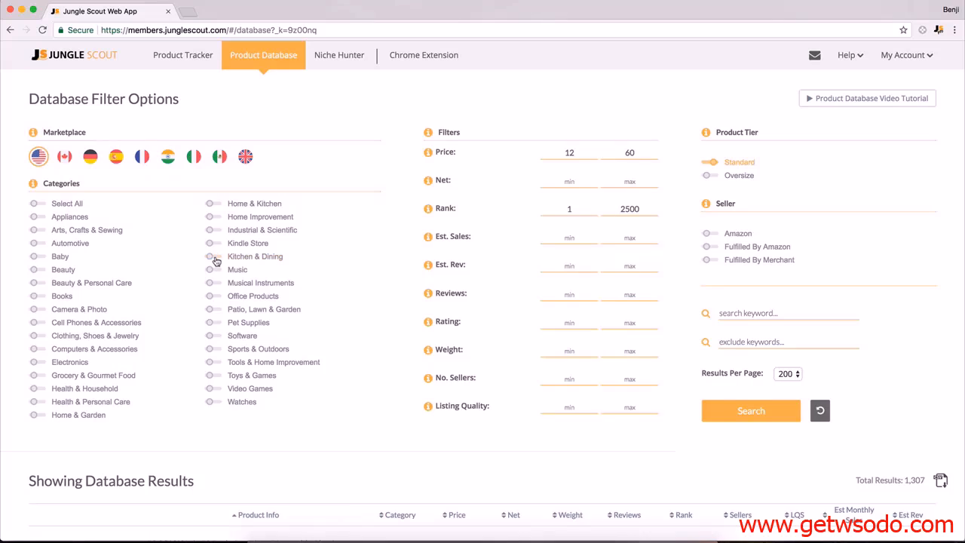
mouse_move(141, 151)
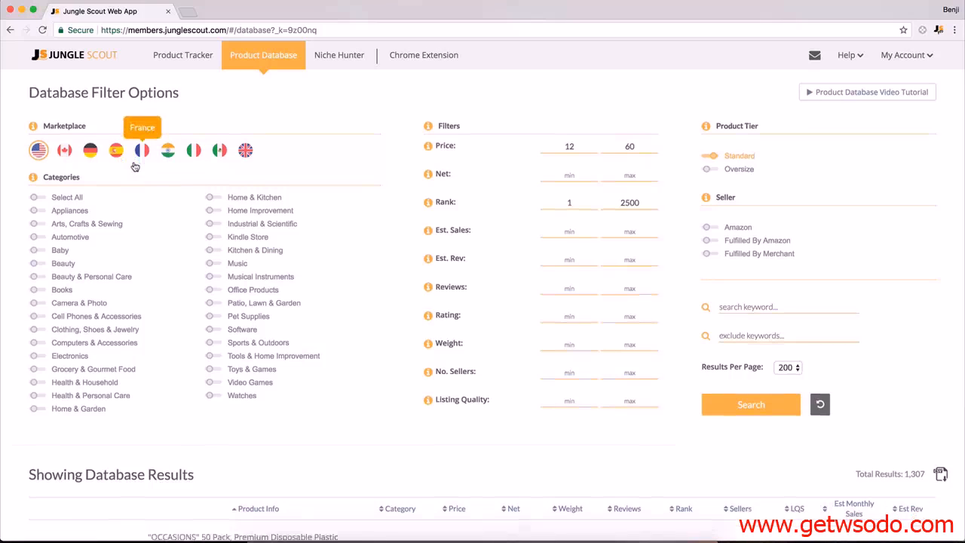
- Add Pet Supplies, set the minimum price to 15, and include the Oversize tier
scroll("down", 3)
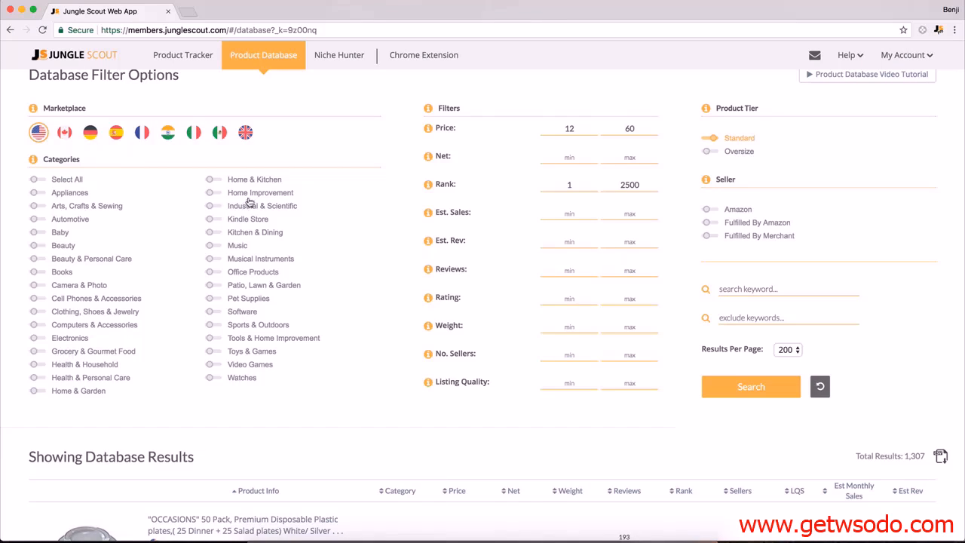
mouse_move(238, 239)
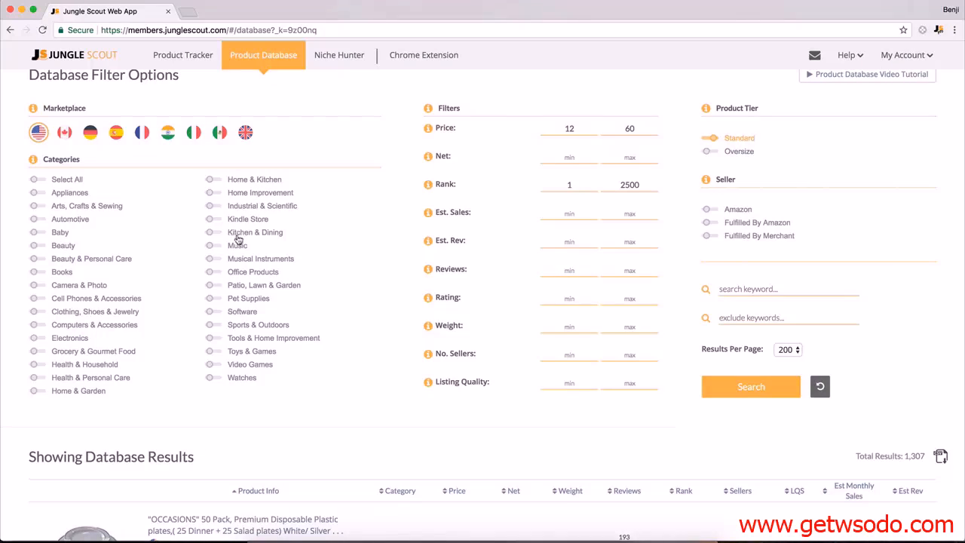
mouse_move(211, 309)
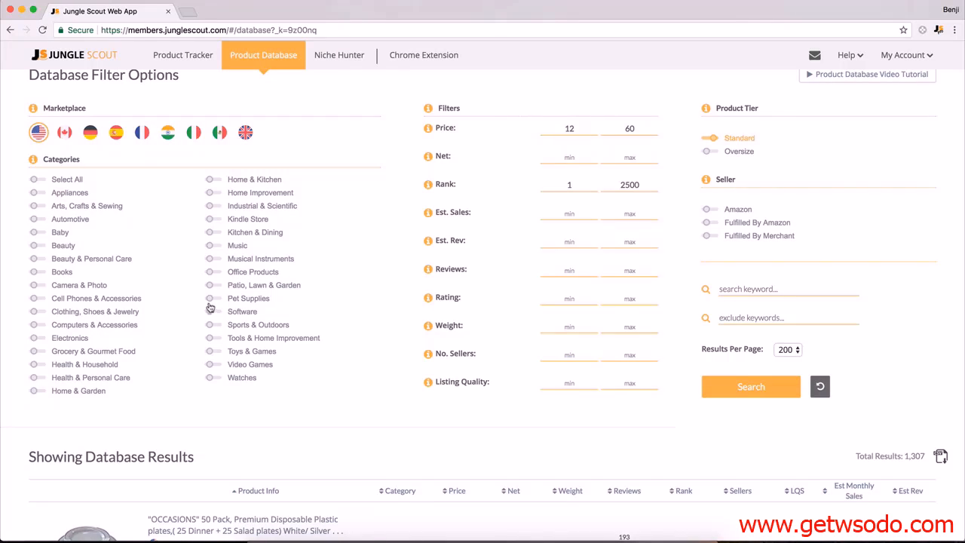
left_click(213, 297)
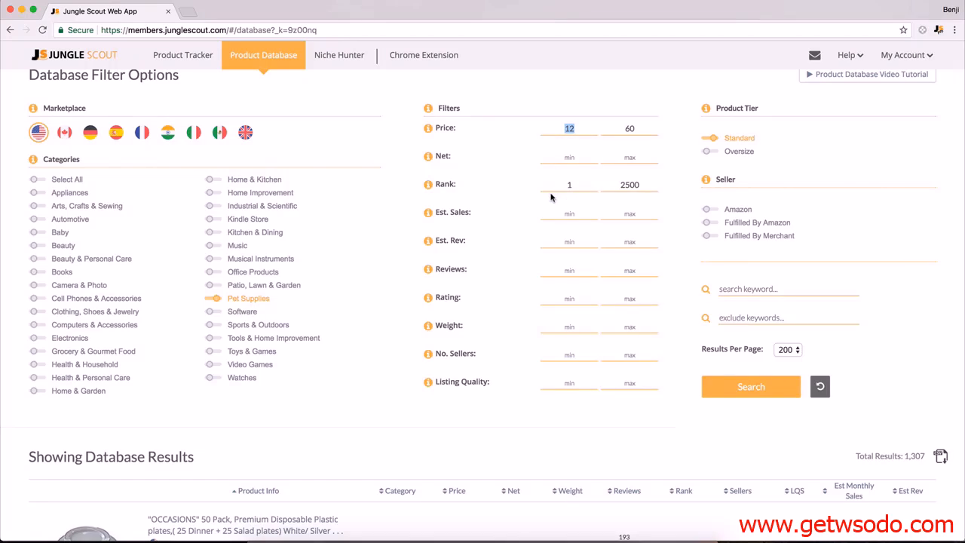
type("15")
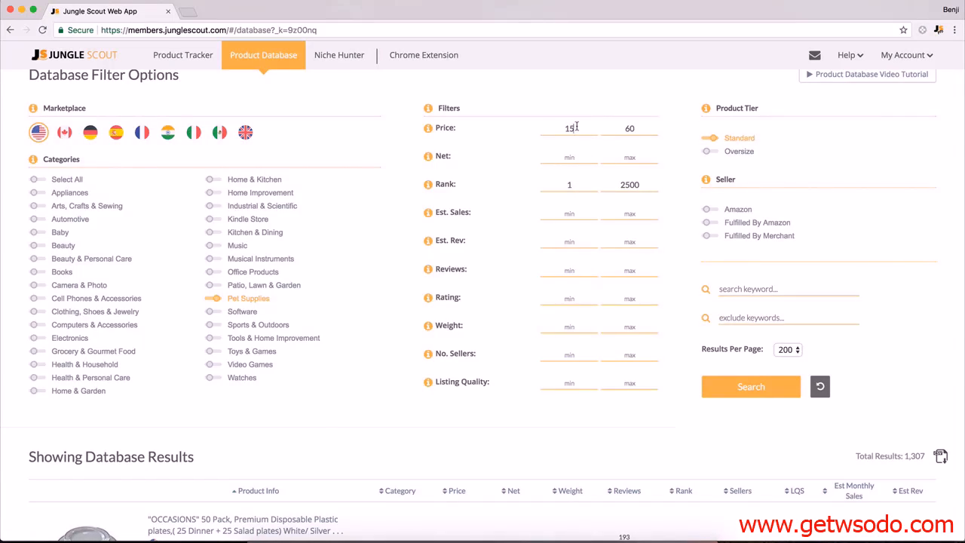
scroll("down", 3)
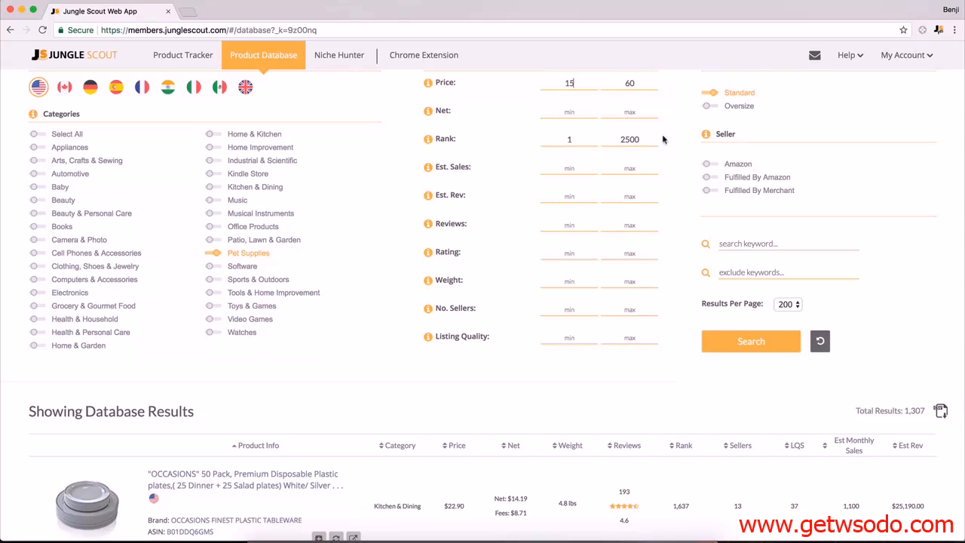
scroll("down", 3)
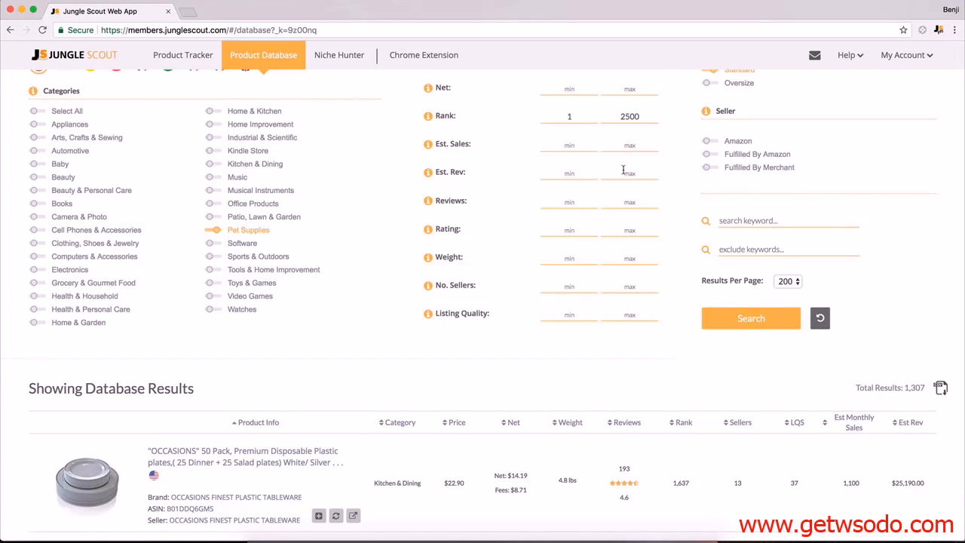
scroll("up", 3)
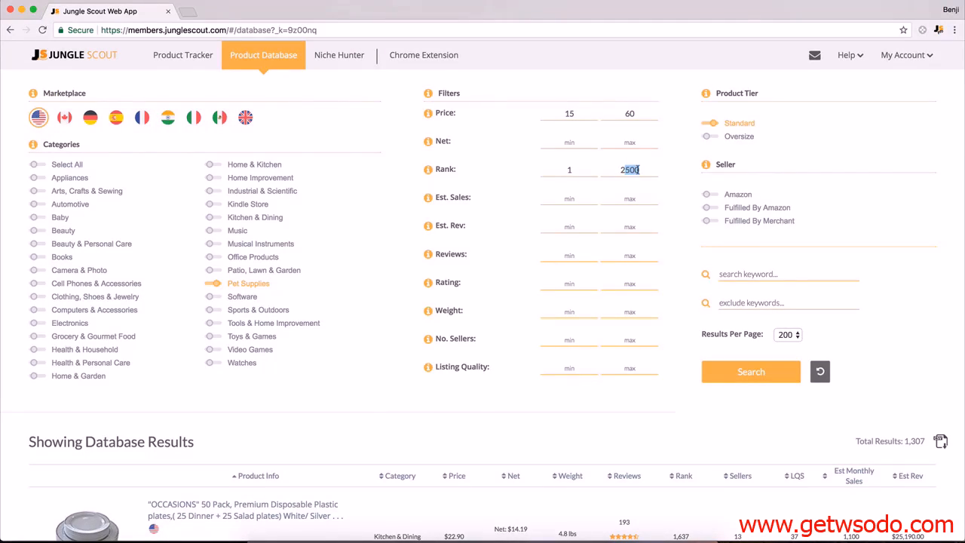
scroll("down", 3)
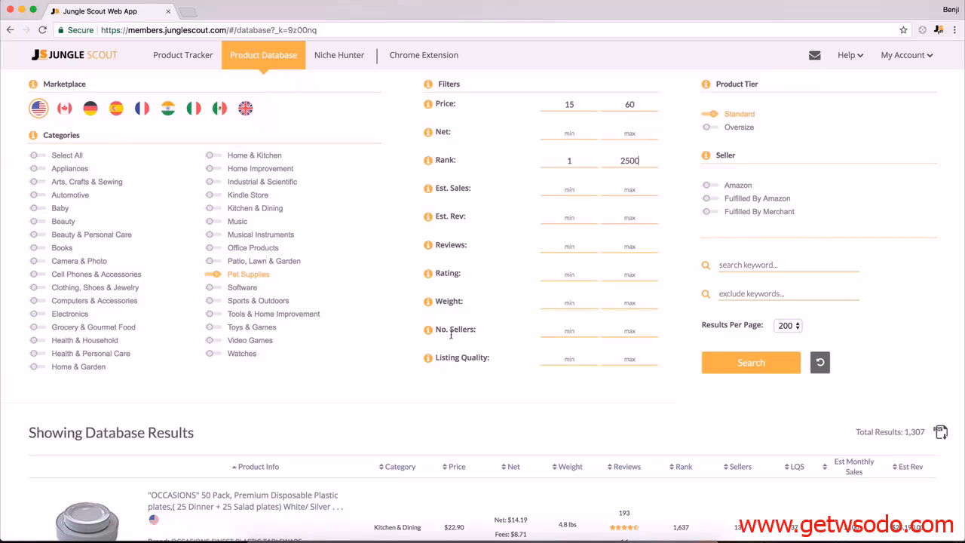
left_click(709, 126)
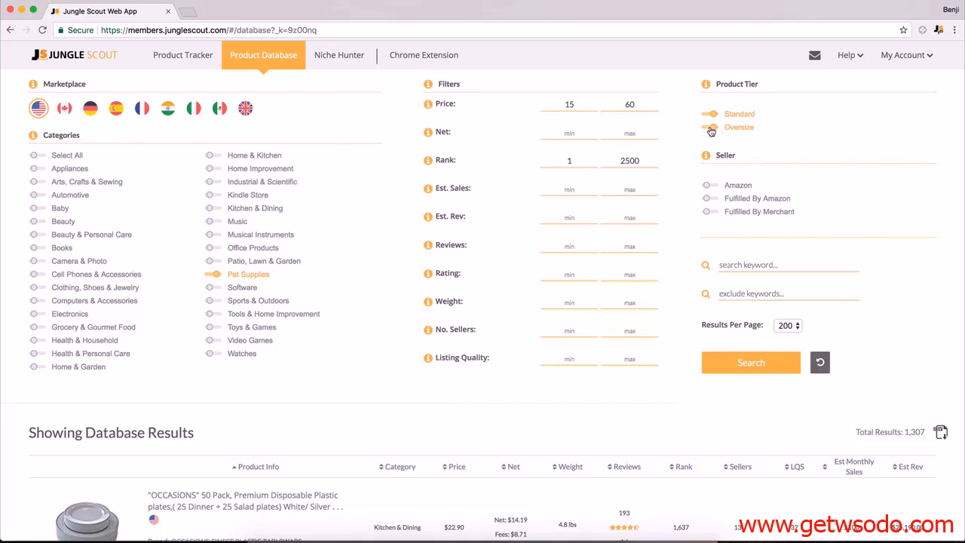
scroll("down", 3)
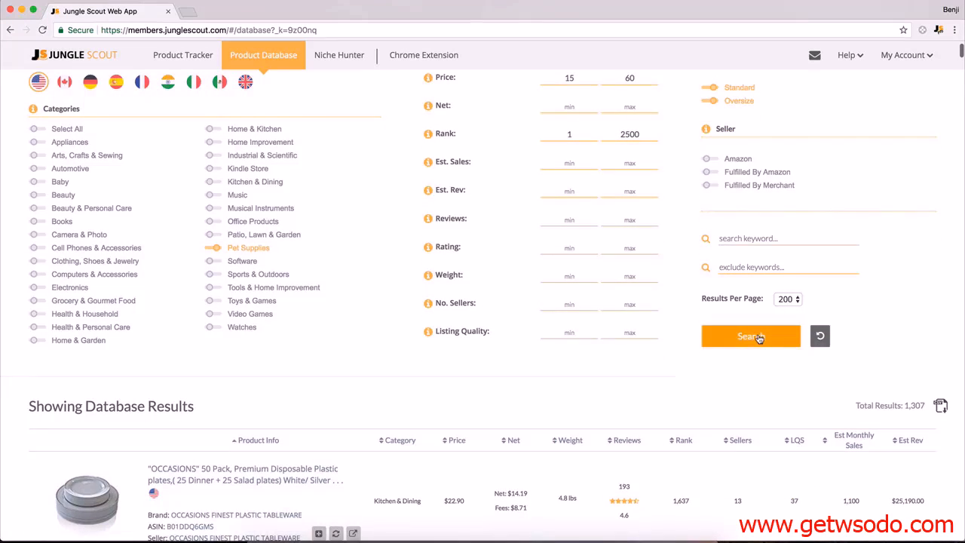
- Run the search and sort the 1,312 results by estimated revenue, highest first
left_click(750, 335)
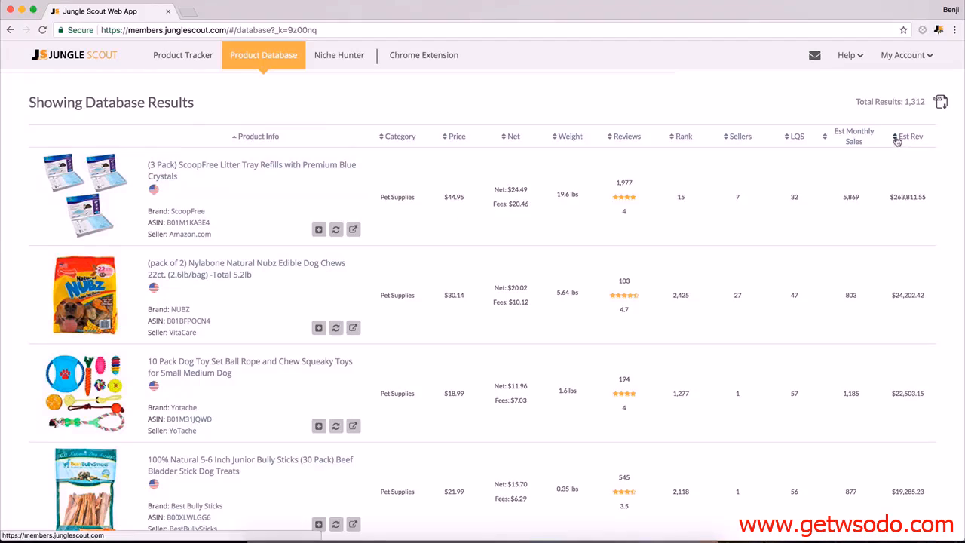
left_click(910, 136)
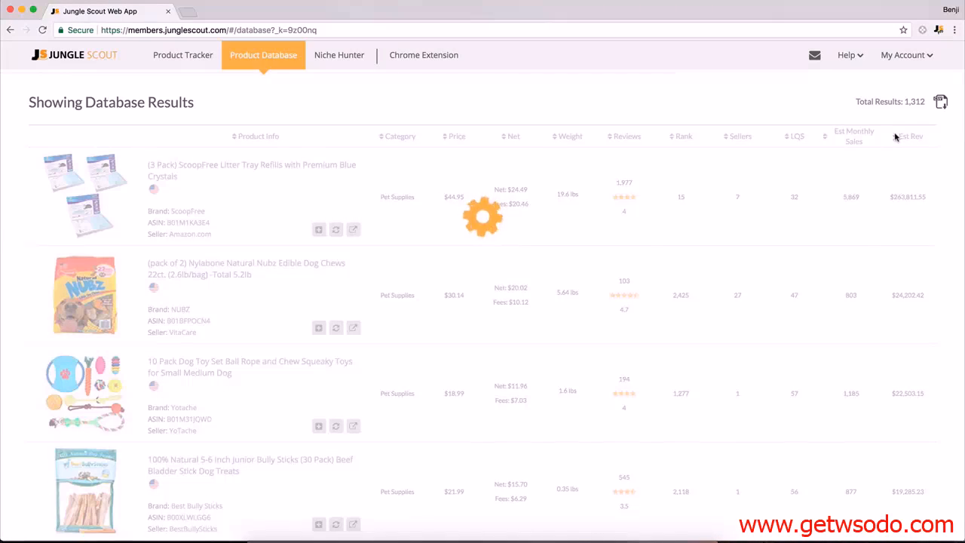
left_click(908, 135)
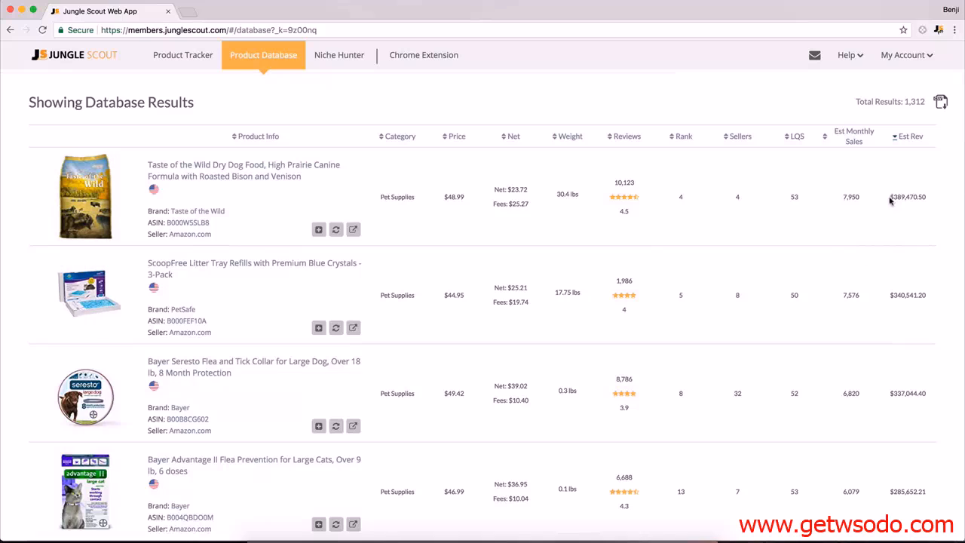
mouse_move(883, 215)
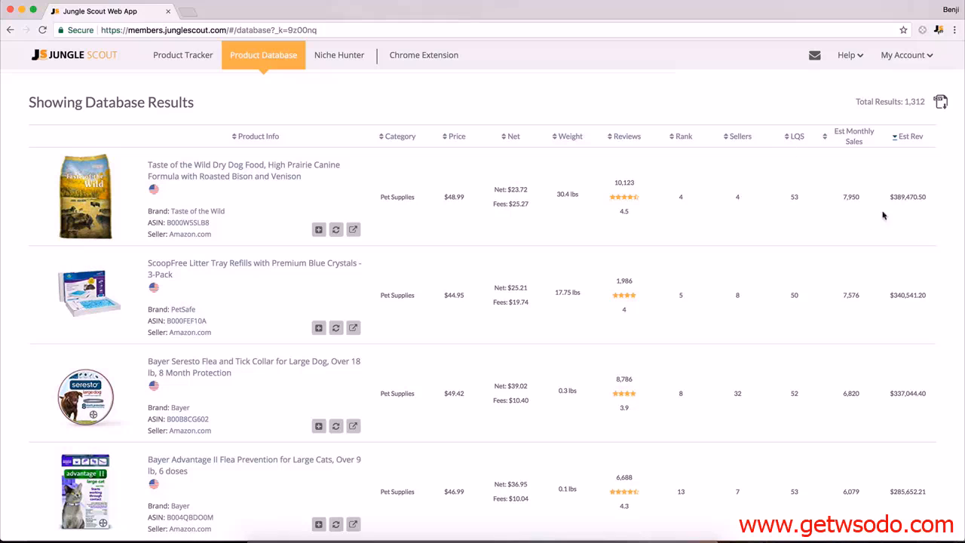
mouse_move(134, 175)
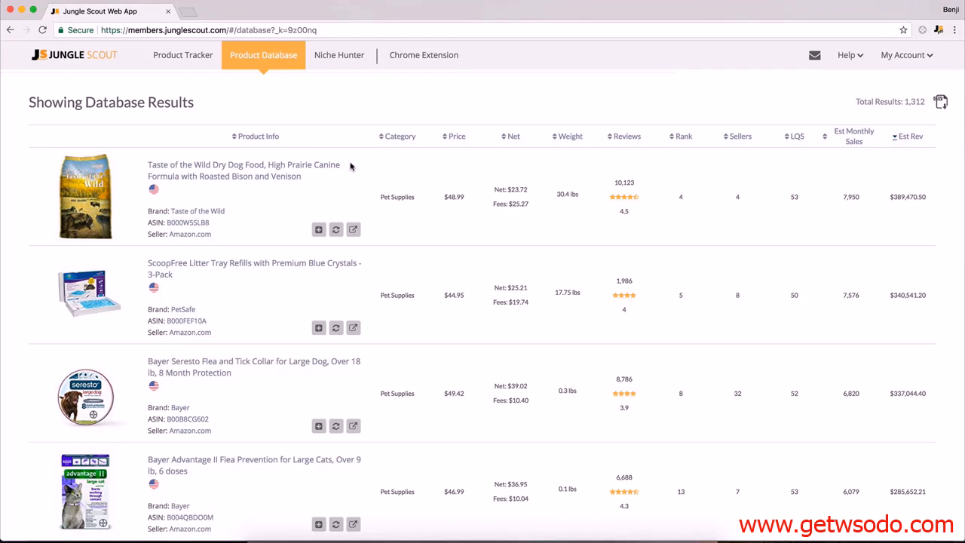
scroll("down", 3)
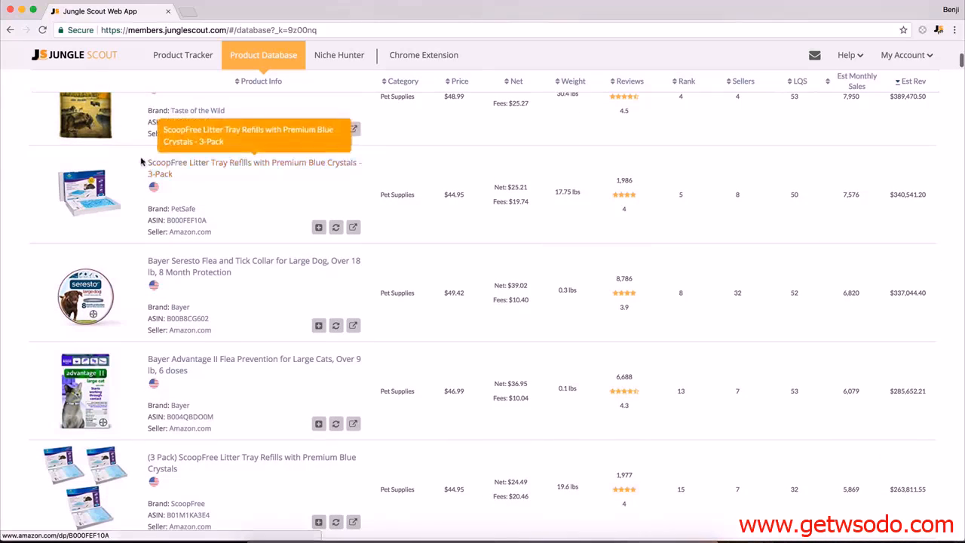
mouse_move(189, 172)
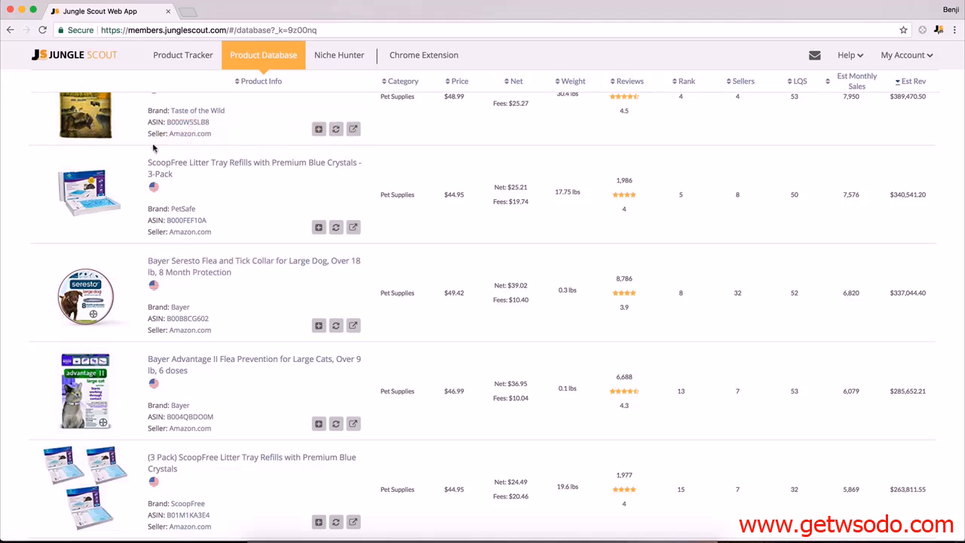
mouse_move(123, 213)
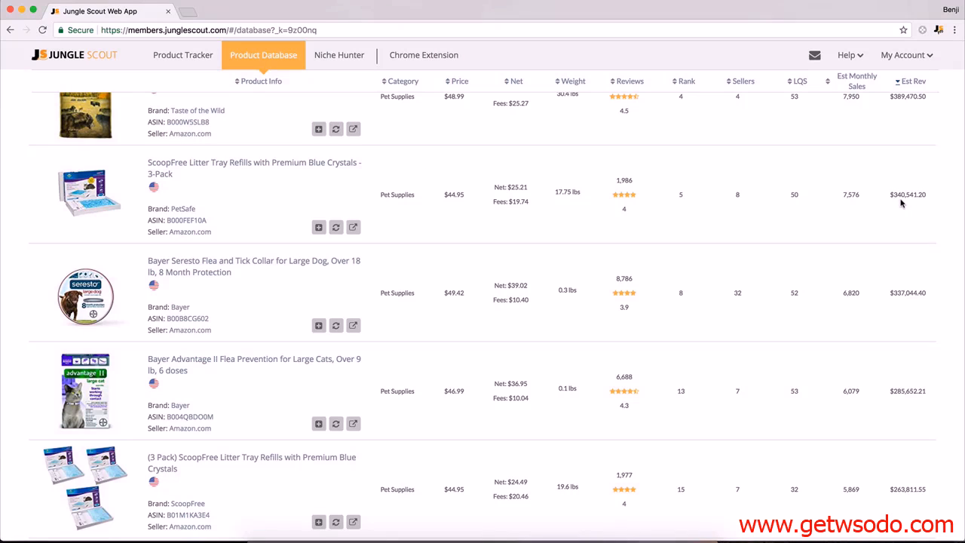
mouse_move(373, 232)
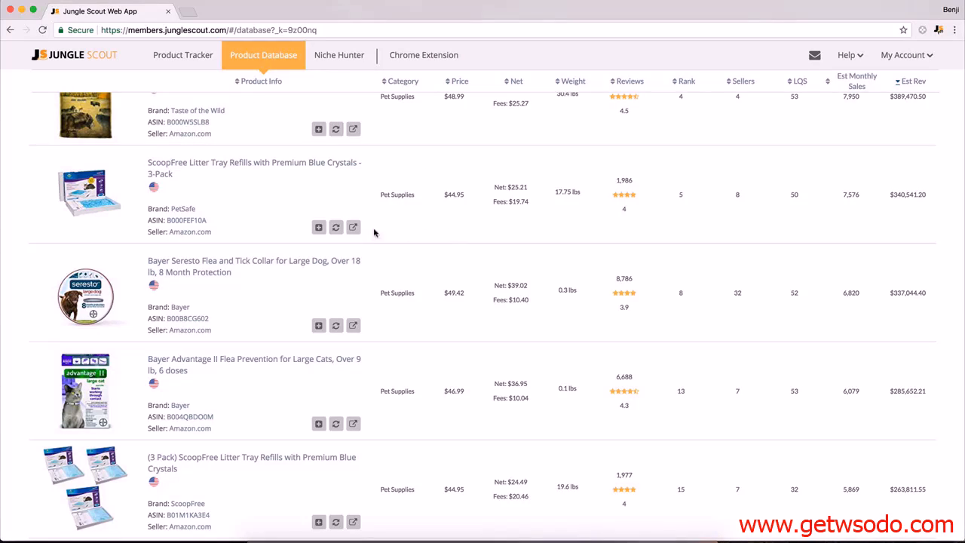
- Open the ScoopFree Litter Tray Refills 3-Pack on Amazon ($44.95, 1,986 reviews) in its own tab
left_click(353, 227)
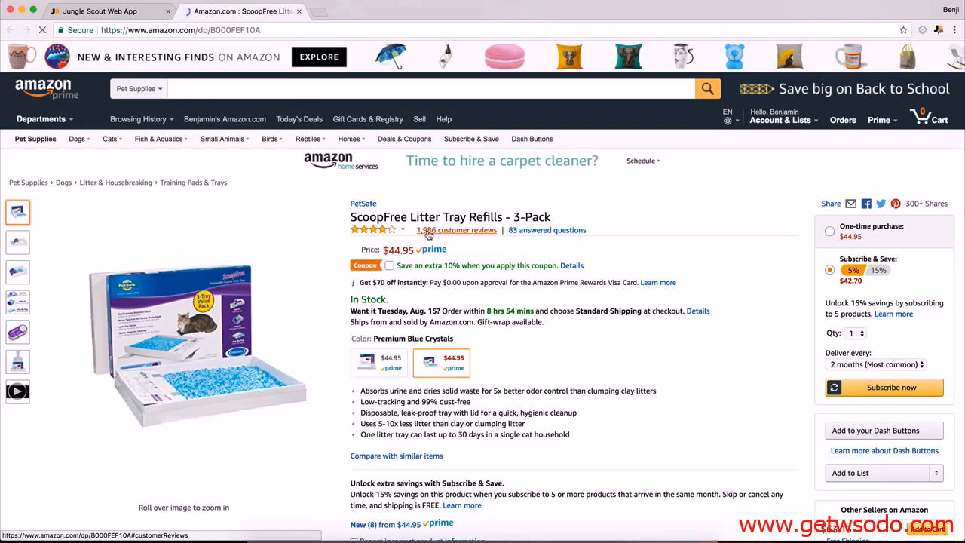
scroll("down", 3)
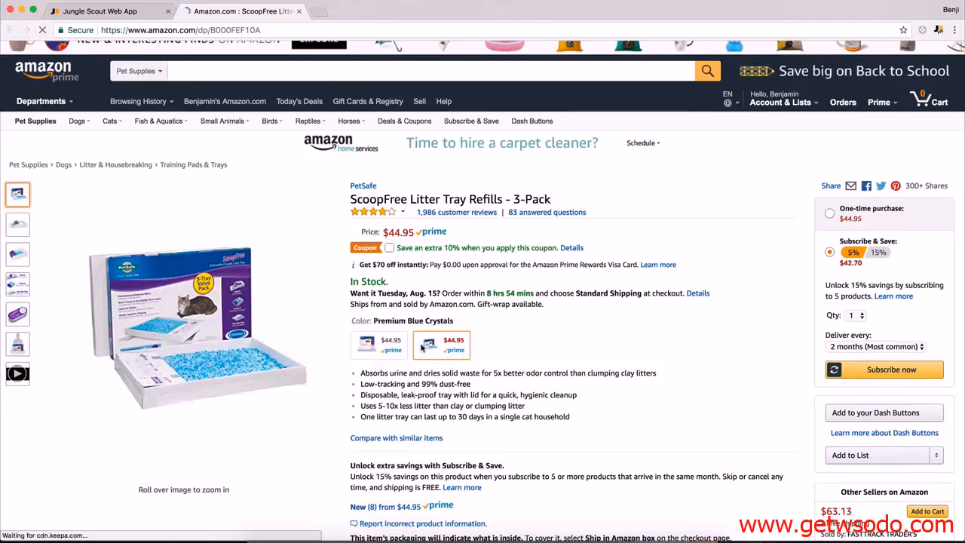
left_click(106, 10)
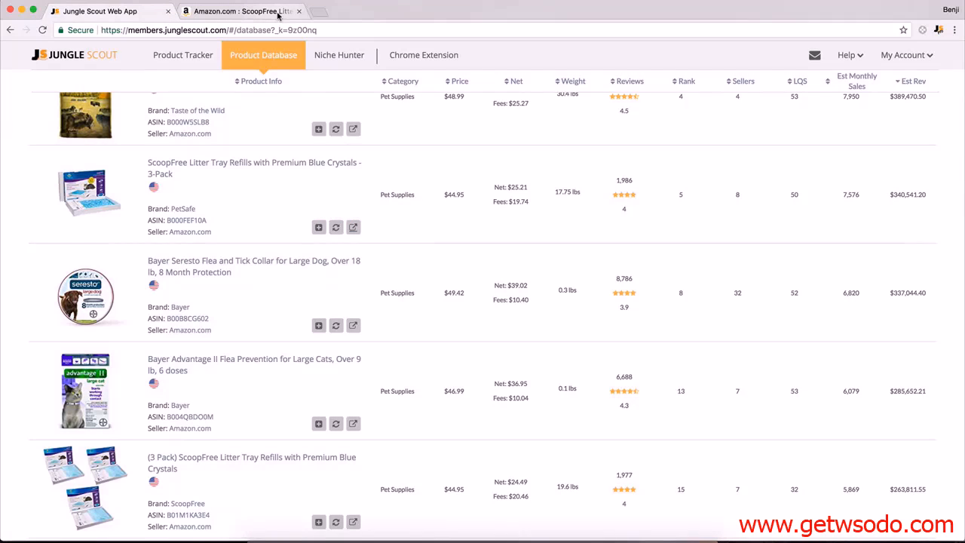
left_click(353, 227)
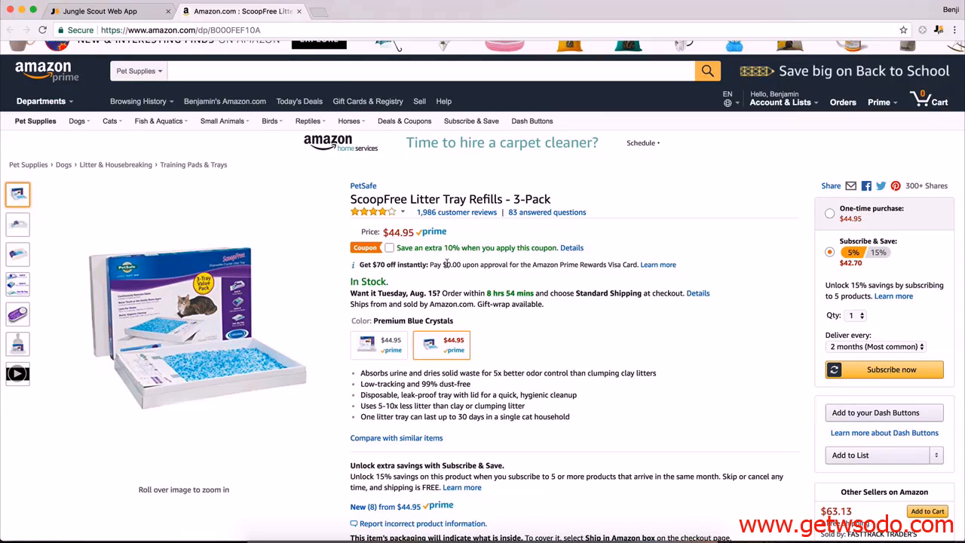
mouse_move(395, 162)
type("Litter Tray Refills")
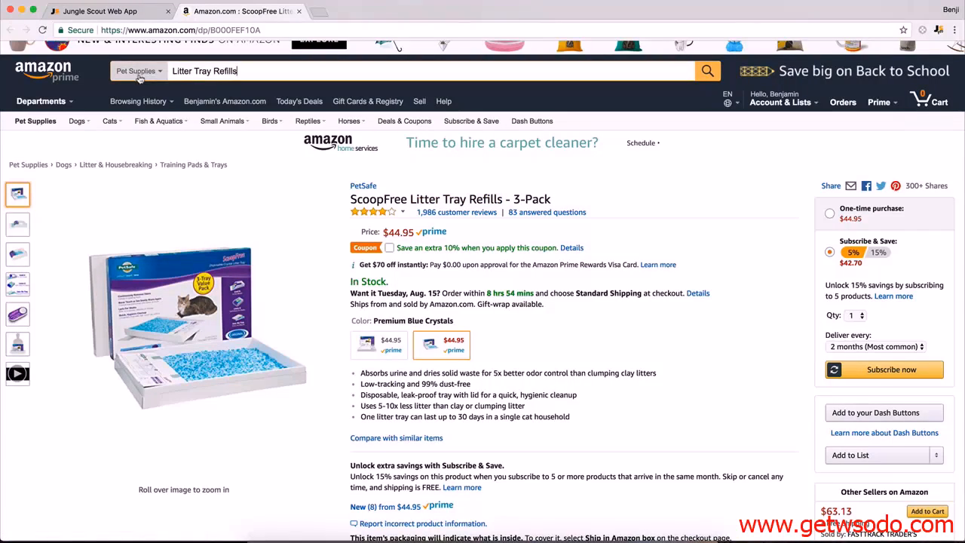
left_click(707, 70)
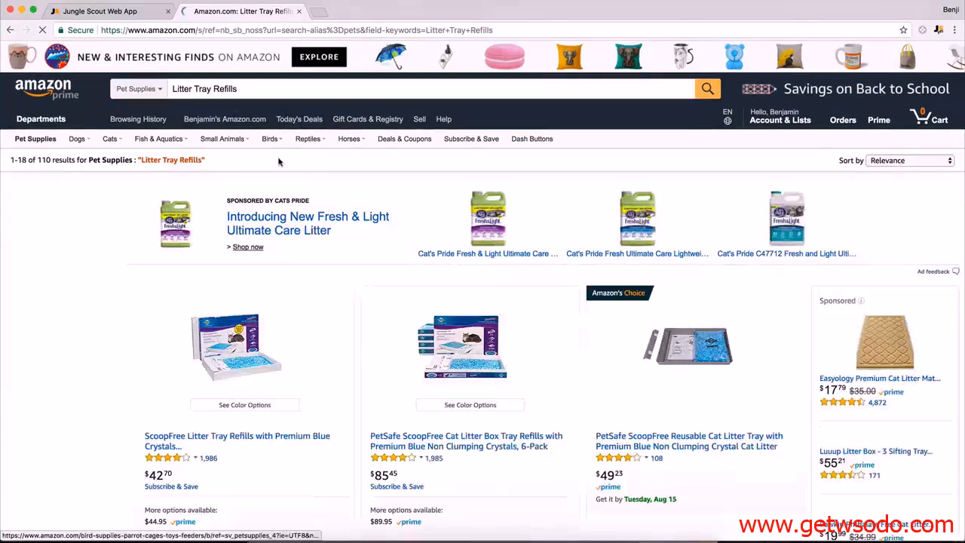
scroll("down", 3)
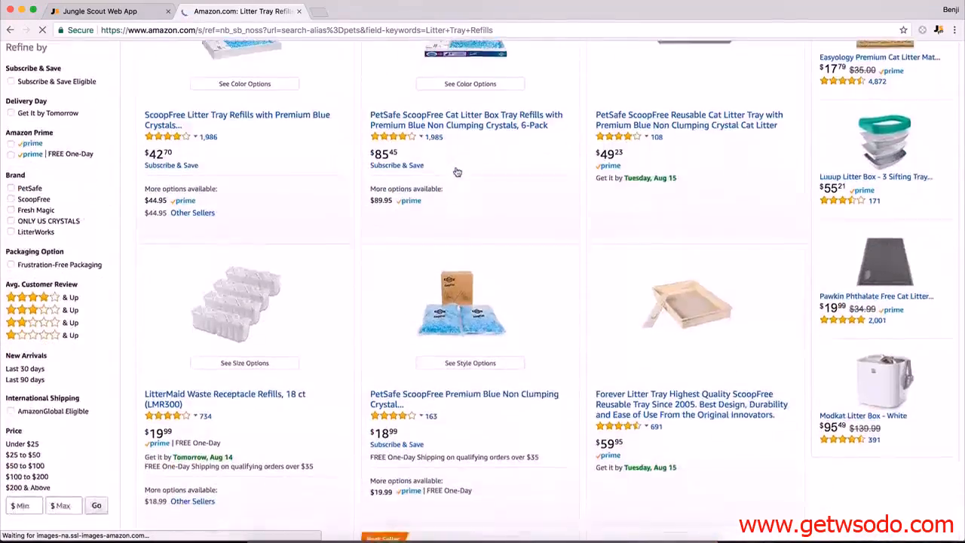
scroll("up", 3)
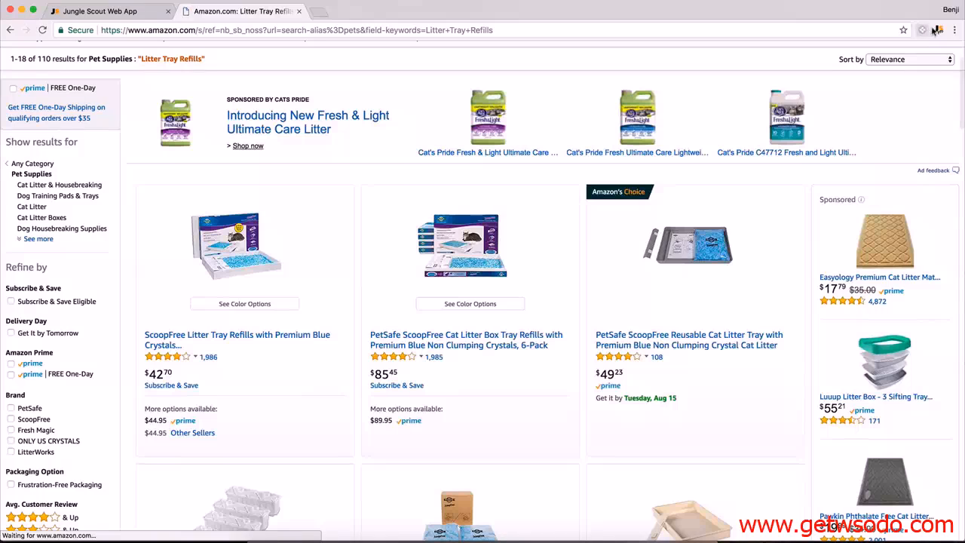
left_click(938, 30)
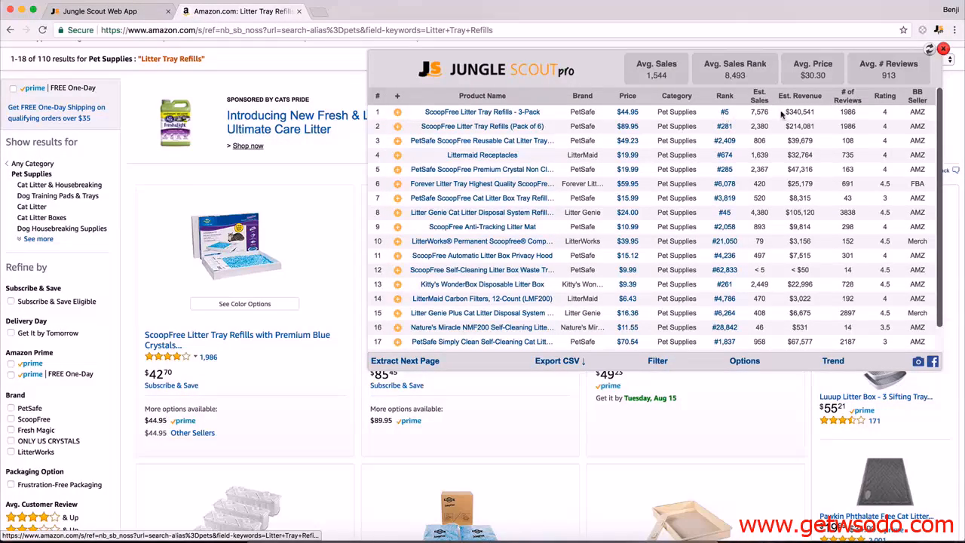
mouse_move(723, 132)
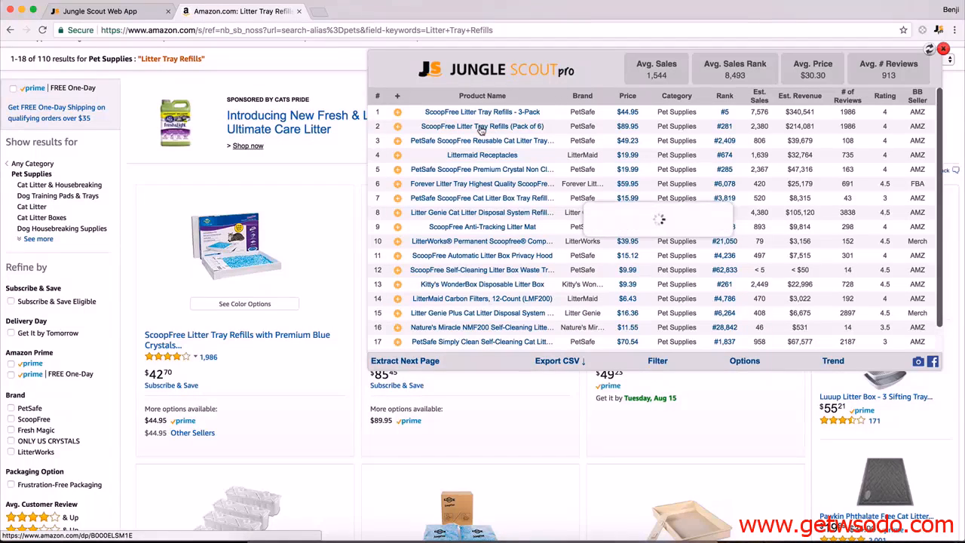
mouse_move(482, 112)
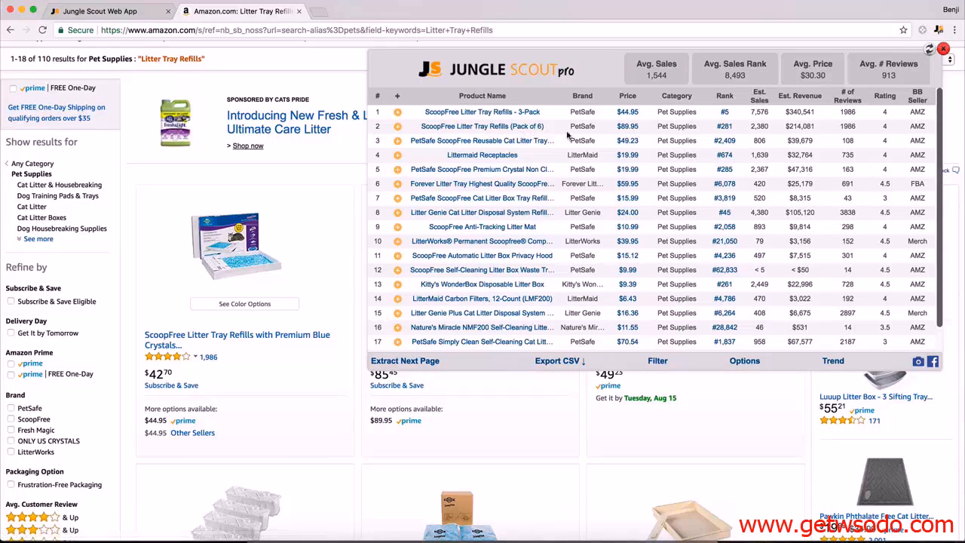
mouse_move(669, 126)
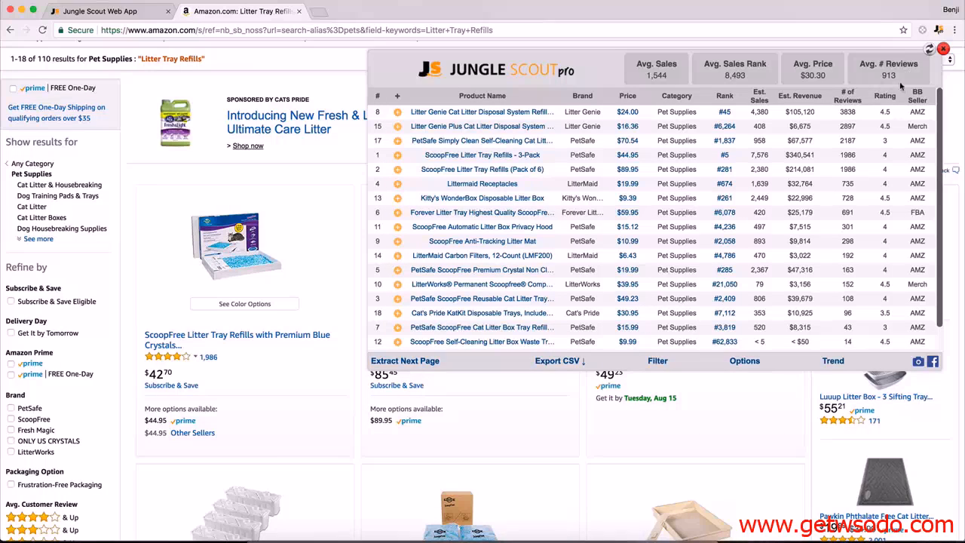
mouse_move(883, 140)
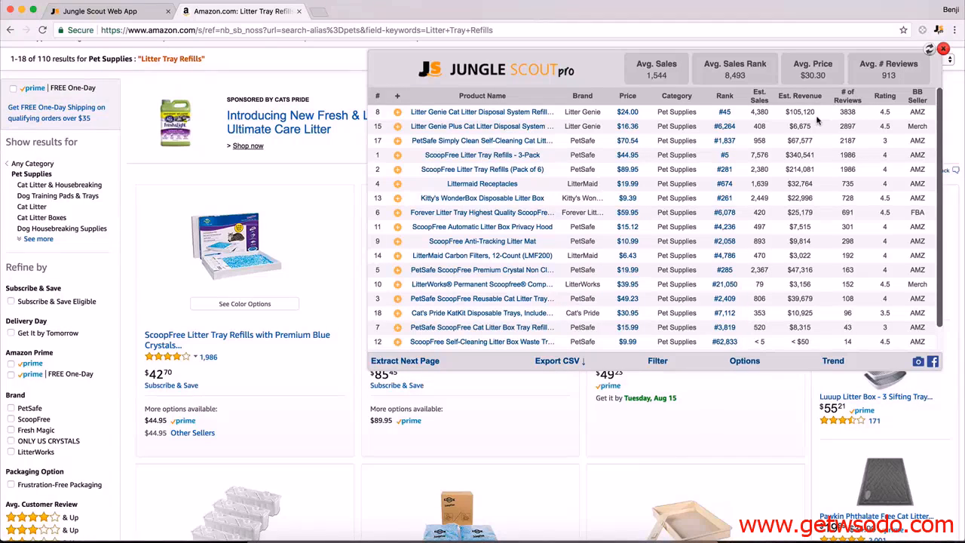
left_click(943, 48)
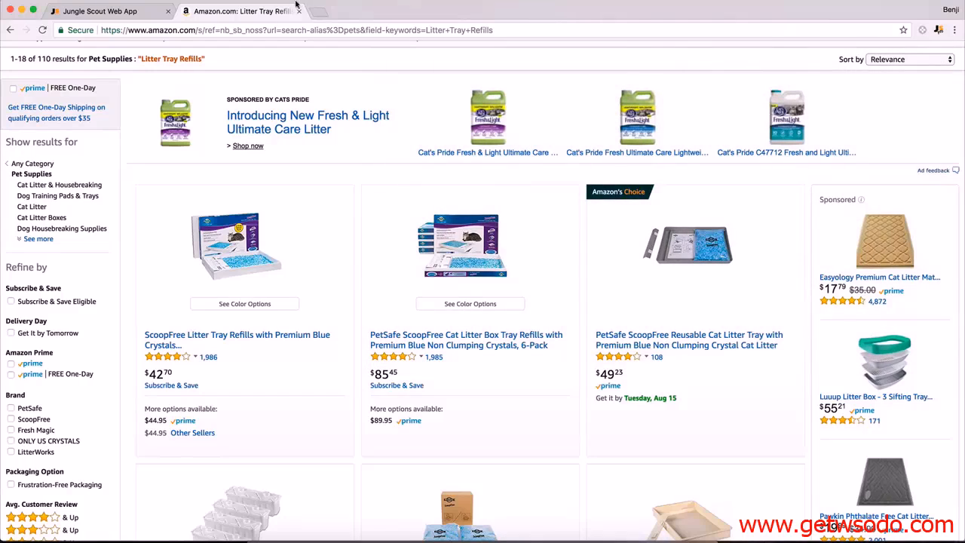
- Return to Jungle Scout and scroll the Pet Supplies results past the $144K revenue products
left_click(106, 11)
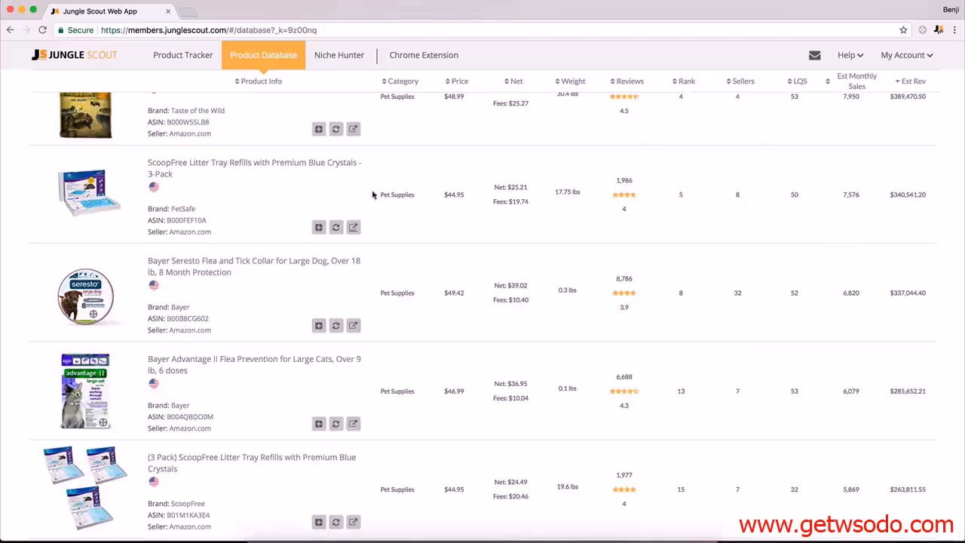
scroll("down", 3)
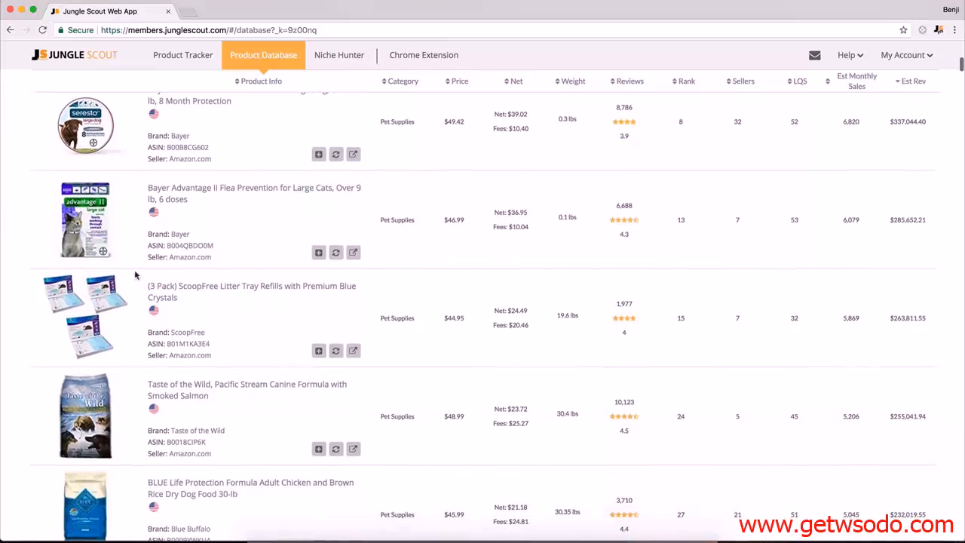
mouse_move(183, 297)
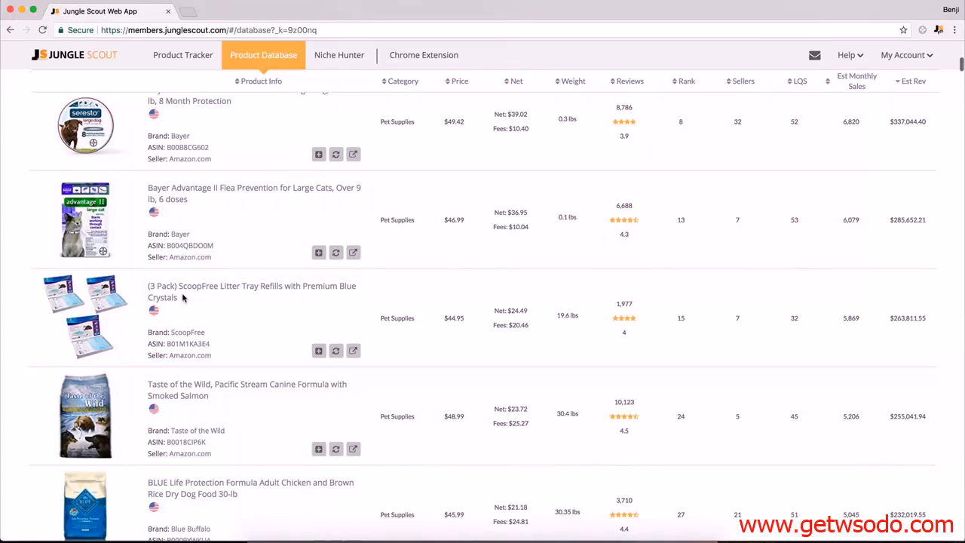
scroll("down", 3)
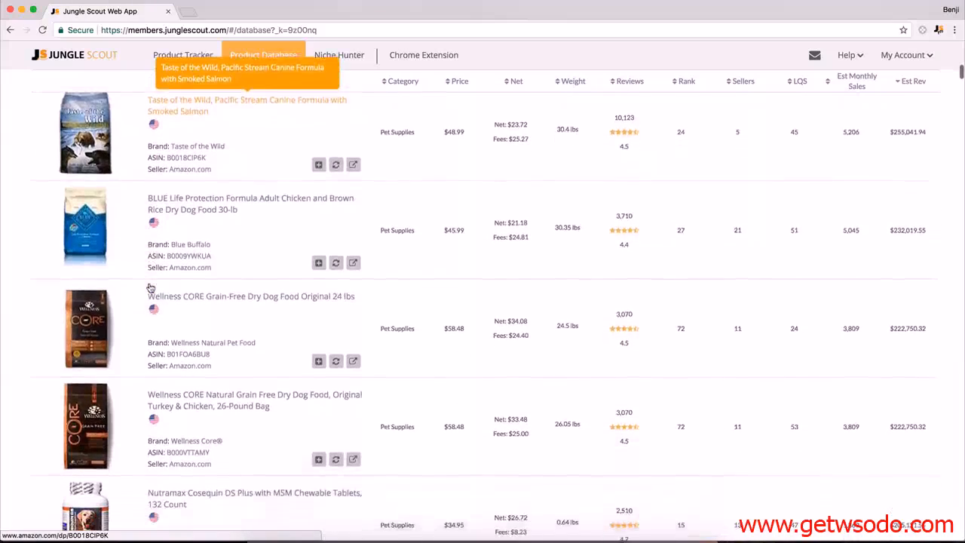
scroll("down", 3)
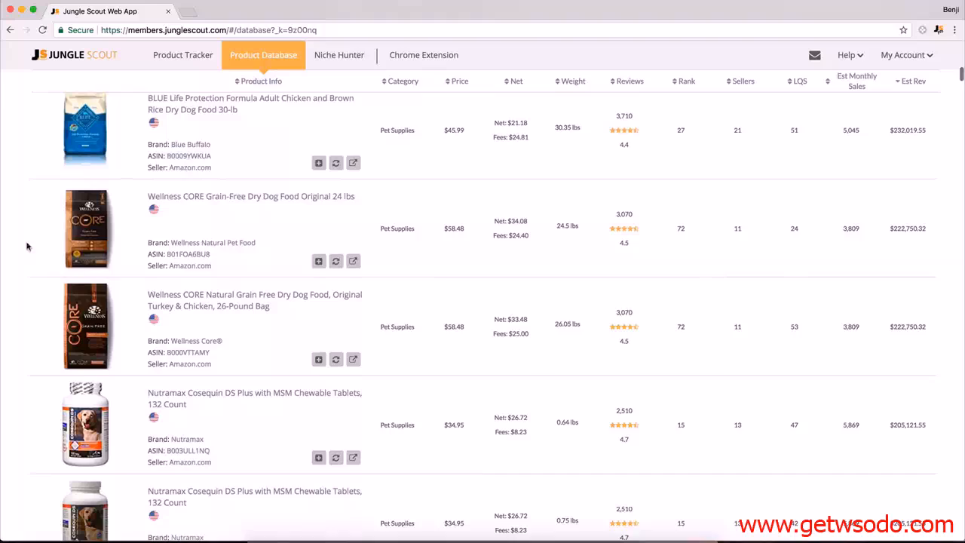
scroll("down", 3)
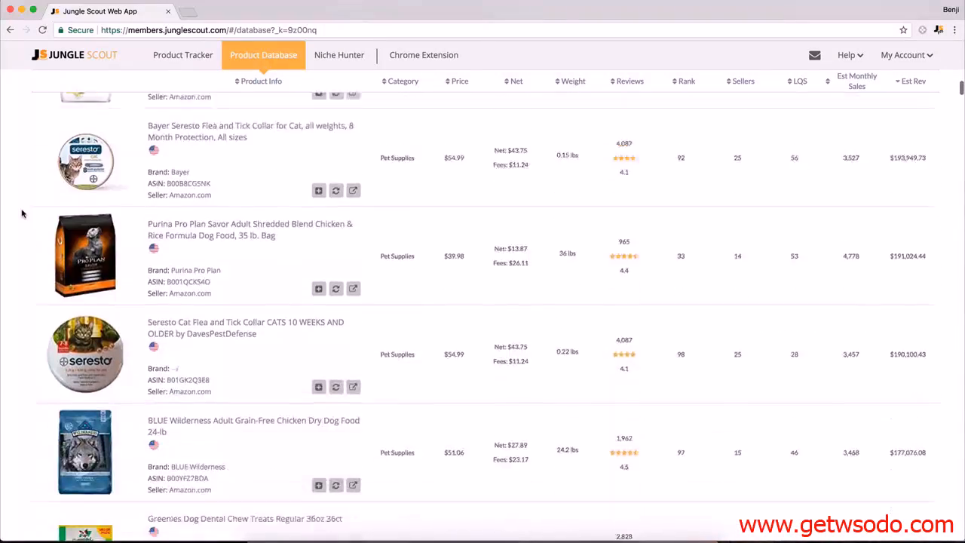
scroll("down", 3)
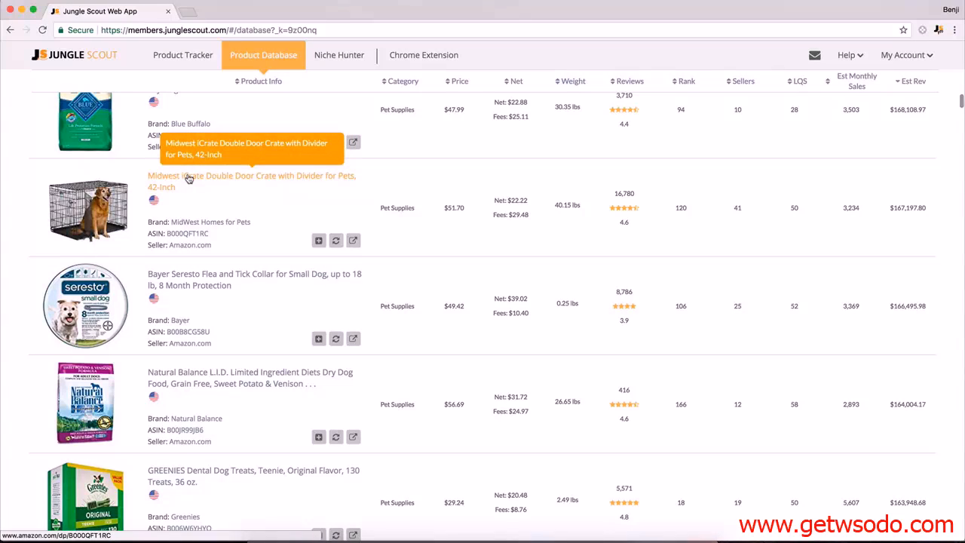
mouse_move(397, 221)
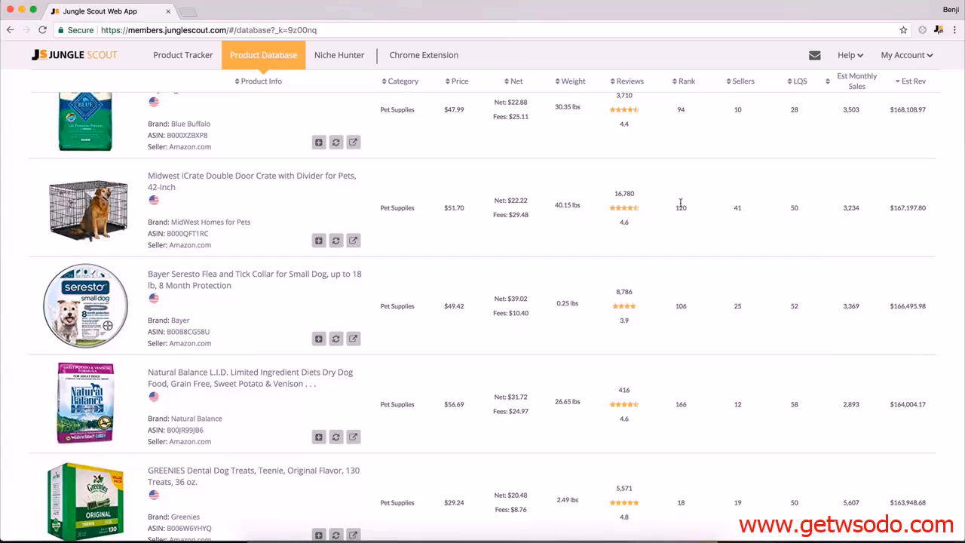
mouse_move(563, 213)
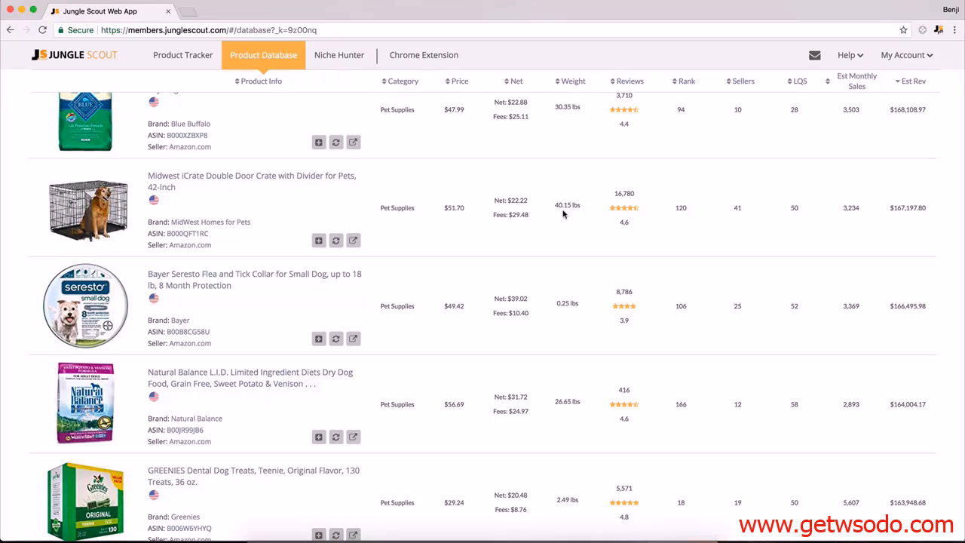
mouse_move(535, 371)
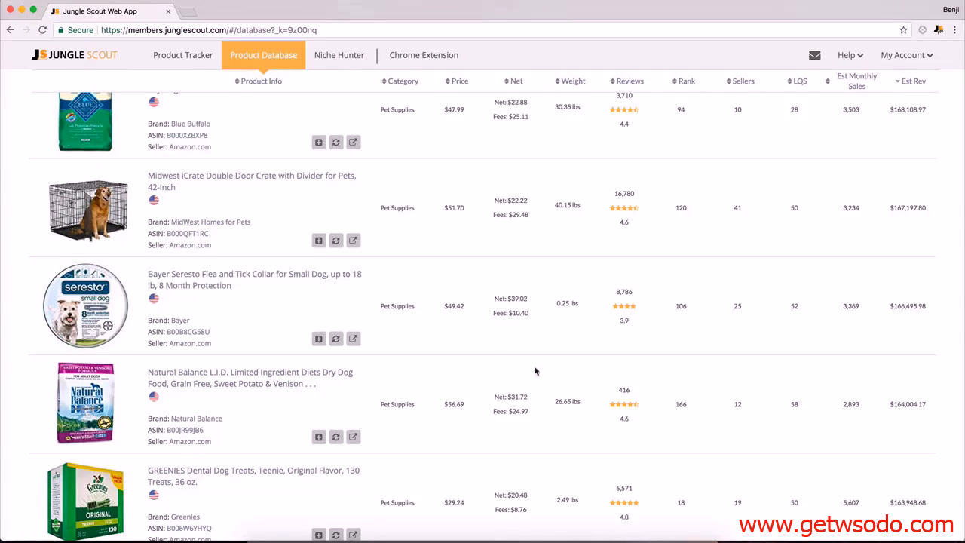
mouse_move(624, 197)
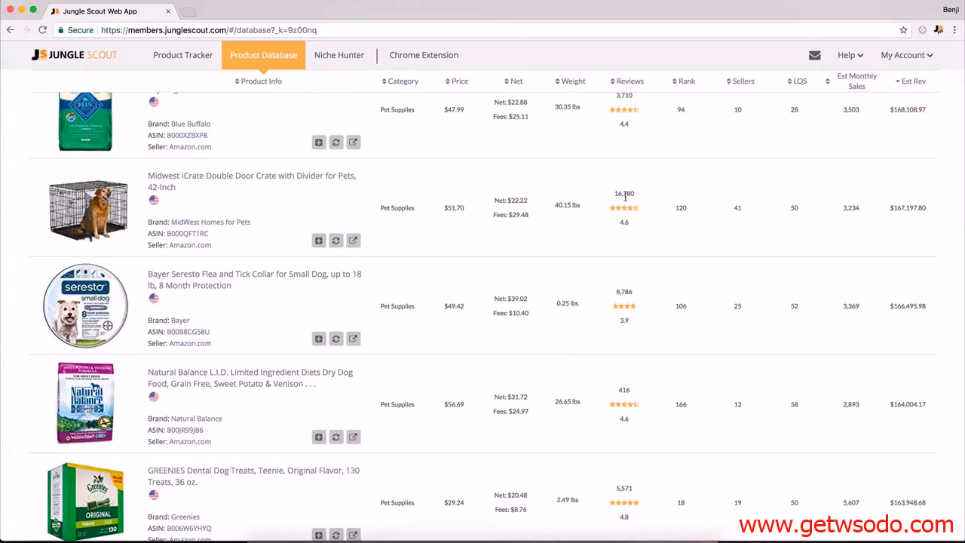
mouse_move(608, 219)
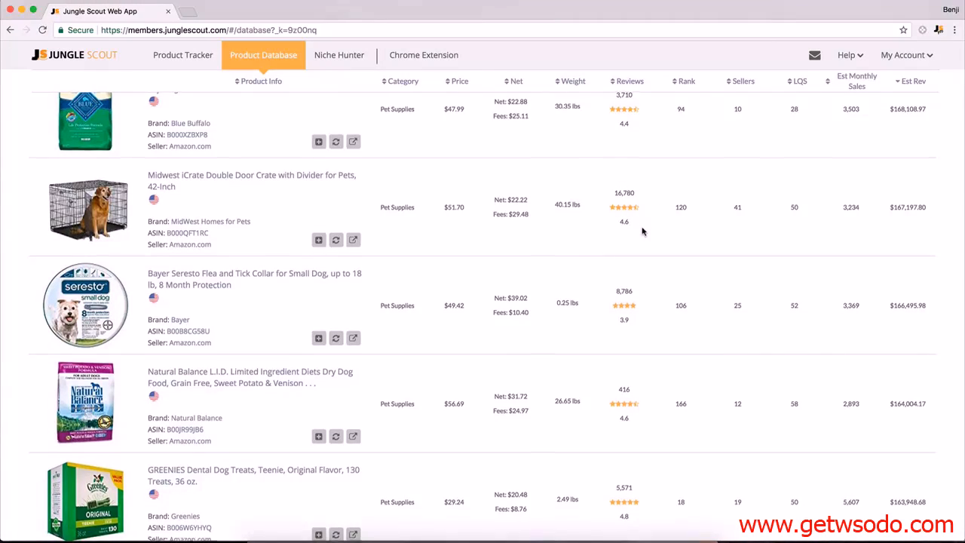
scroll("down", 3)
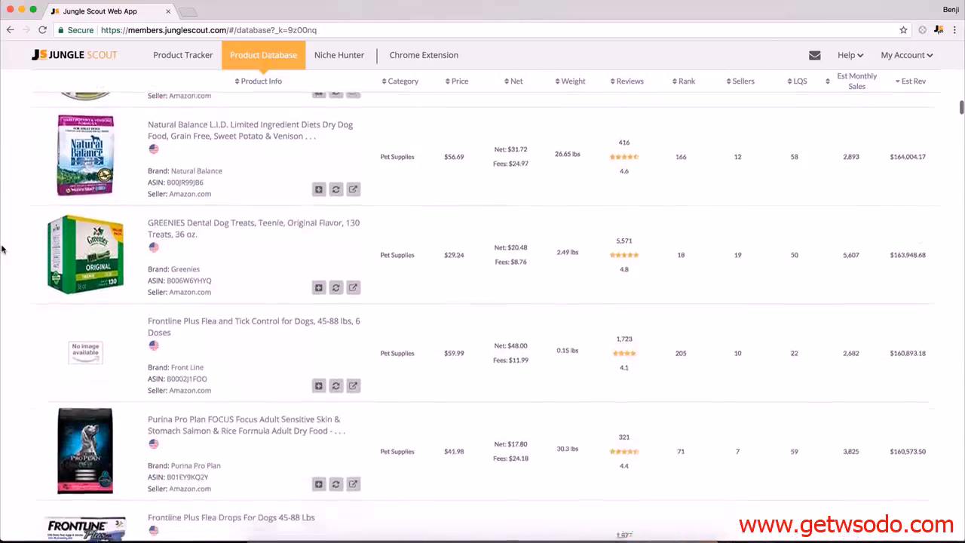
scroll("down", 3)
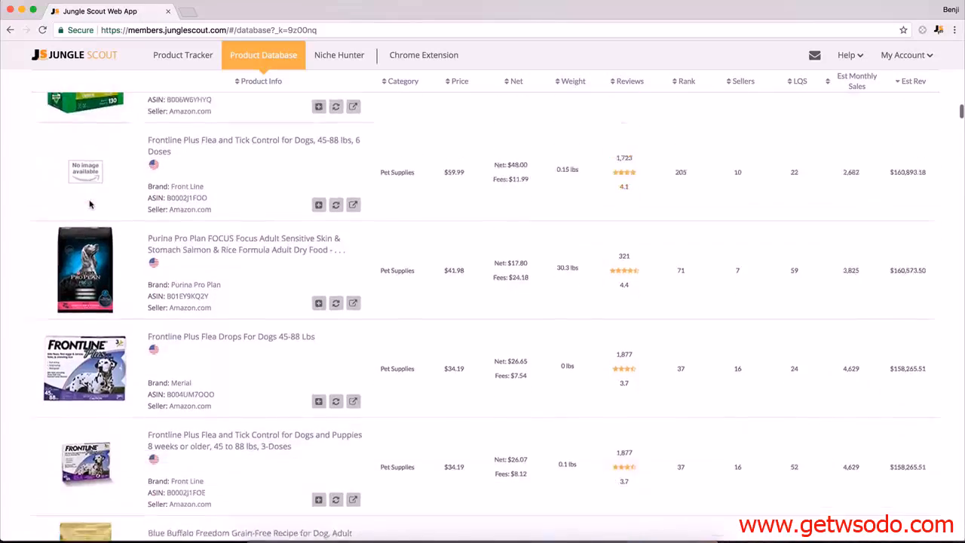
scroll("down", 3)
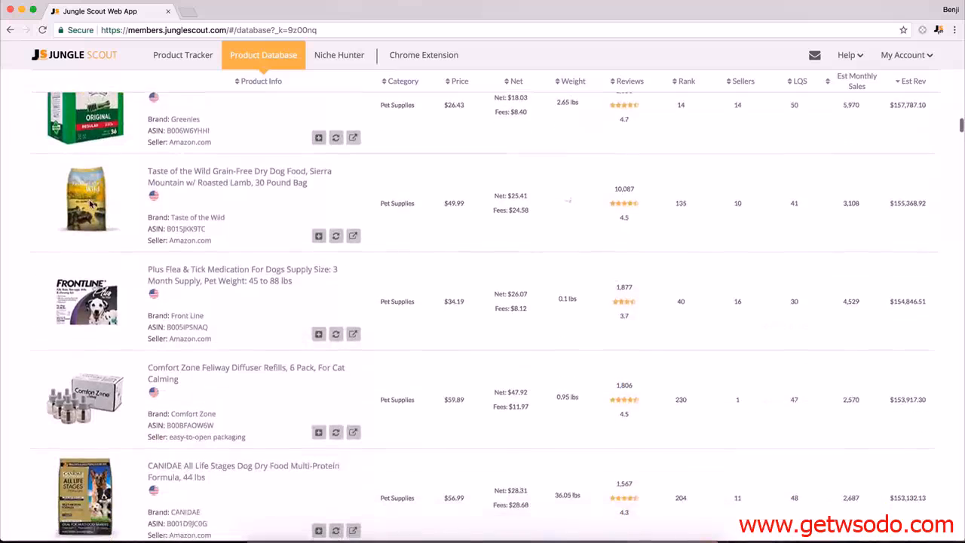
scroll("down", 3)
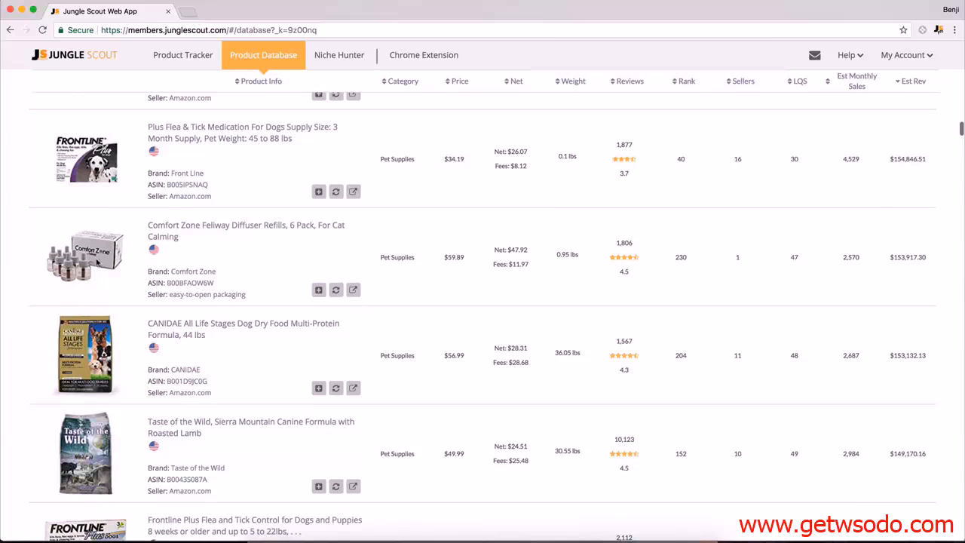
scroll("up", 3)
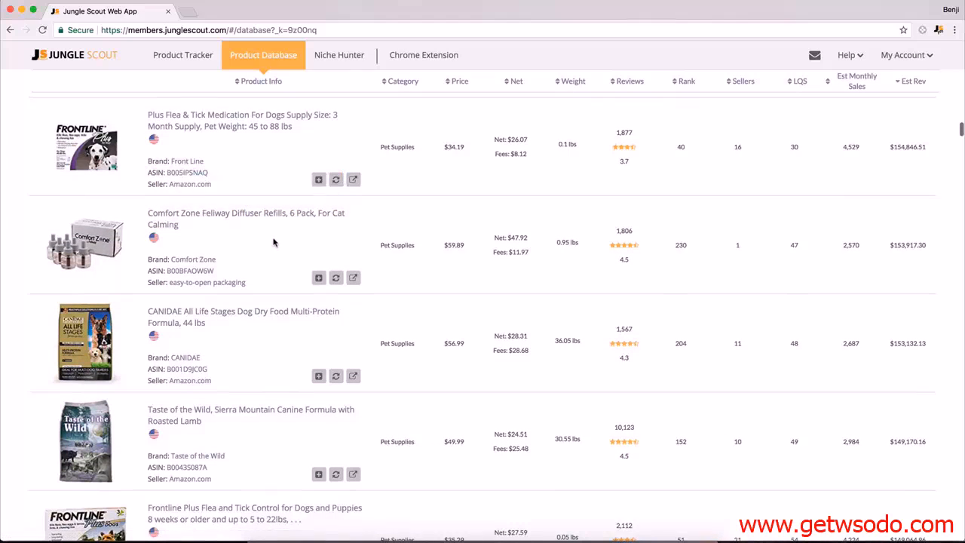
scroll("down", 3)
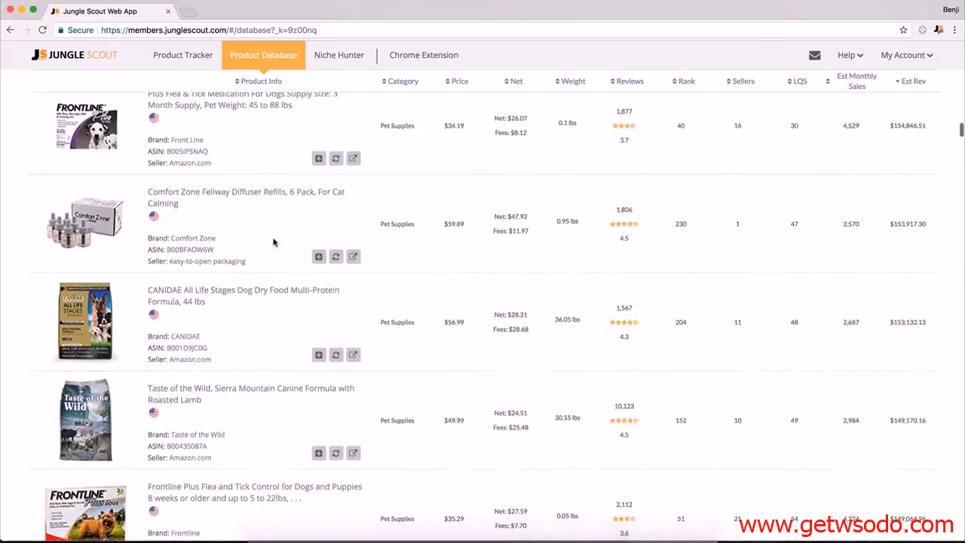
scroll("down", 3)
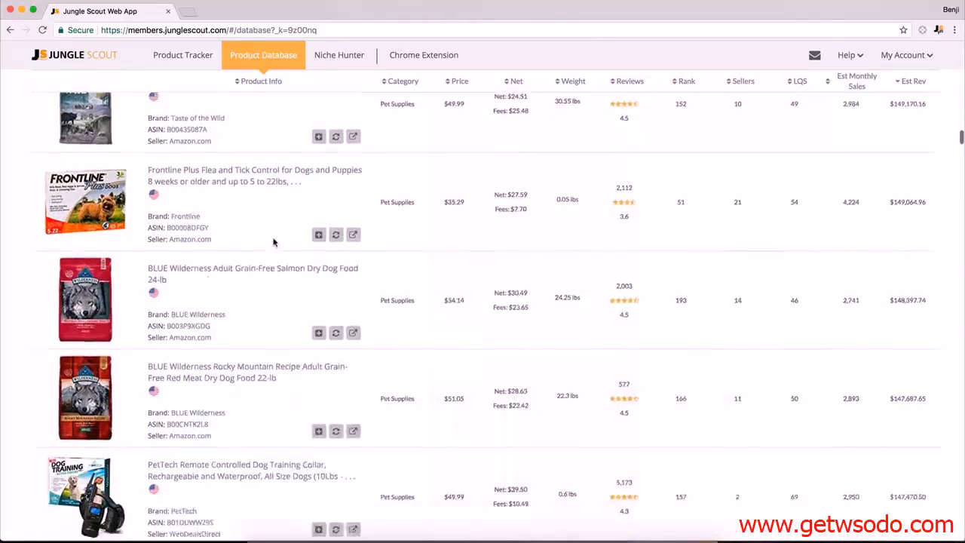
scroll("down", 3)
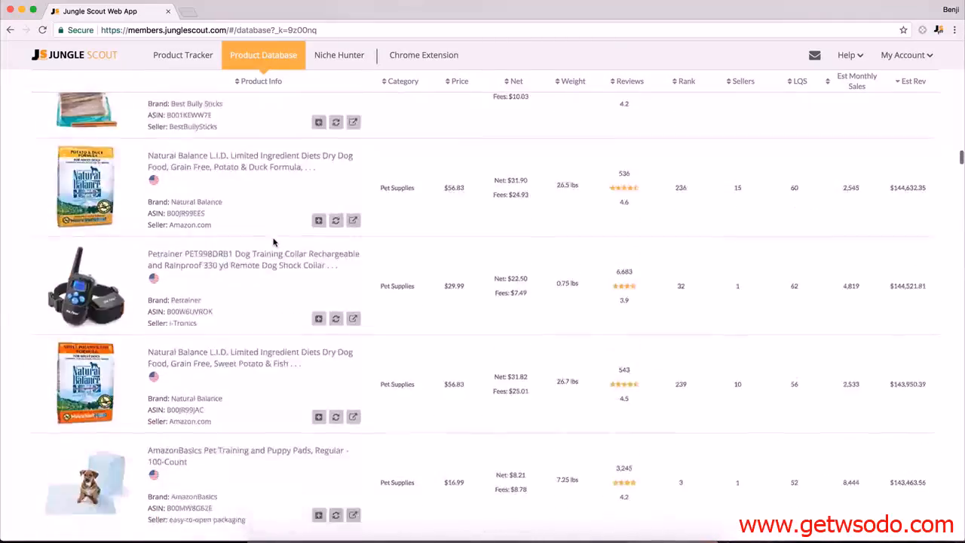
scroll("down", 3)
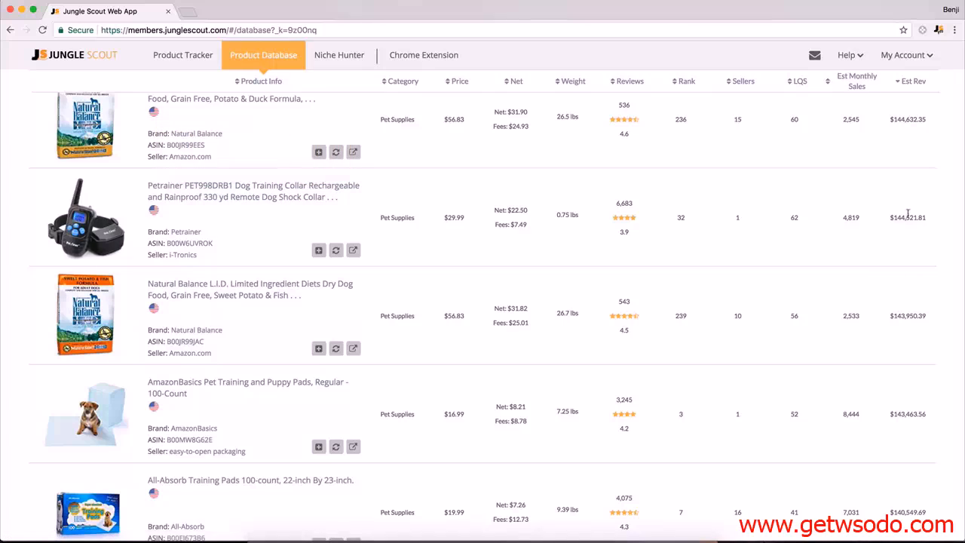
mouse_move(628, 243)
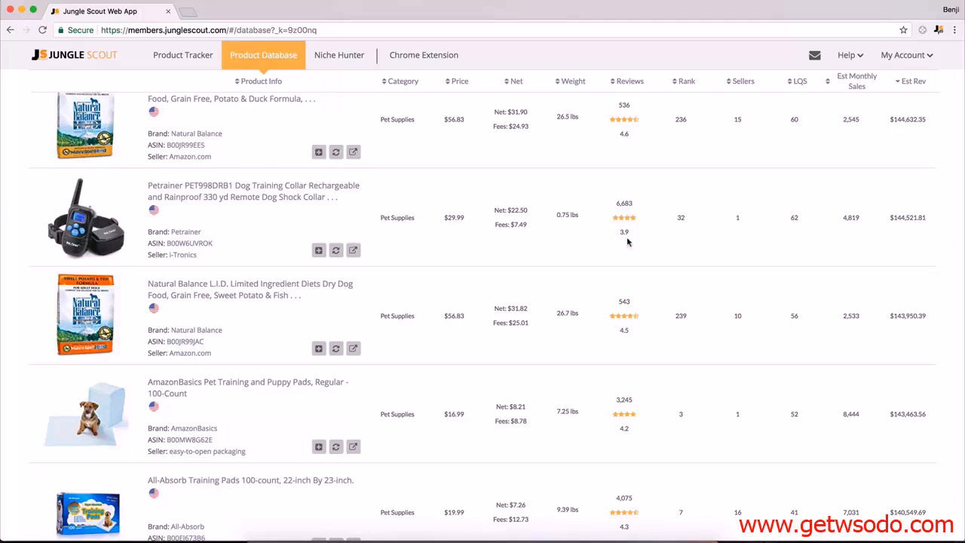
scroll("down", 3)
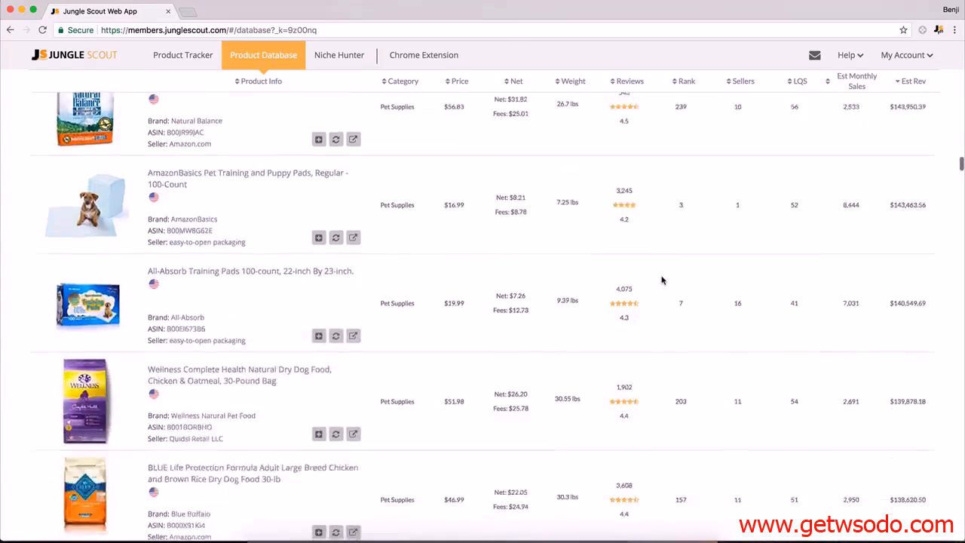
scroll("down", 3)
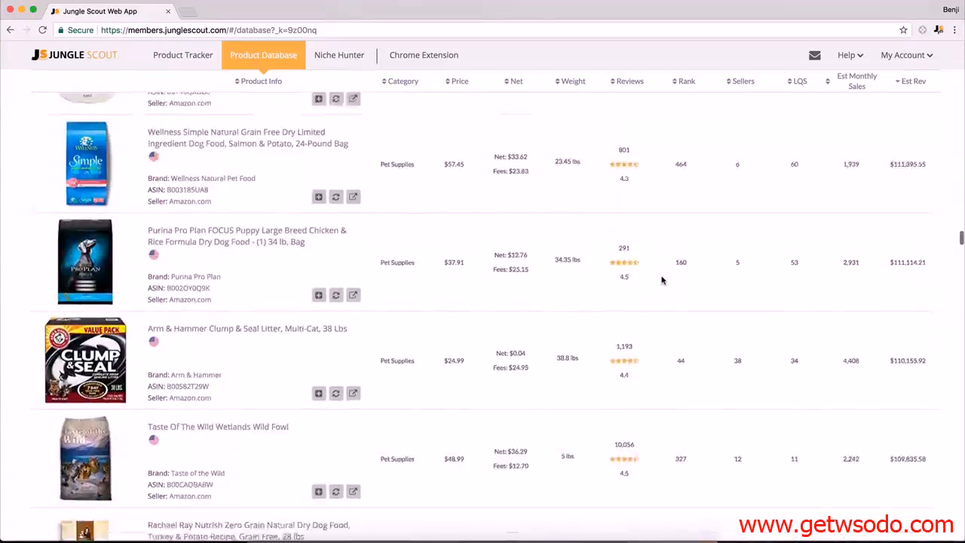
scroll("down", 3)
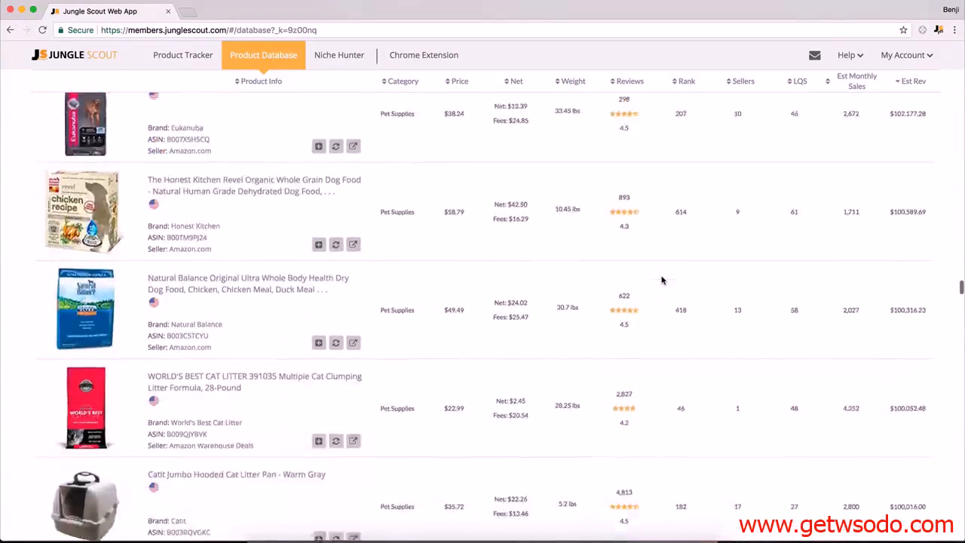
scroll("down", 3)
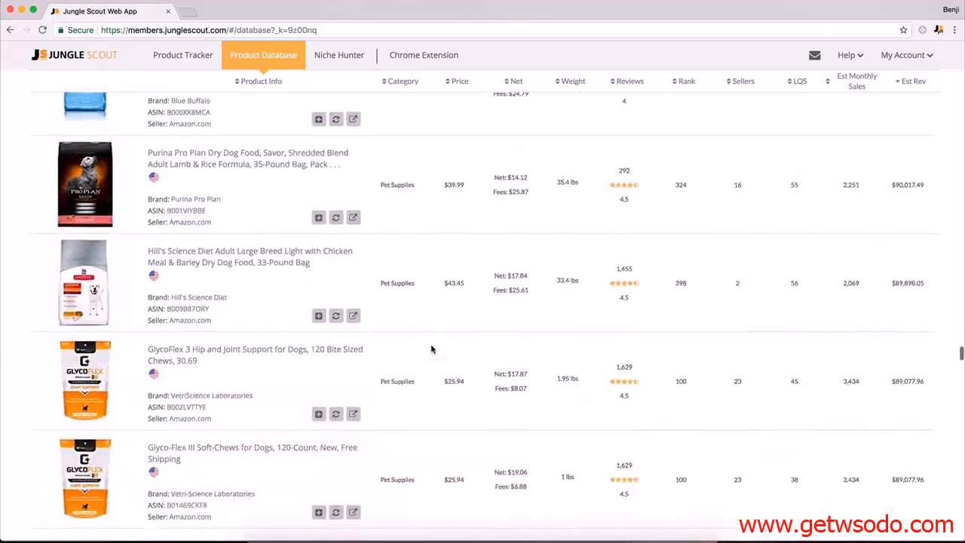
scroll("down", 3)
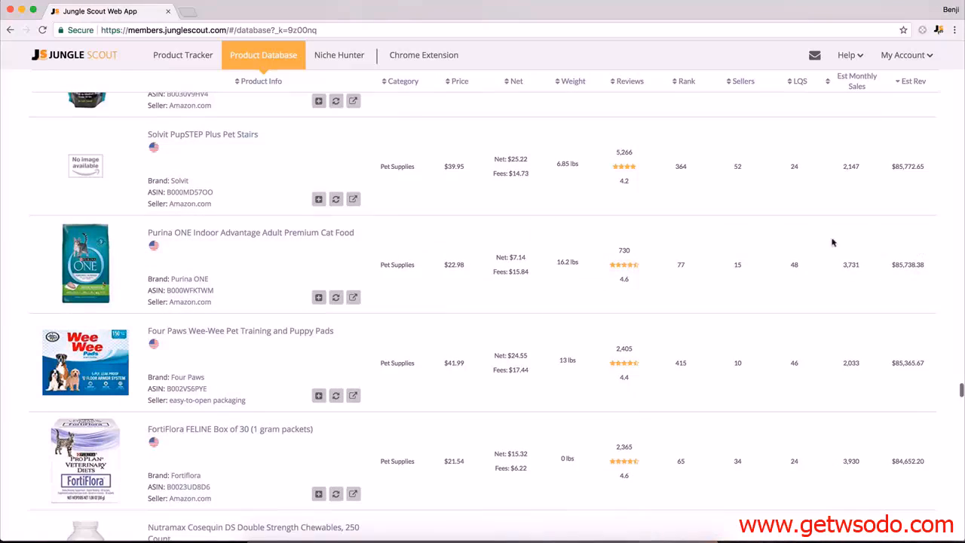
scroll("down", 3)
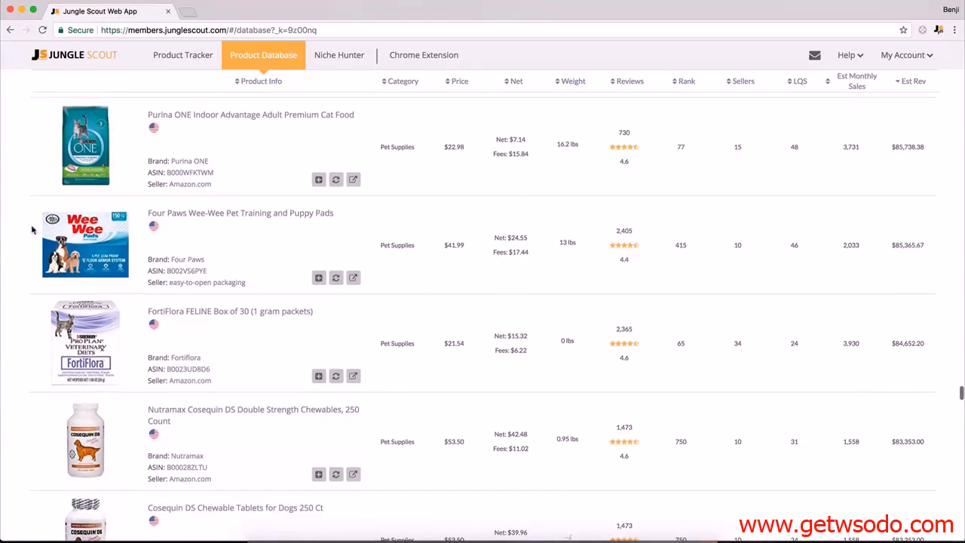
mouse_move(263, 240)
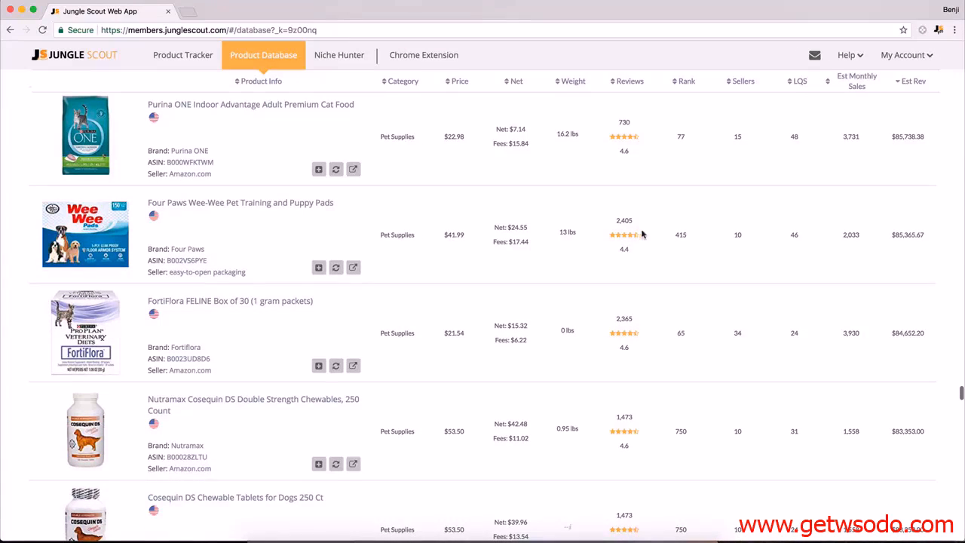
scroll("down", 3)
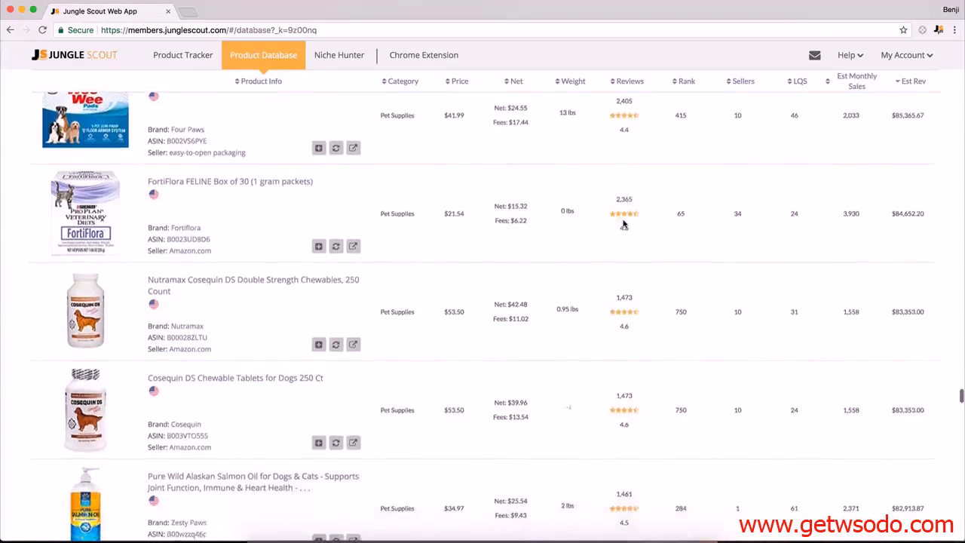
scroll("down", 3)
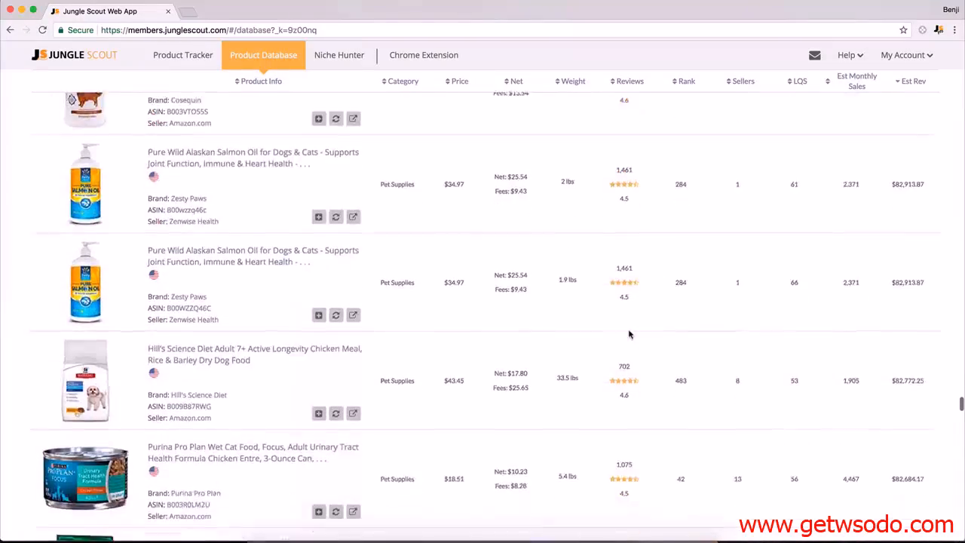
scroll("down", 3)
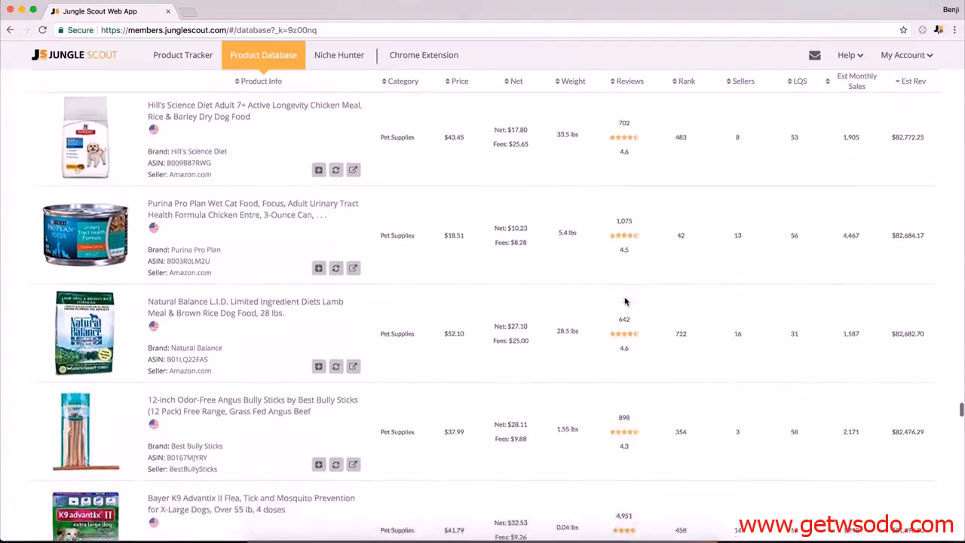
scroll("down", 3)
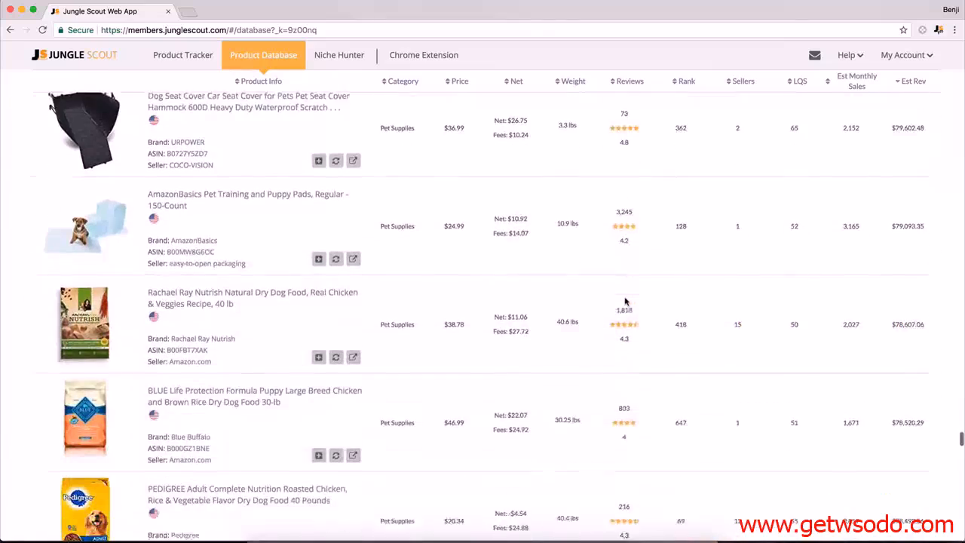
scroll("down", 3)
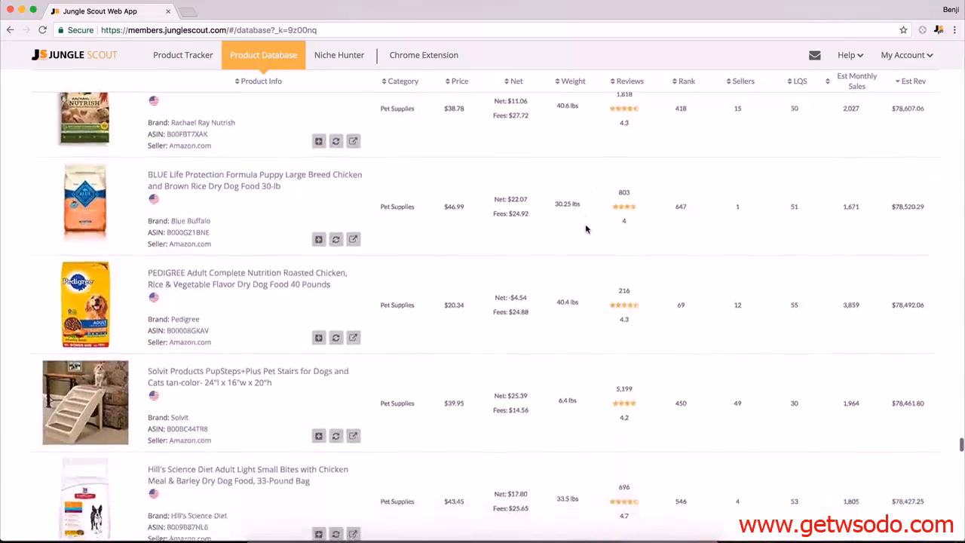
scroll("down", 3)
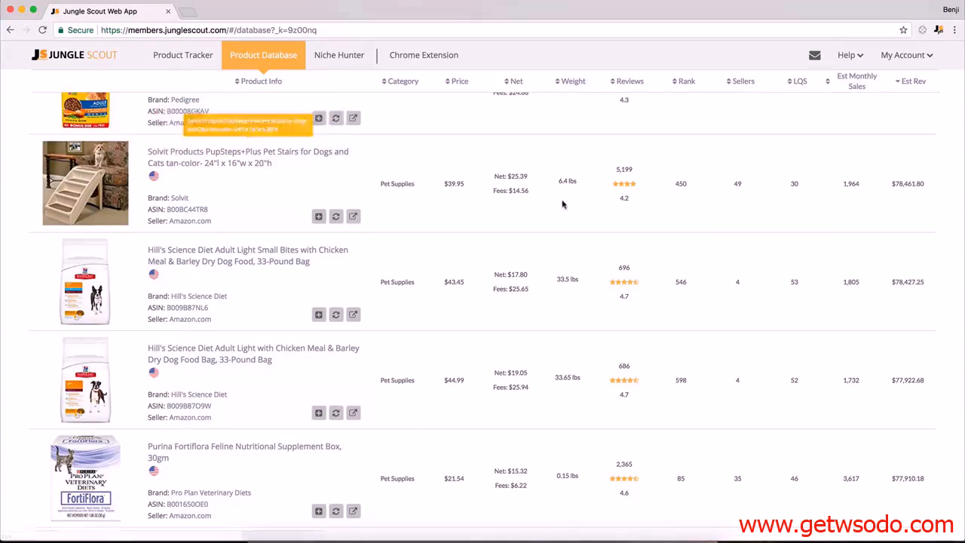
scroll("up", 3)
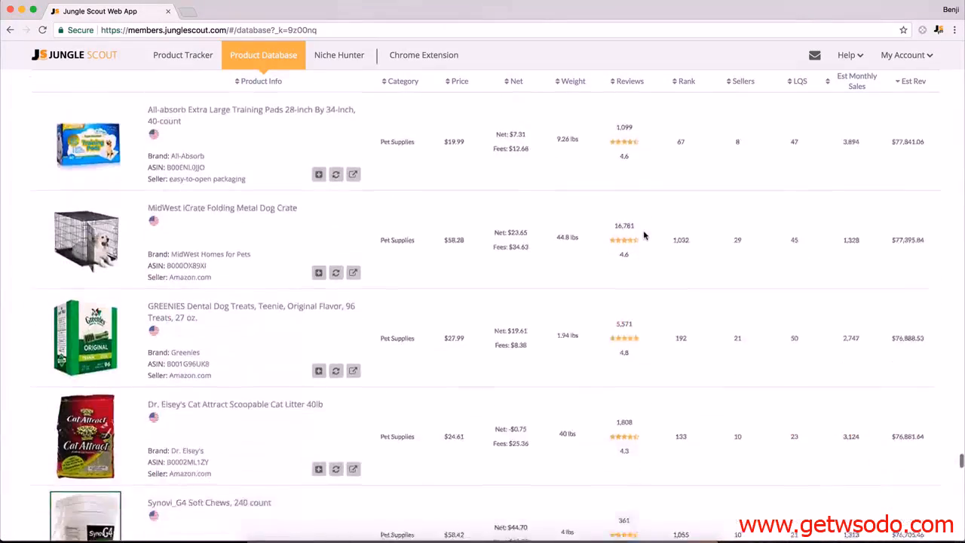
scroll("down", 3)
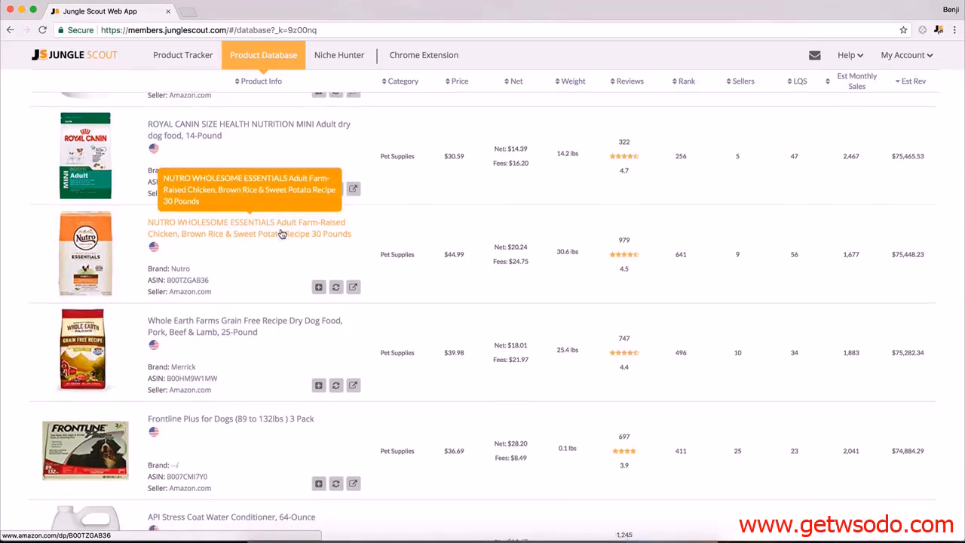
scroll("down", 3)
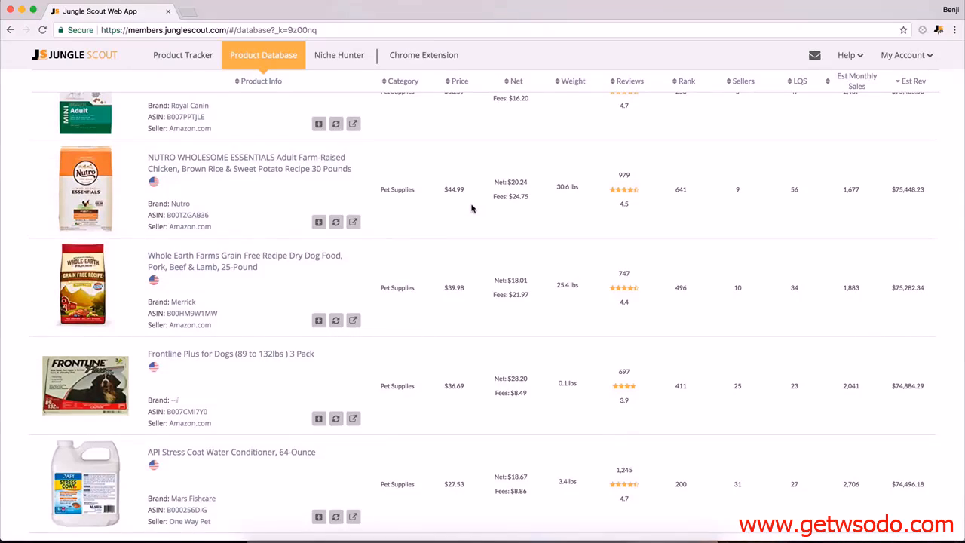
scroll("down", 3)
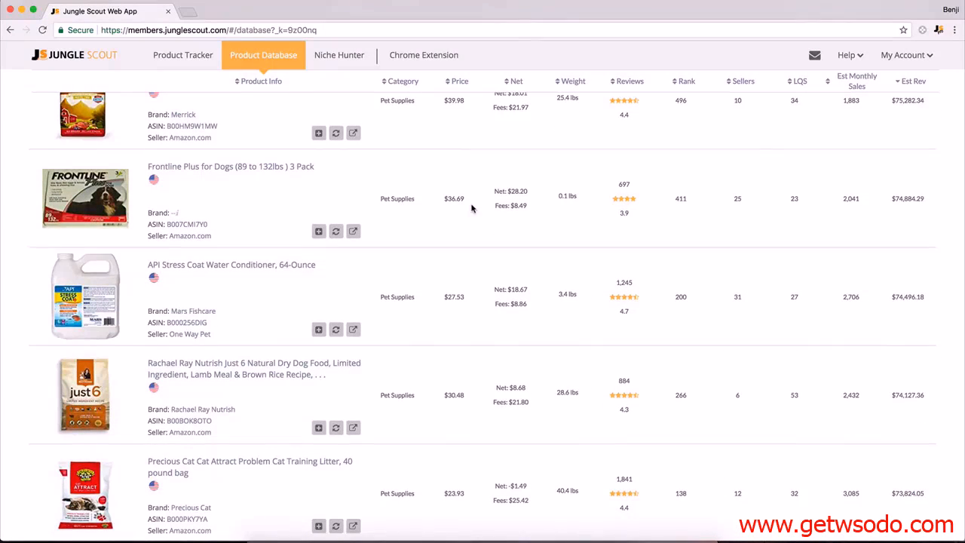
mouse_move(318, 525)
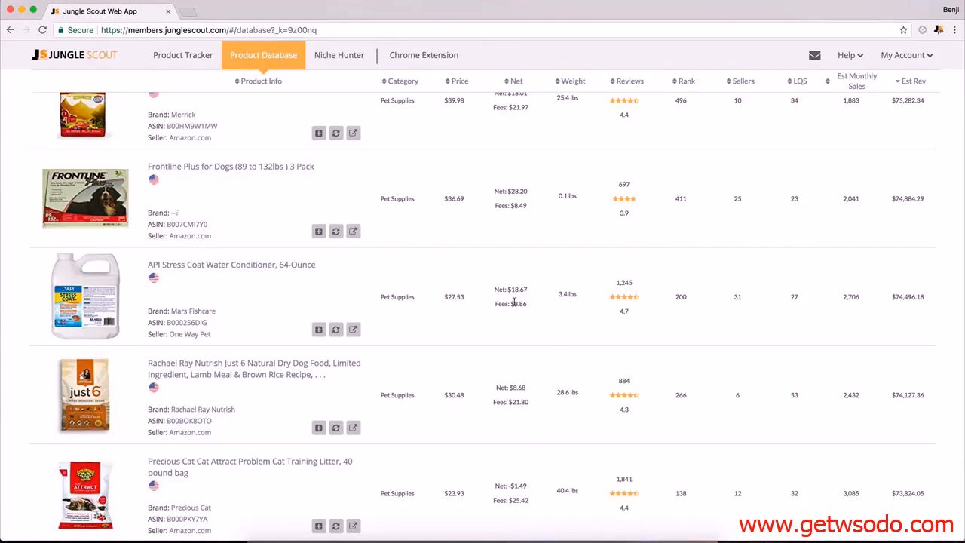
scroll("down", 3)
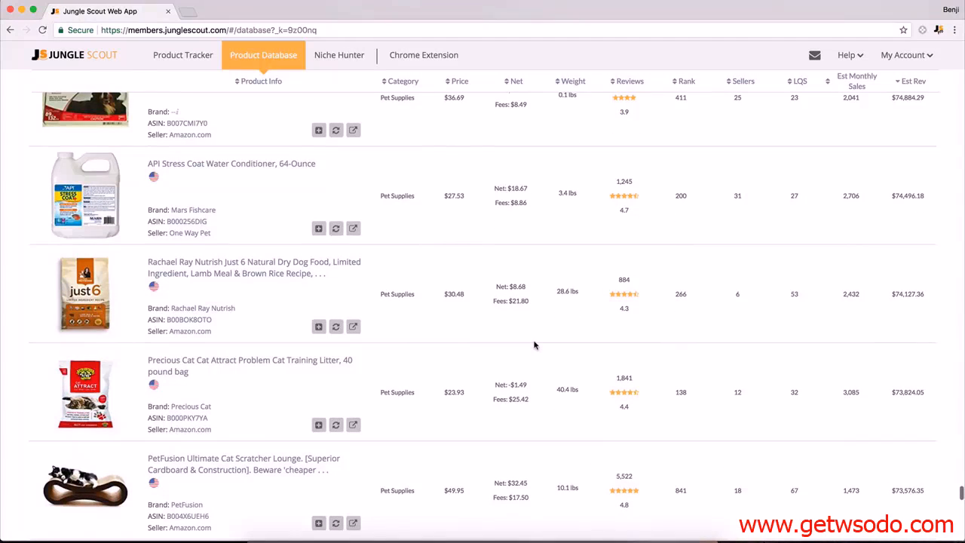
scroll("down", 3)
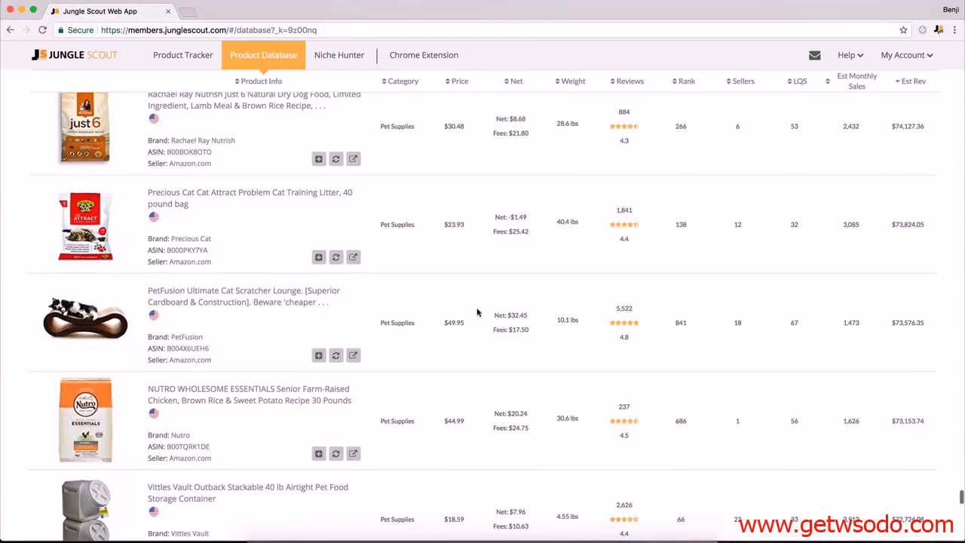
scroll("down", 3)
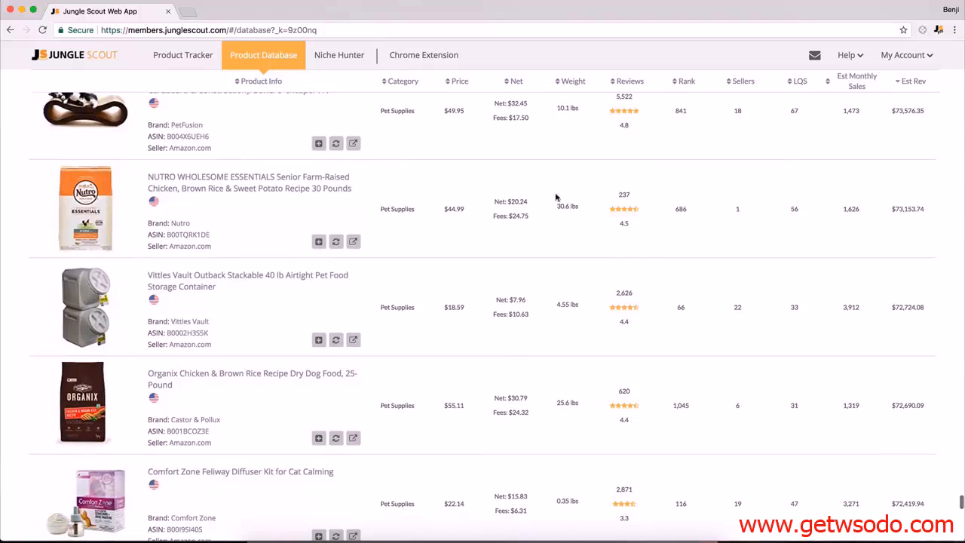
scroll("down", 3)
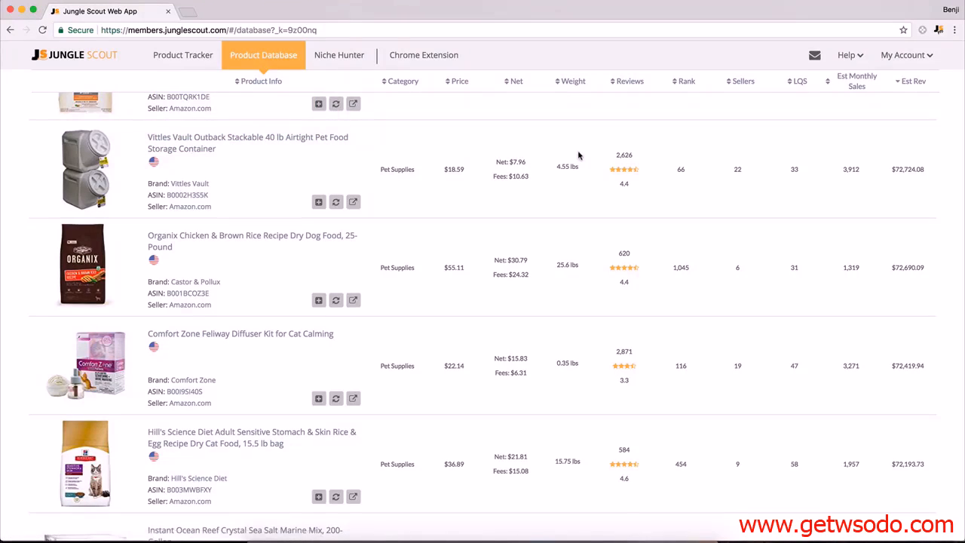
scroll("down", 3)
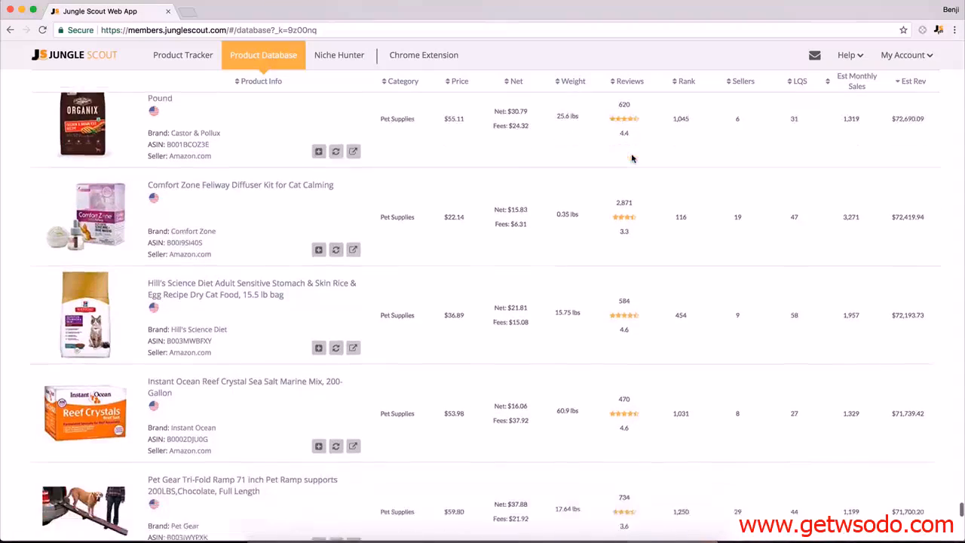
scroll("down", 3)
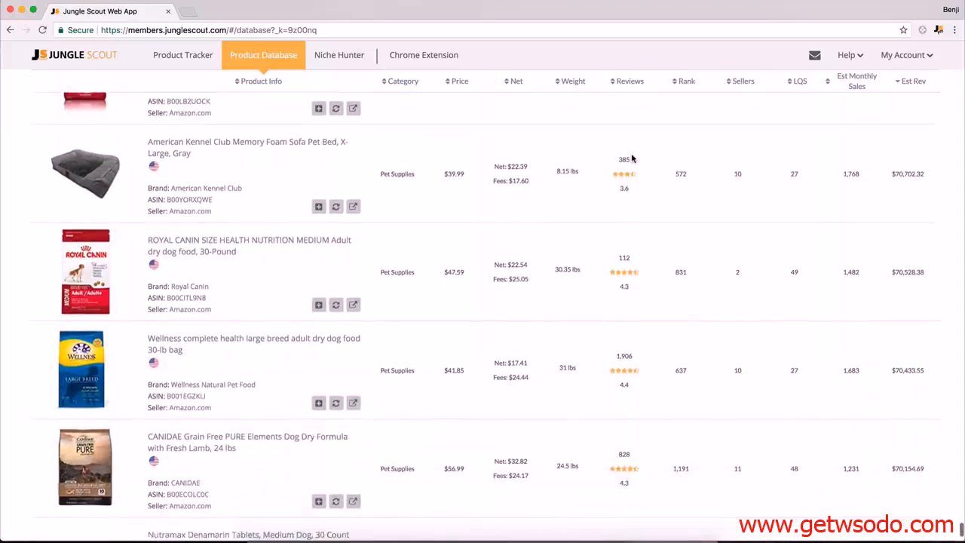
scroll("down", 3)
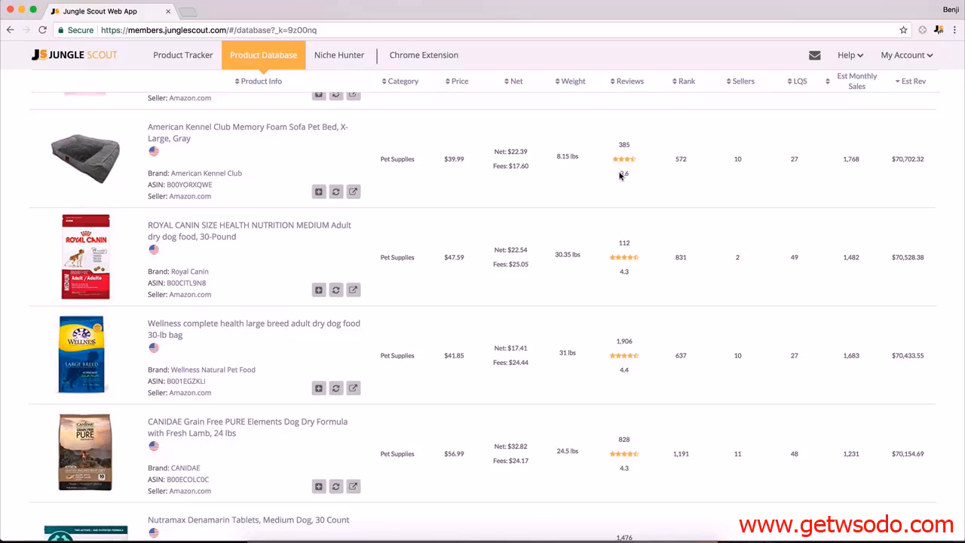
scroll("down", 3)
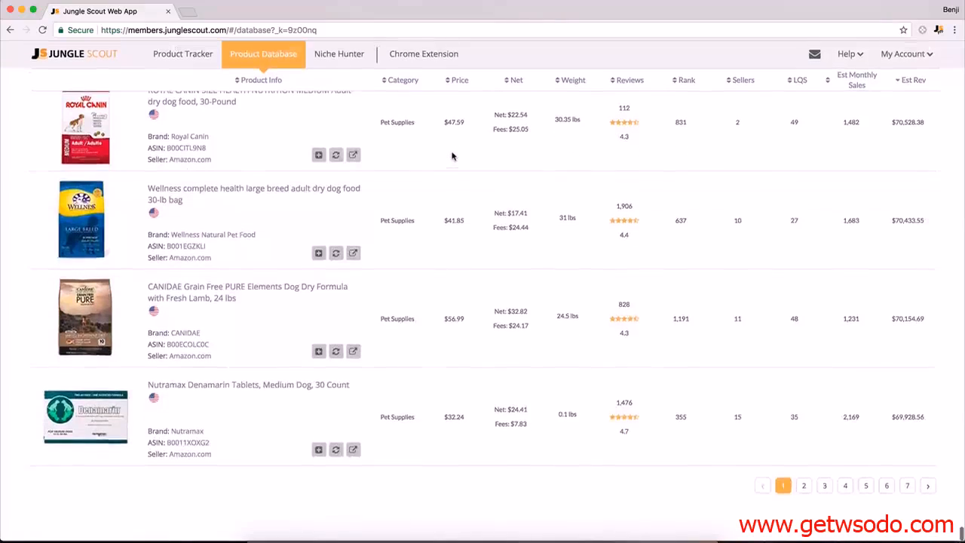
scroll("up", 3)
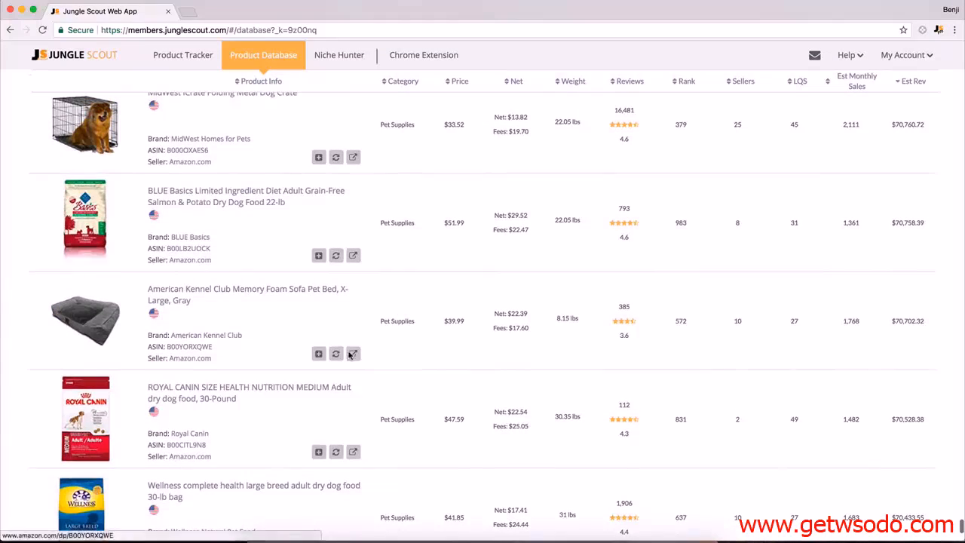
left_click(353, 353)
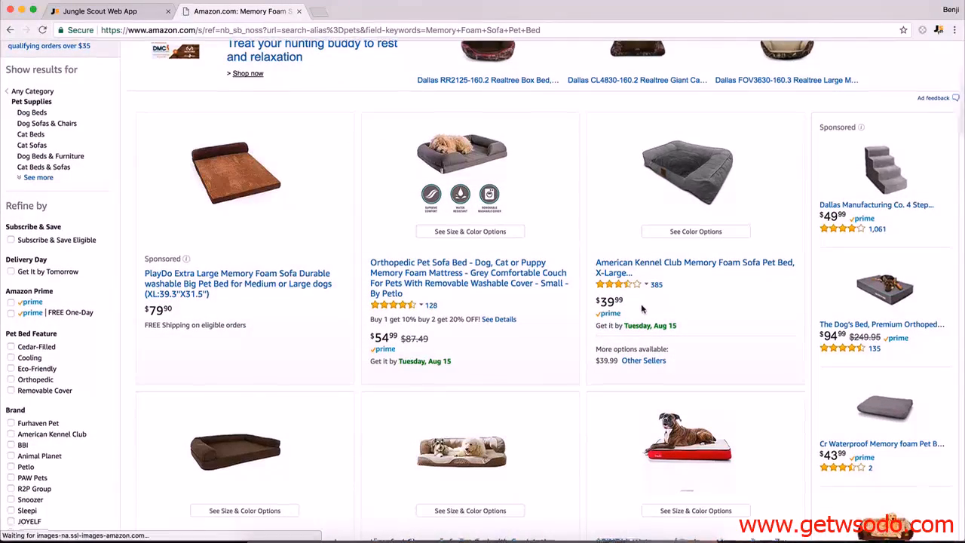
scroll("down", 3)
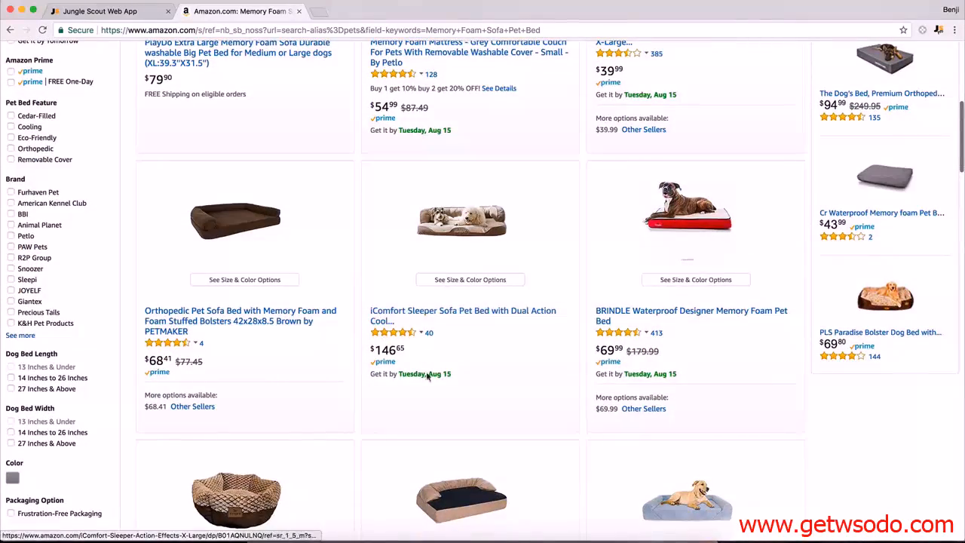
scroll("down", 3)
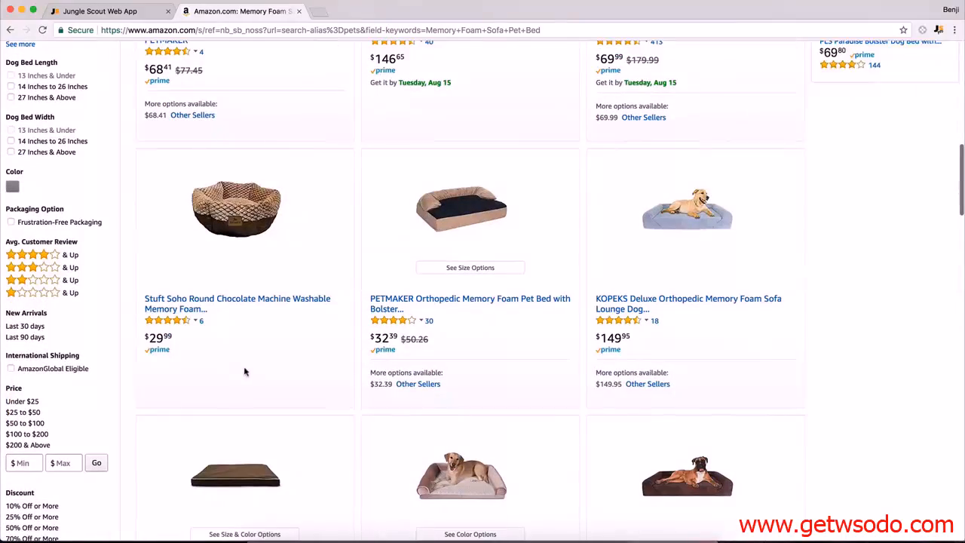
scroll("down", 3)
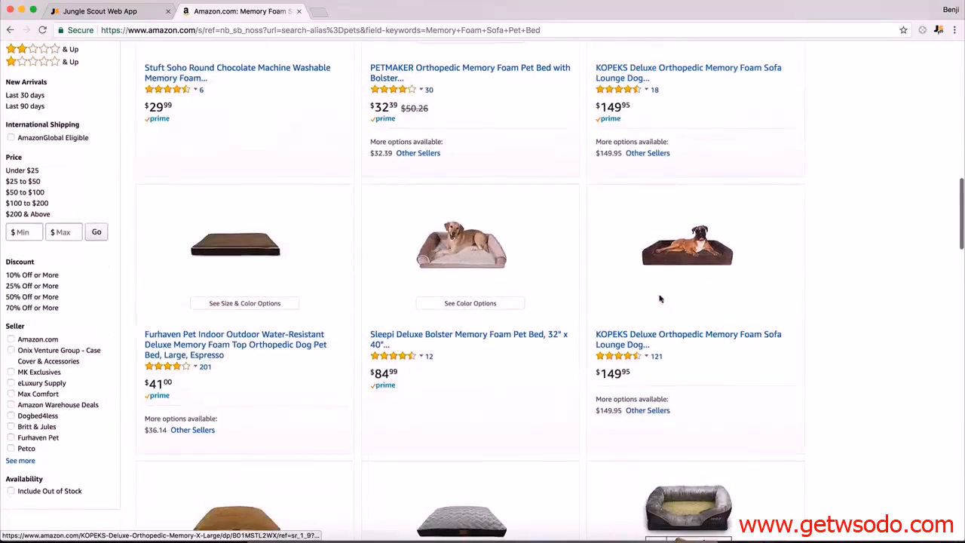
scroll("up", 3)
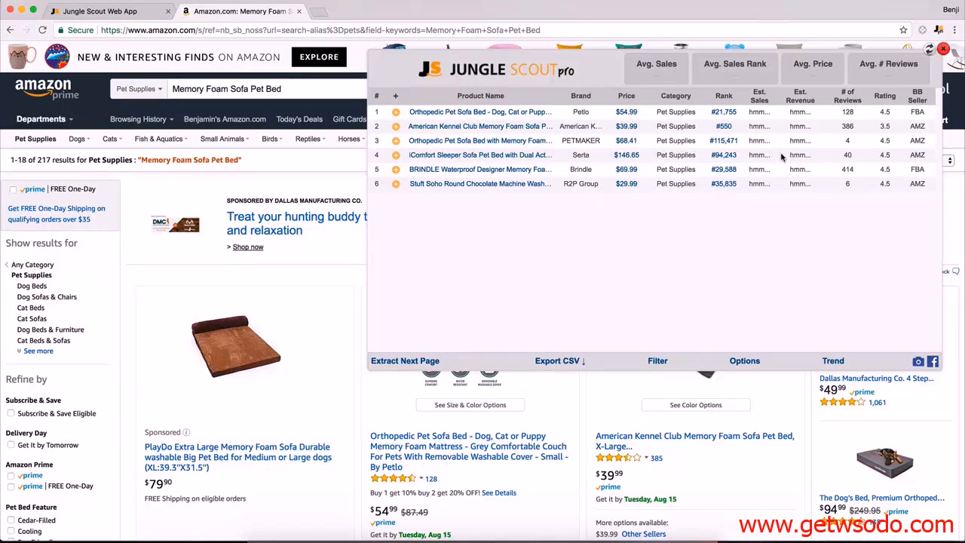
- View the American Kennel Club bed's sales rank history, then close the Jungle Scout overlay
left_click(405, 361)
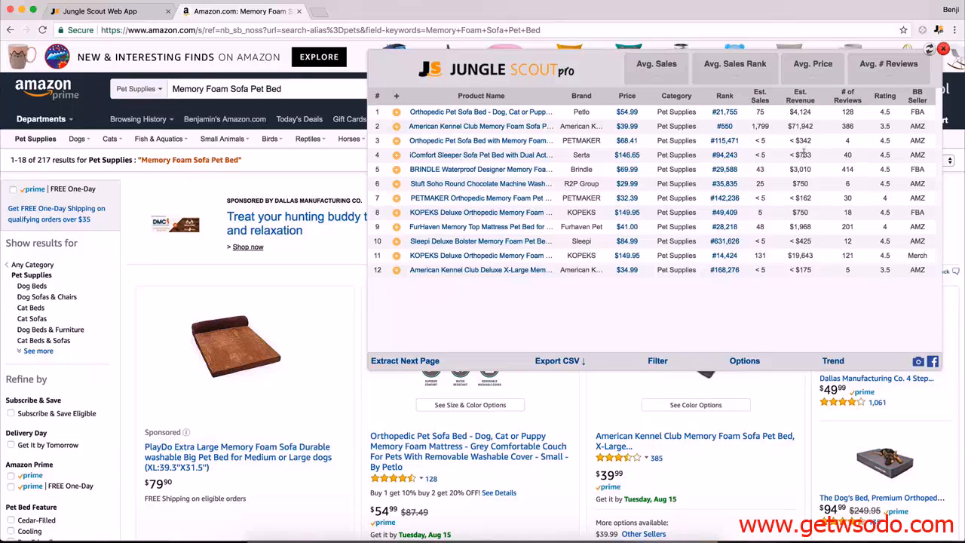
left_click(405, 360)
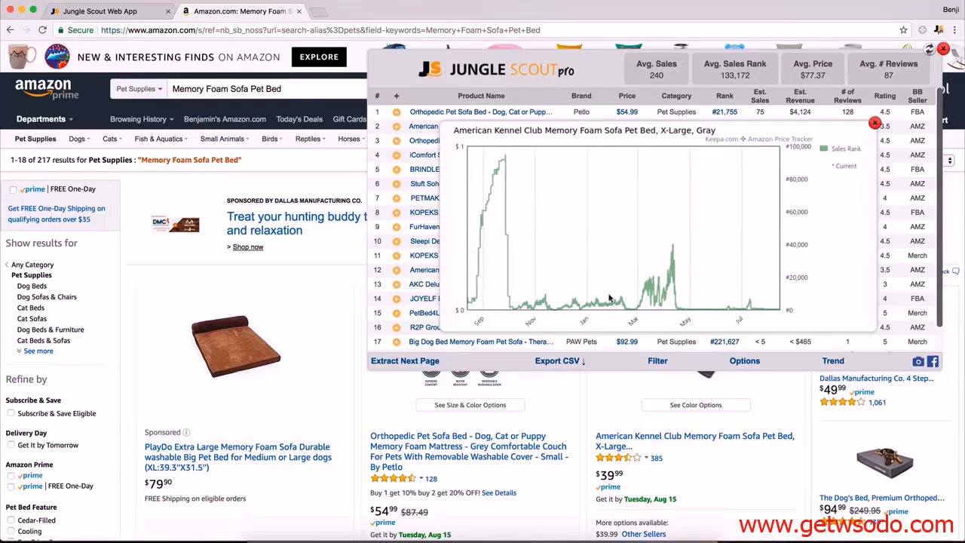
mouse_move(479, 294)
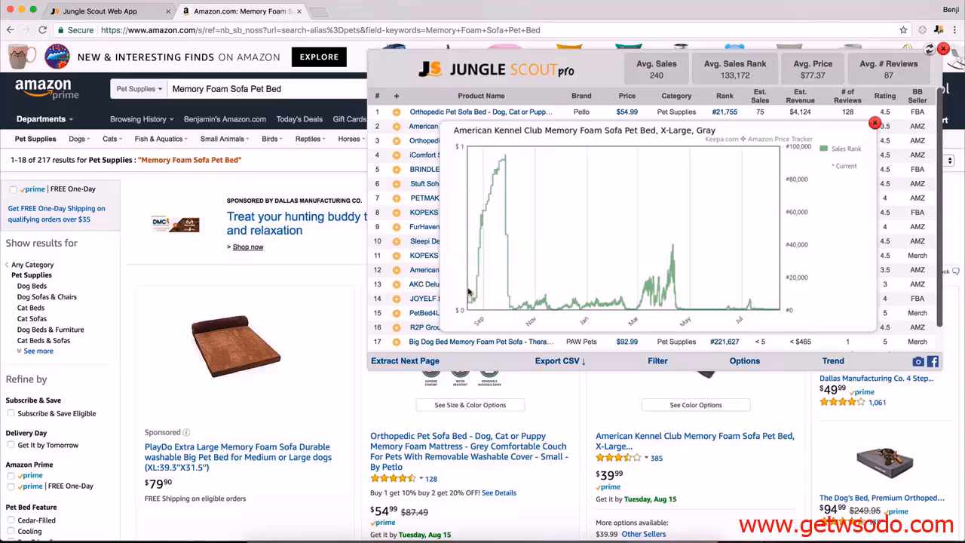
mouse_move(476, 224)
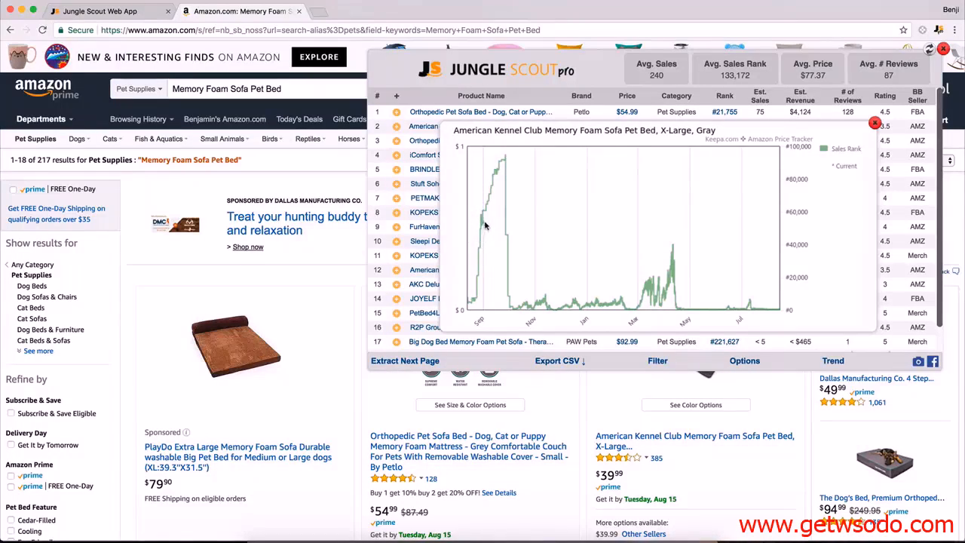
mouse_move(501, 166)
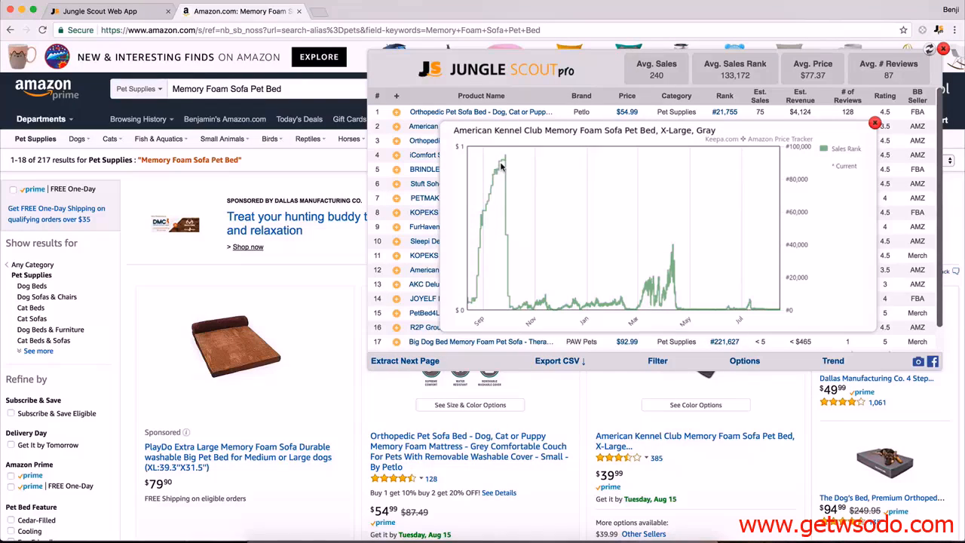
mouse_move(485, 231)
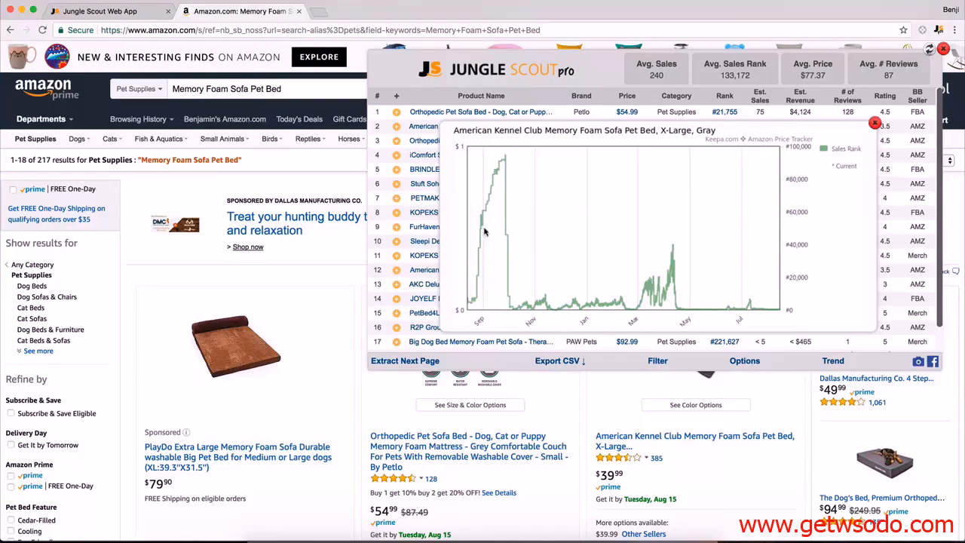
mouse_move(504, 163)
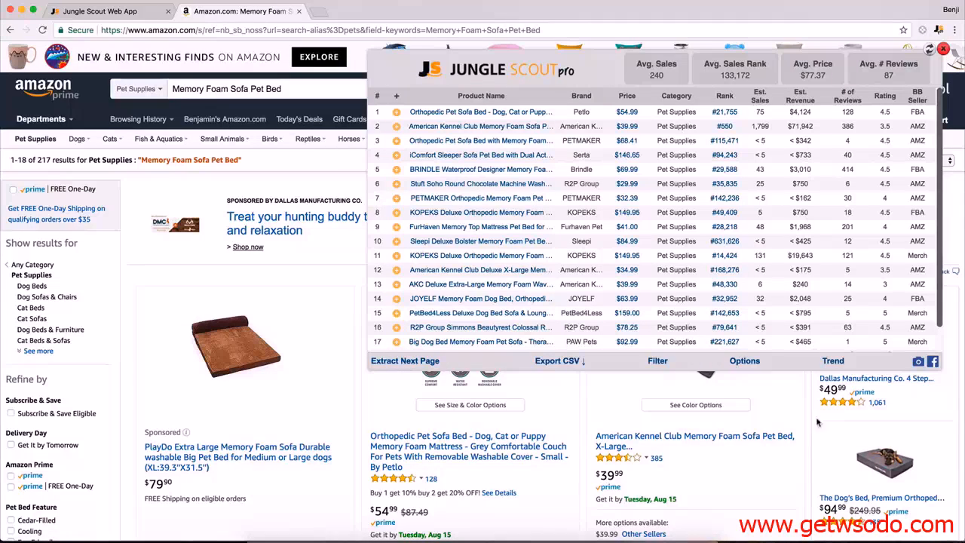
left_click(943, 48)
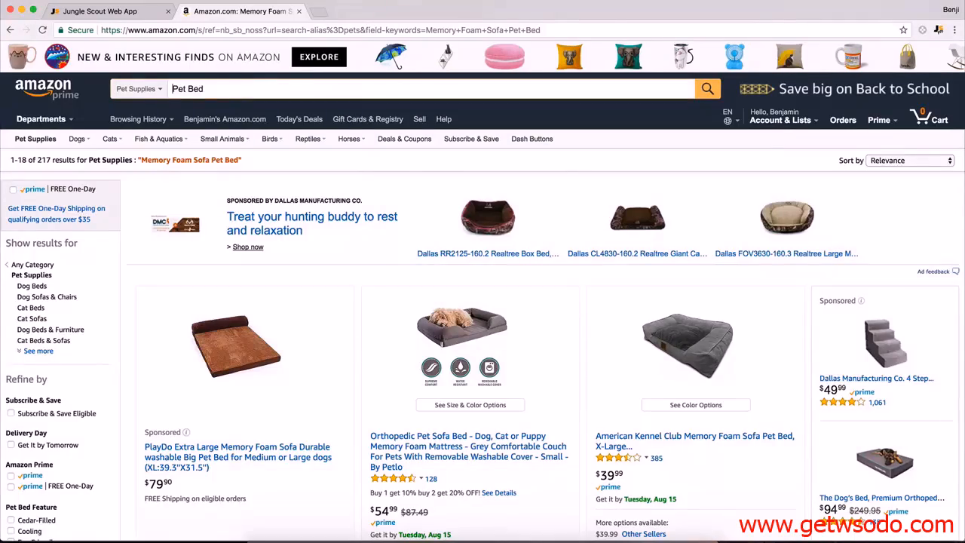
- Search Amazon Pet Supplies for 'Pet Bed' and browse the 75,468 results
left_click(706, 88)
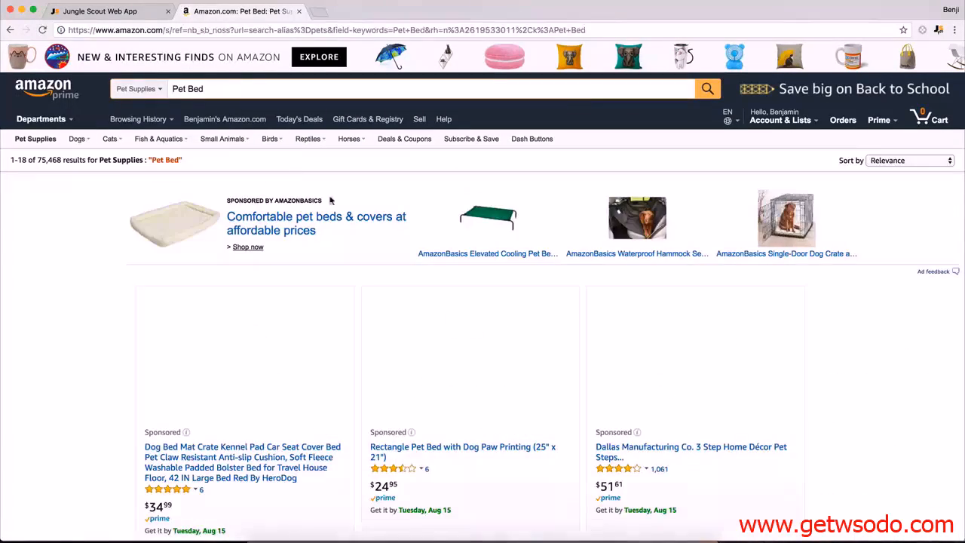
scroll("down", 3)
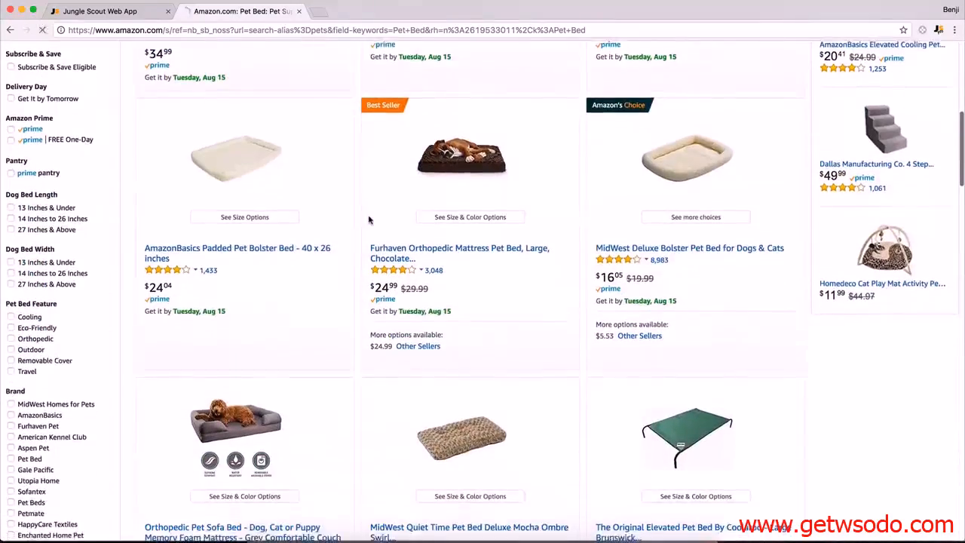
scroll("down", 3)
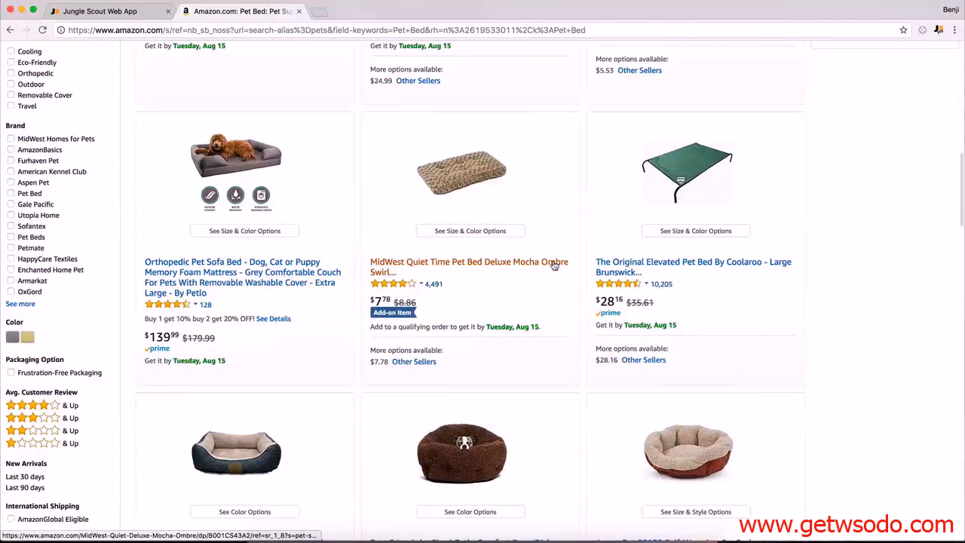
mouse_move(302, 303)
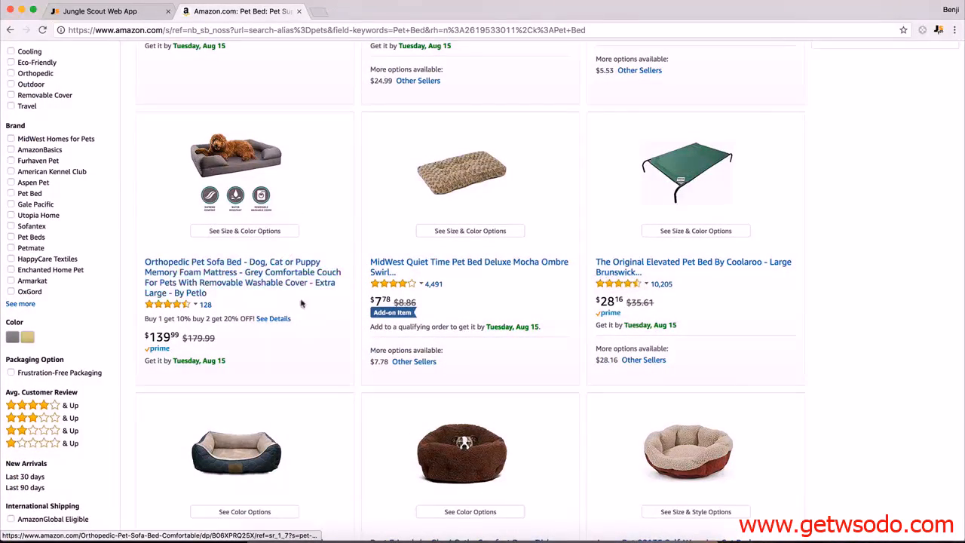
scroll("down", 3)
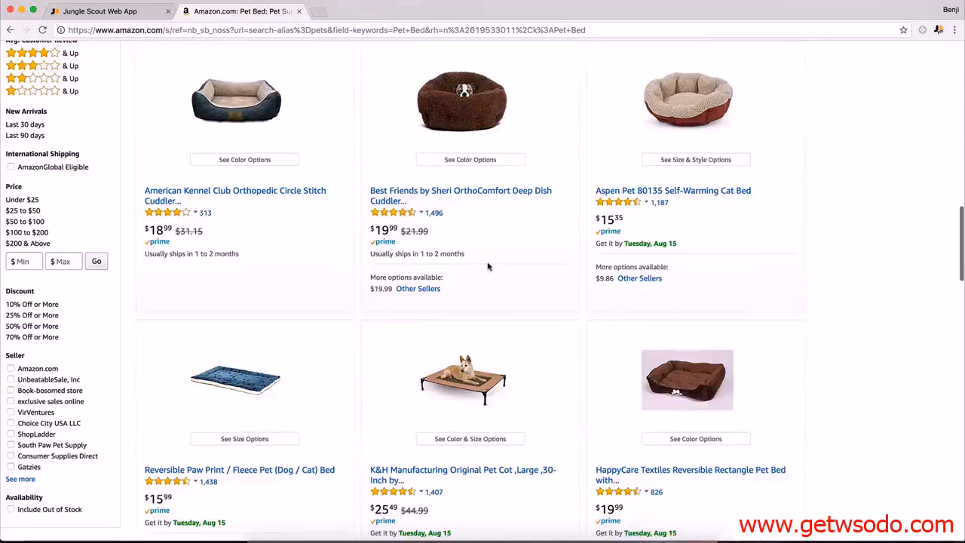
scroll("up", 3)
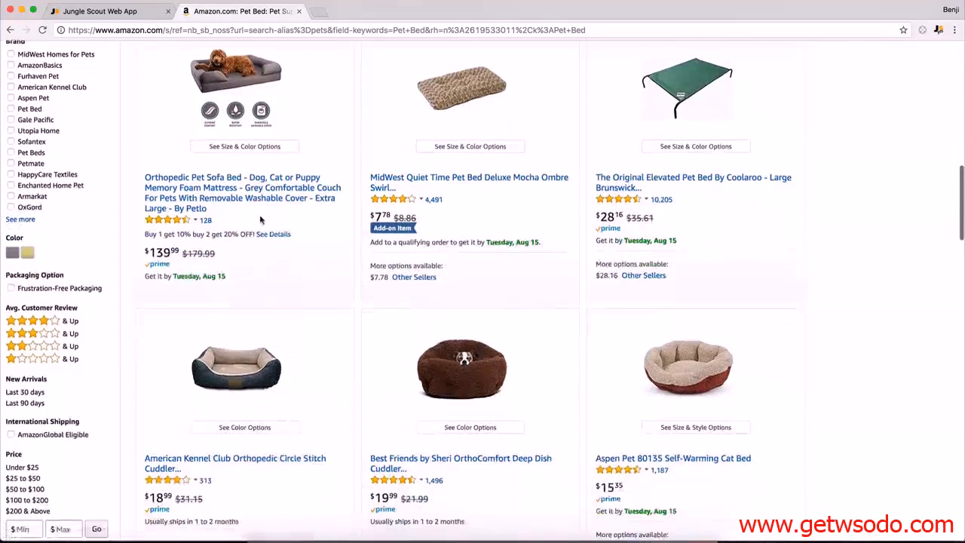
scroll("down", 3)
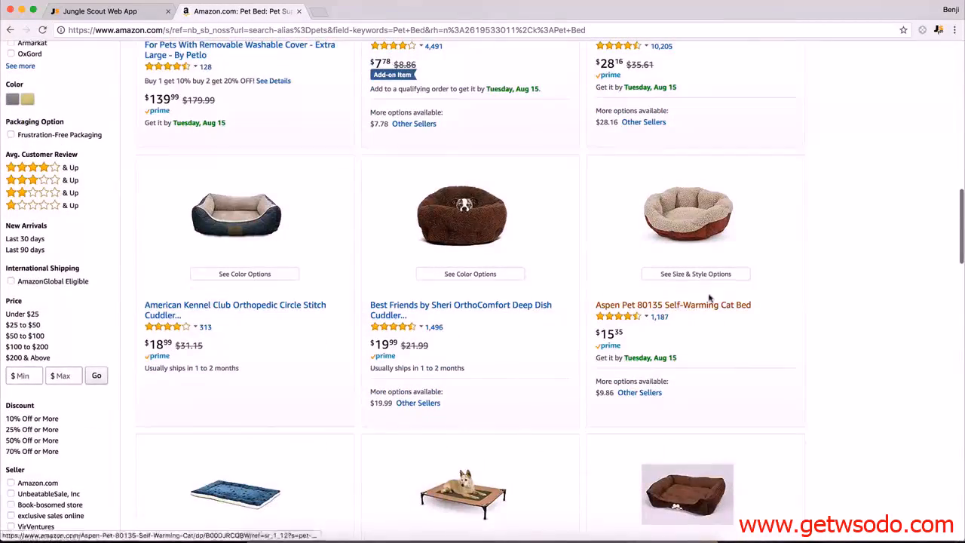
scroll("down", 3)
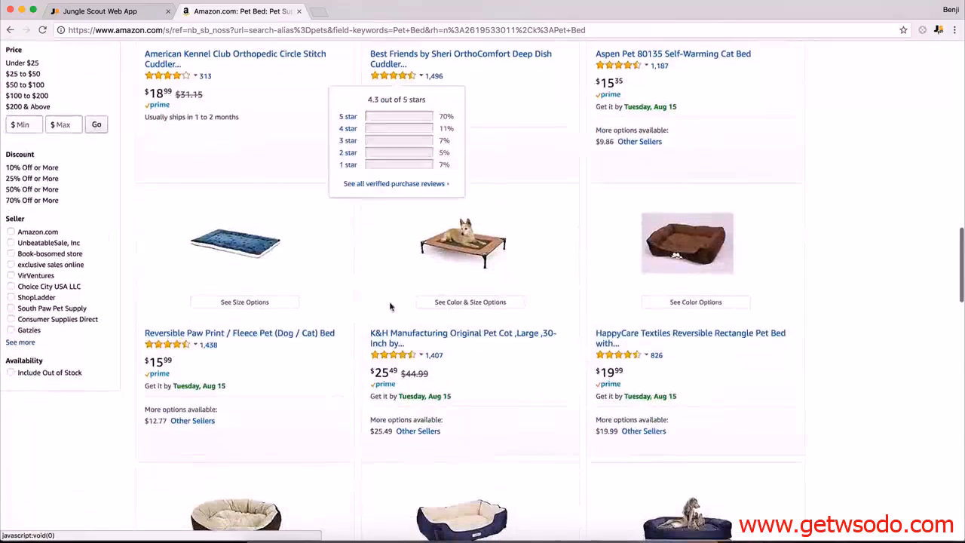
scroll("up", 3)
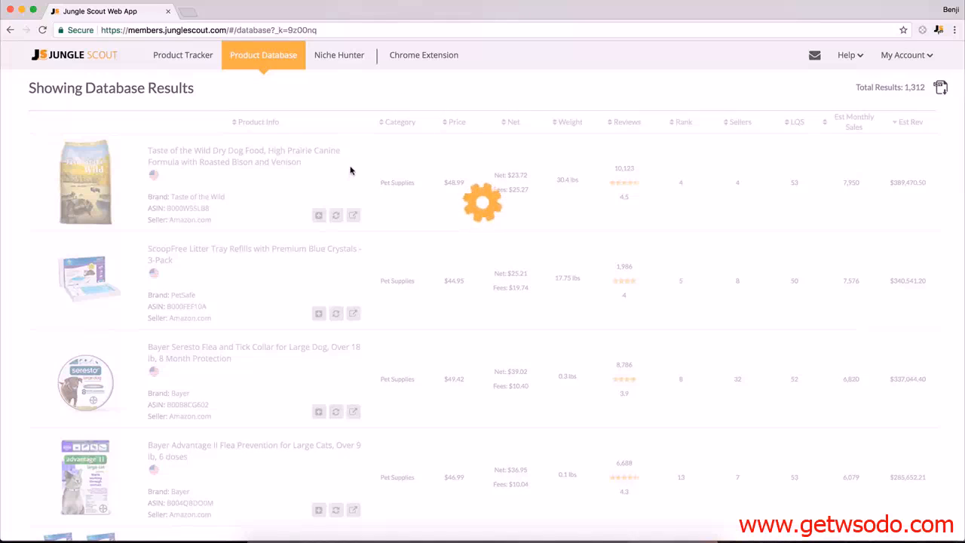
- Open the PETMAKER Puppy Potty Trainer Amazon listing ($21.56, 1,057 reviews) from the database
scroll("down", 3)
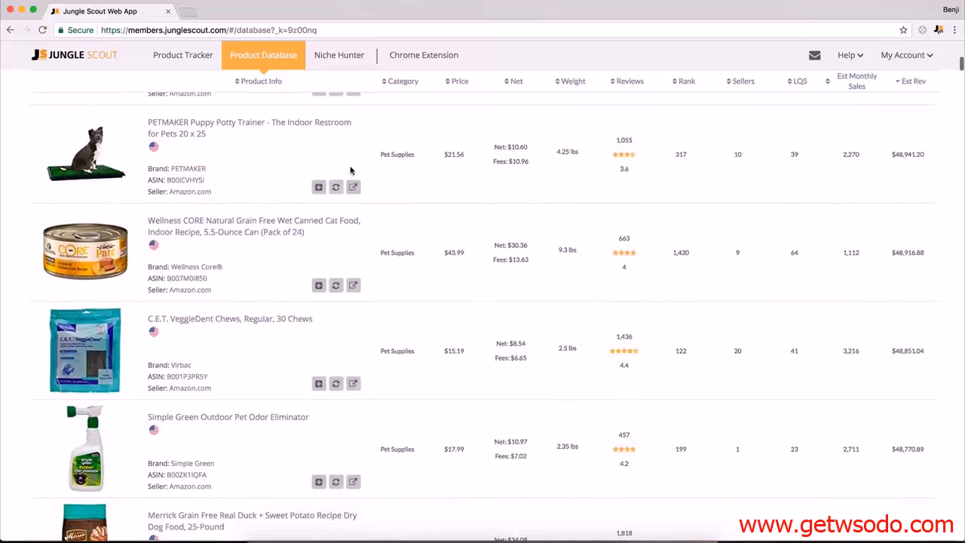
mouse_move(265, 131)
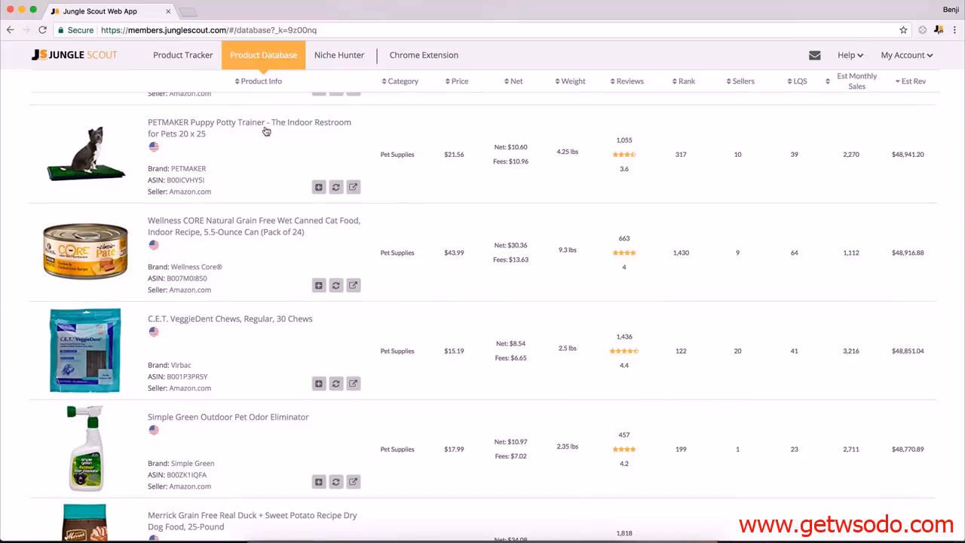
mouse_move(257, 130)
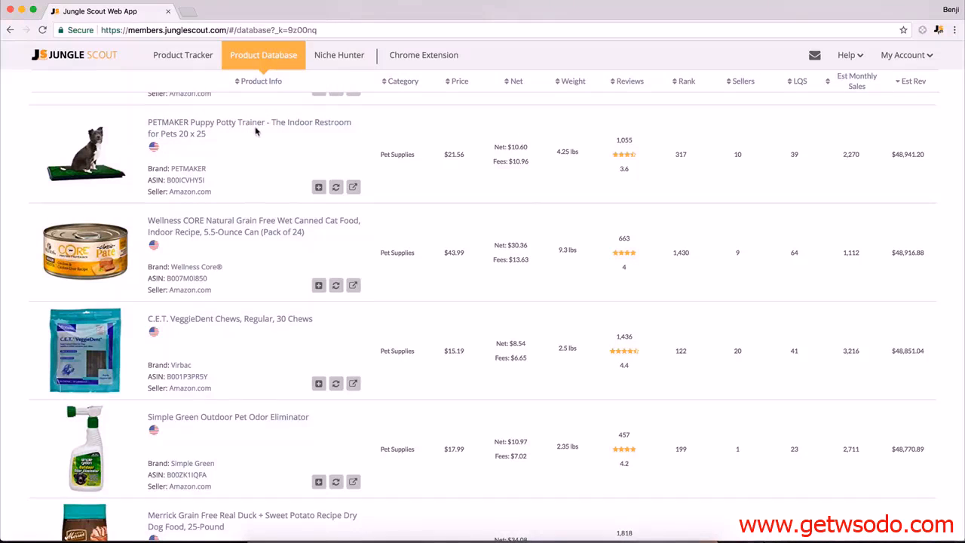
left_click(353, 186)
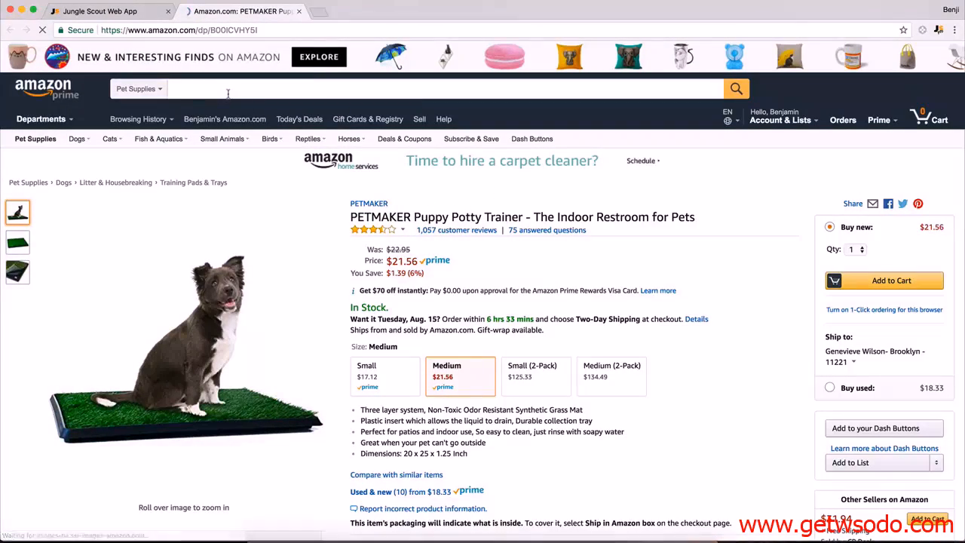
- Search Amazon Pet Supplies for 'dog potty trainer' and browse the 273 results
type("puppy")
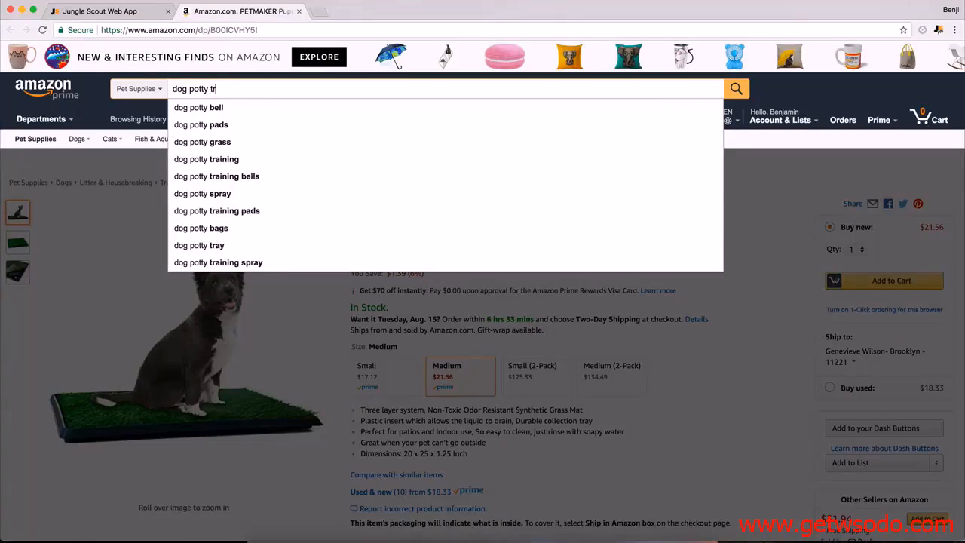
type("r")
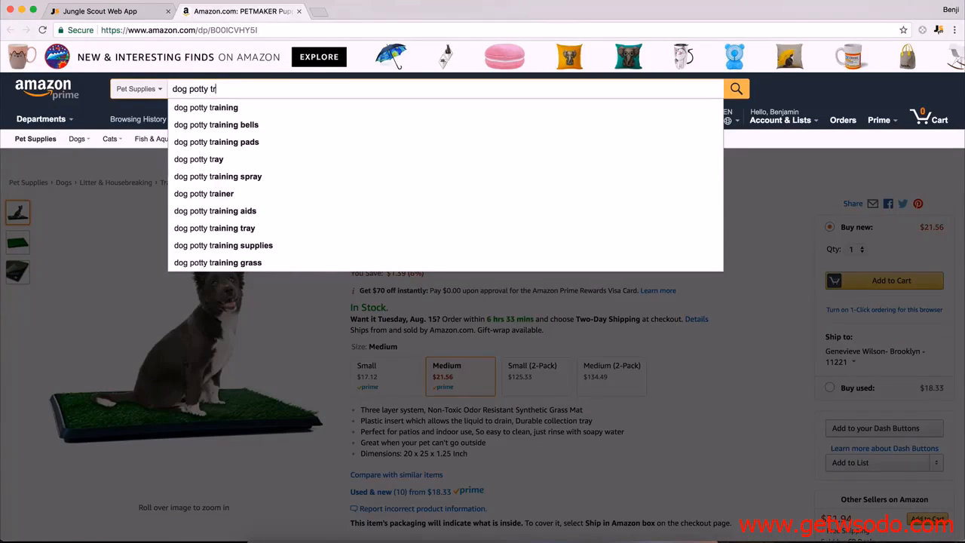
left_click(204, 194)
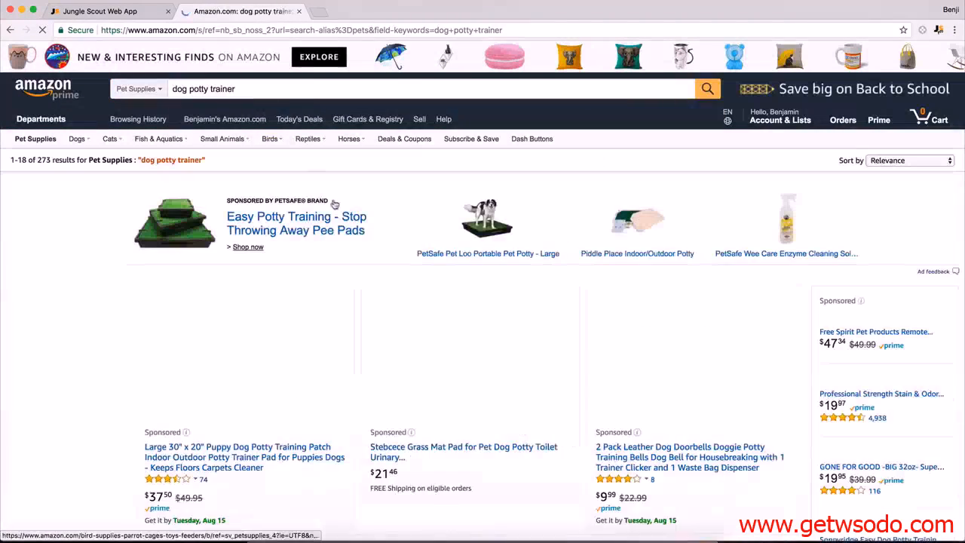
scroll("down", 3)
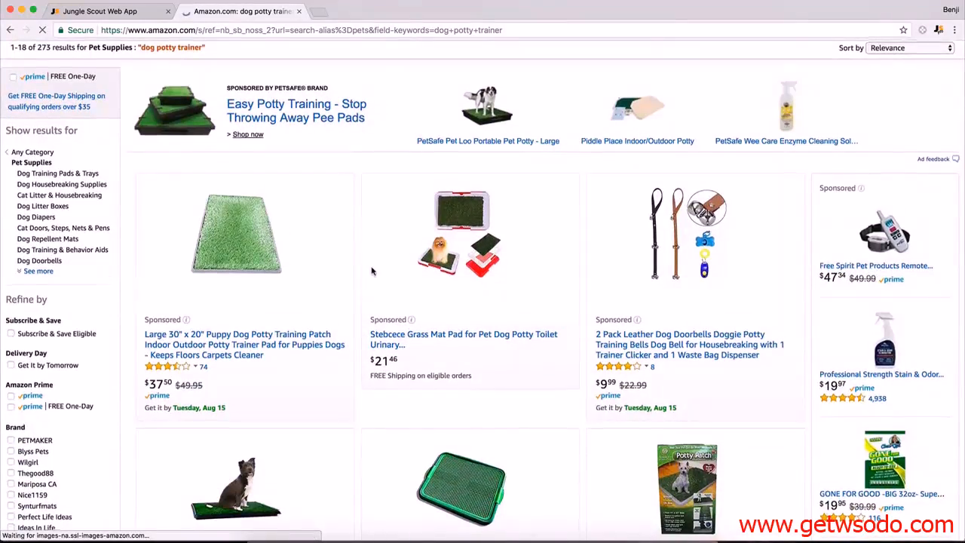
scroll("down", 3)
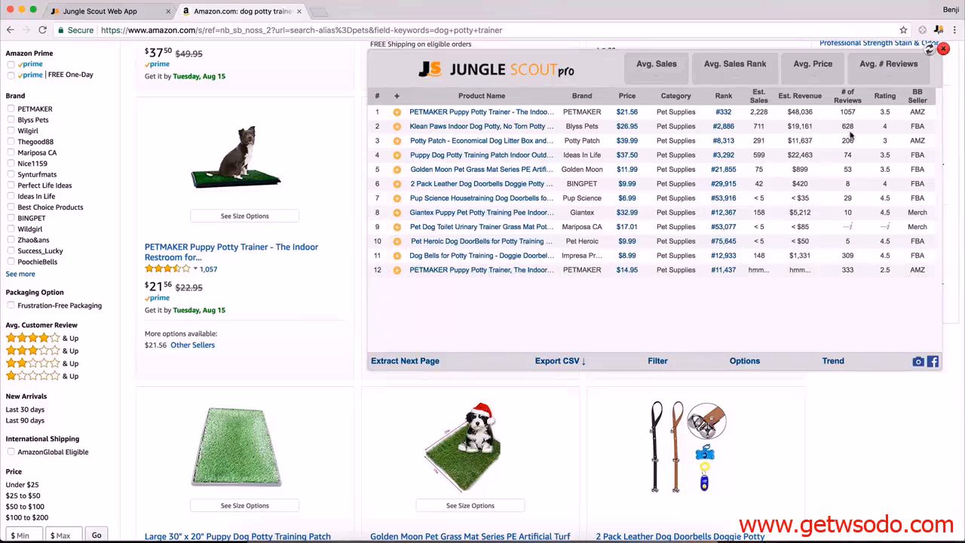
- Sort extension listings by number of reviews and open the Puppy Dog Potty Training Patch page
left_click(404, 360)
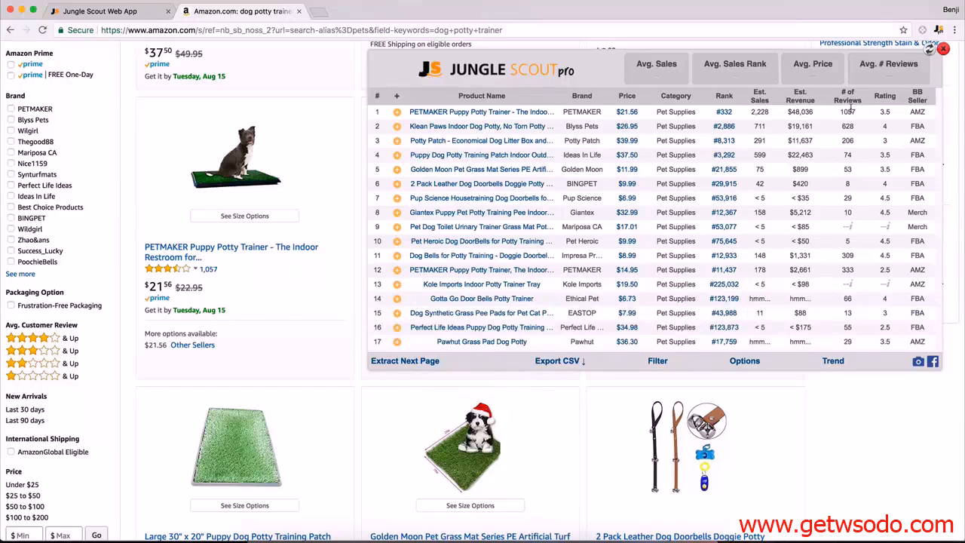
mouse_move(847, 96)
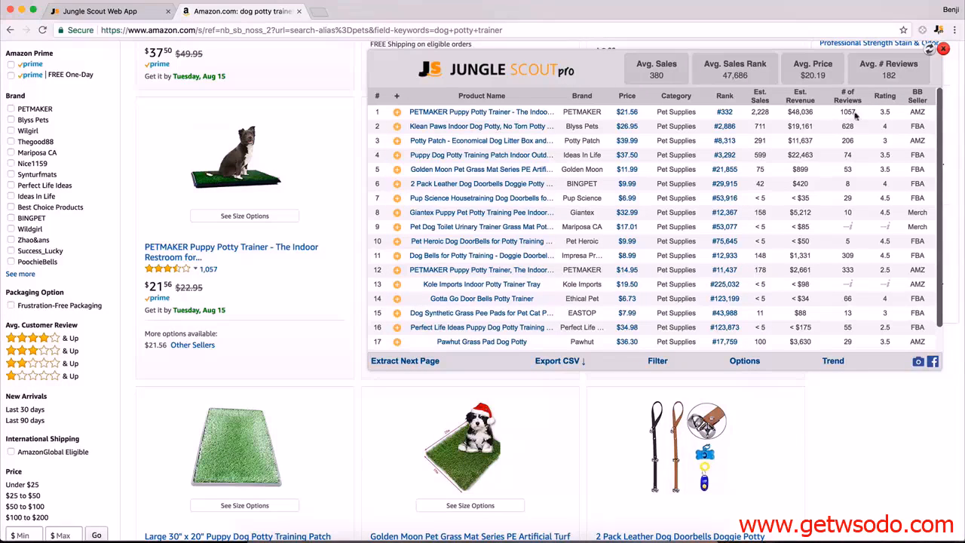
left_click(847, 96)
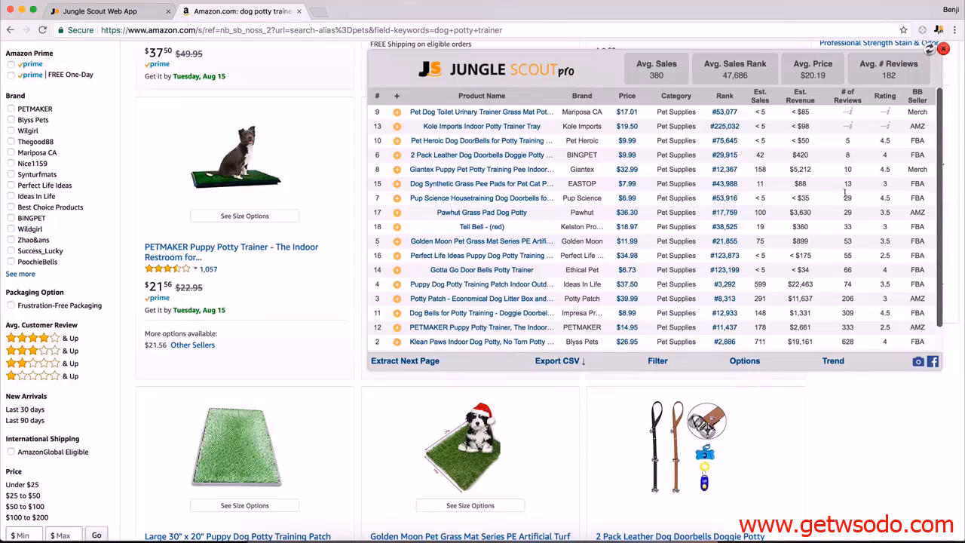
mouse_move(829, 218)
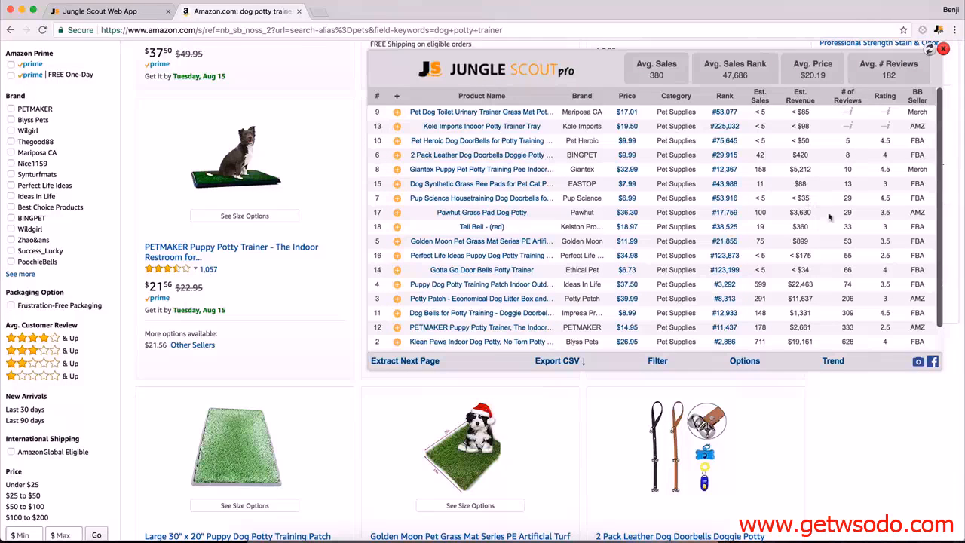
mouse_move(825, 281)
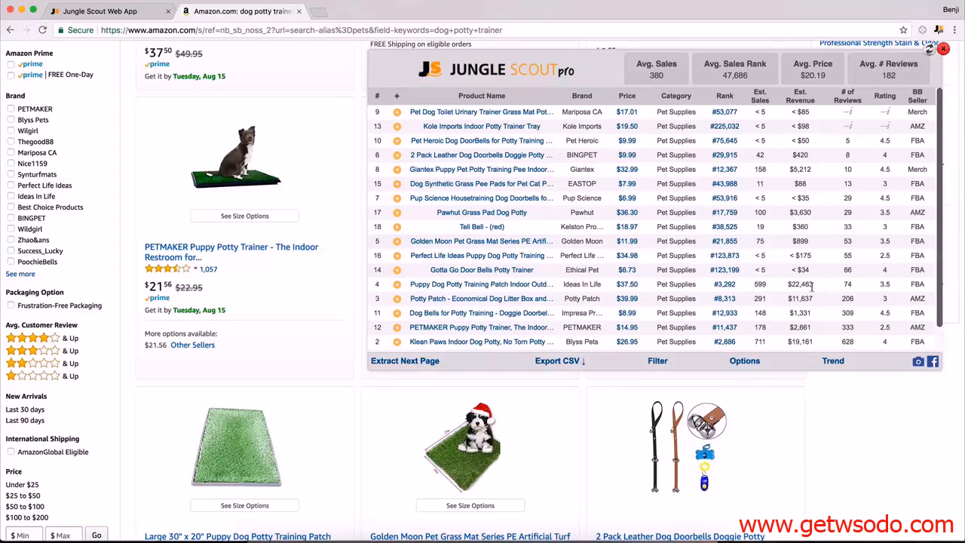
mouse_move(708, 286)
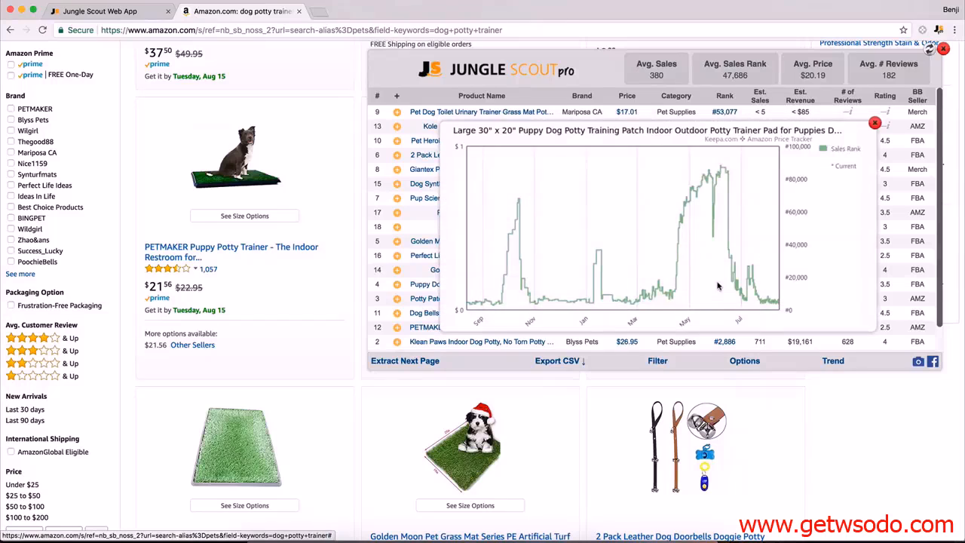
left_click(874, 122)
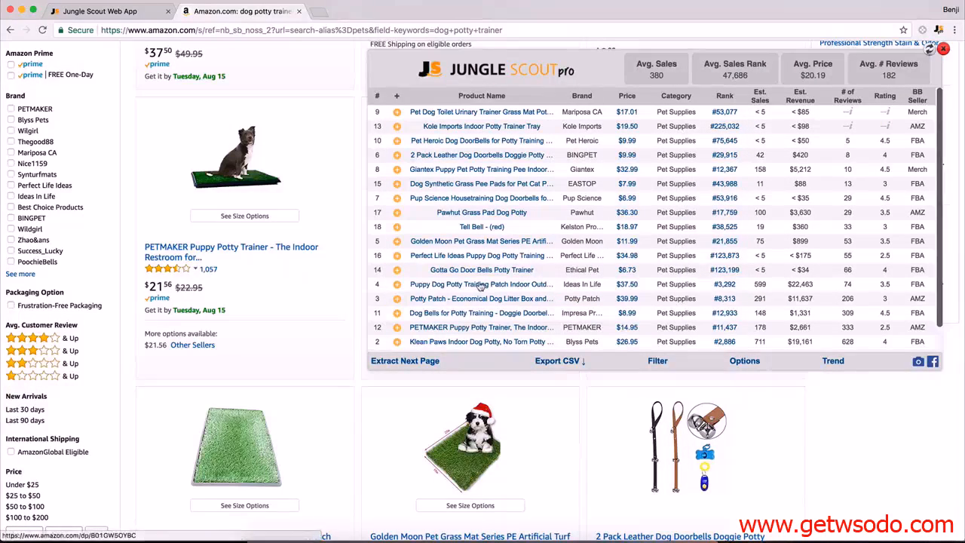
left_click(481, 284)
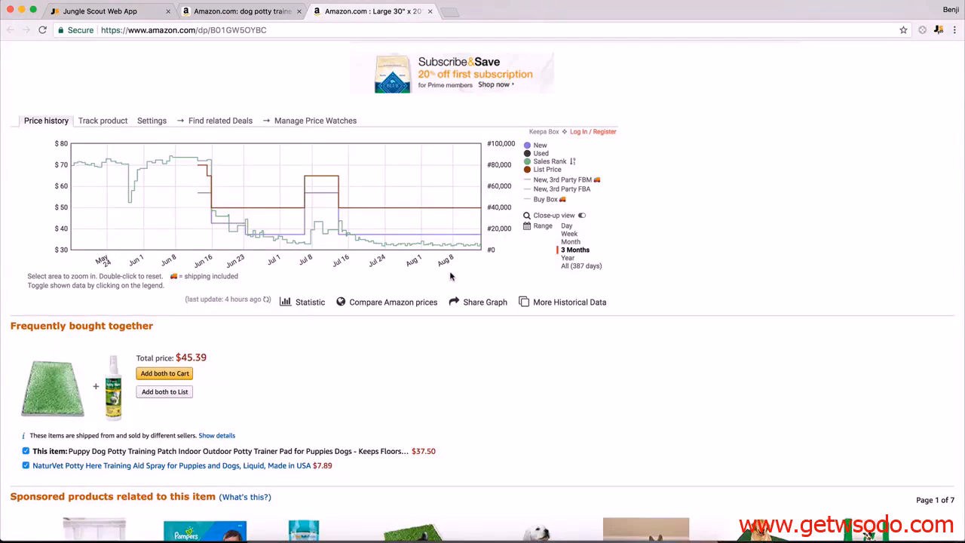
- Switch the Keepa price chart between All (387 days) and 3 Months, ending on All
left_click(581, 265)
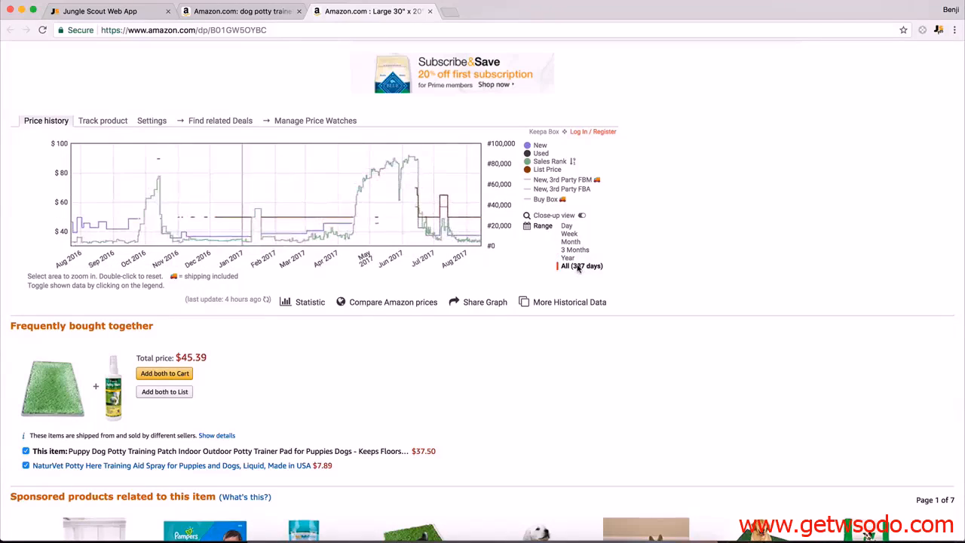
left_click(574, 249)
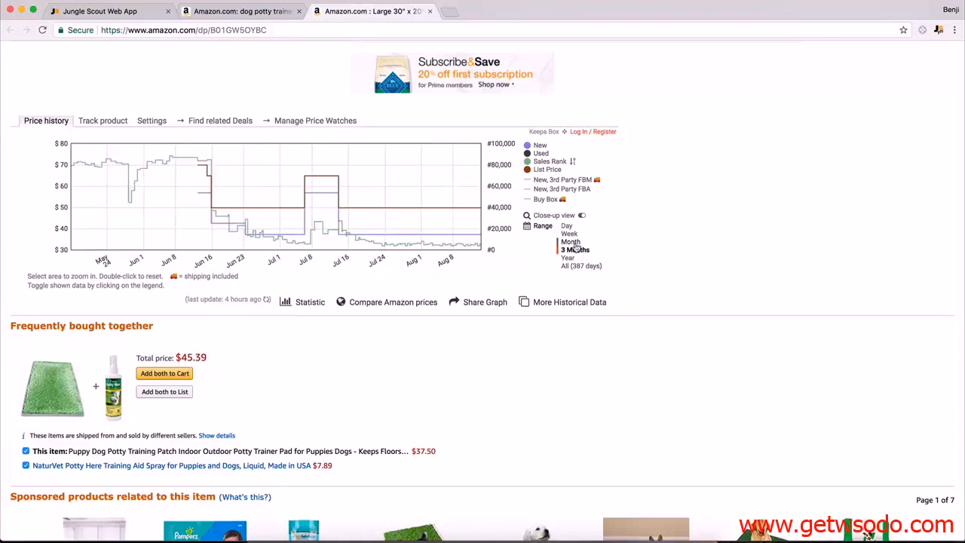
left_click(581, 265)
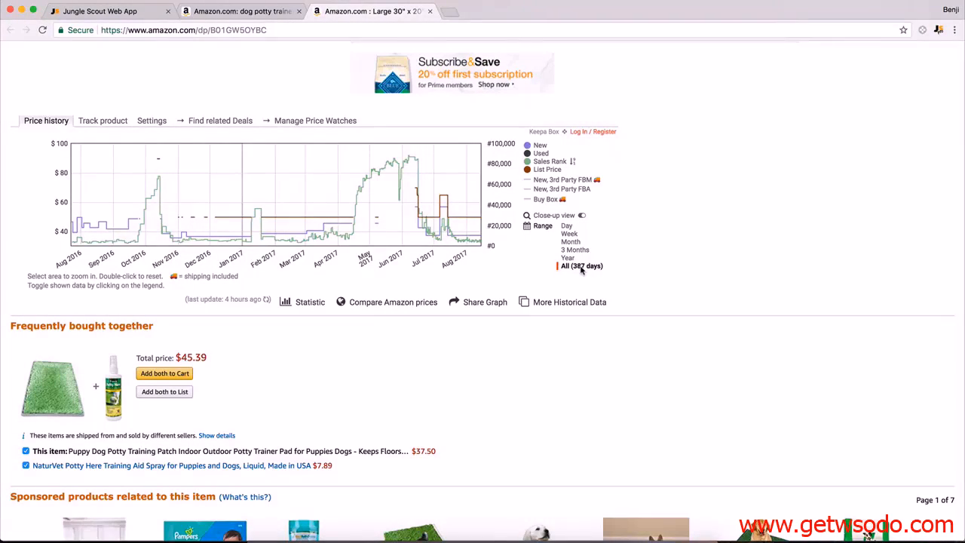
mouse_move(98, 218)
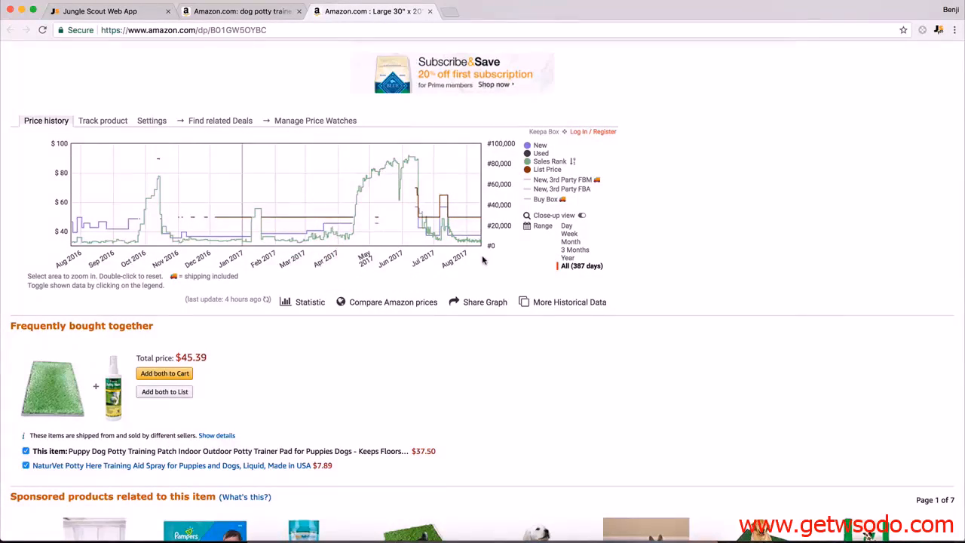
mouse_move(456, 168)
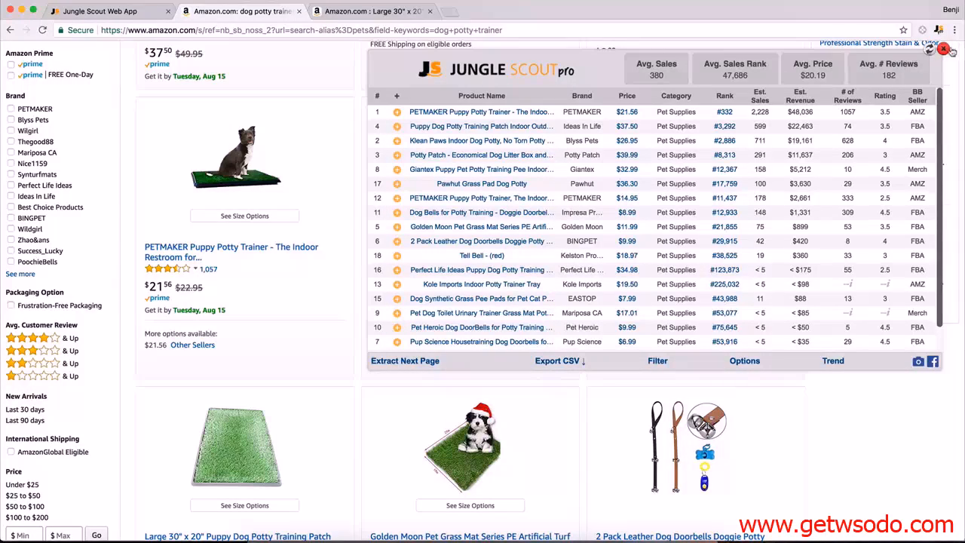
- Search Alibaba for 'dog potty trainer' in a new tab
left_click(501, 11)
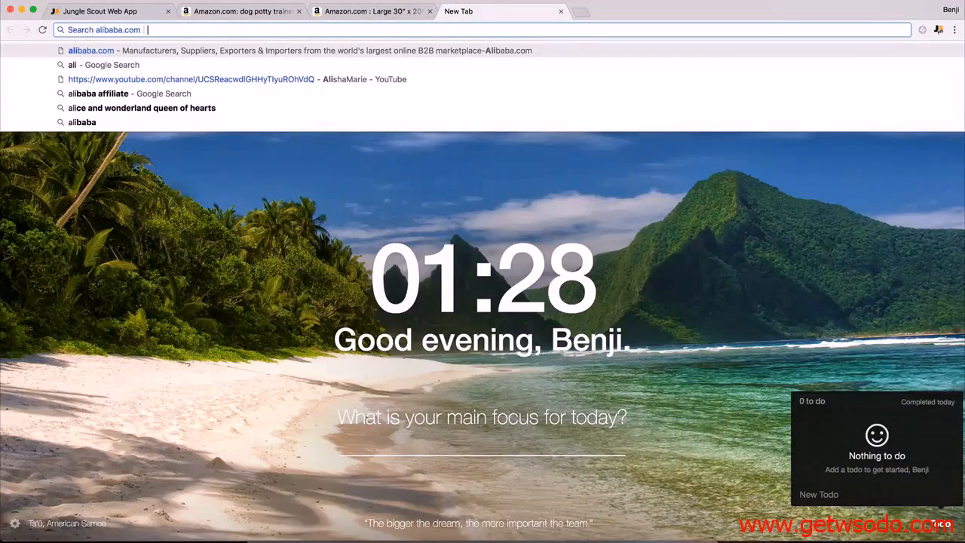
type("dog")
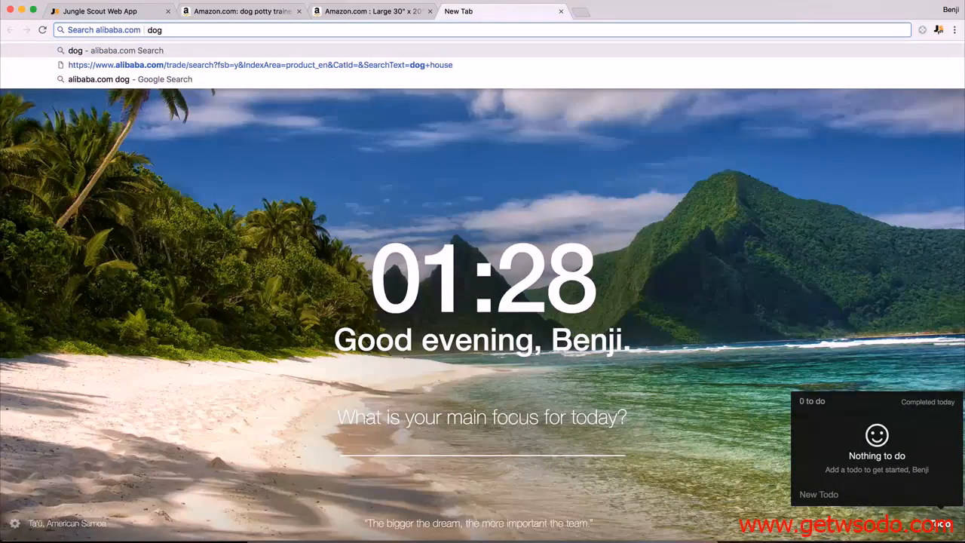
type("potty trai")
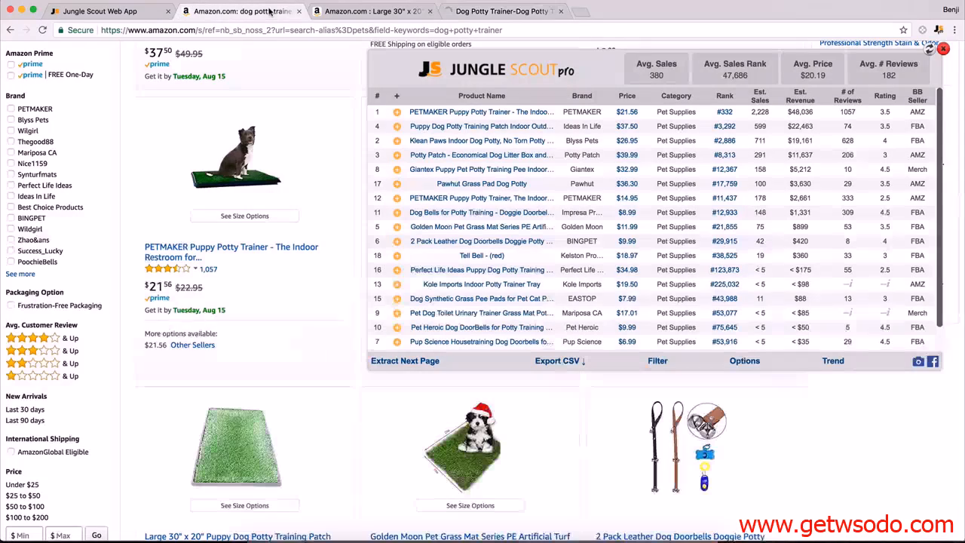
- Change the Amazon Pet Supplies search to 'dog toilet trainer' and skim the 69 results
left_click(943, 49)
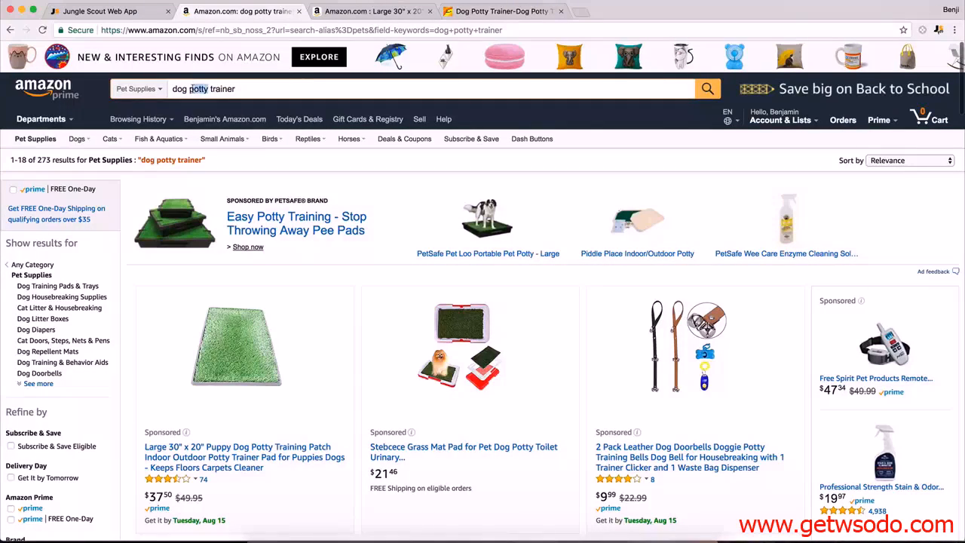
left_click(707, 88)
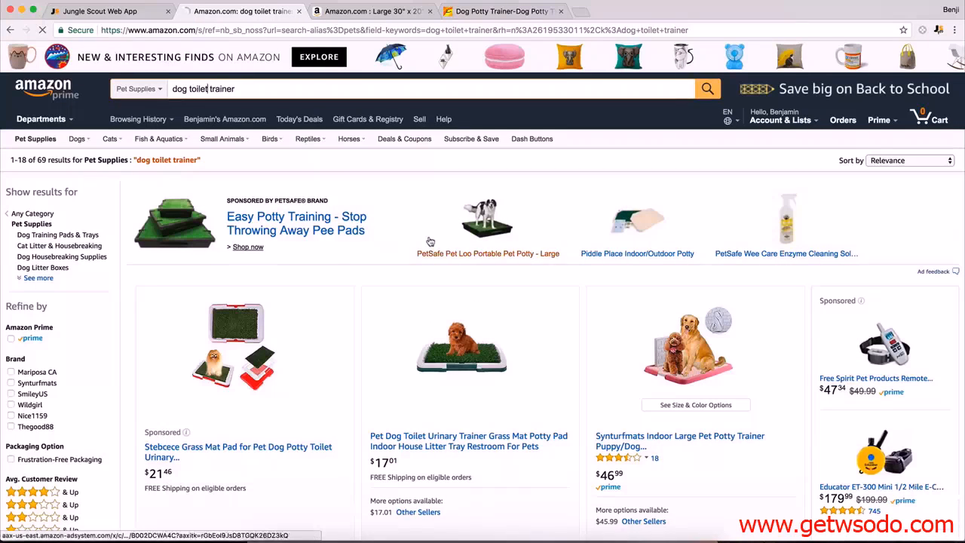
scroll("down", 3)
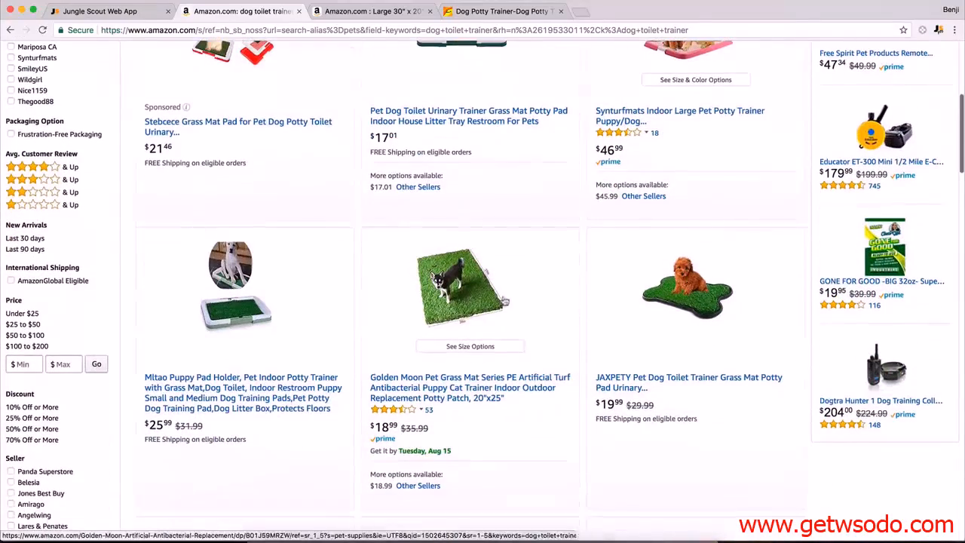
scroll("up", 3)
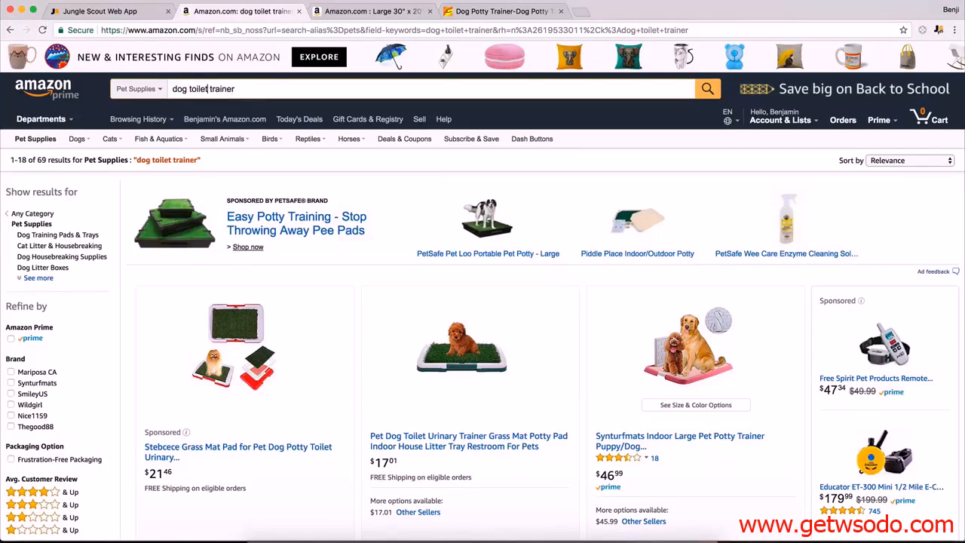
- Browse Alibaba's dog potty trainer supplier listings, noting per-piece prices and minimum orders
left_click(501, 10)
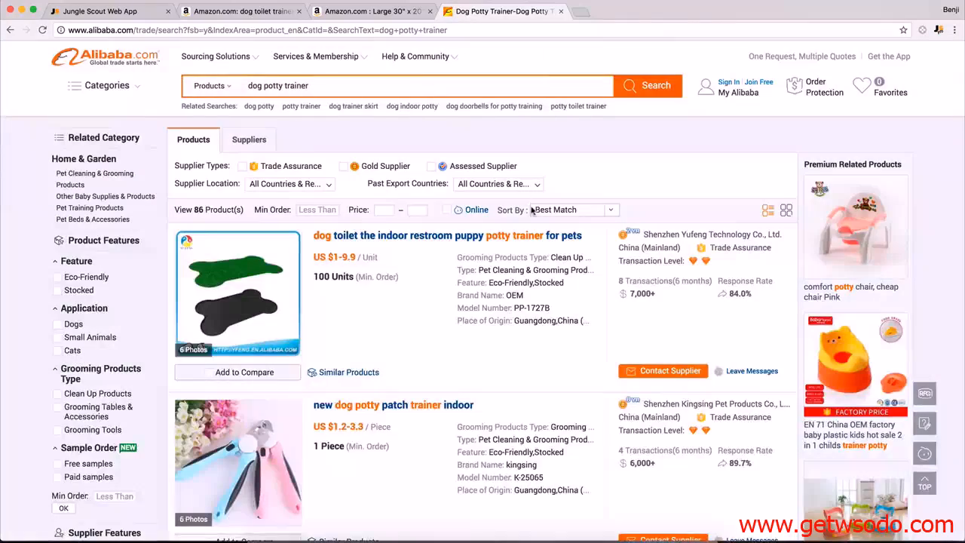
scroll("down", 3)
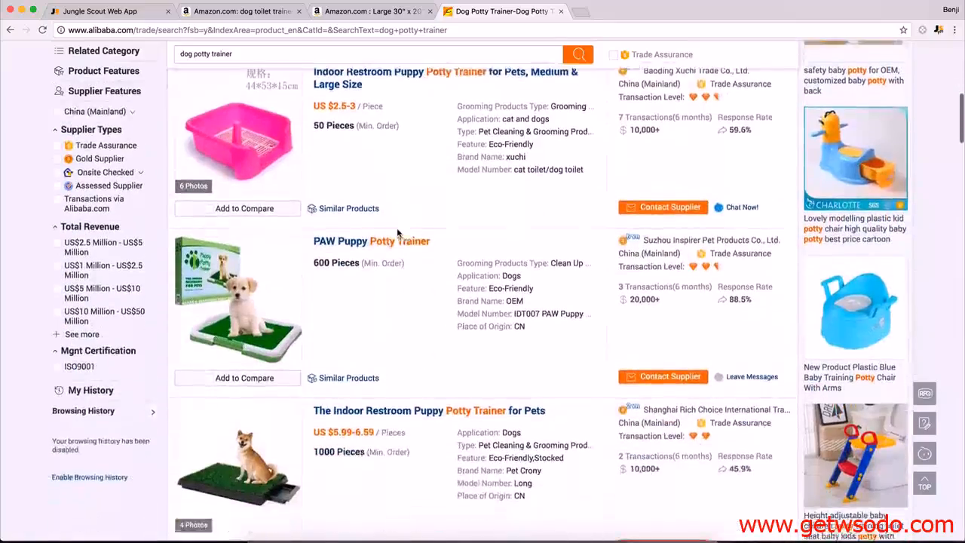
scroll("down", 3)
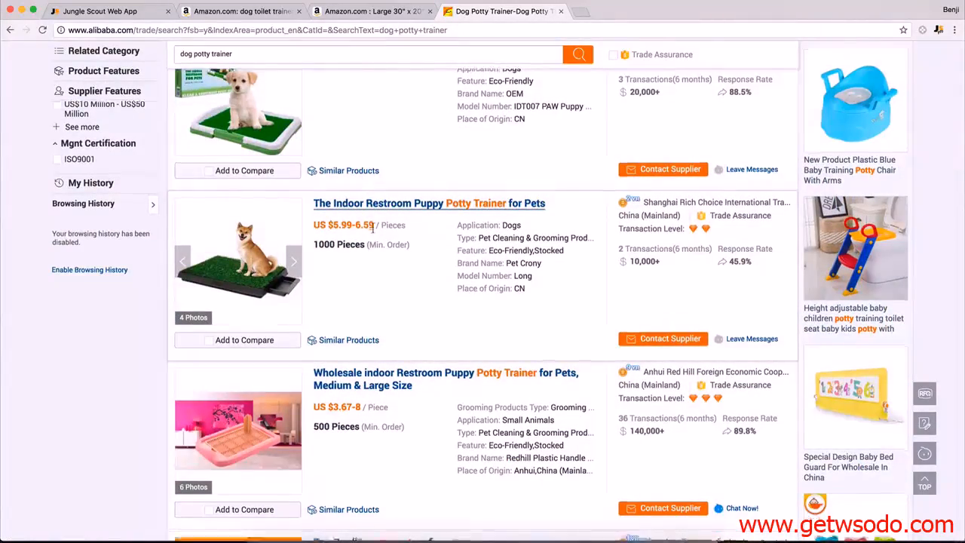
scroll("down", 3)
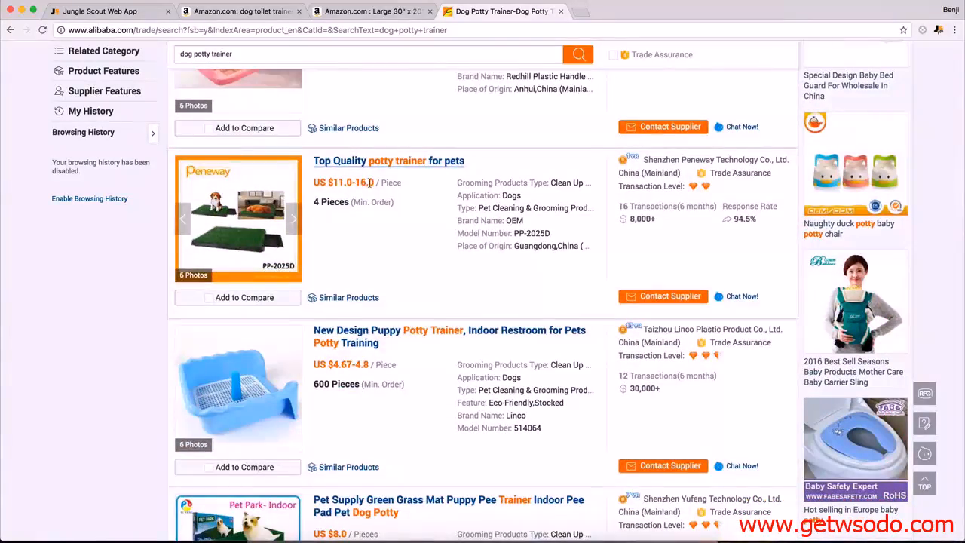
scroll("down", 3)
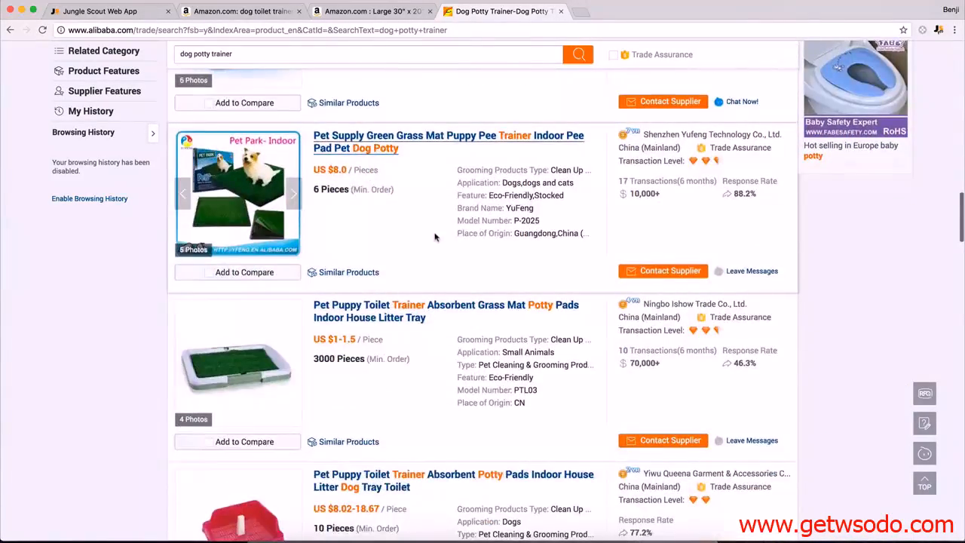
scroll("down", 3)
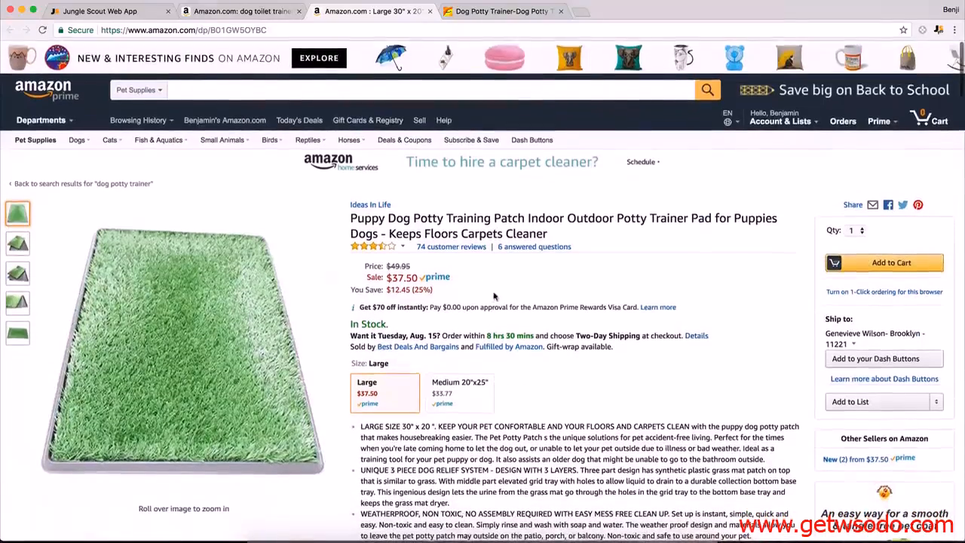
scroll("down", 3)
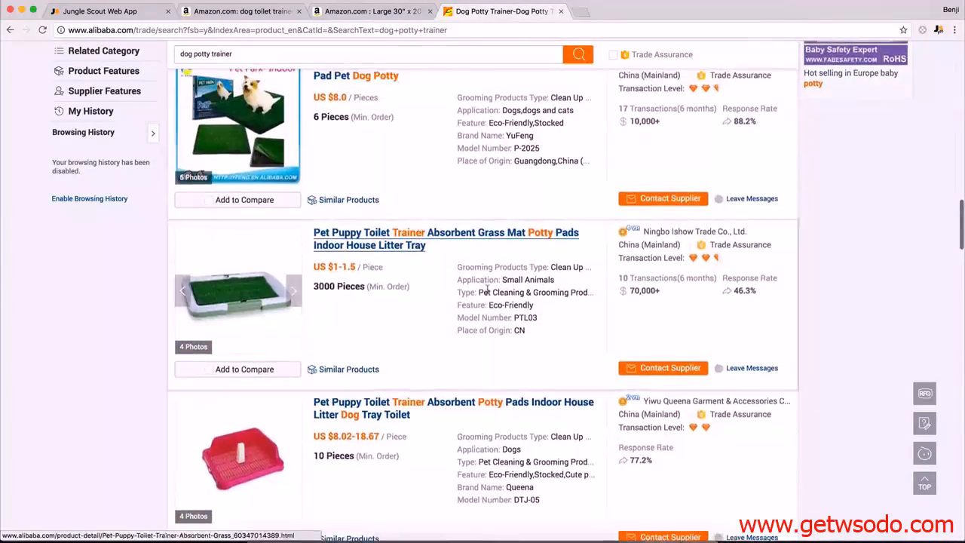
scroll("down", 3)
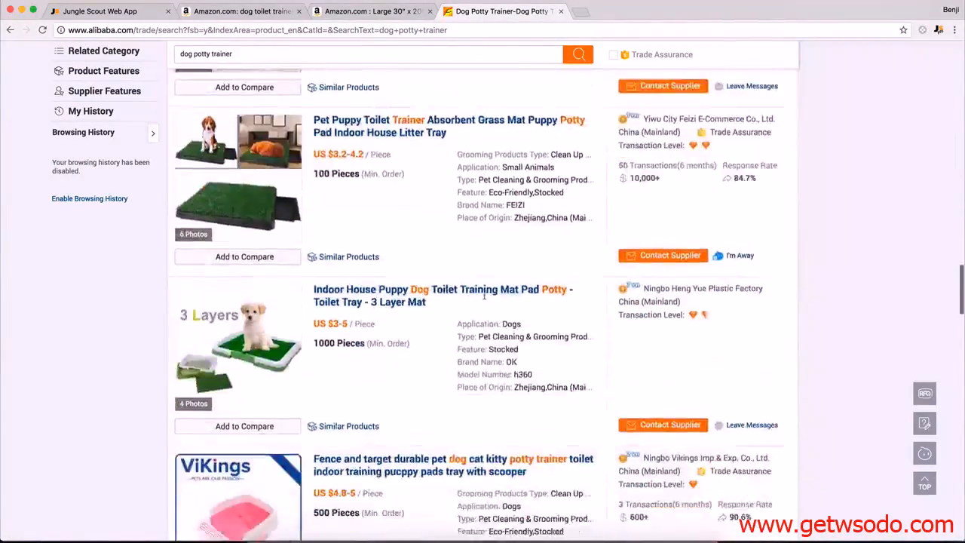
scroll("down", 3)
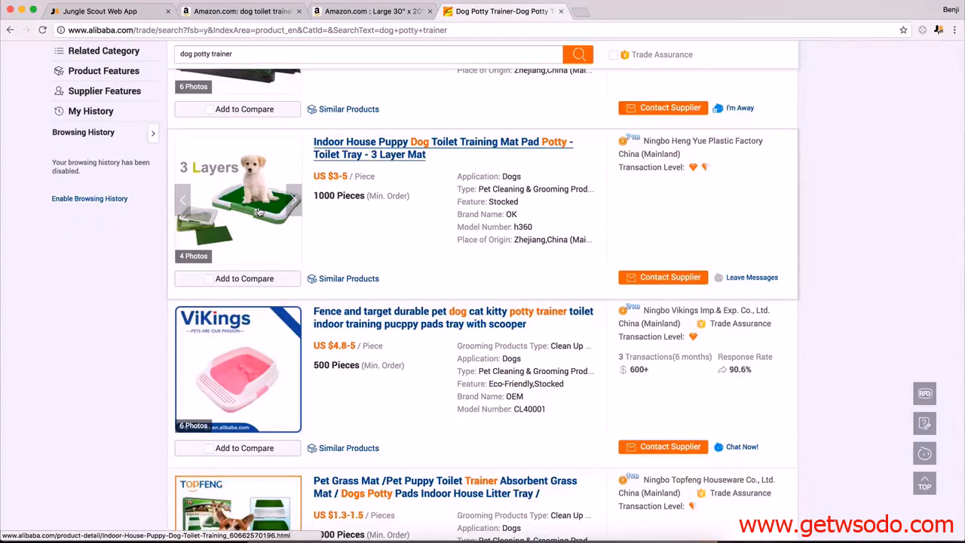
scroll("down", 3)
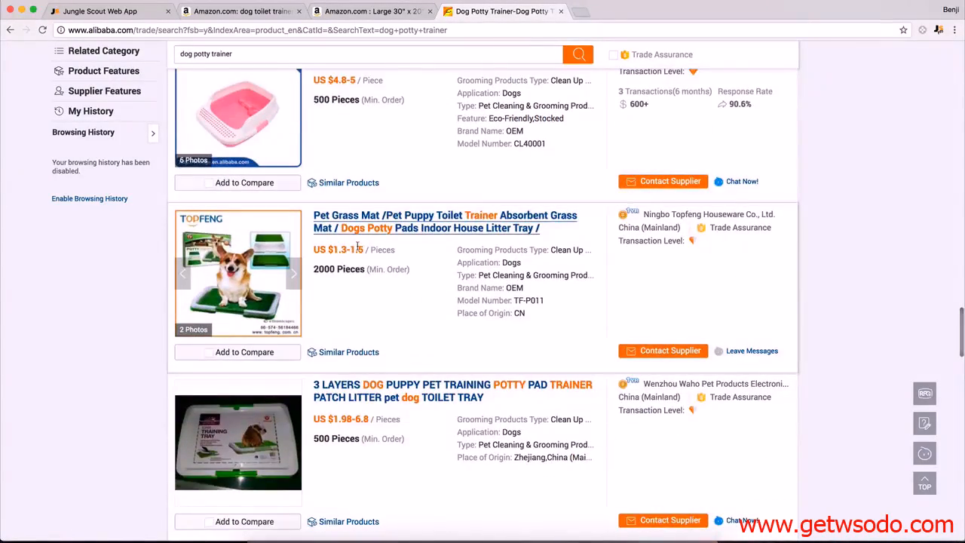
scroll("down", 3)
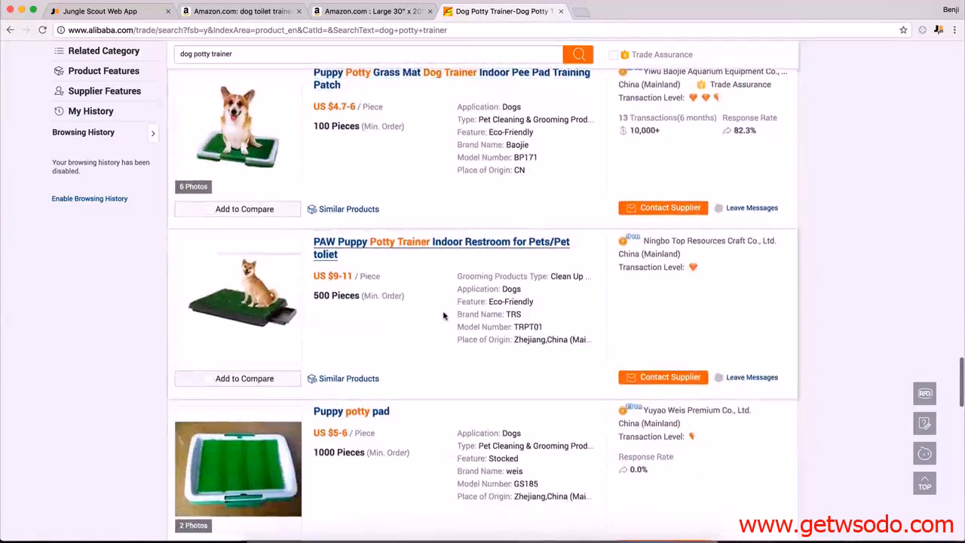
scroll("down", 3)
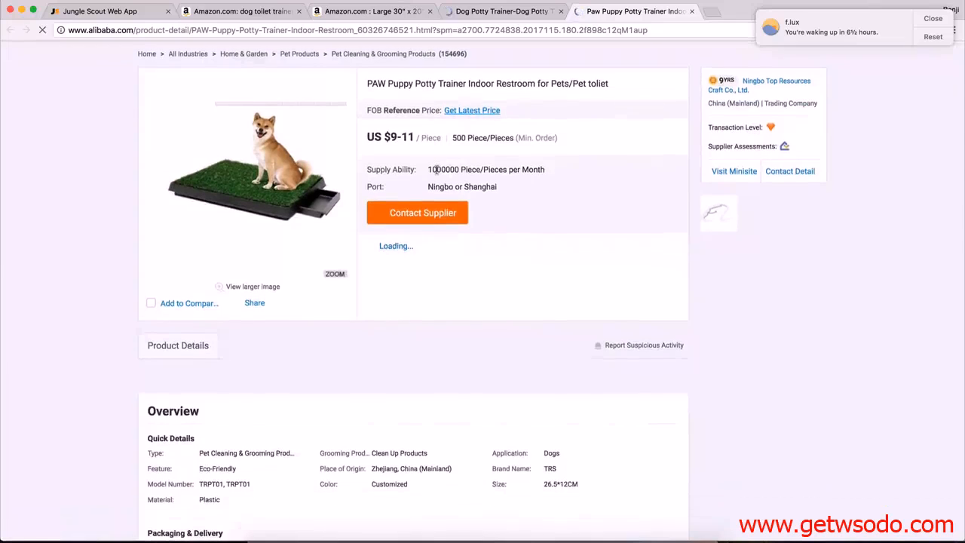
- Review the PAW Puppy Potty Trainer's quick details and packaging information
scroll("down", 3)
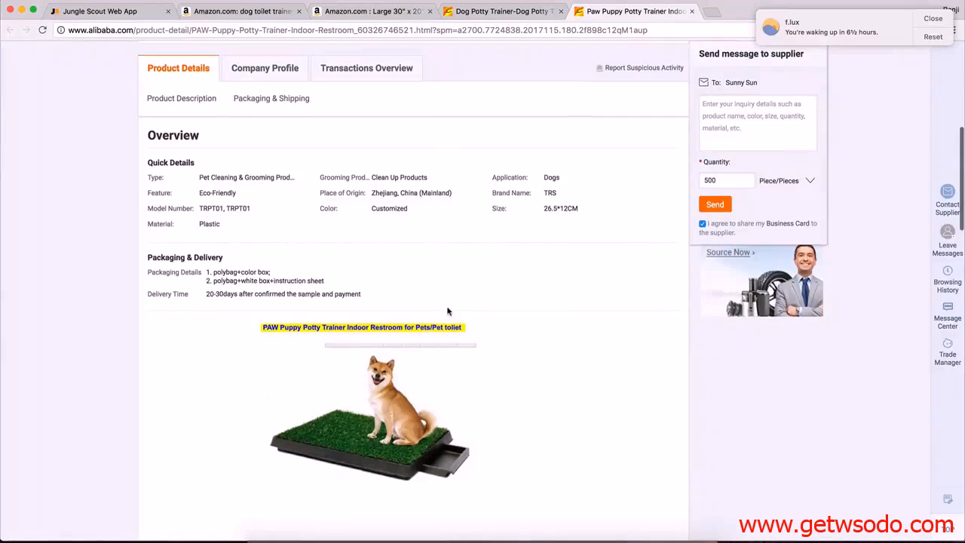
scroll("down", 3)
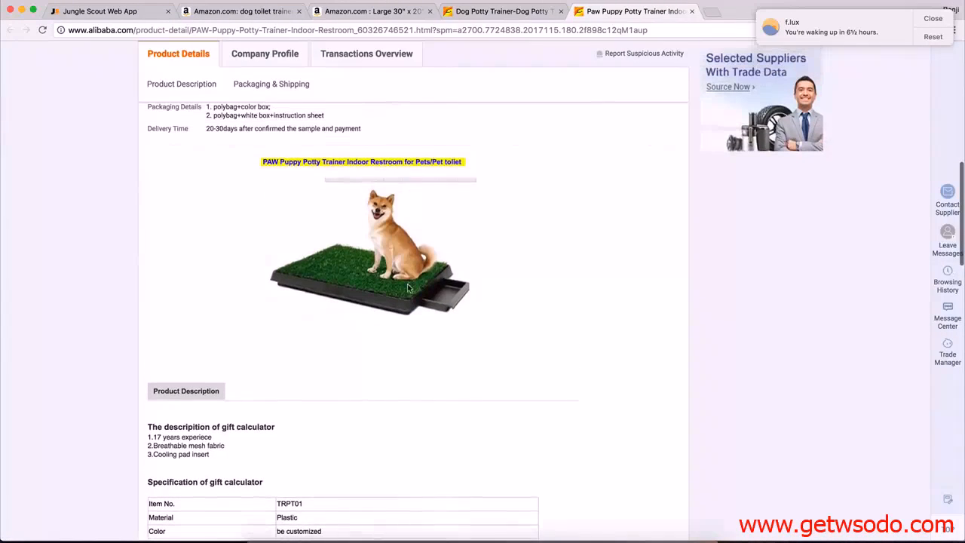
scroll("up", 3)
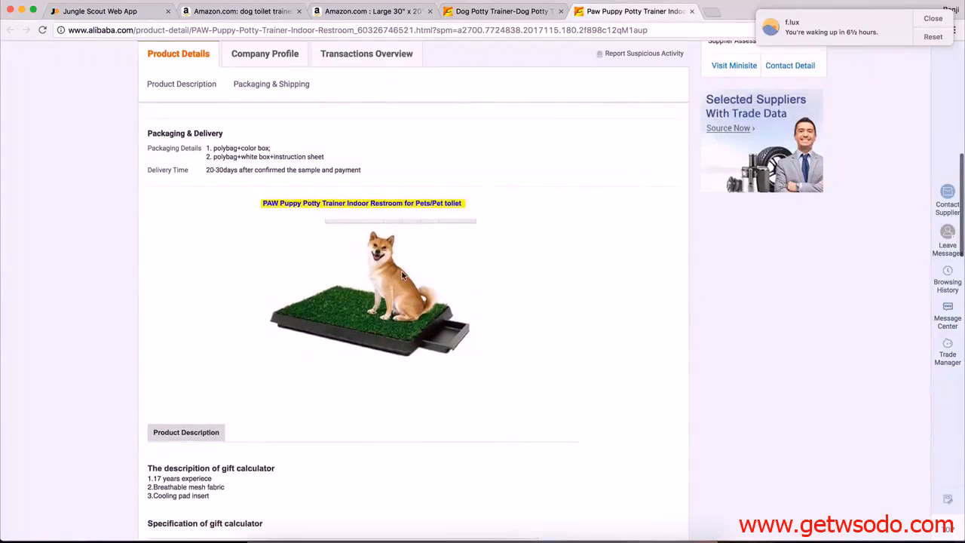
scroll("up", 3)
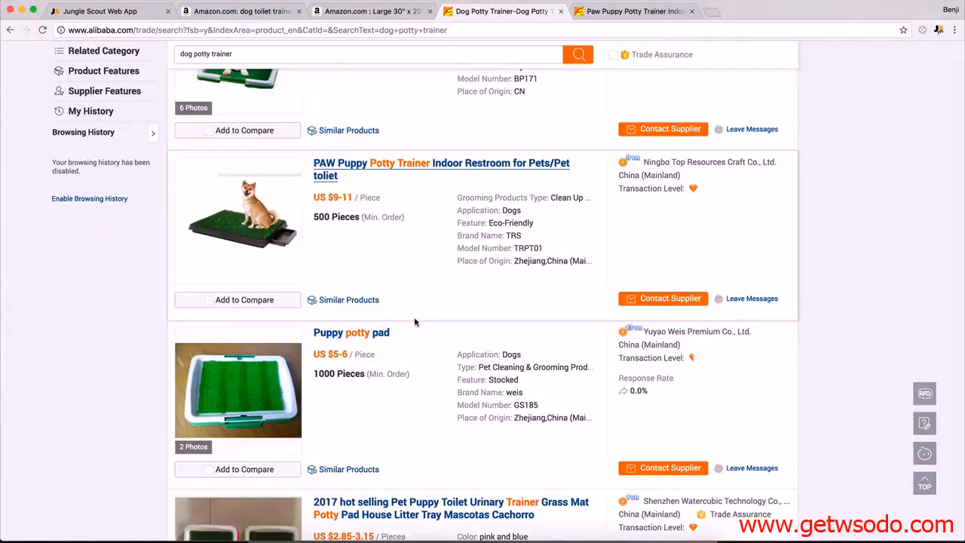
- Compare Amazon's dog toilet trainer results with Alibaba's potty trainer listings, then clear the address bar
left_click(370, 10)
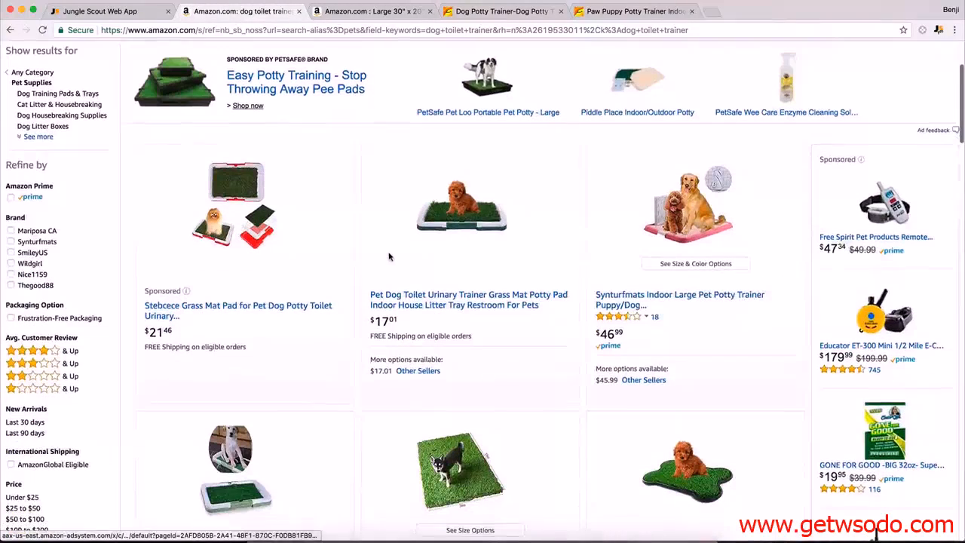
mouse_move(458, 271)
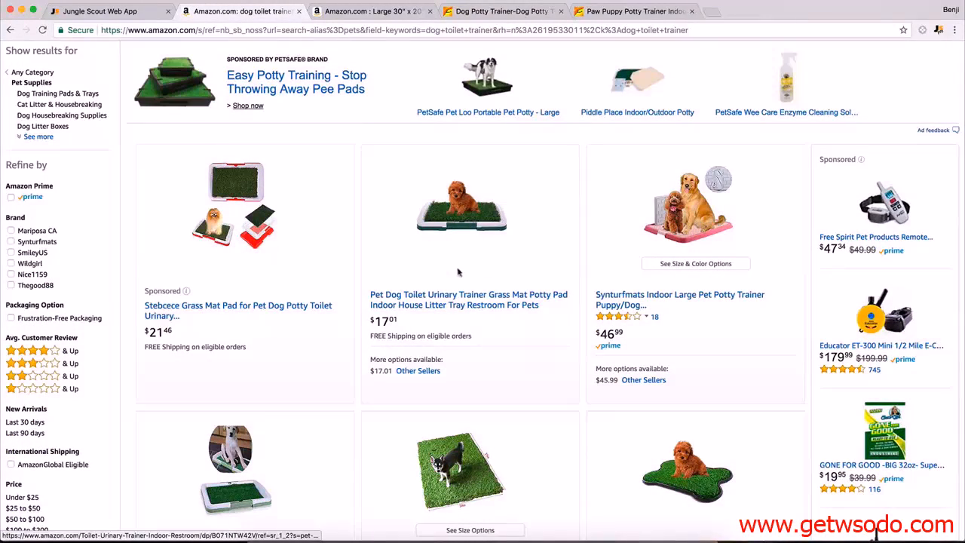
mouse_move(659, 304)
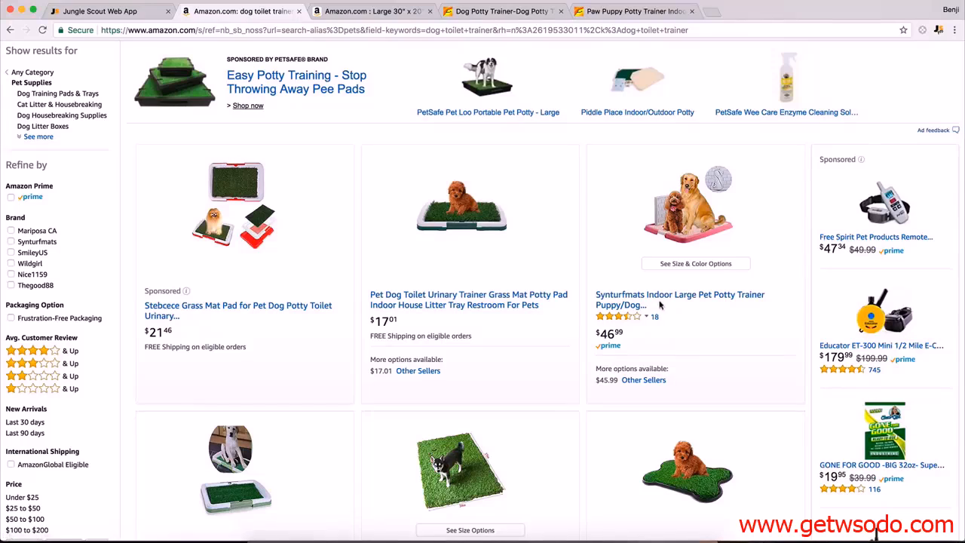
scroll("down", 3)
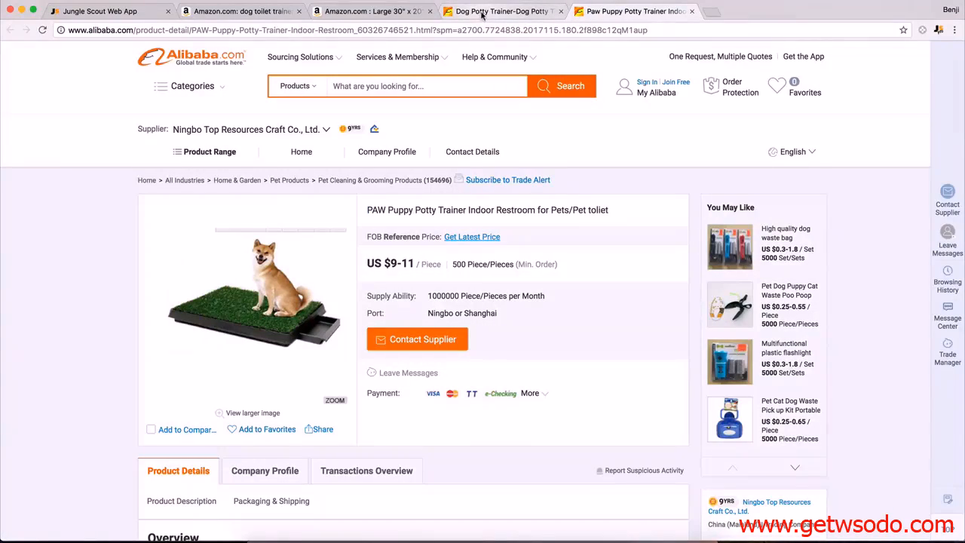
left_click(501, 10)
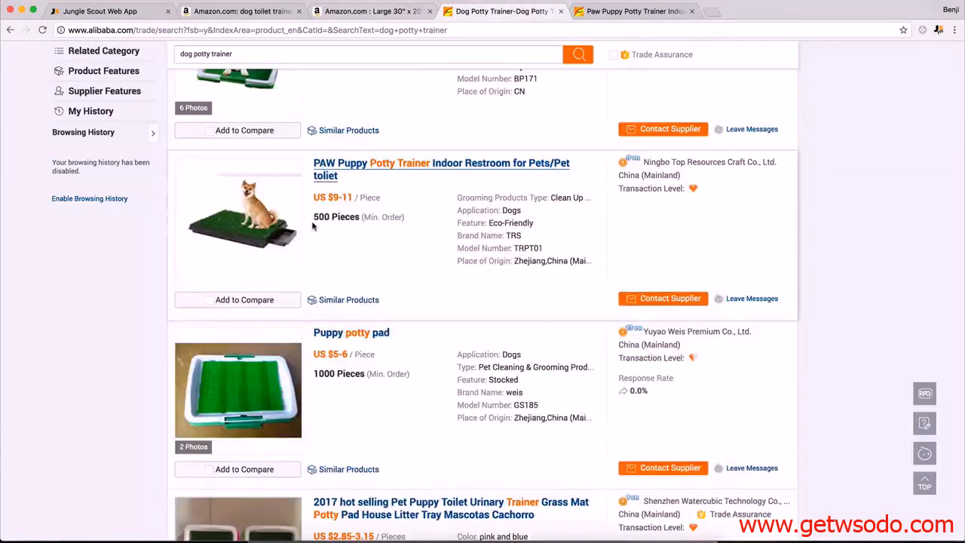
scroll("down", 3)
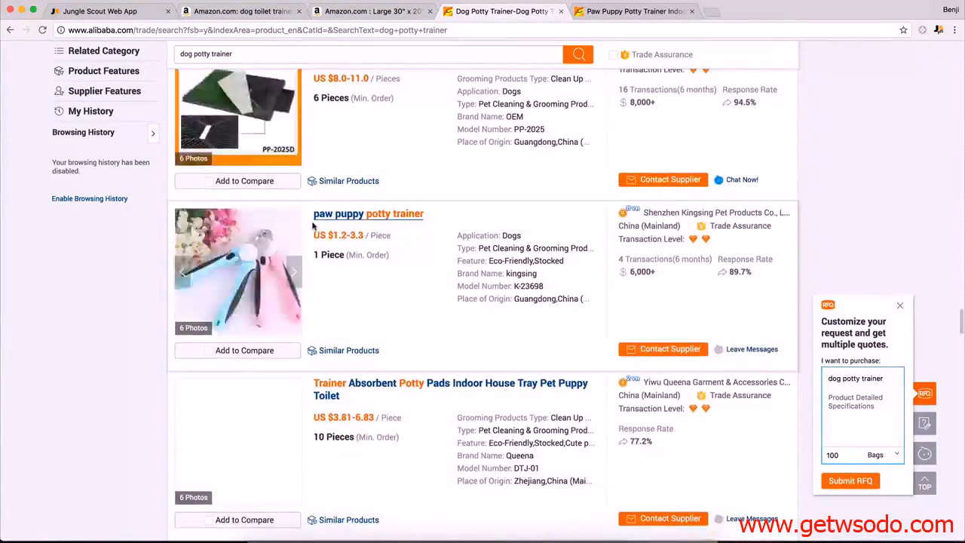
scroll("down", 3)
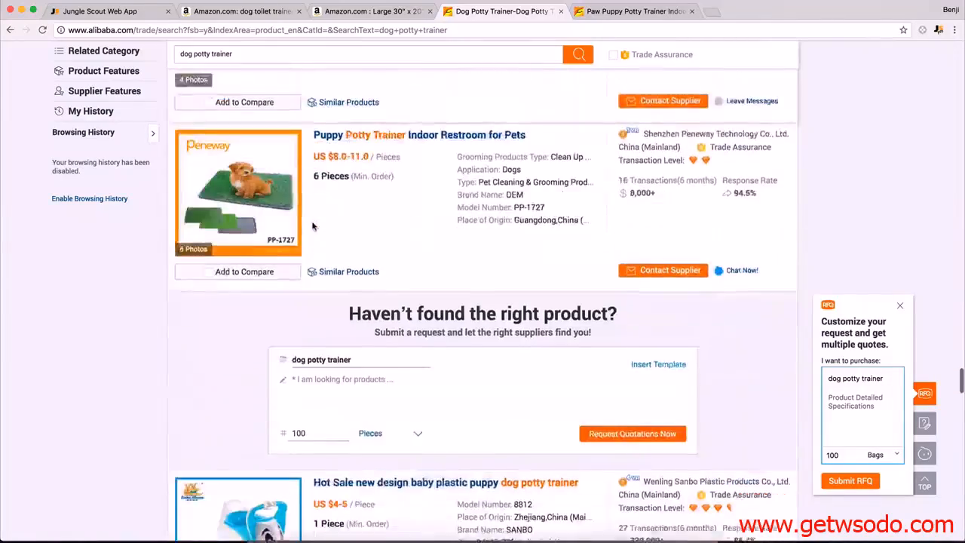
scroll("down", 3)
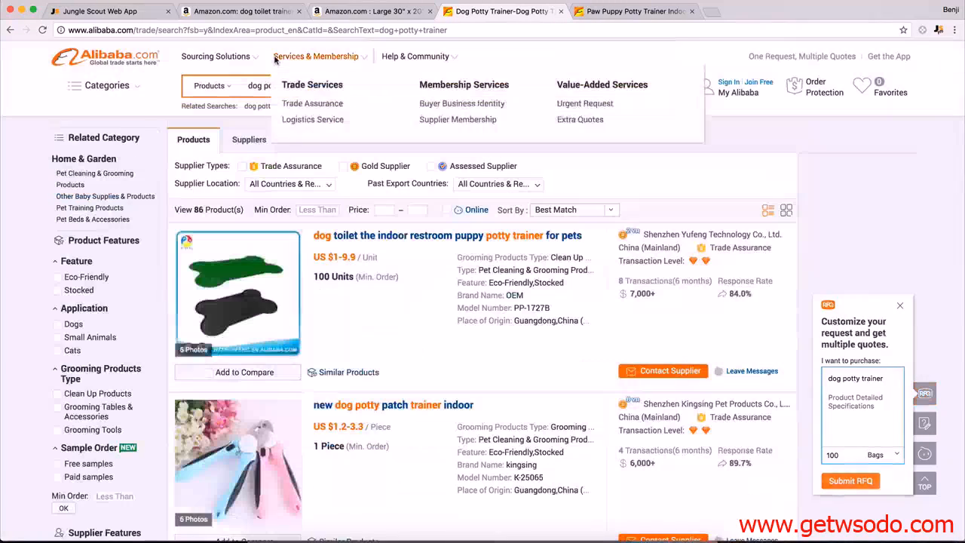
left_click(415, 85)
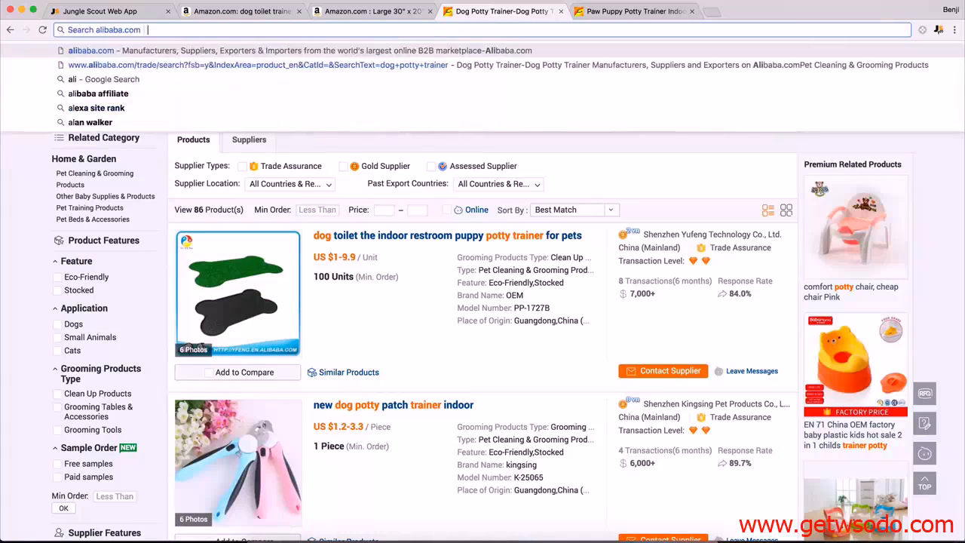
- Search Alibaba for 'large dog potty trainer', browse the results, and close the potty patch tab
type("large dog")
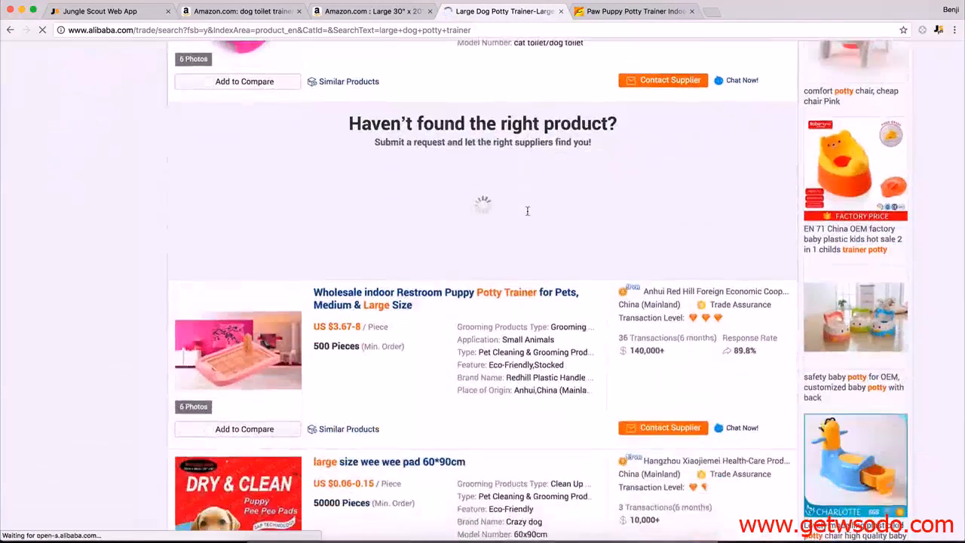
scroll("down", 3)
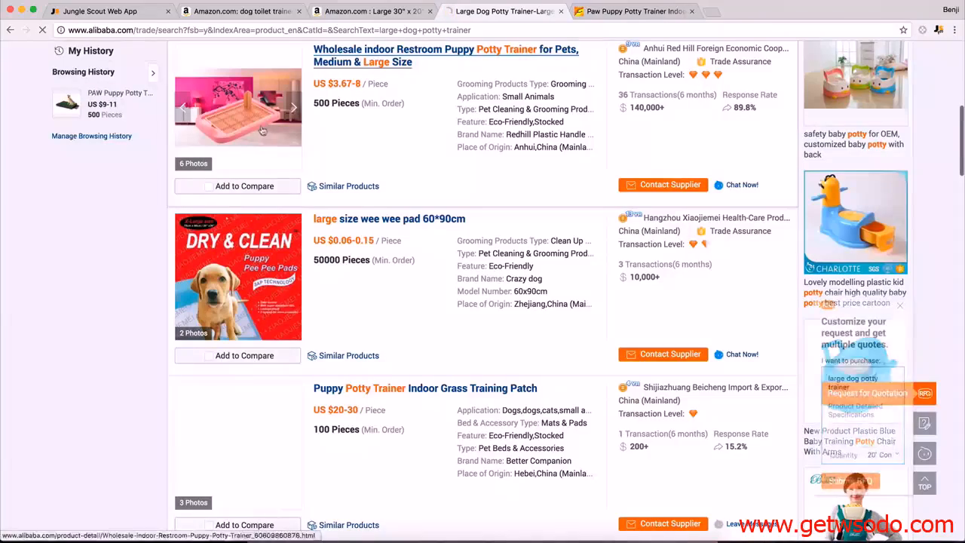
scroll("down", 3)
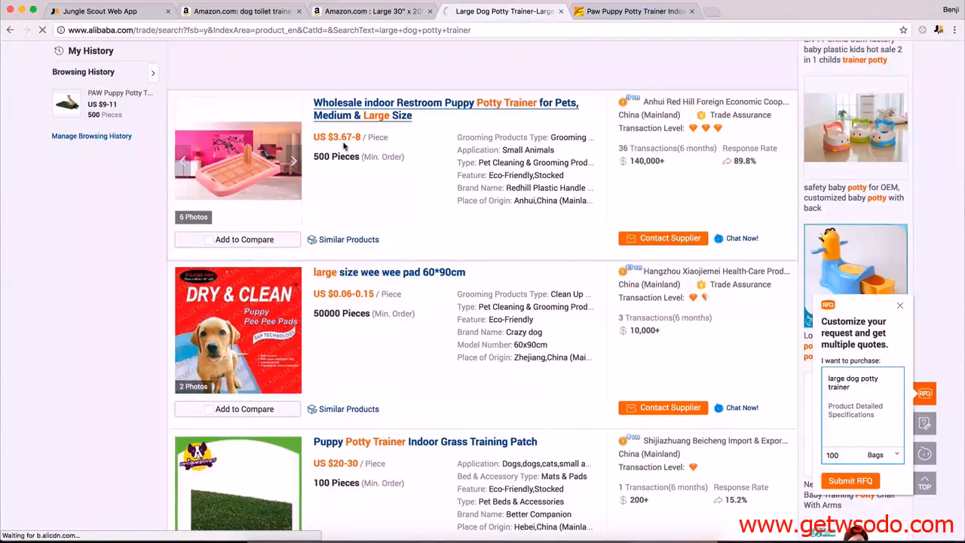
scroll("down", 3)
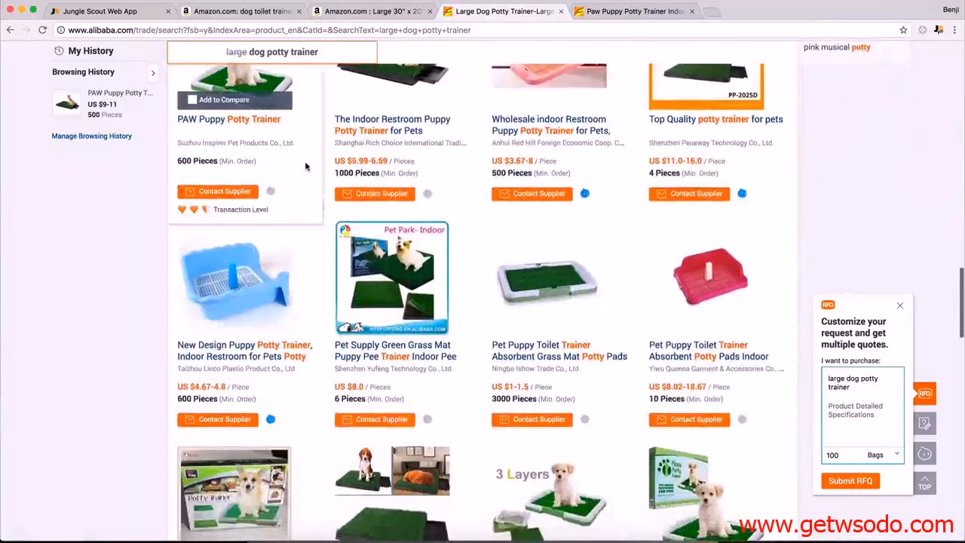
scroll("down", 3)
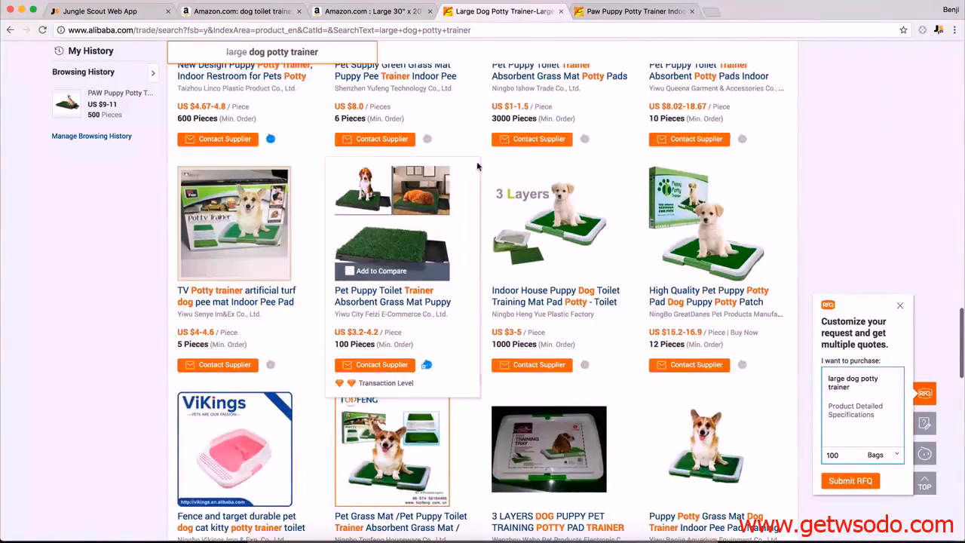
scroll("down", 3)
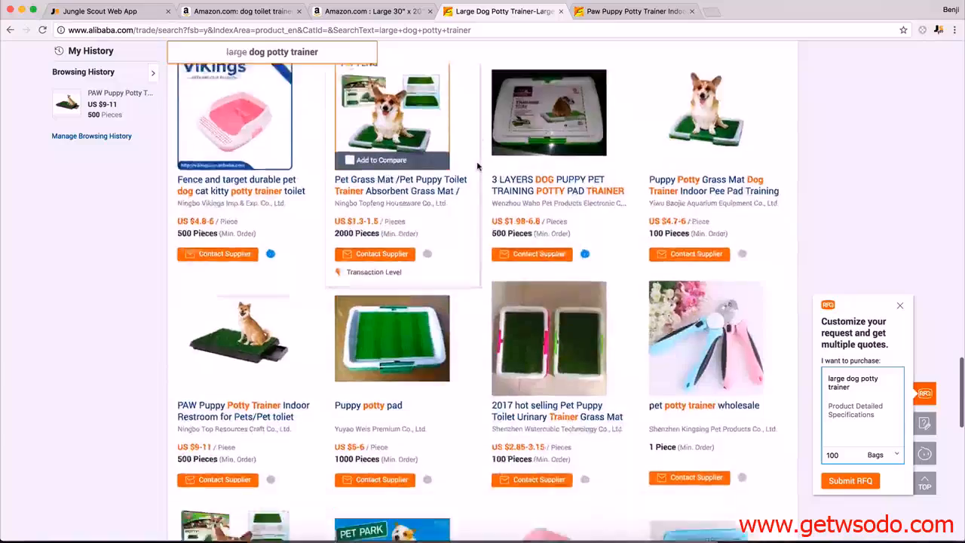
scroll("down", 3)
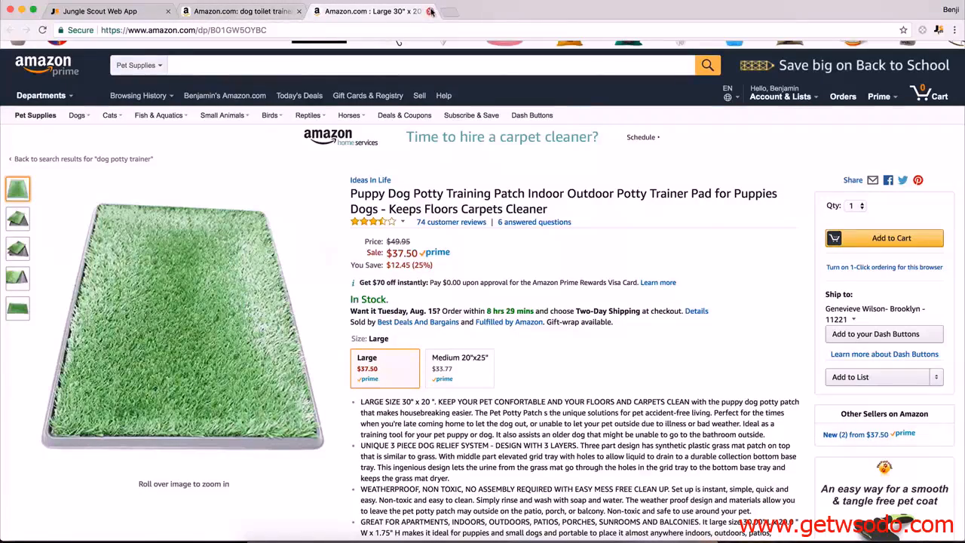
left_click(431, 12)
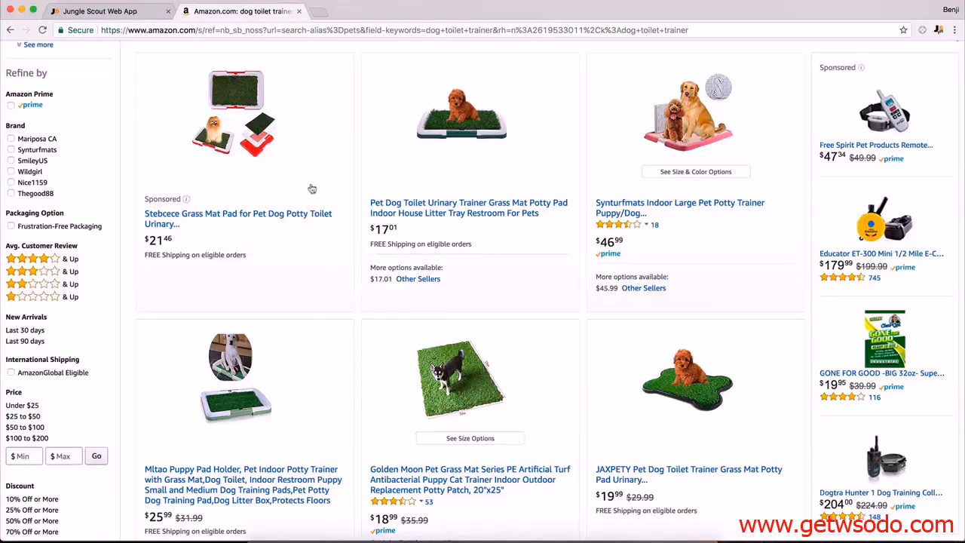
mouse_move(626, 201)
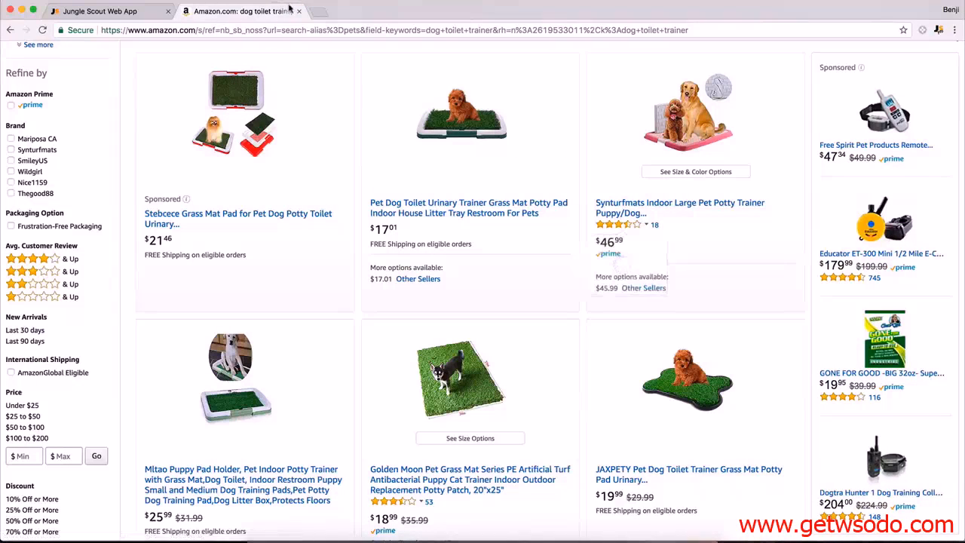
- Scan Jungle Scout's Pet Supplies database and open the MaKa Dog Barking Control collar ($28.97, 344 reviews)
left_click(106, 11)
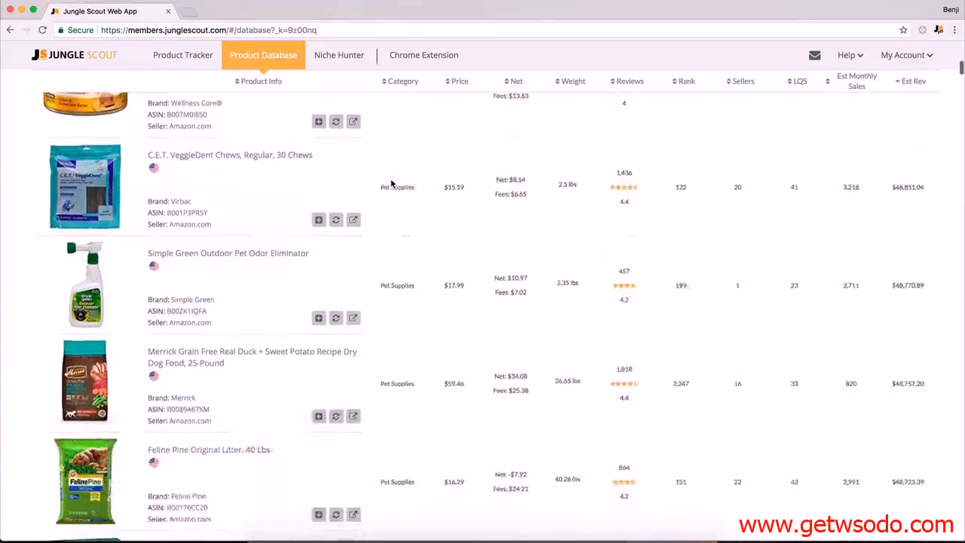
scroll("down", 3)
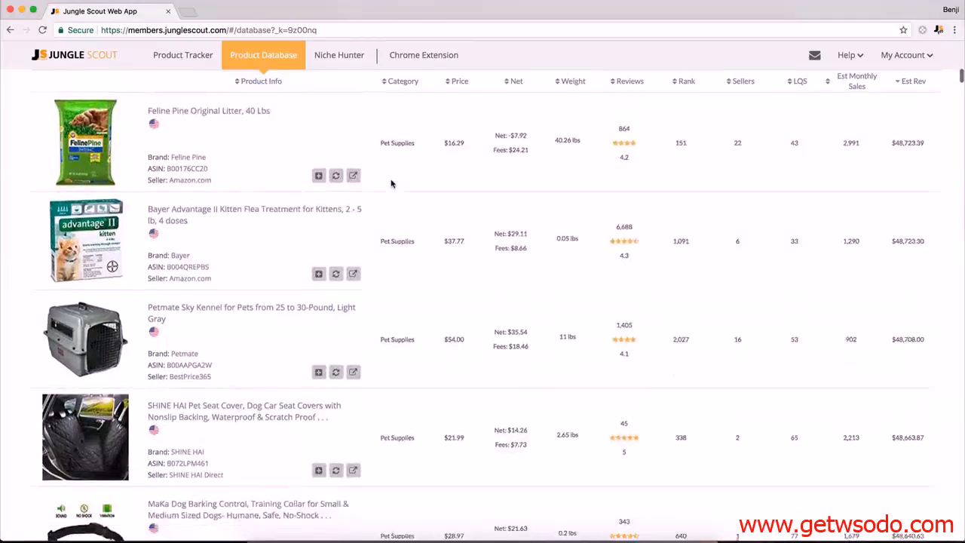
scroll("down", 3)
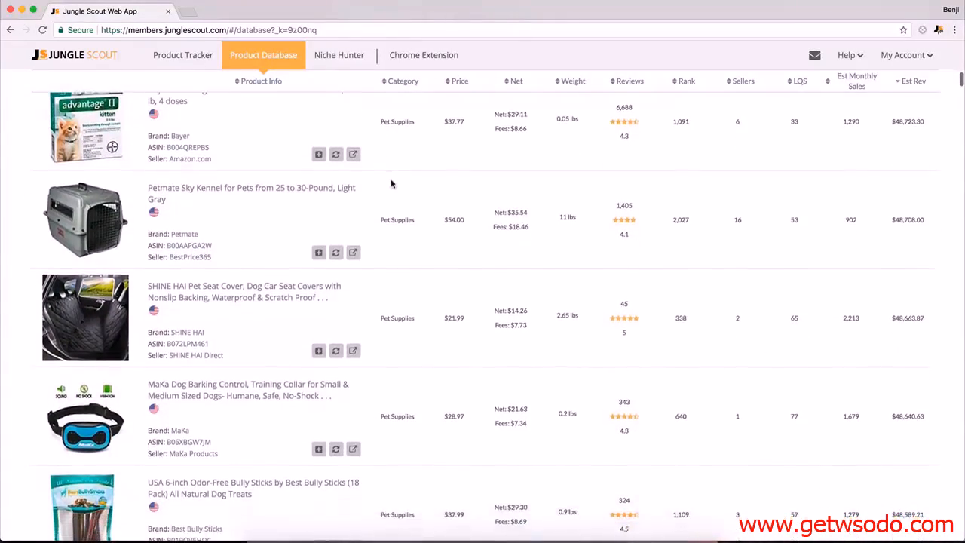
scroll("down", 3)
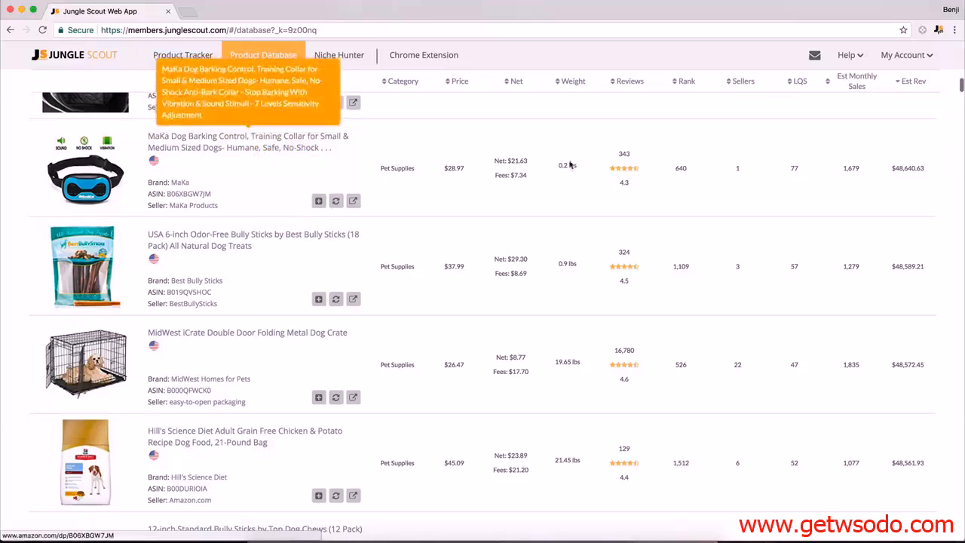
mouse_move(350, 162)
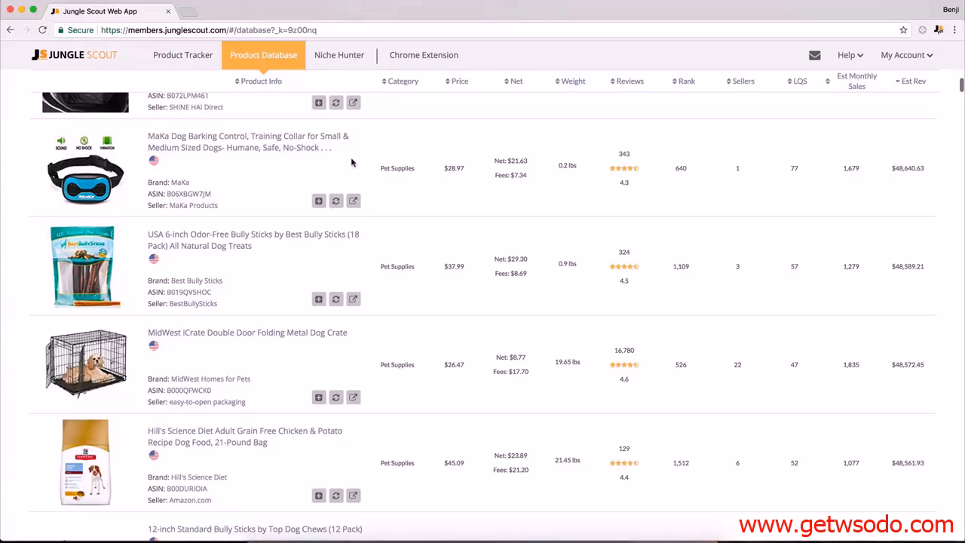
left_click(353, 200)
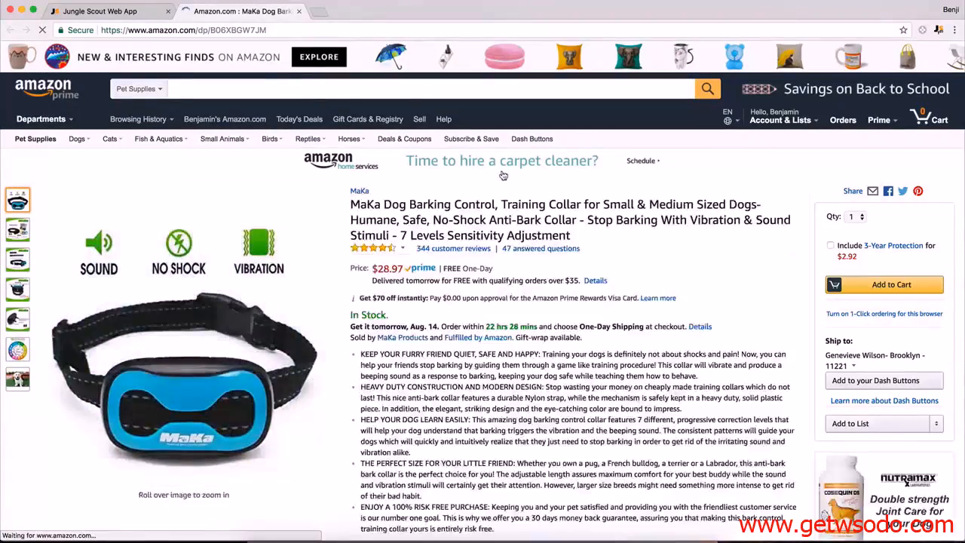
- Search Alibaba for 'dog shock collar' in a new tab and skim the supplier results
left_click(369, 11)
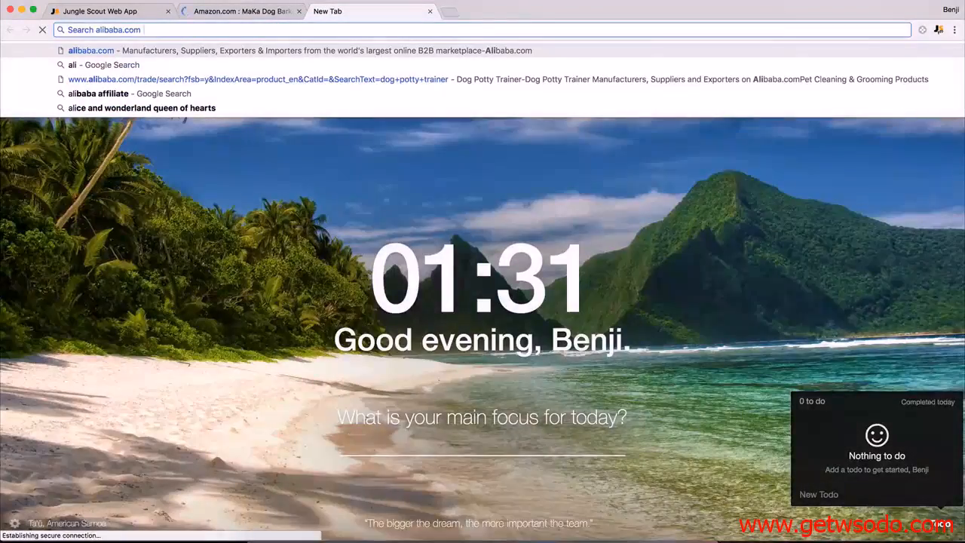
type("dog shock c")
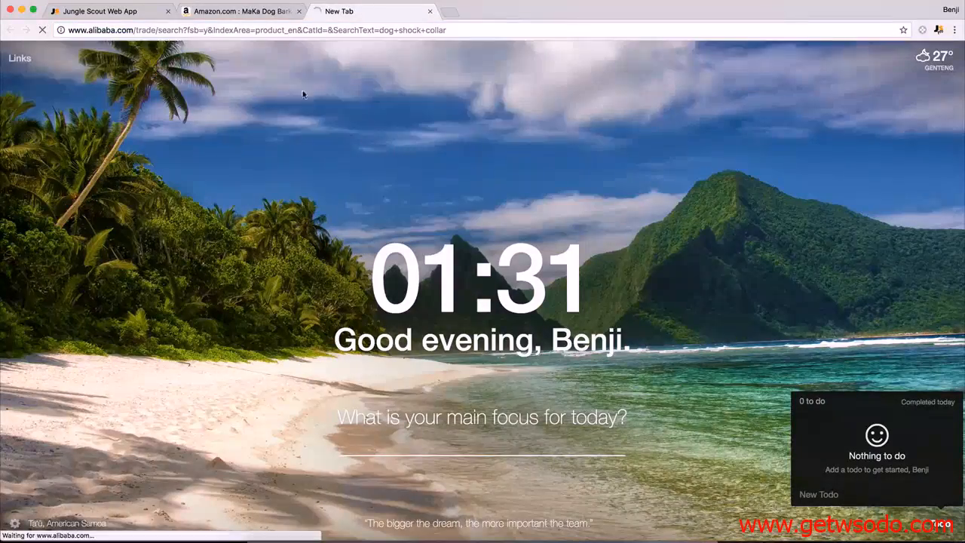
left_click(241, 10)
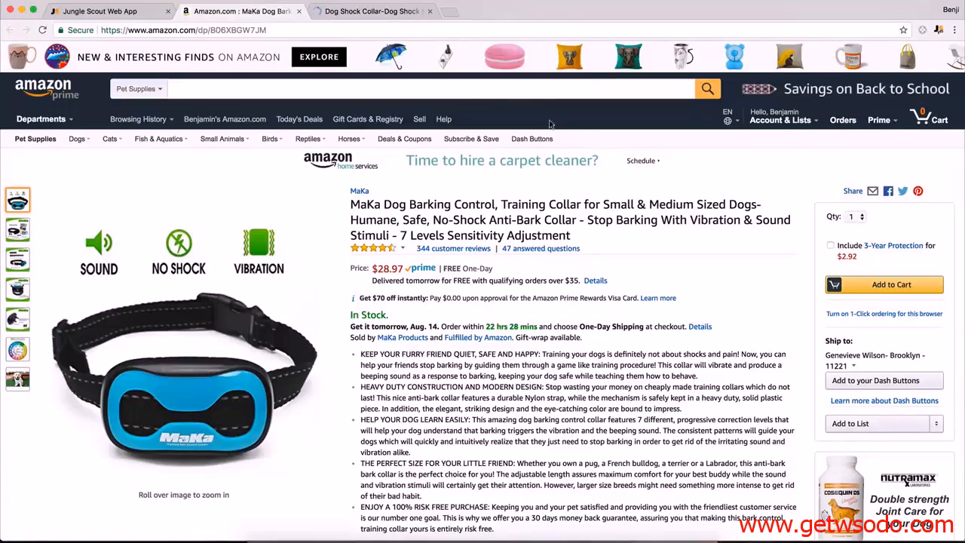
left_click(370, 11)
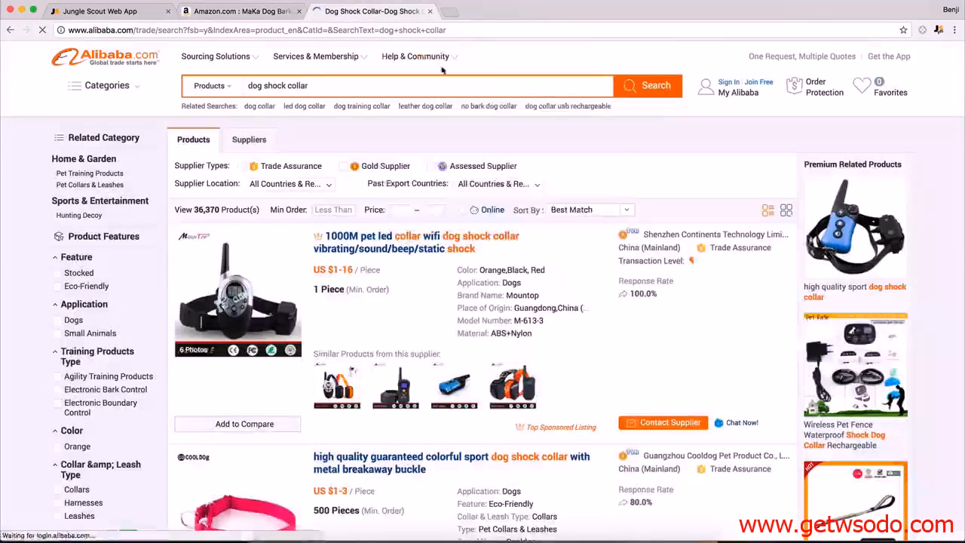
scroll("down", 3)
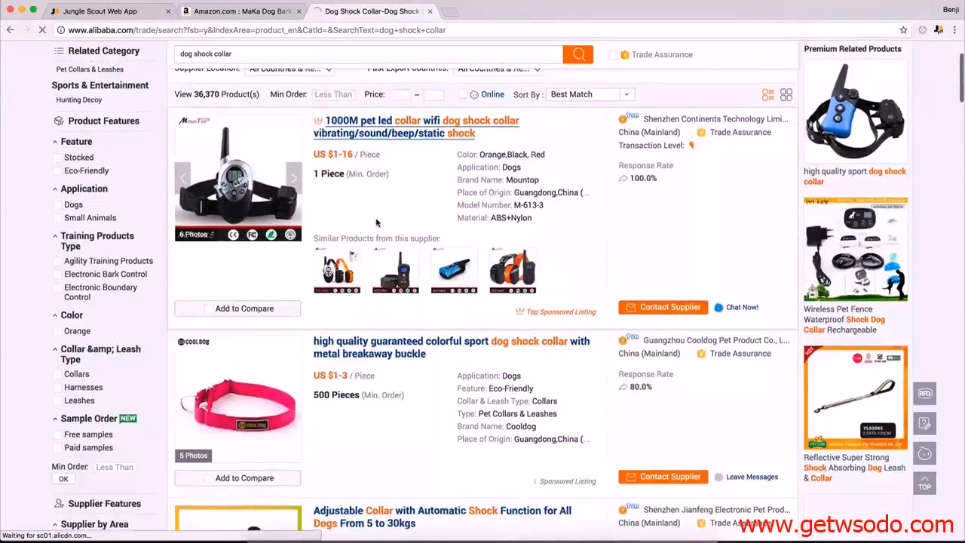
scroll("down", 3)
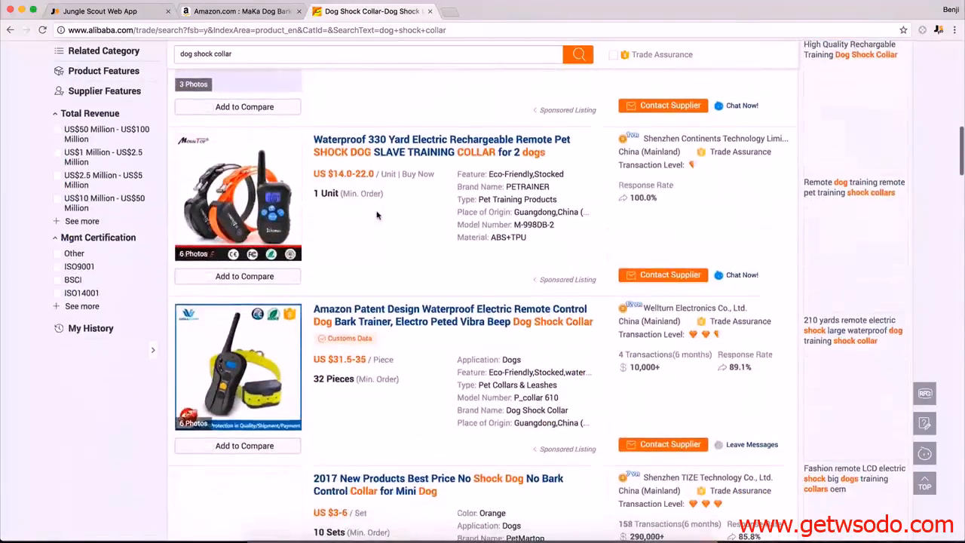
- View the MaKa collar's package contents photo, then browse more Alibaba shock collar suppliers
left_click(241, 11)
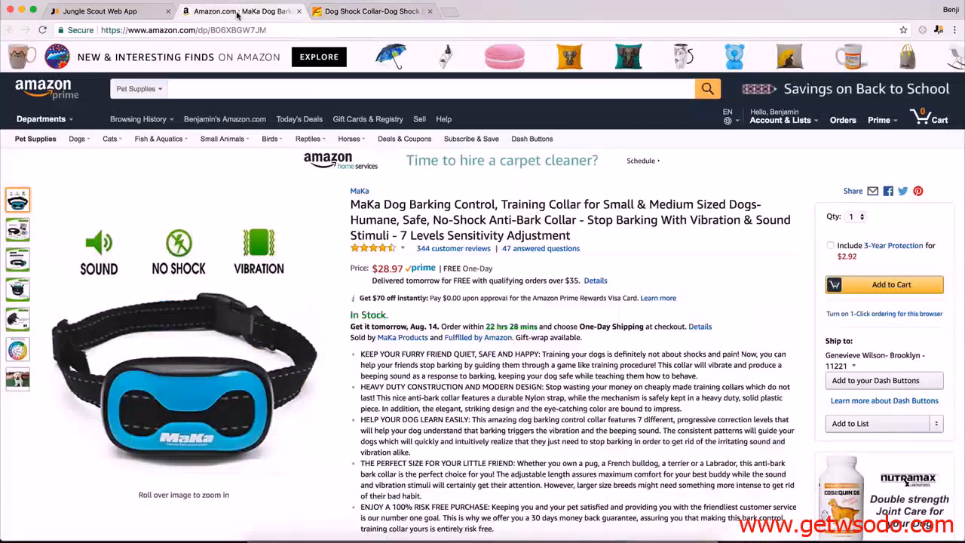
left_click(18, 230)
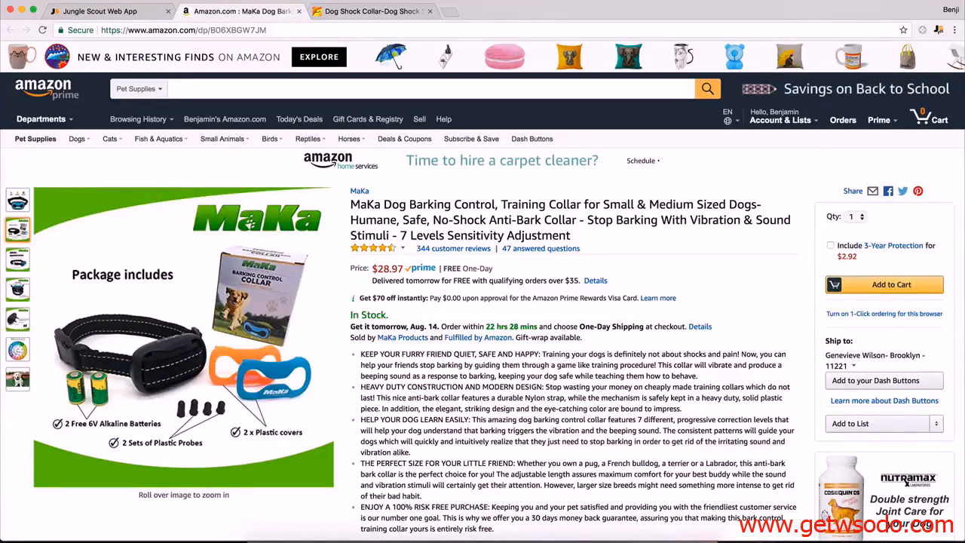
left_click(369, 10)
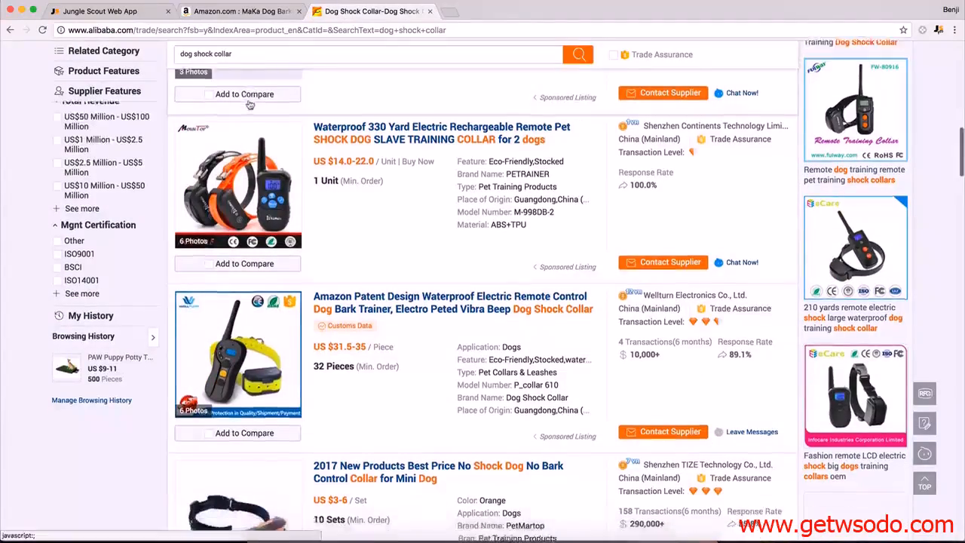
scroll("down", 3)
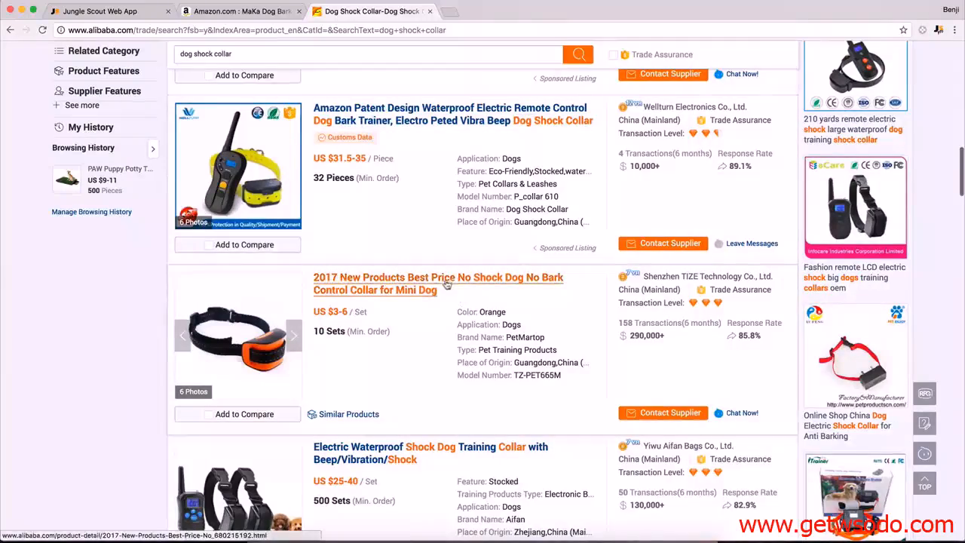
scroll("down", 3)
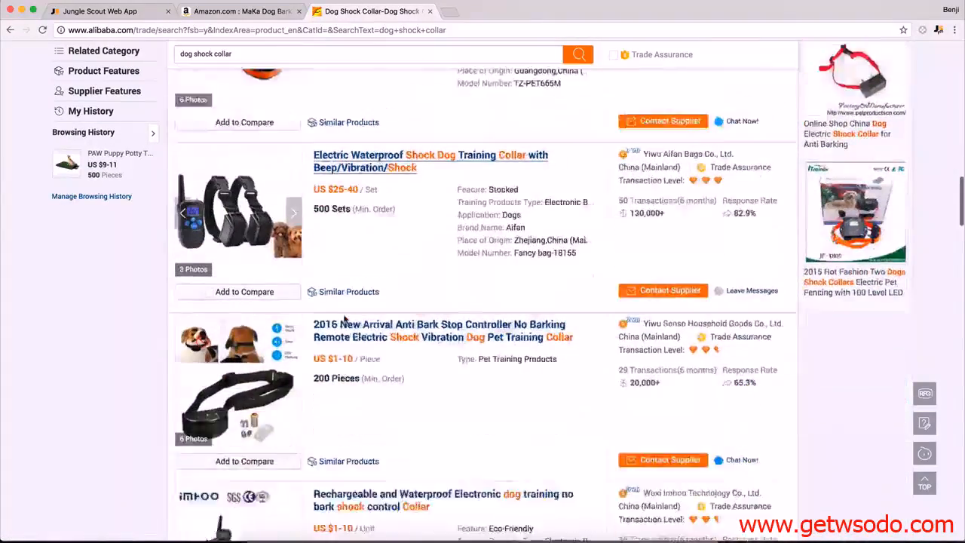
scroll("down", 3)
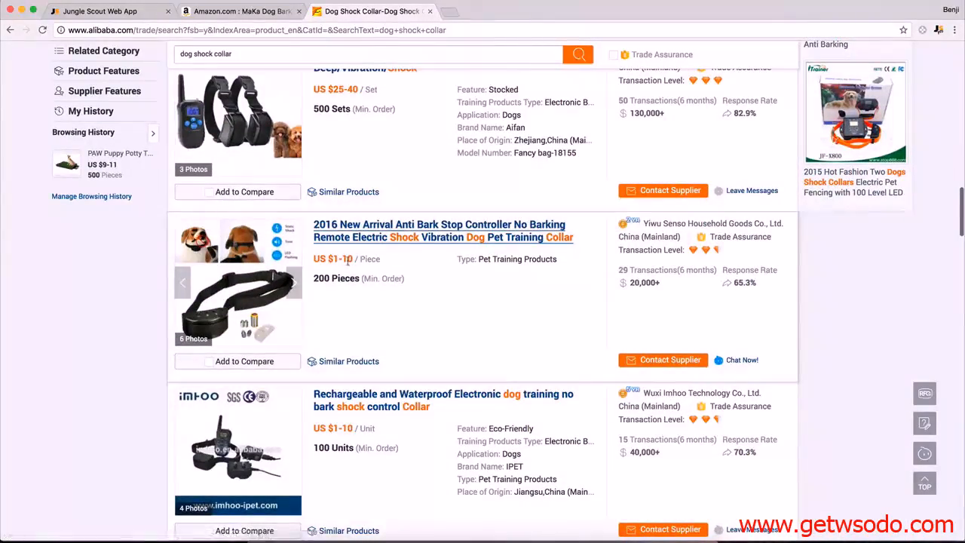
scroll("down", 3)
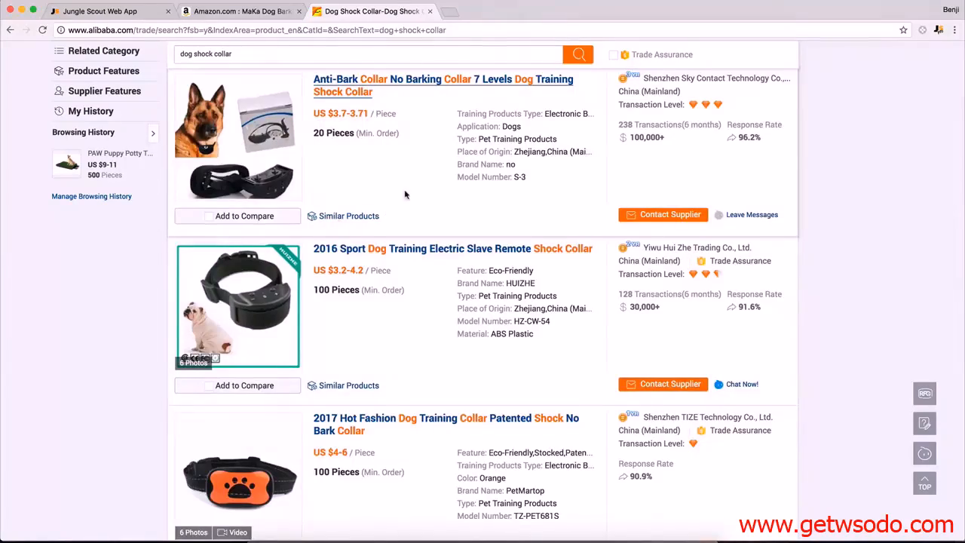
scroll("down", 3)
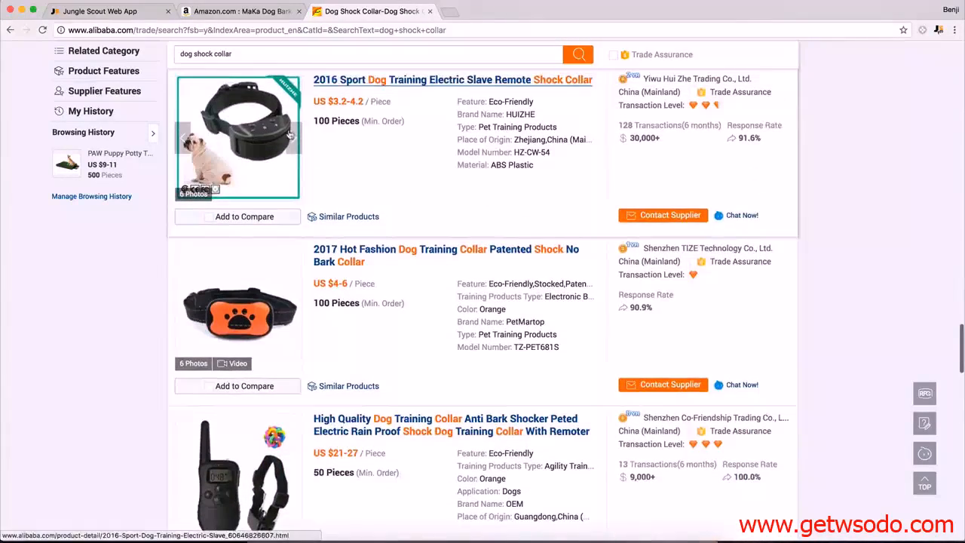
scroll("down", 3)
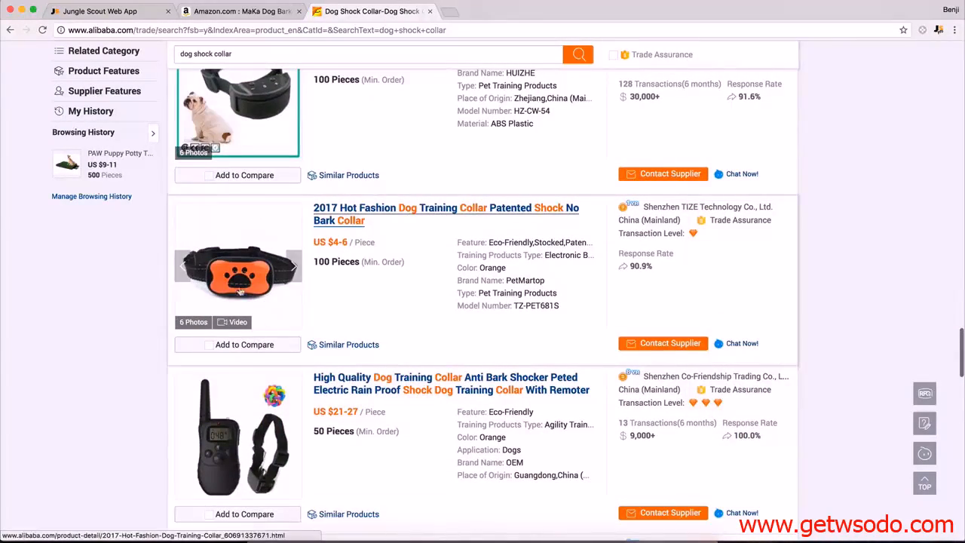
left_click(240, 10)
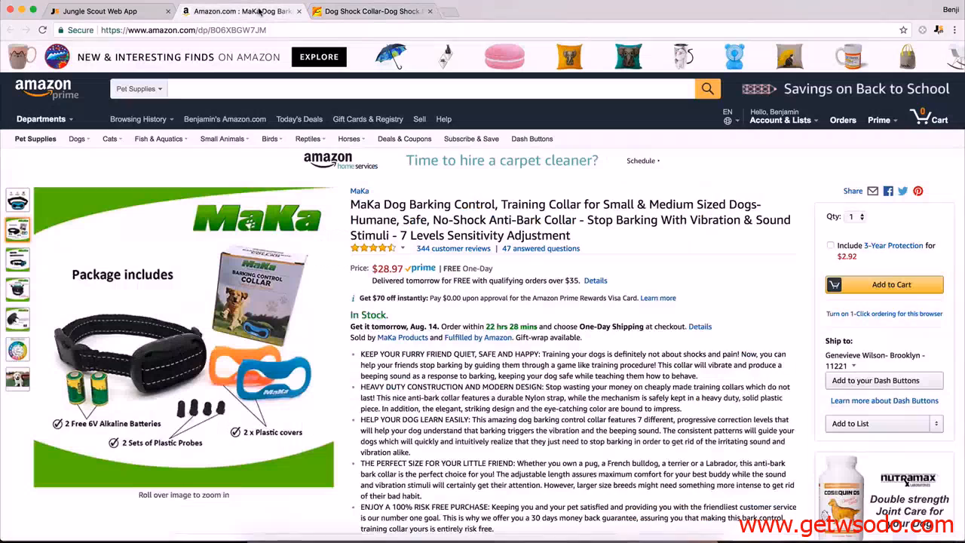
- Glance at the MaKa collar in Jungle Scout and the Alibaba supplier tab
left_click(98, 11)
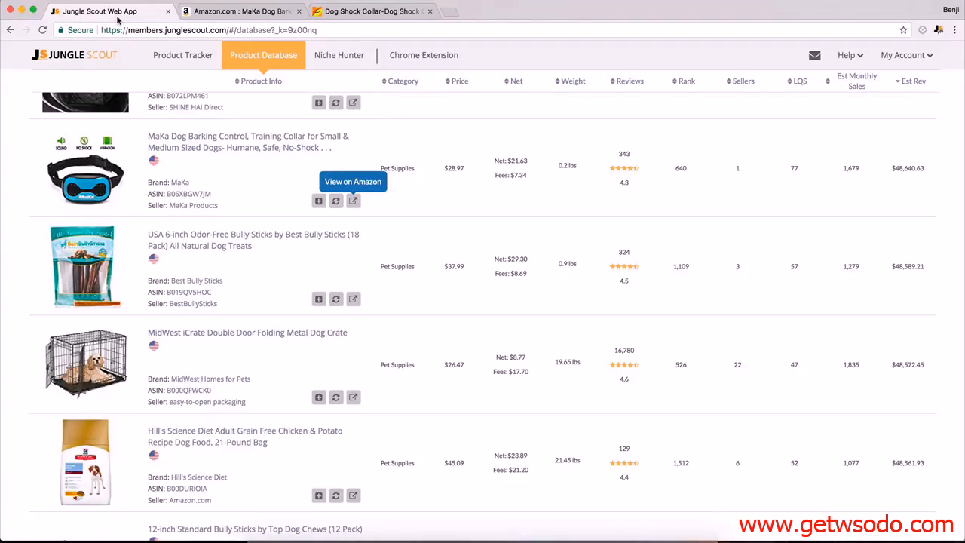
left_click(369, 10)
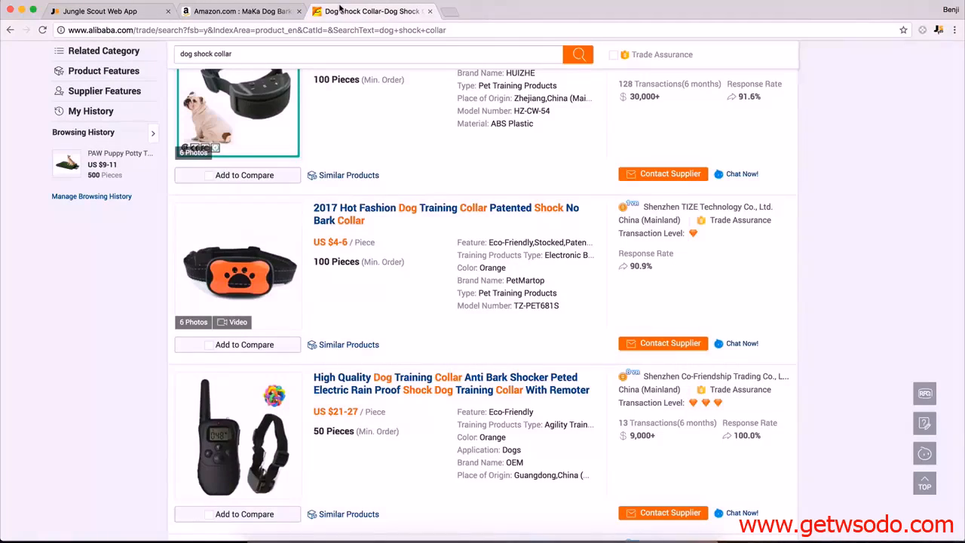
left_click(242, 10)
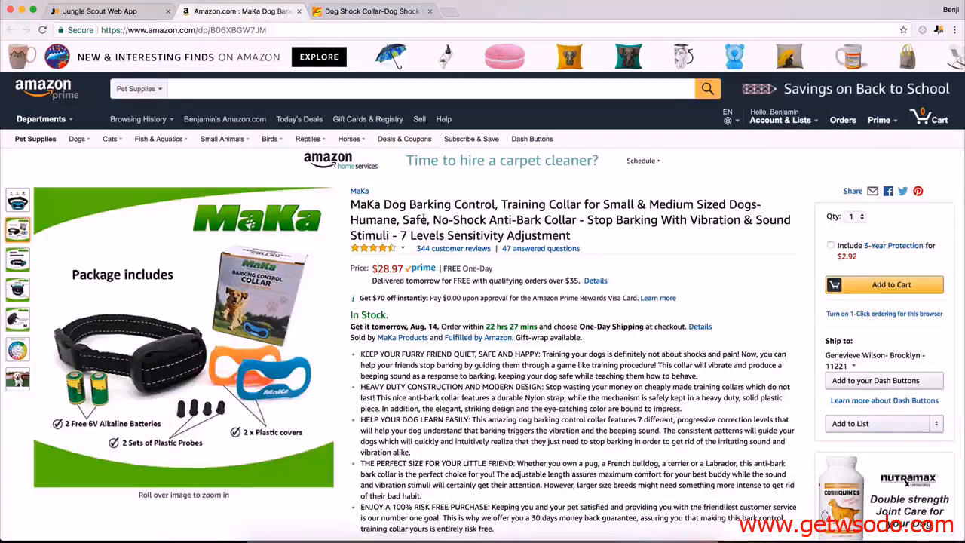
- Search Amazon for 'dog barking collar' and scroll the 2,672 results
type("d")
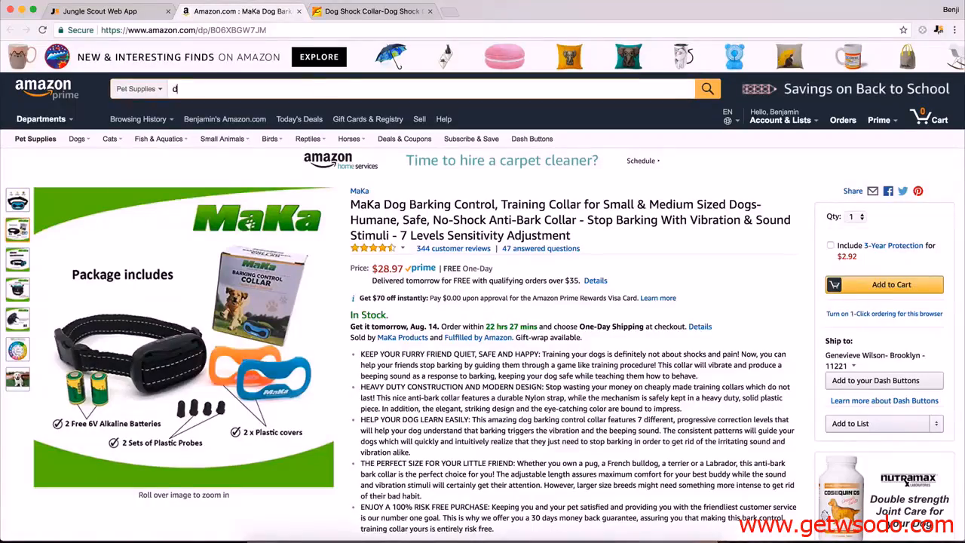
type("og barking collar")
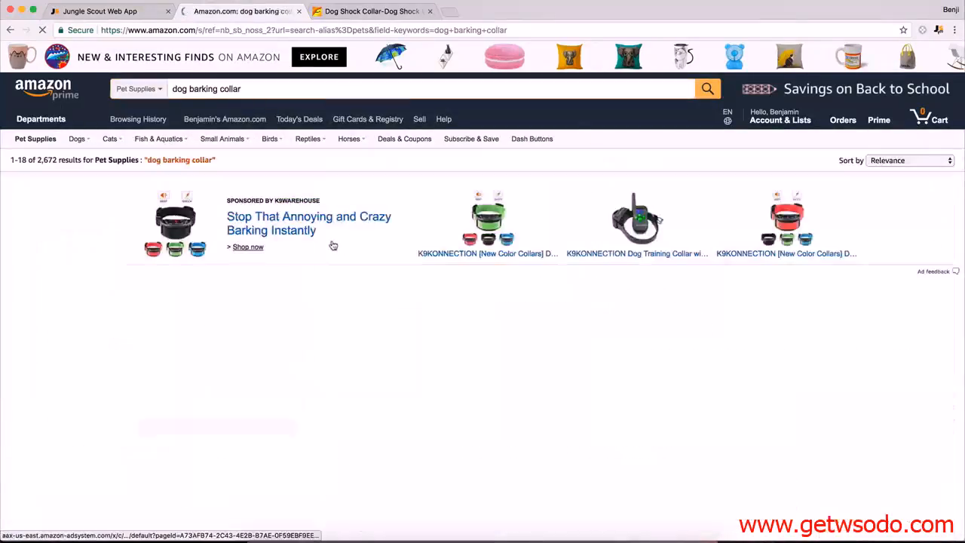
scroll("down", 3)
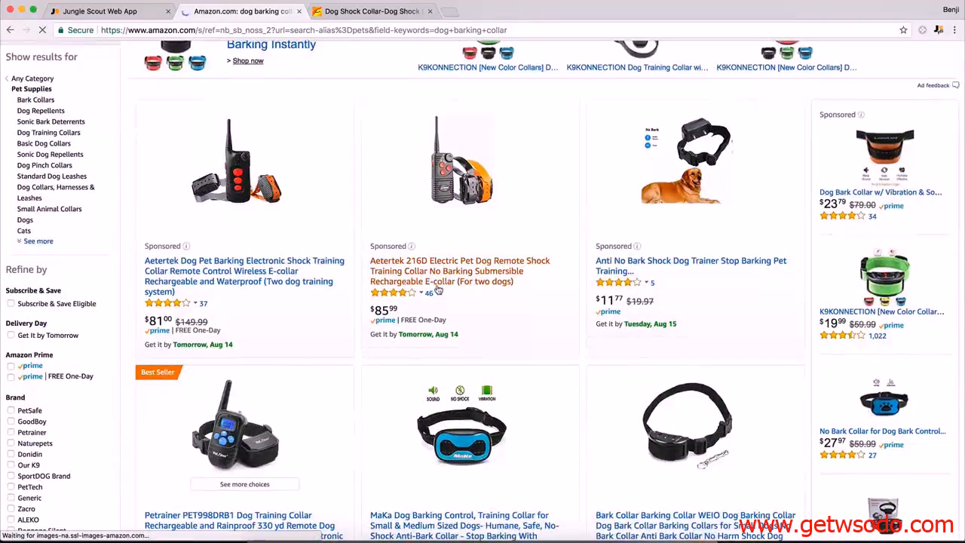
scroll("down", 3)
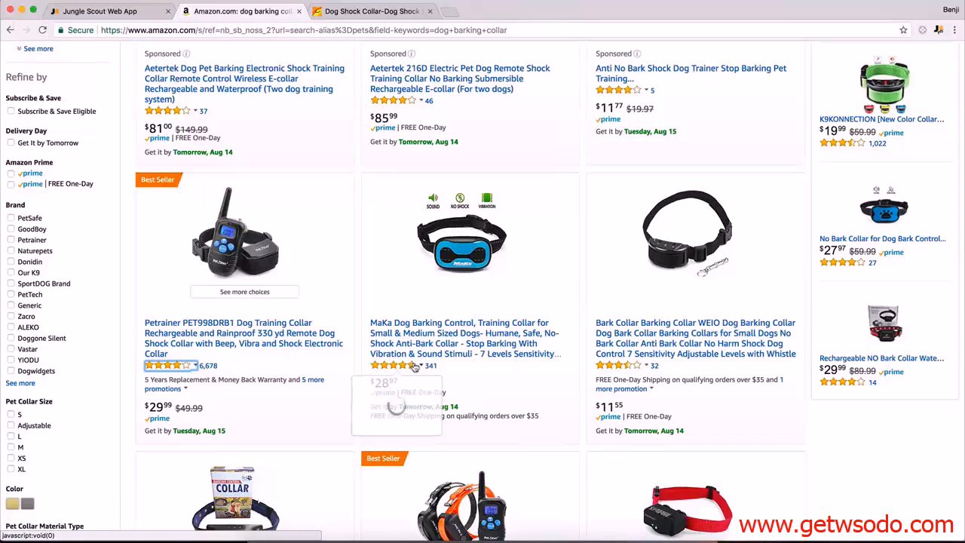
mouse_move(392, 365)
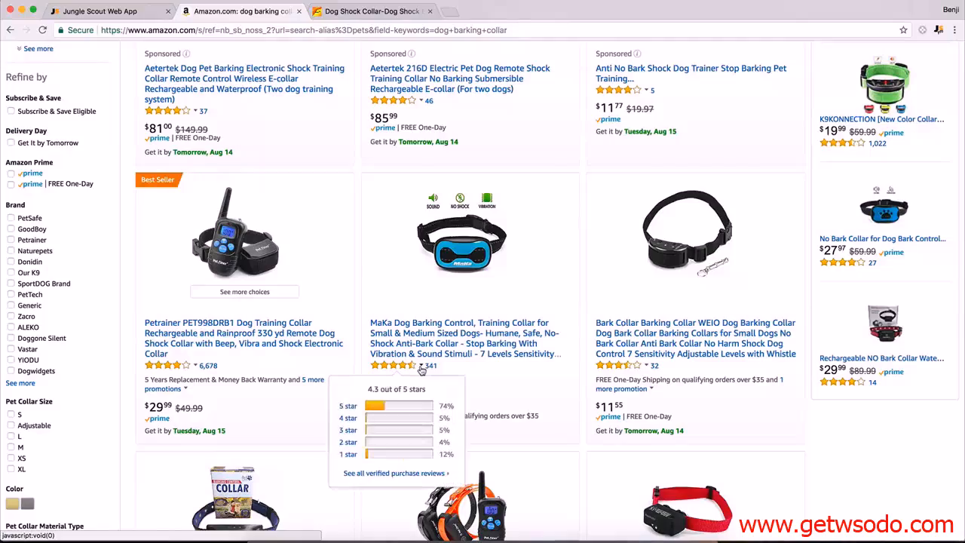
scroll("down", 3)
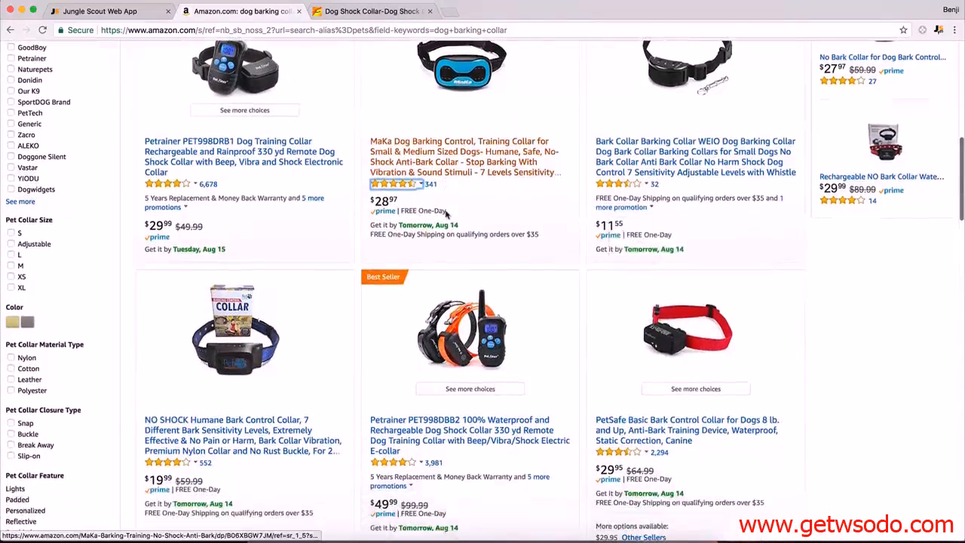
mouse_move(395, 183)
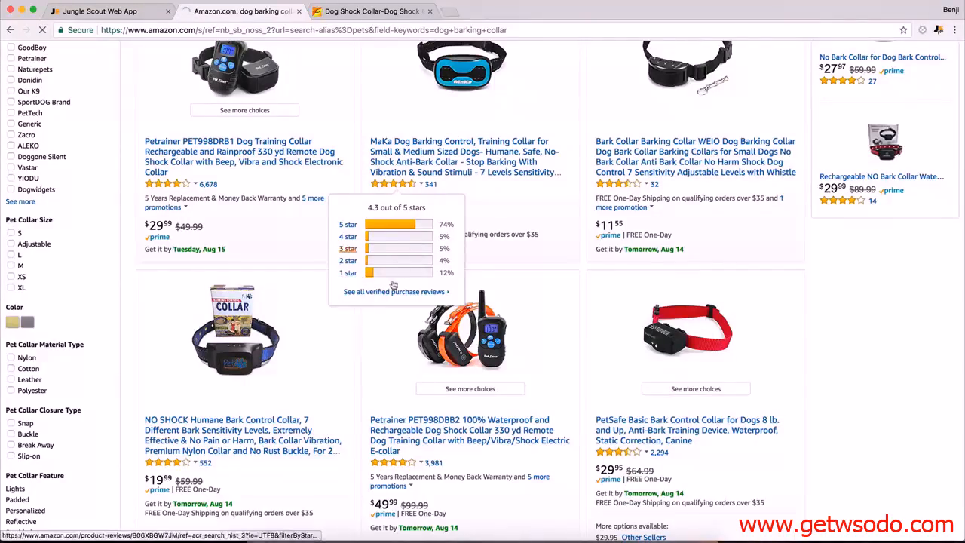
- Read the MaKa collar's one-star Amazon reviews, then go back to the Jungle Scout database
left_click(348, 272)
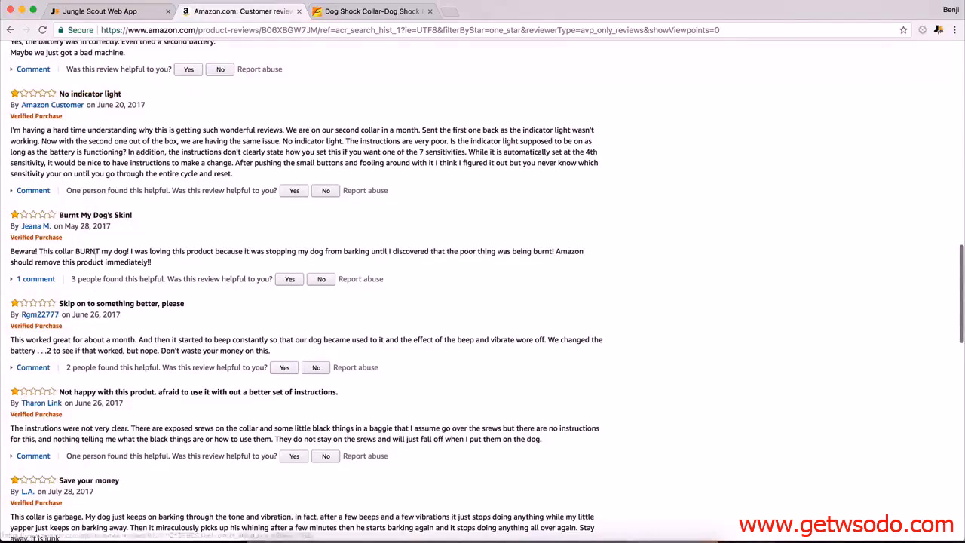
scroll("down", 3)
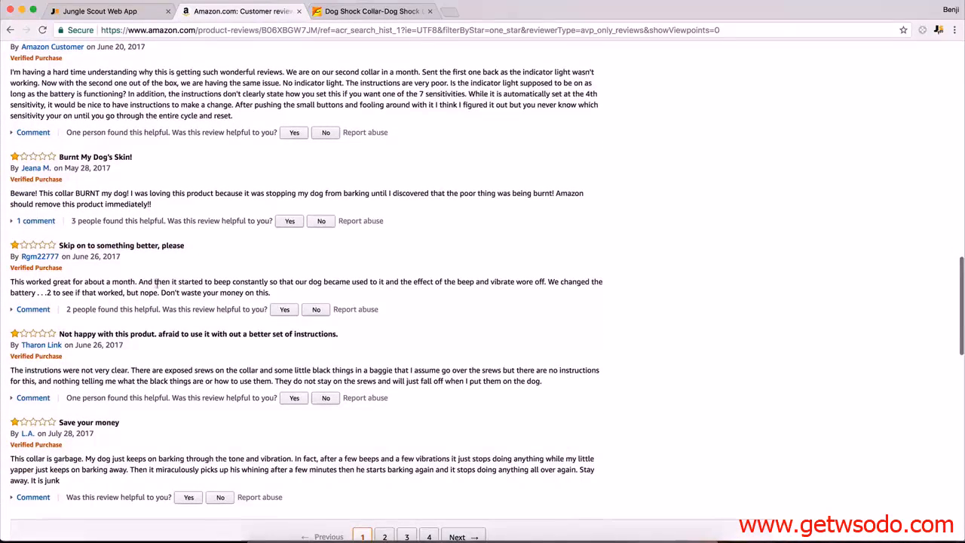
scroll("down", 3)
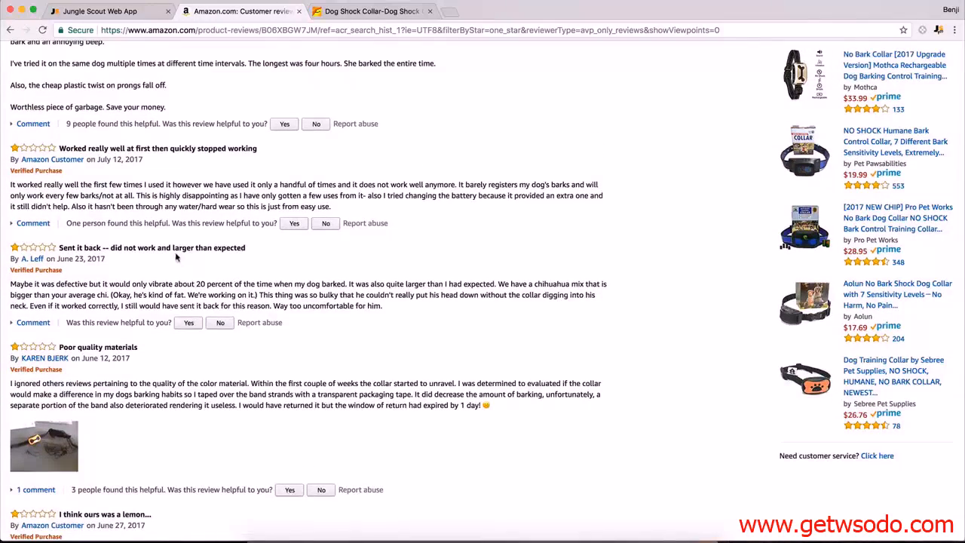
mouse_move(158, 148)
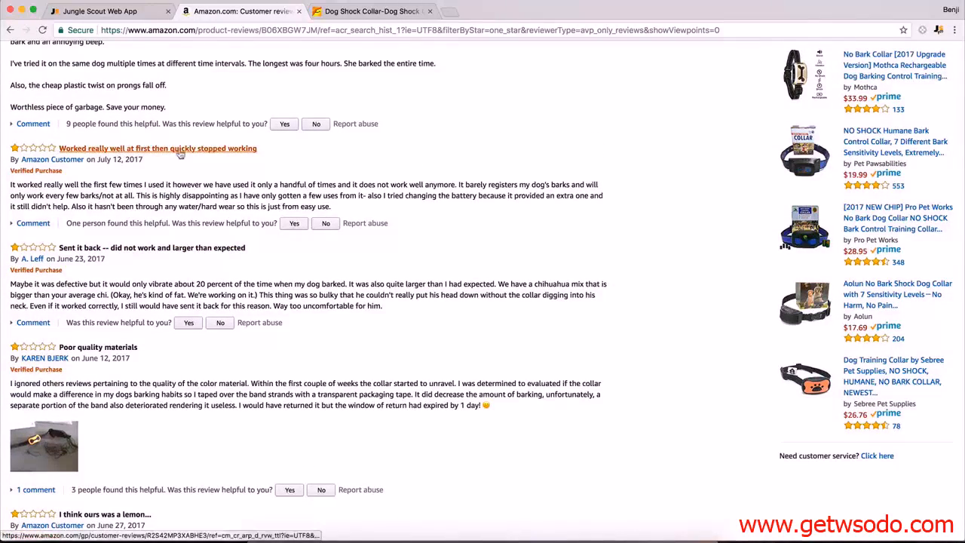
scroll("up", 3)
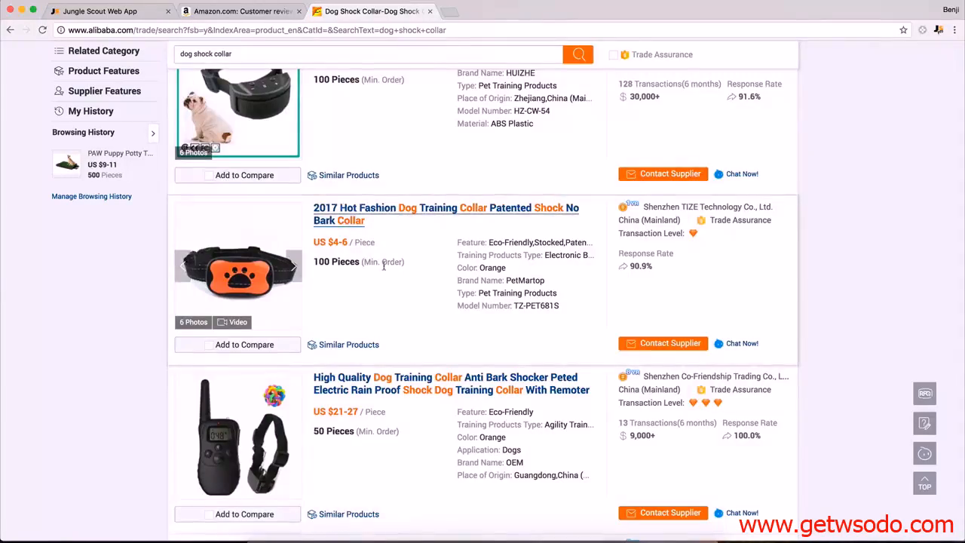
scroll("down", 3)
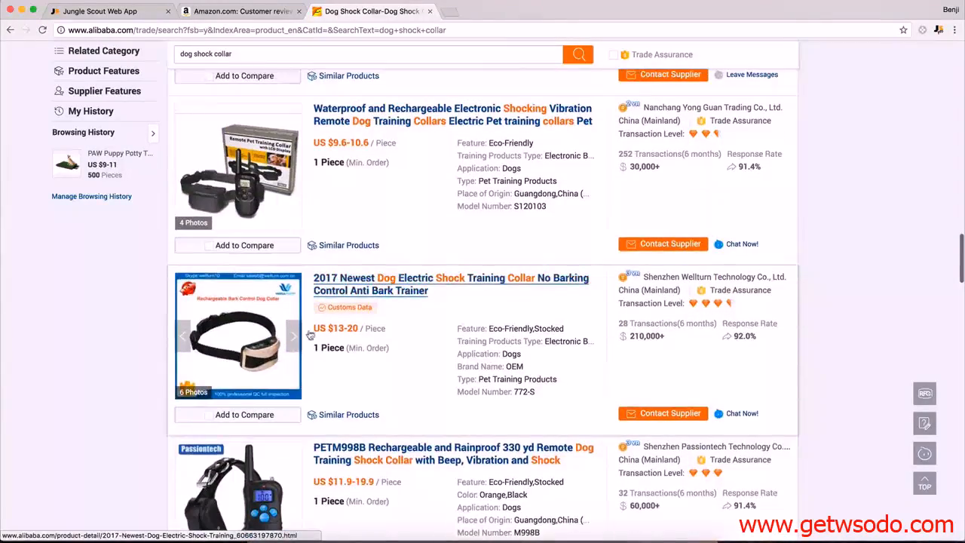
left_click(105, 11)
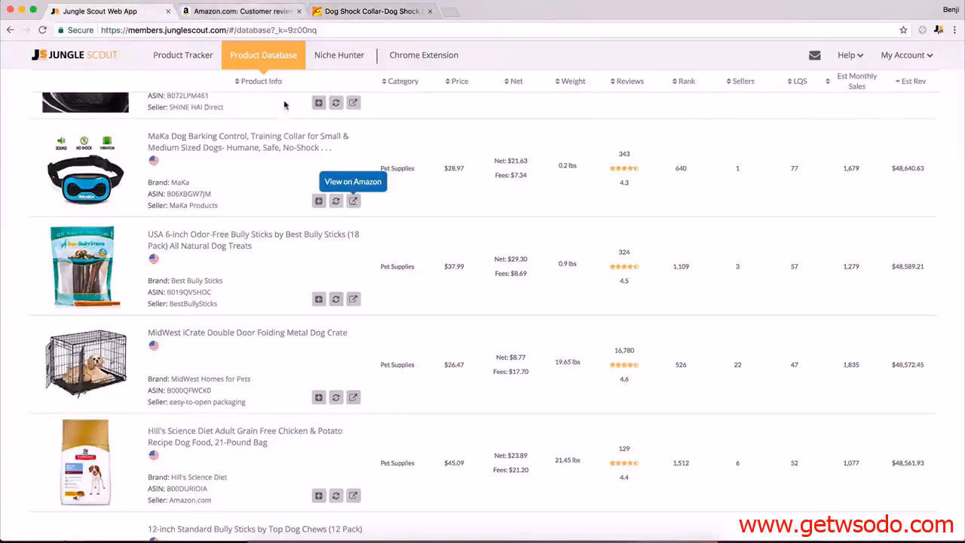
mouse_move(285, 104)
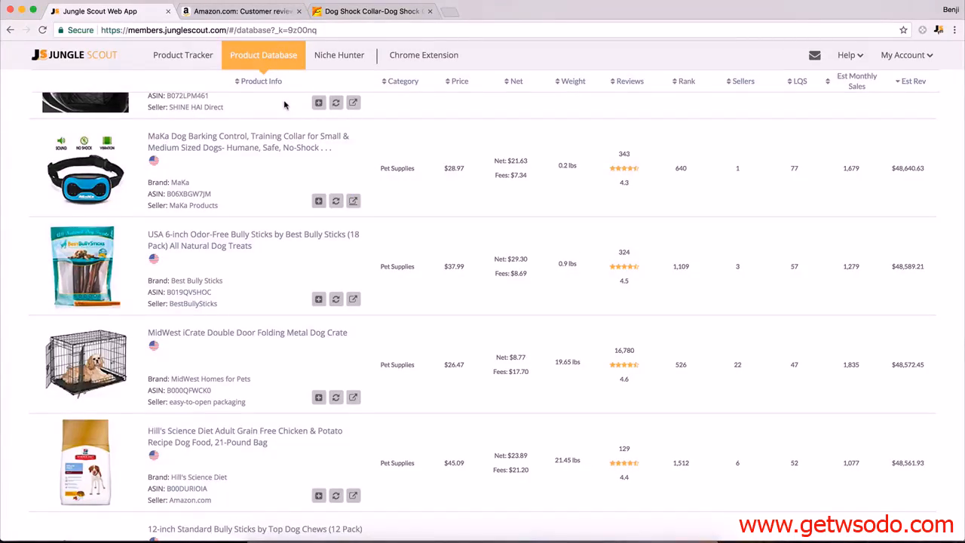
scroll("down", 3)
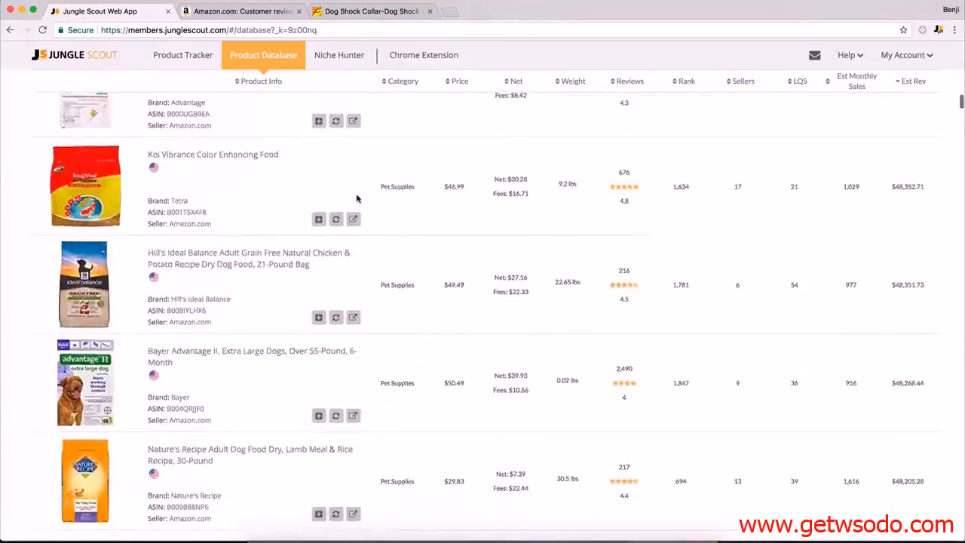
scroll("down", 3)
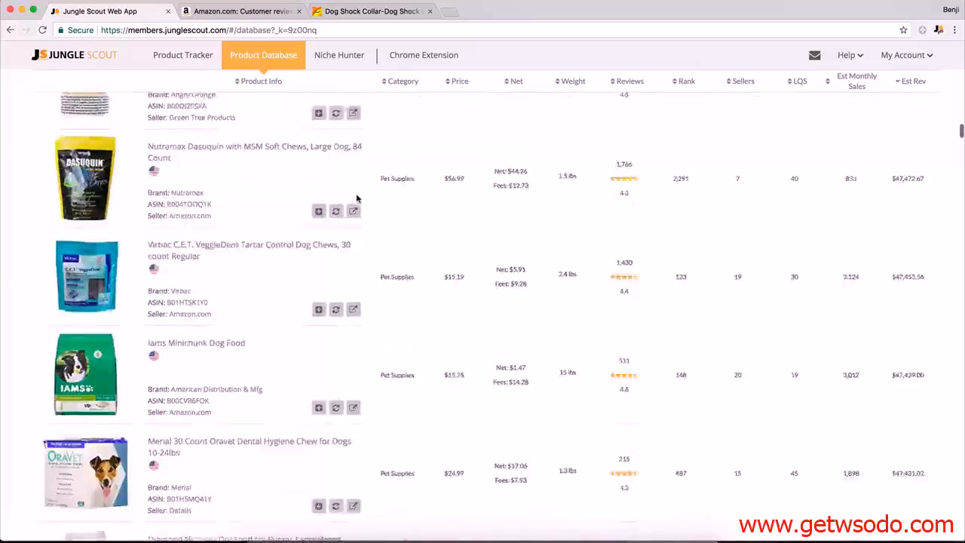
scroll("down", 3)
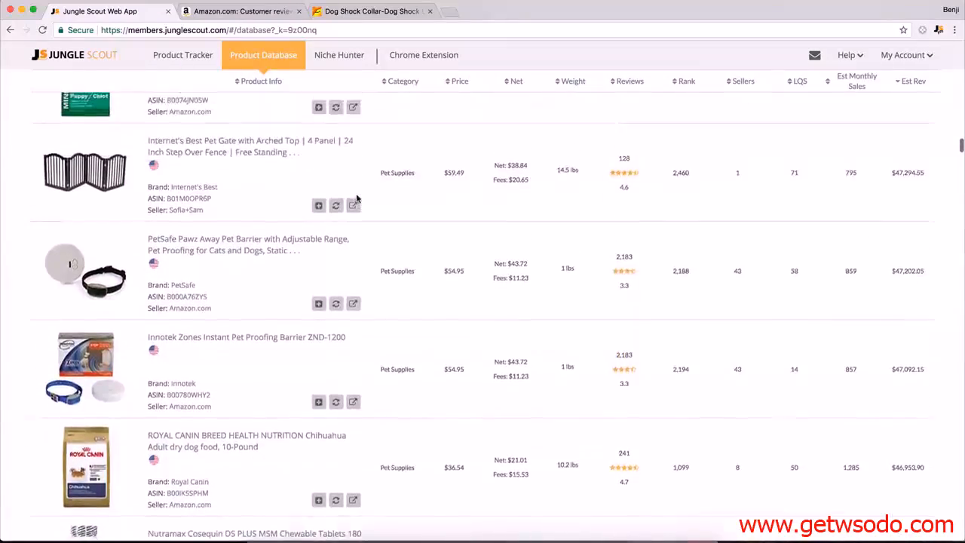
scroll("down", 3)
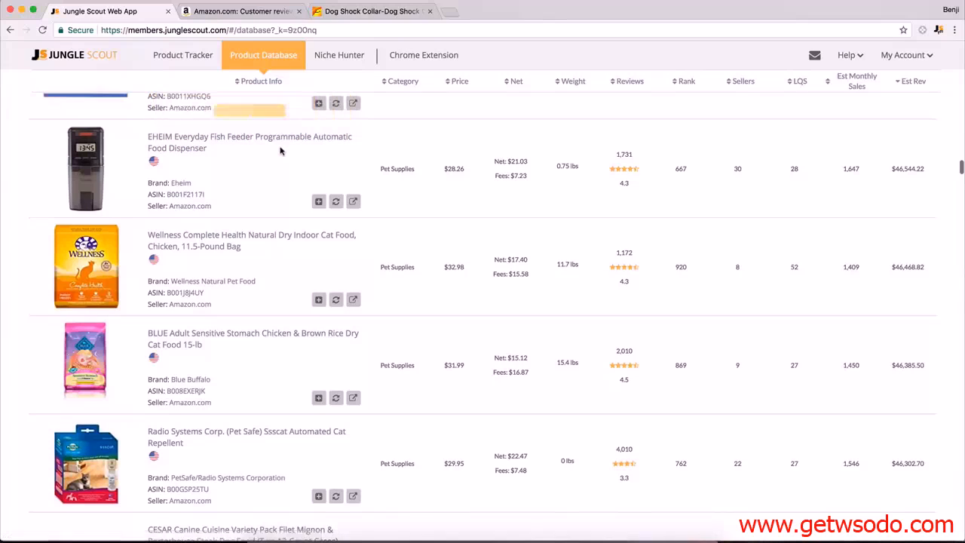
mouse_move(283, 144)
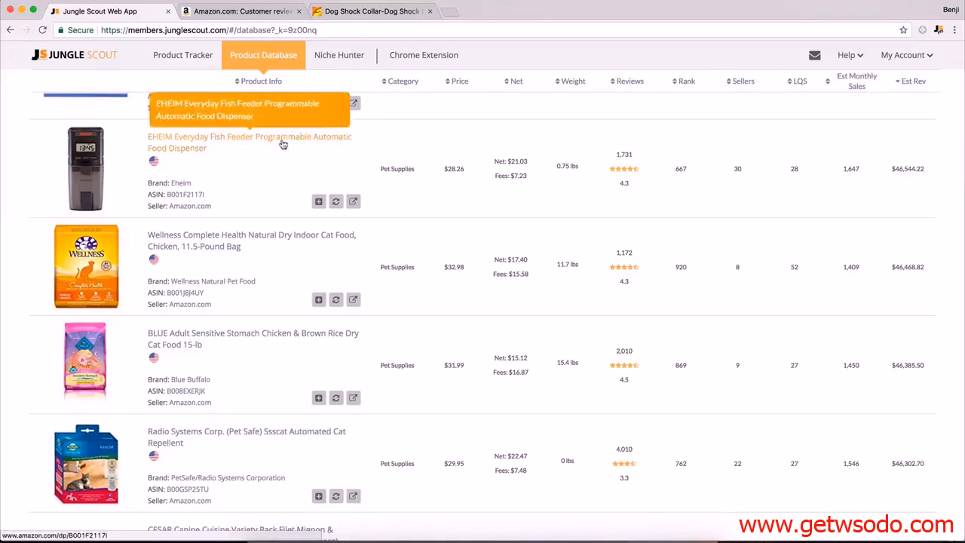
scroll("down", 3)
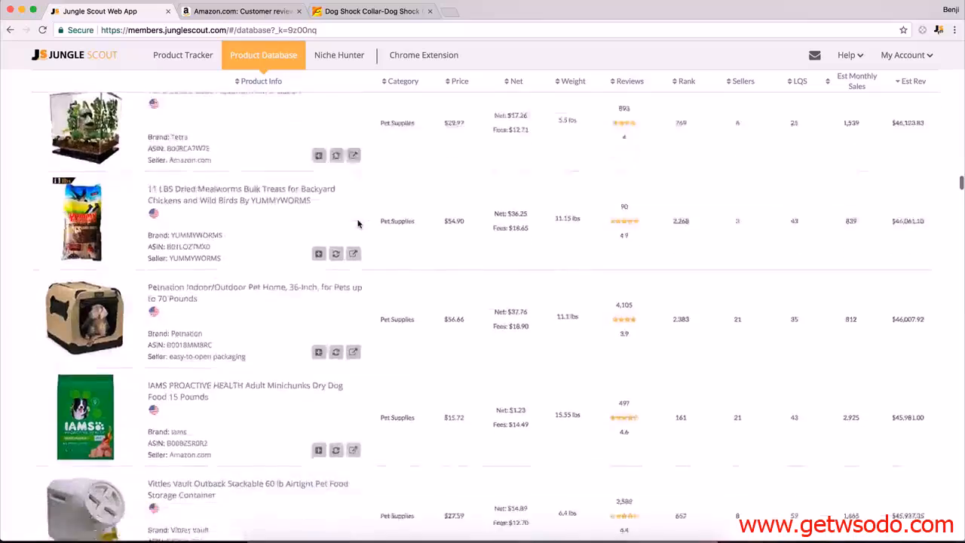
scroll("down", 3)
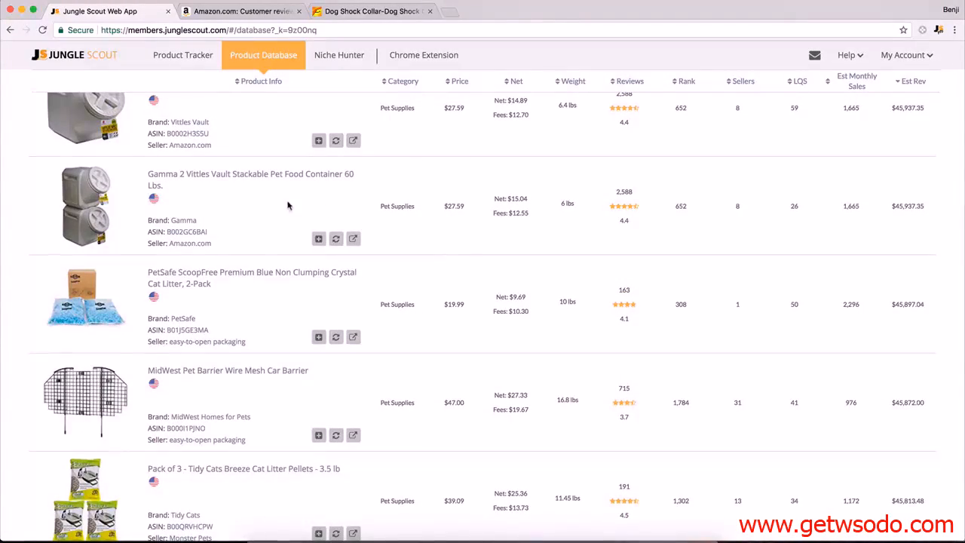
scroll("down", 3)
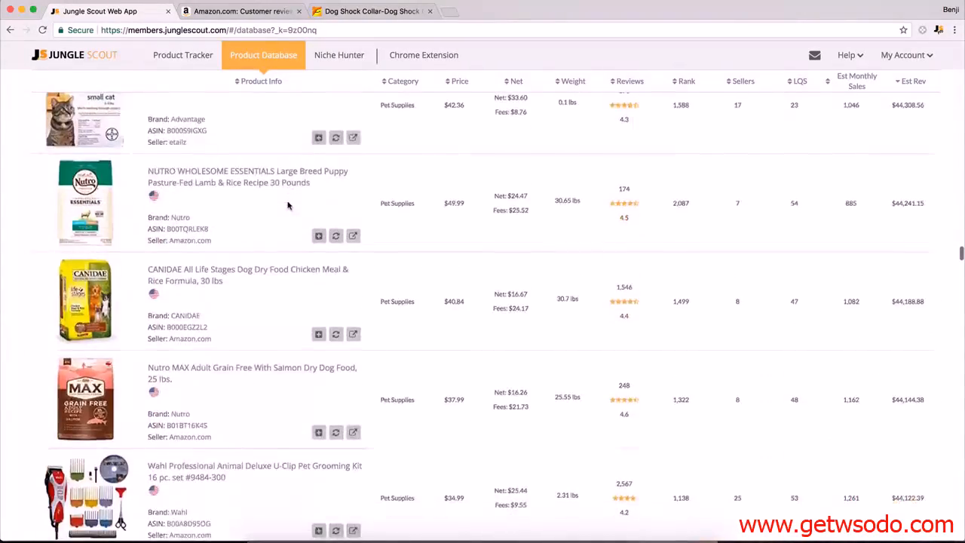
scroll("down", 3)
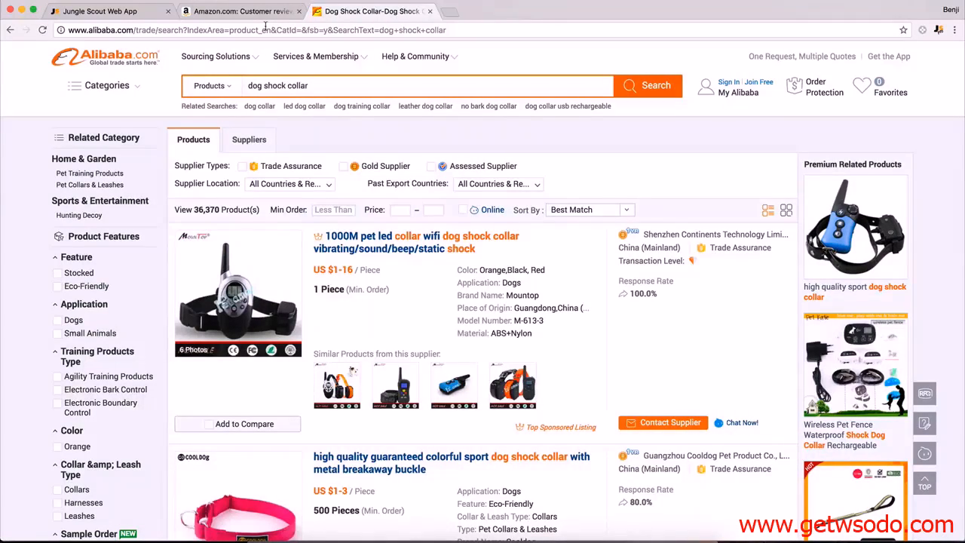
- Close the Amazon reviews tab and start an Alibaba search for 'dog grooming kit'
left_click(241, 10)
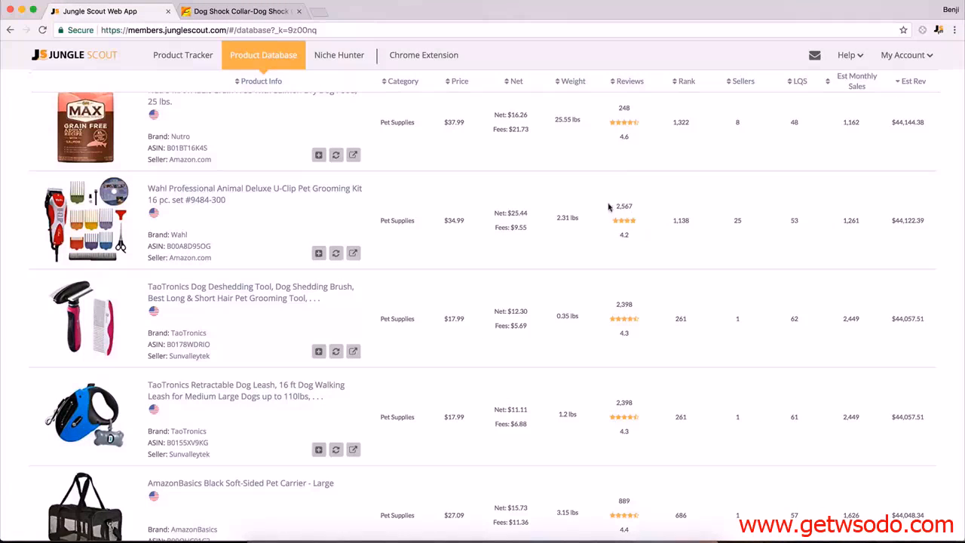
mouse_move(616, 239)
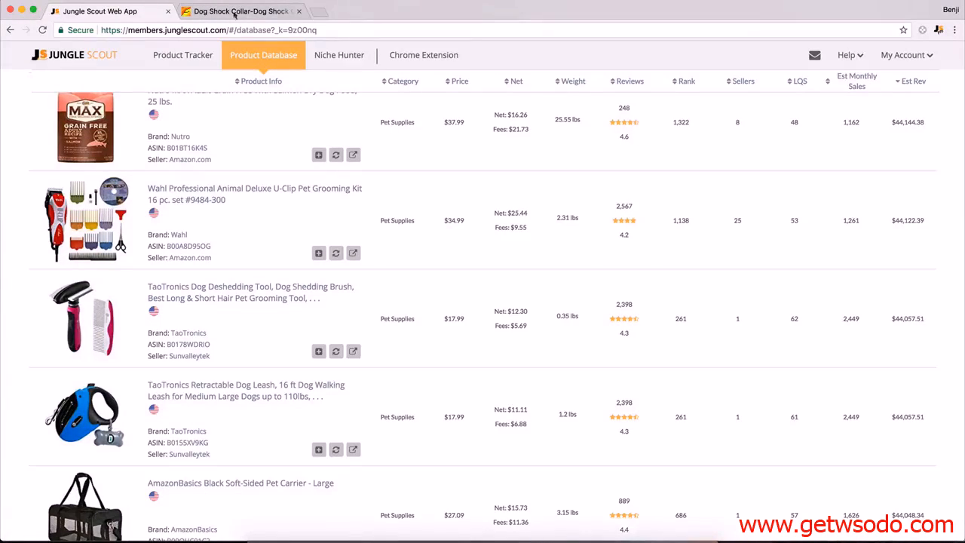
left_click(237, 11)
type("al")
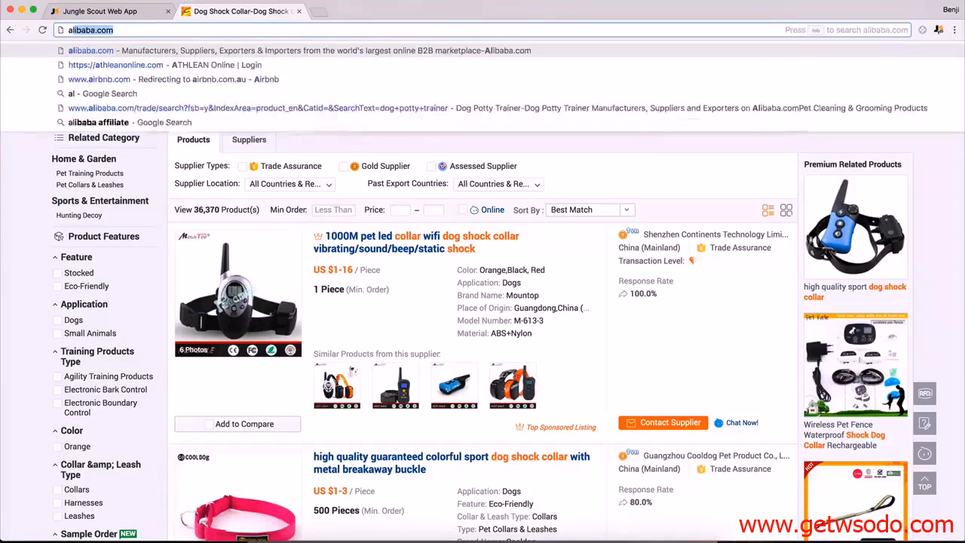
type("dog g")
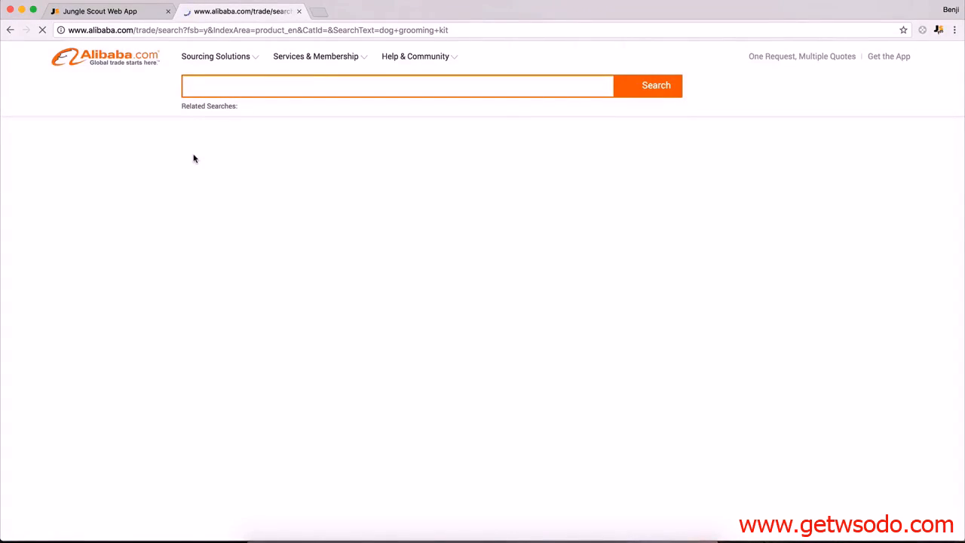
- Run the Alibaba 'dog grooming kit' search and browse its 1,842 supplier listings
left_click(646, 85)
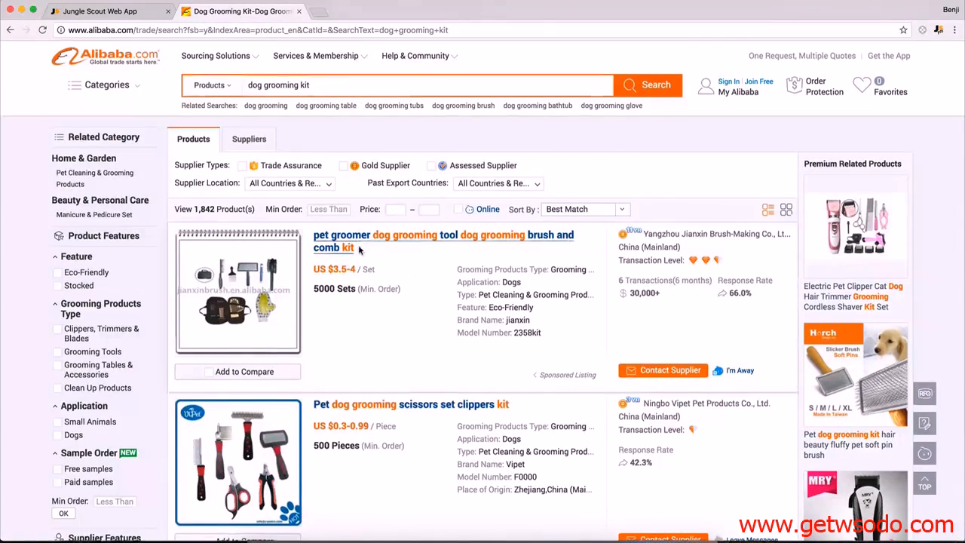
scroll("down", 3)
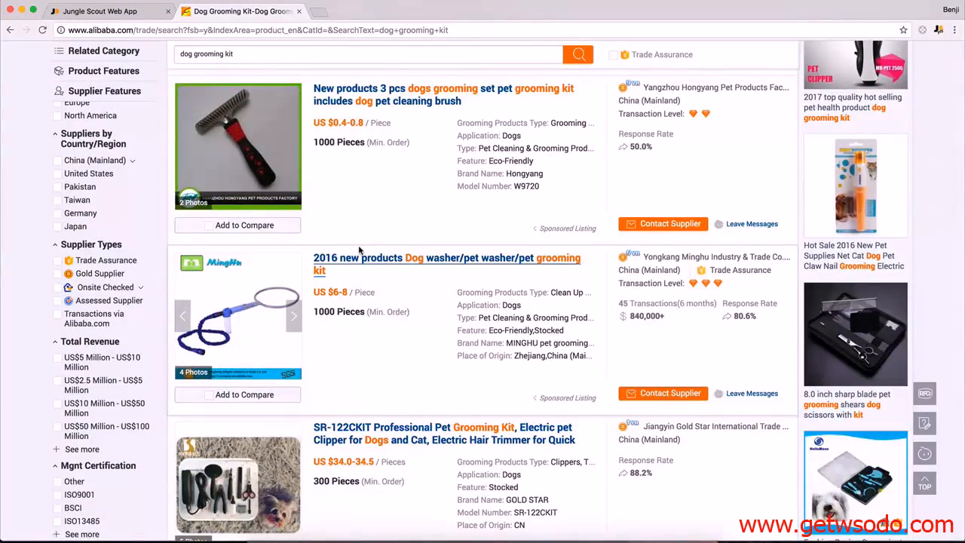
scroll("down", 3)
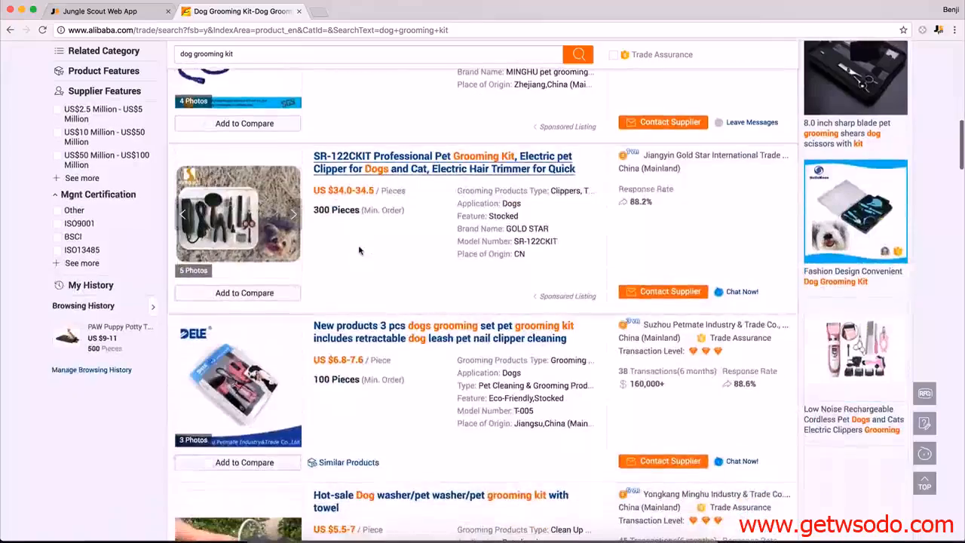
scroll("down", 3)
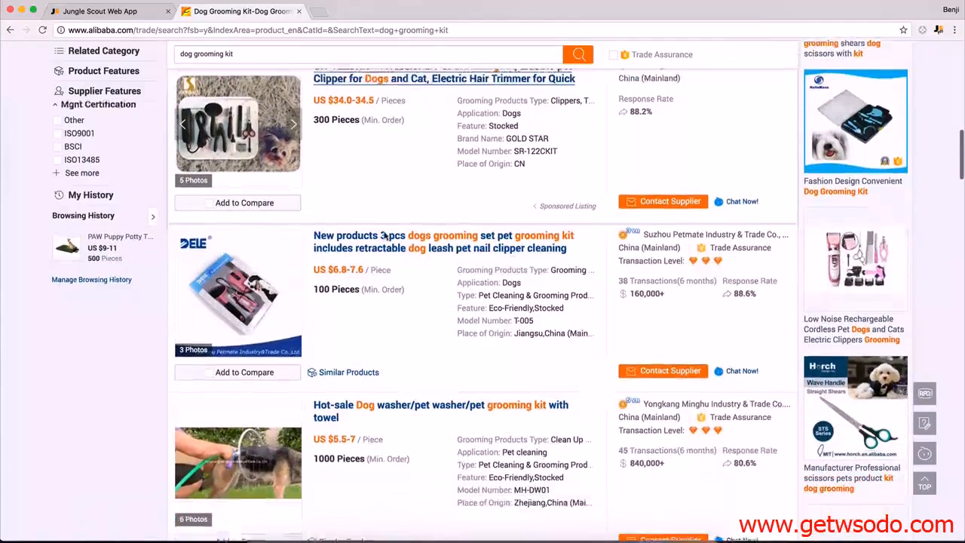
scroll("down", 3)
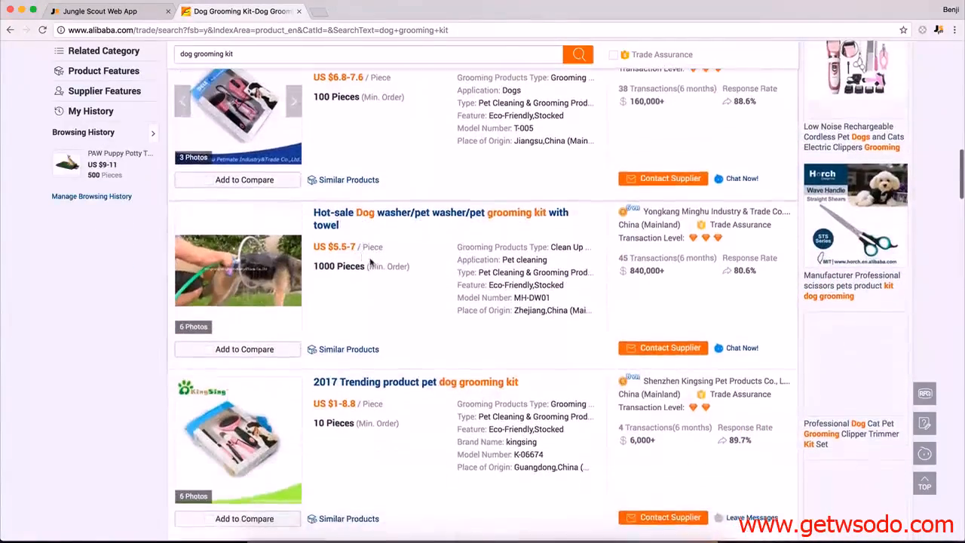
scroll("down", 3)
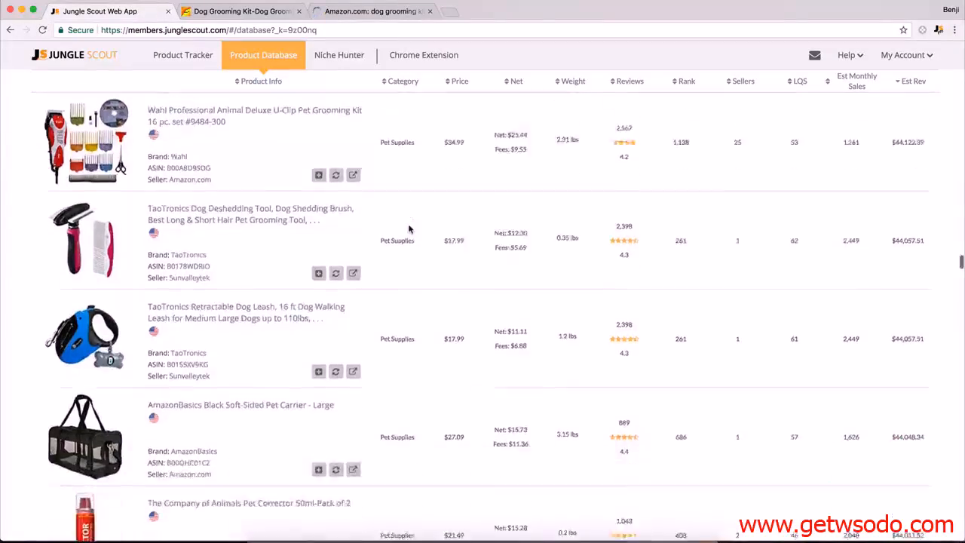
- Browse Amazon's 1,905 Pet Supplies results for dog grooming kit clippers and scissor kits
scroll("down", 3)
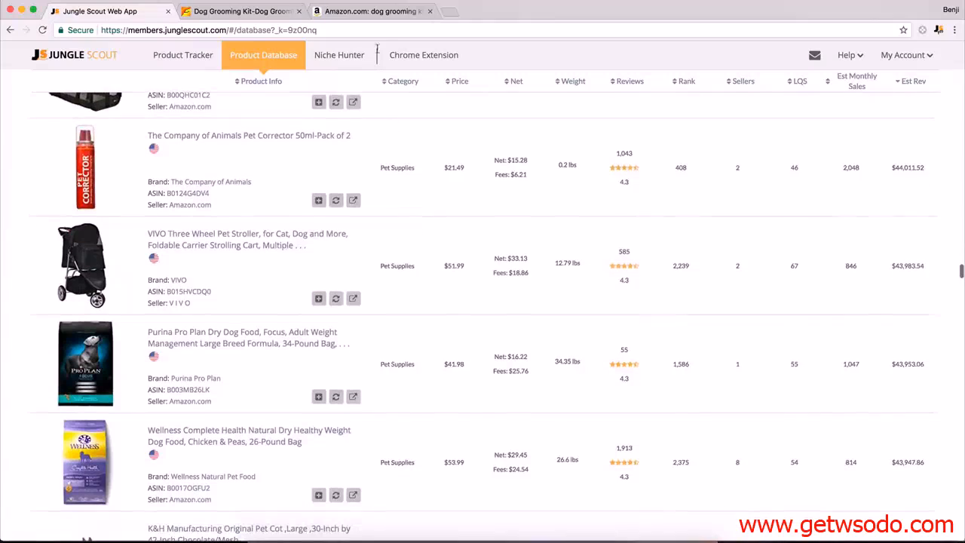
left_click(369, 10)
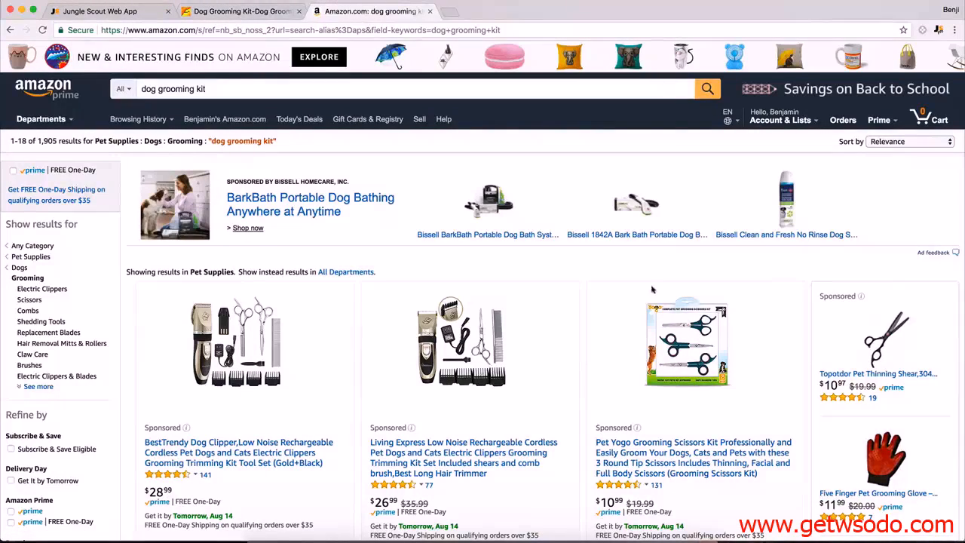
mouse_move(646, 305)
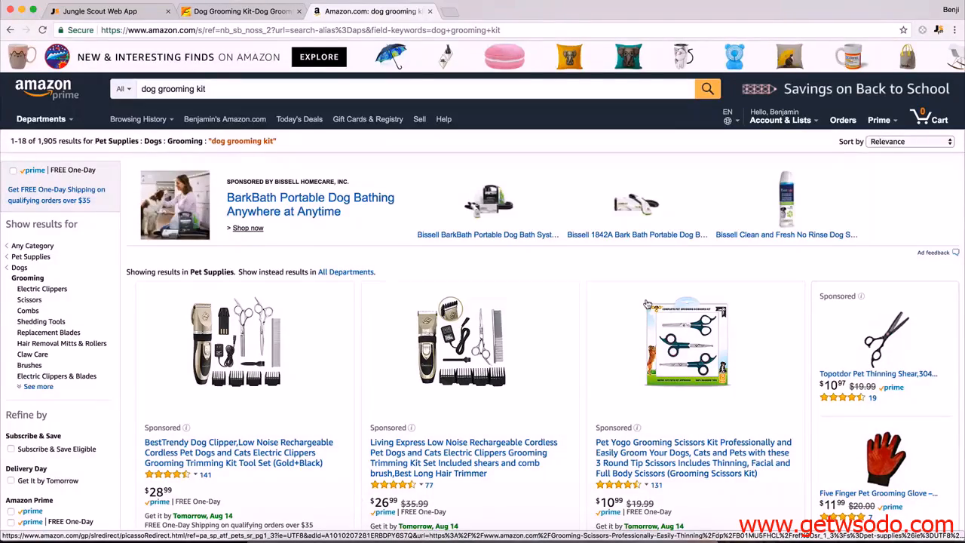
scroll("down", 3)
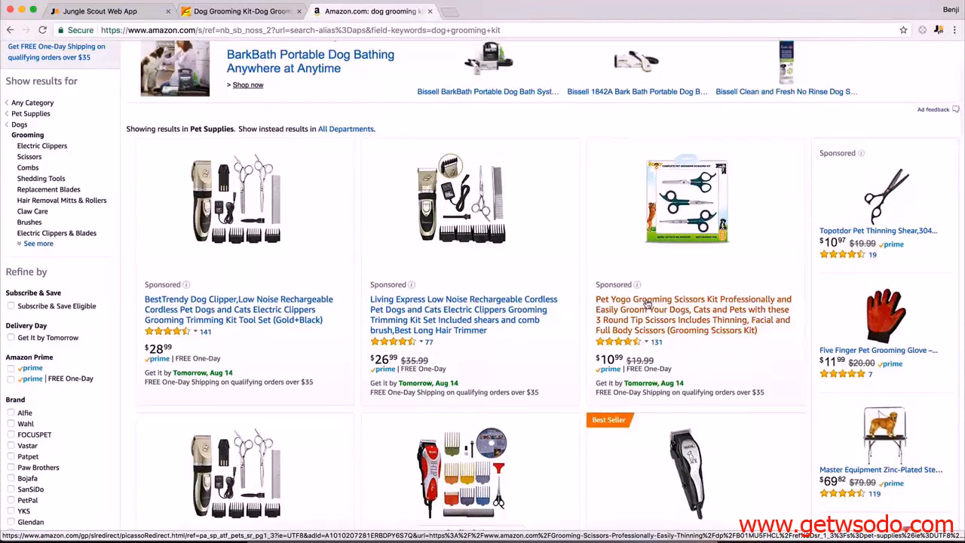
mouse_move(583, 141)
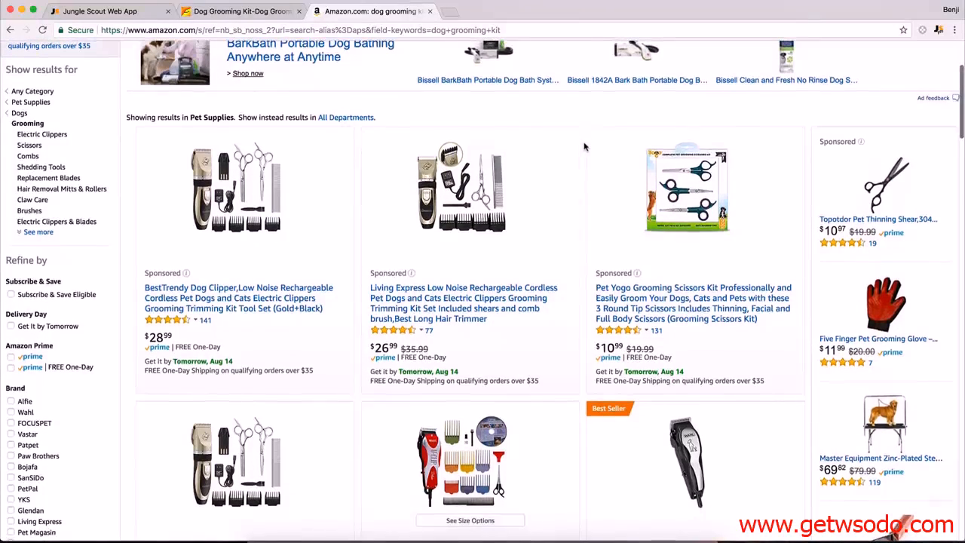
mouse_move(584, 370)
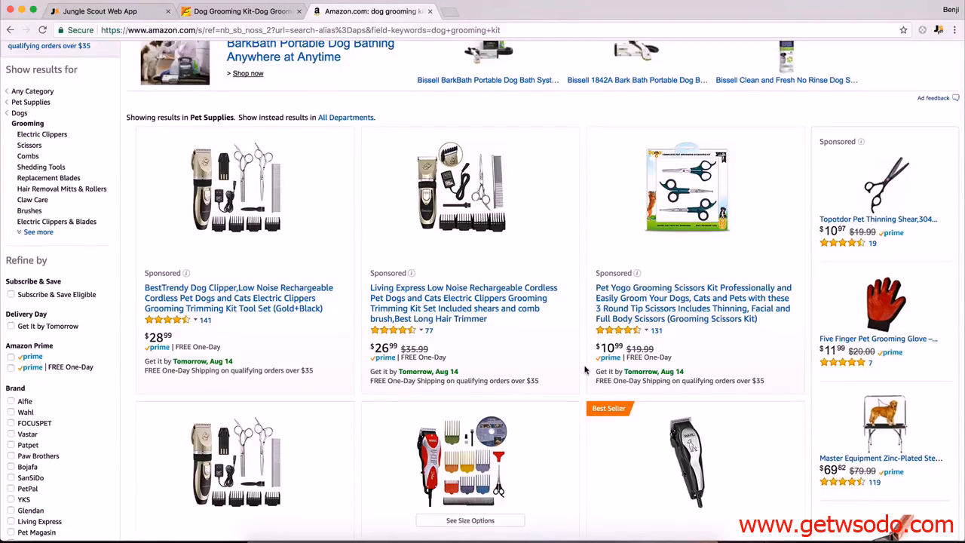
scroll("down", 3)
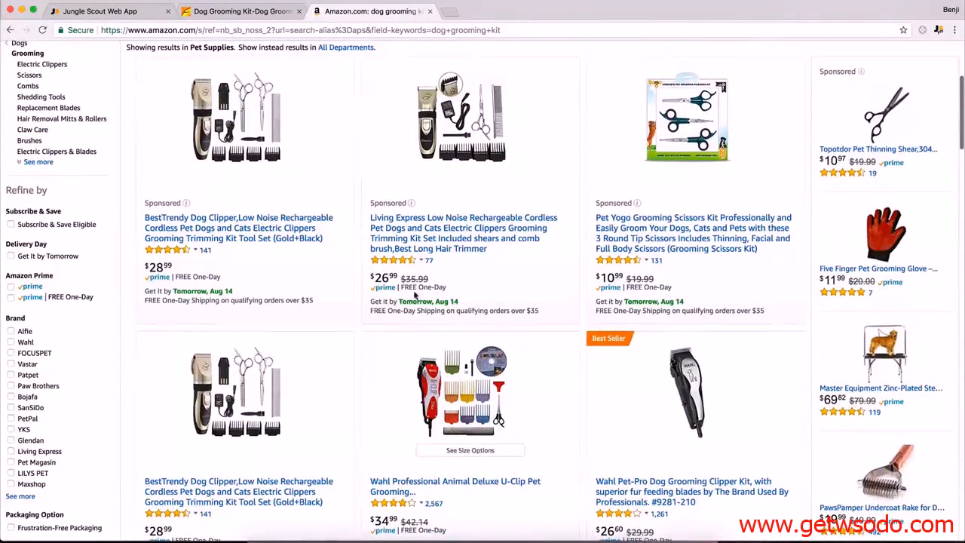
scroll("down", 3)
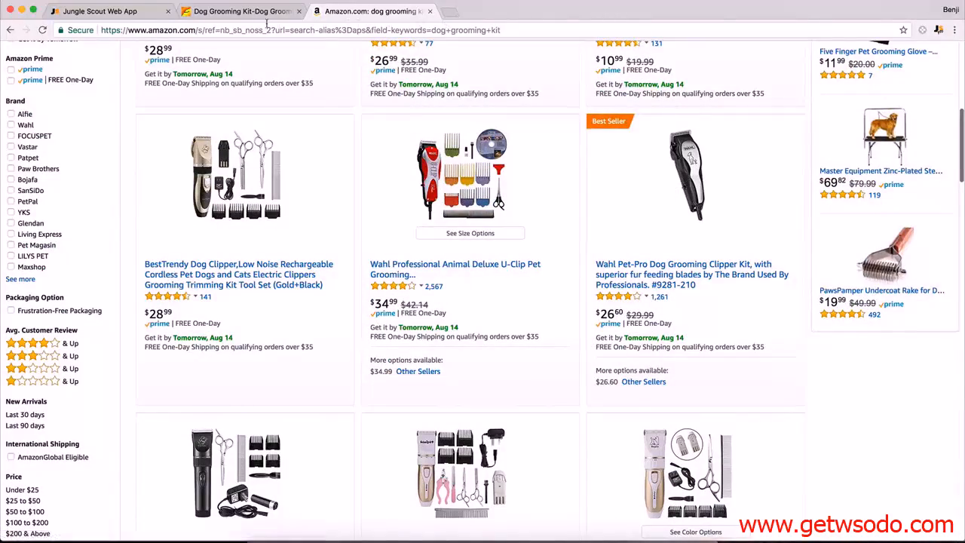
- Recheck Alibaba's dog grooming kit suppliers, then return to Jungle Scout's Pet Supplies database
left_click(241, 10)
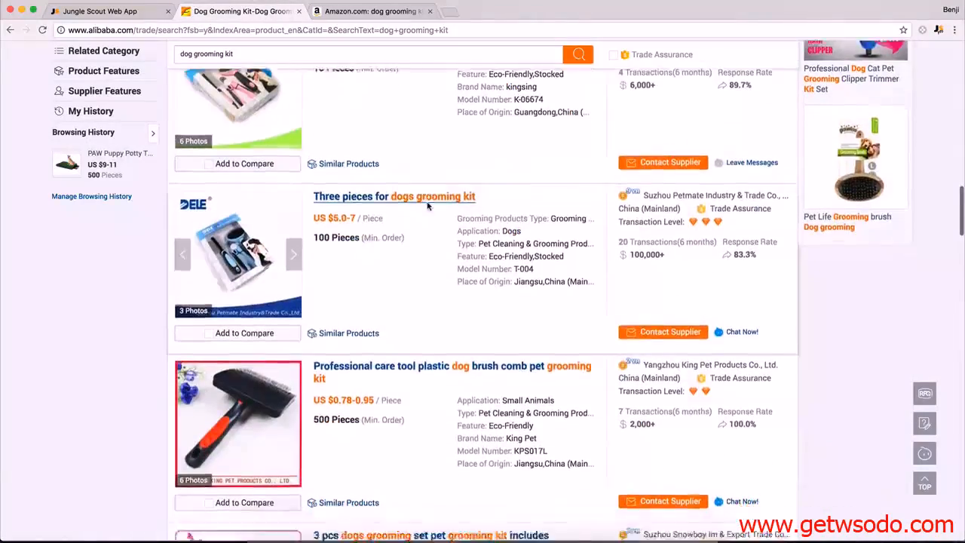
scroll("down", 3)
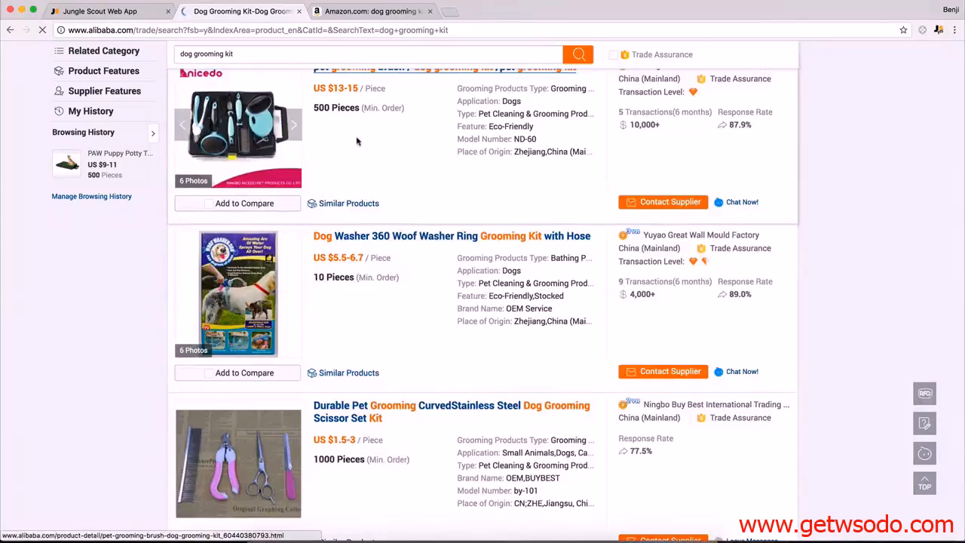
scroll("down", 3)
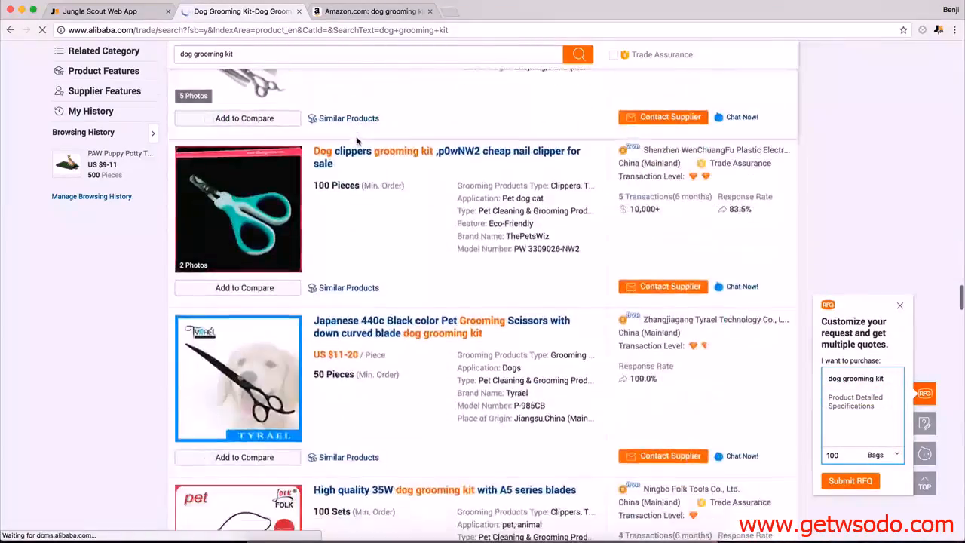
scroll("down", 3)
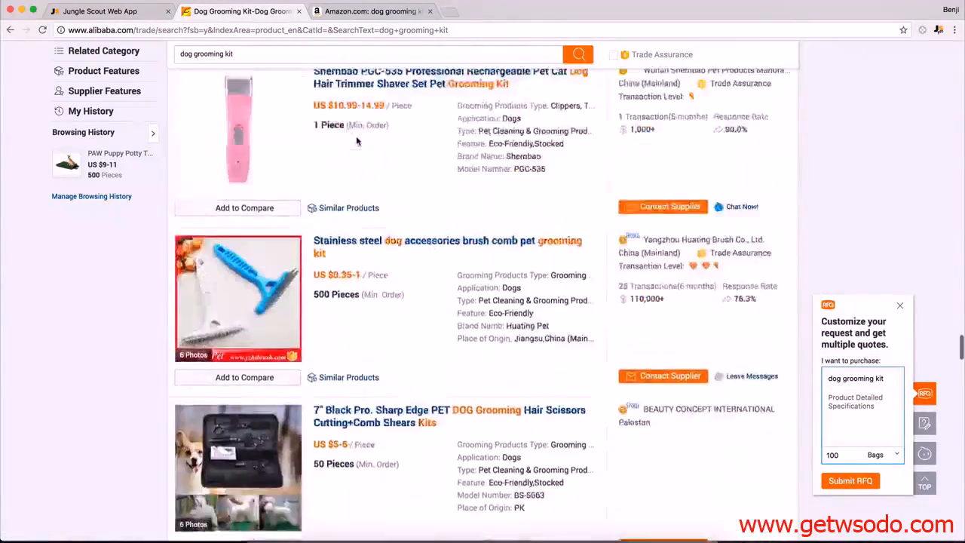
left_click(98, 10)
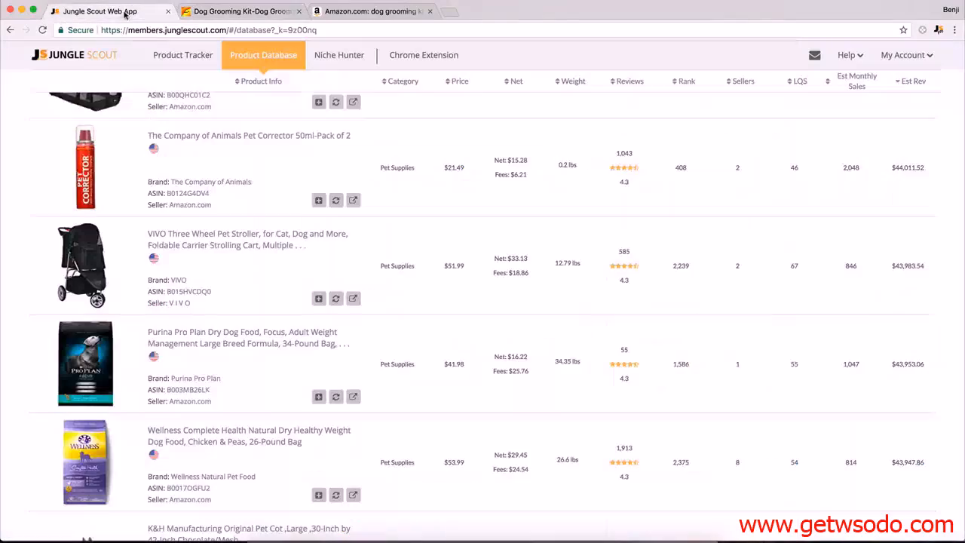
- Open the Arf Pets Cargo Liner Cover listing ($49.99, 396 reviews) on Amazon
scroll("down", 3)
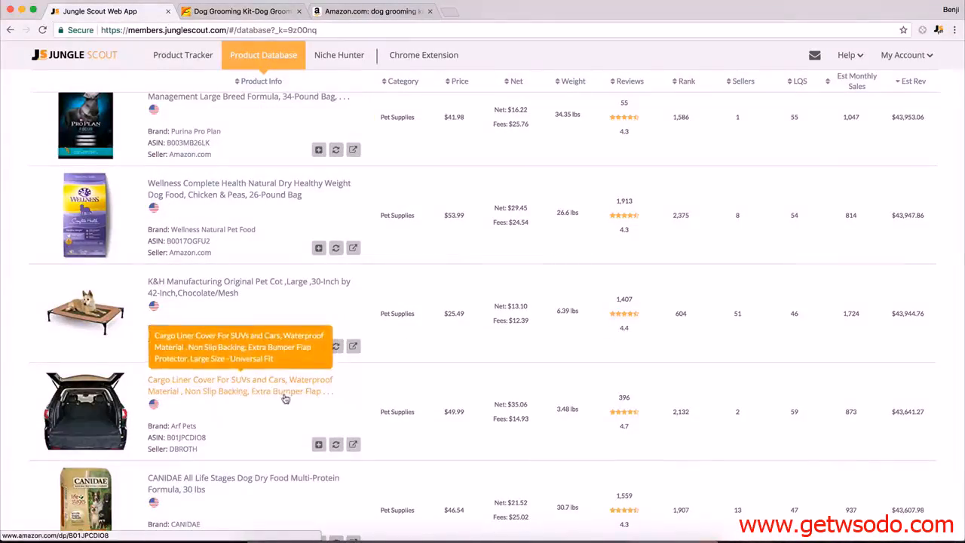
mouse_move(283, 395)
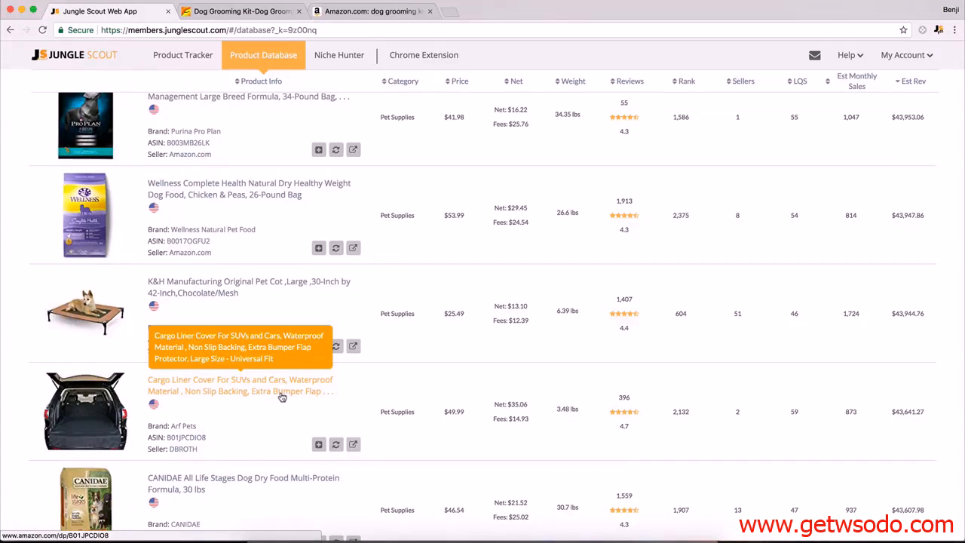
mouse_move(282, 395)
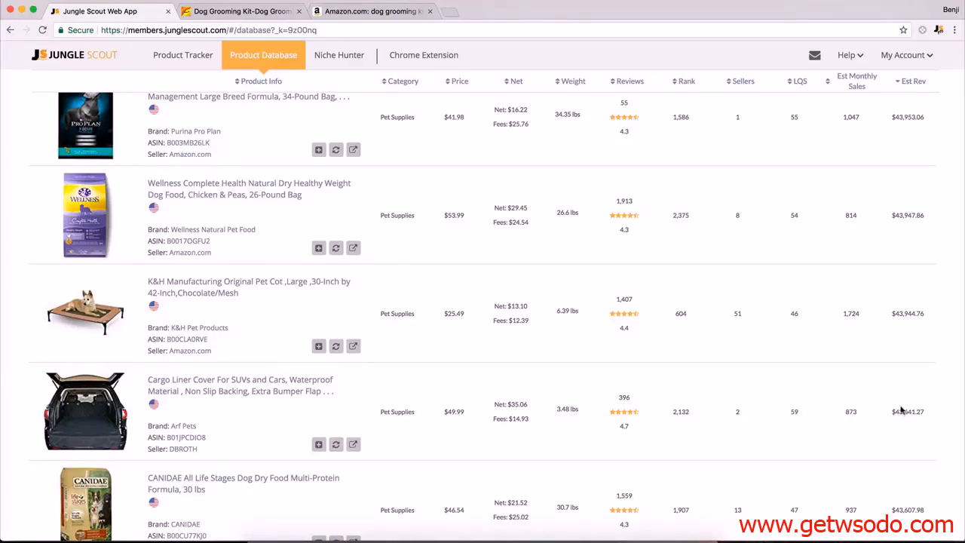
mouse_move(503, 411)
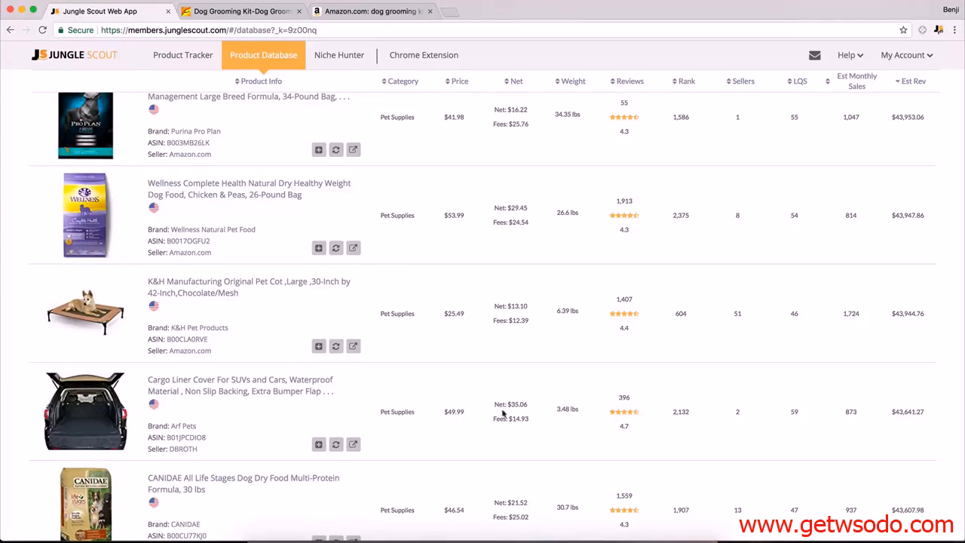
left_click(352, 444)
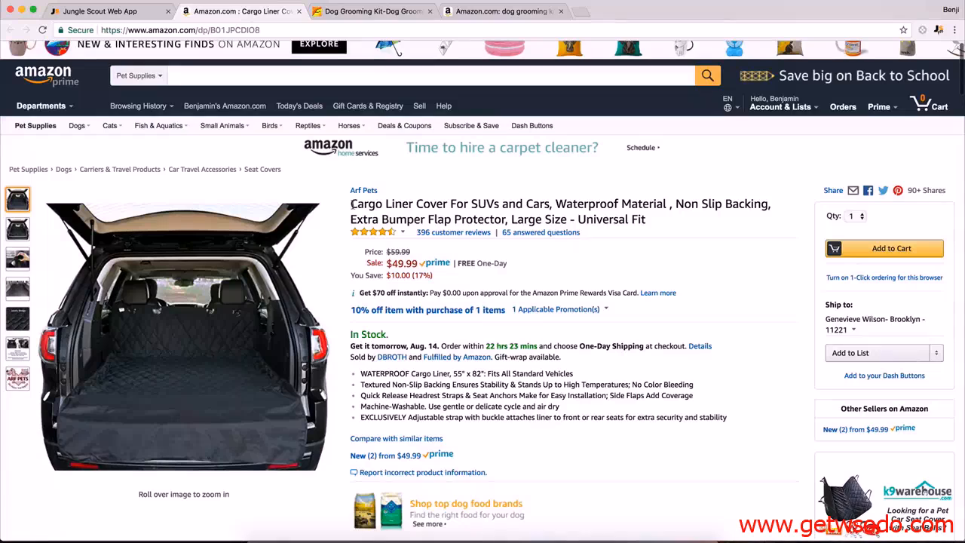
- Copy the cargo liner title and search Amazon for 'Cargo Liner Cover', 9,168 results
double_click(397, 204)
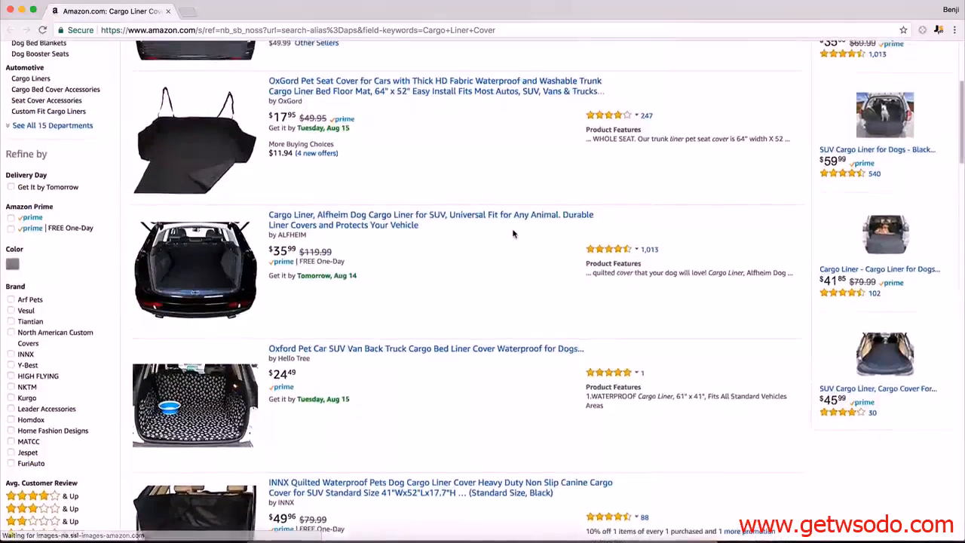
scroll("up", 3)
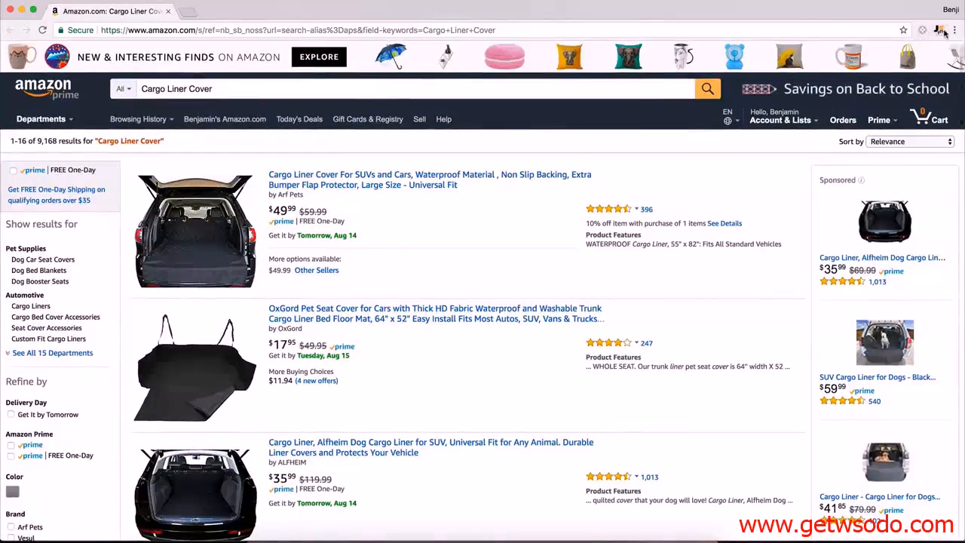
- Review Jungle Scout estimates: 16 products, 274 average sales, $43.80 price, 237 reviews
left_click(939, 30)
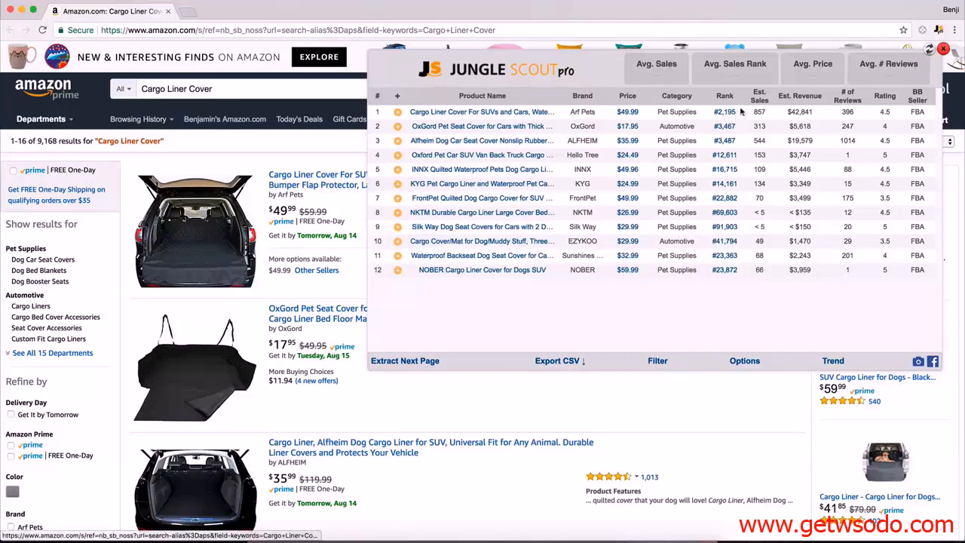
left_click(405, 360)
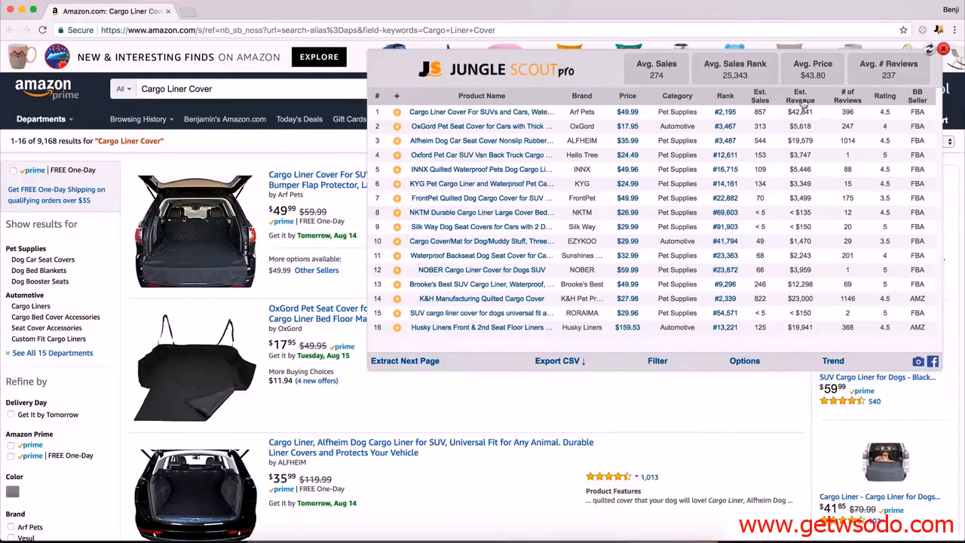
left_click(800, 96)
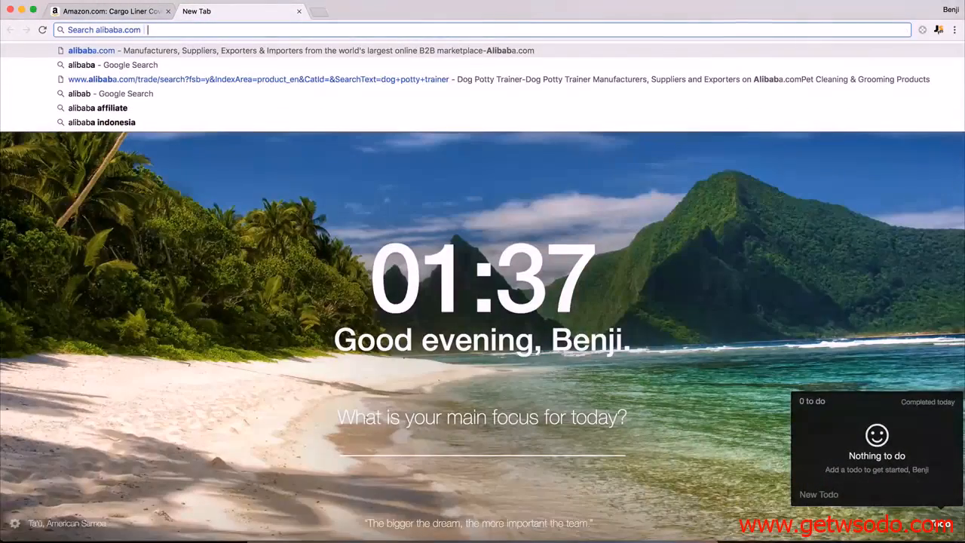
- Search Alibaba for 'cargo liner cover' in a second tab
type("ca")
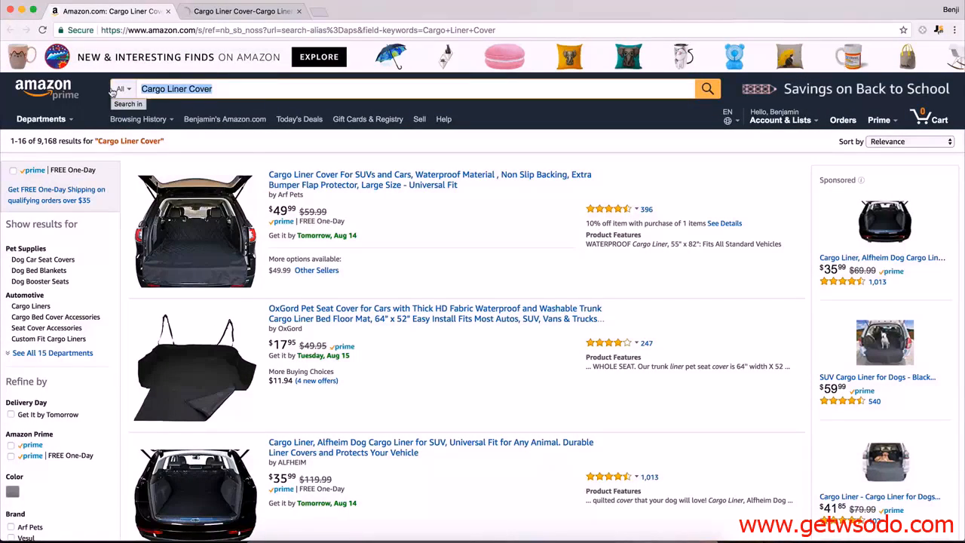
- Search Amazon for 'dog car seat covers' and browse the 2,597 Pet Supplies results
type("dog car")
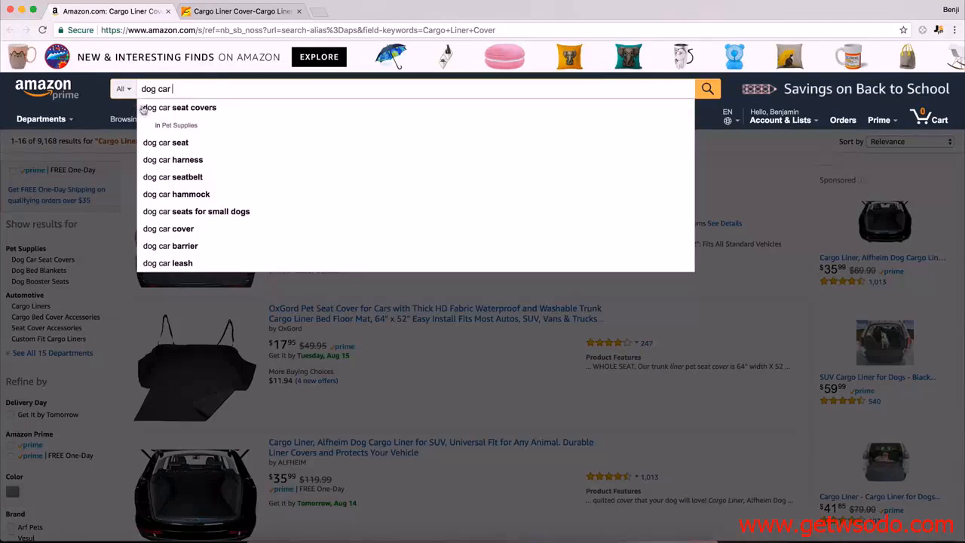
left_click(193, 107)
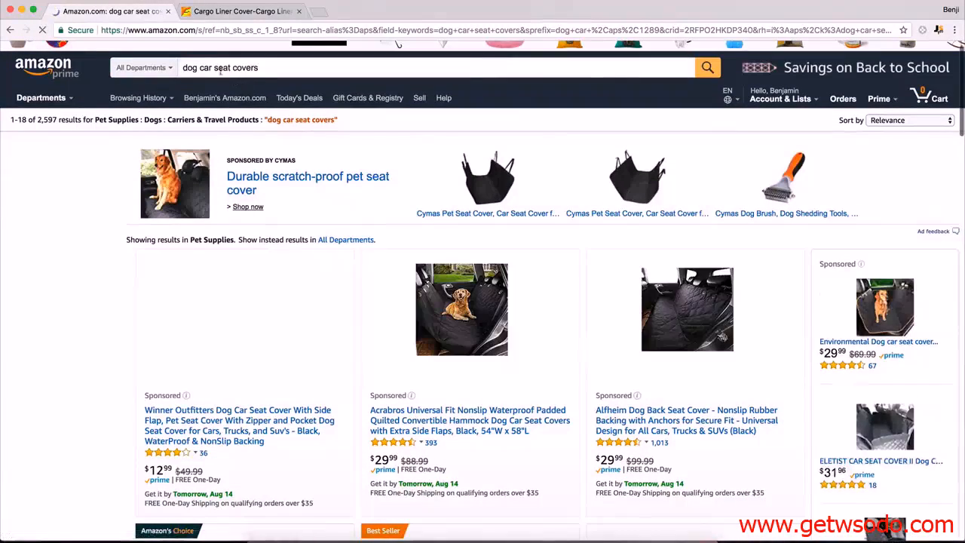
scroll("down", 3)
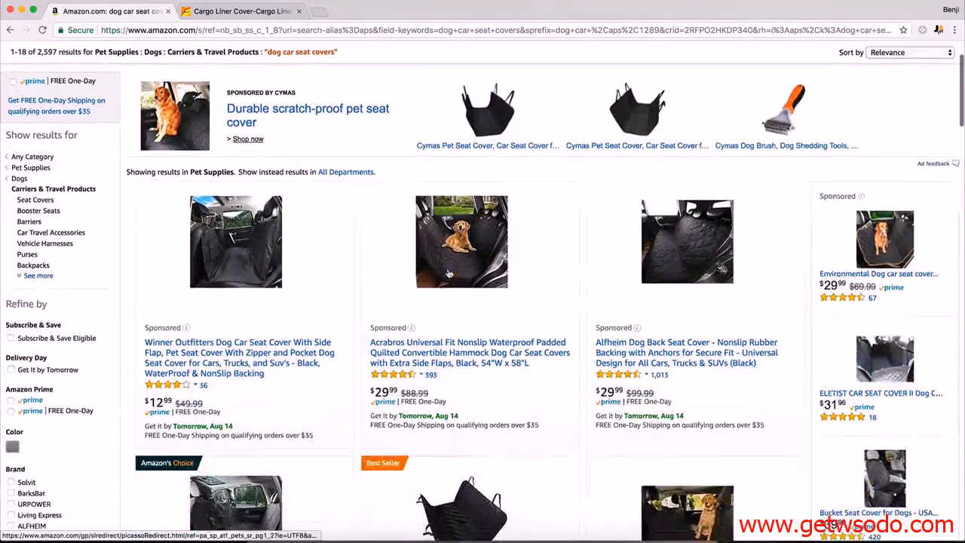
scroll("down", 3)
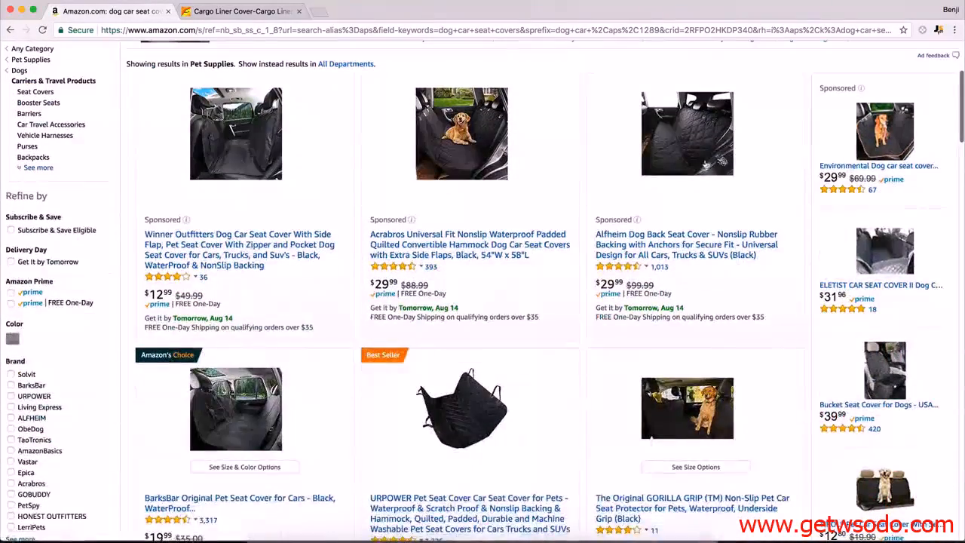
scroll("down", 3)
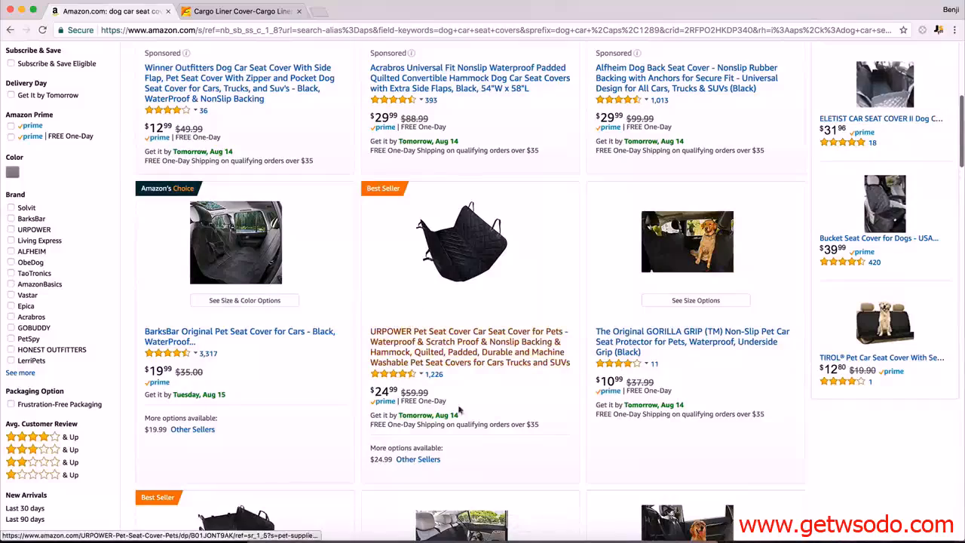
scroll("down", 3)
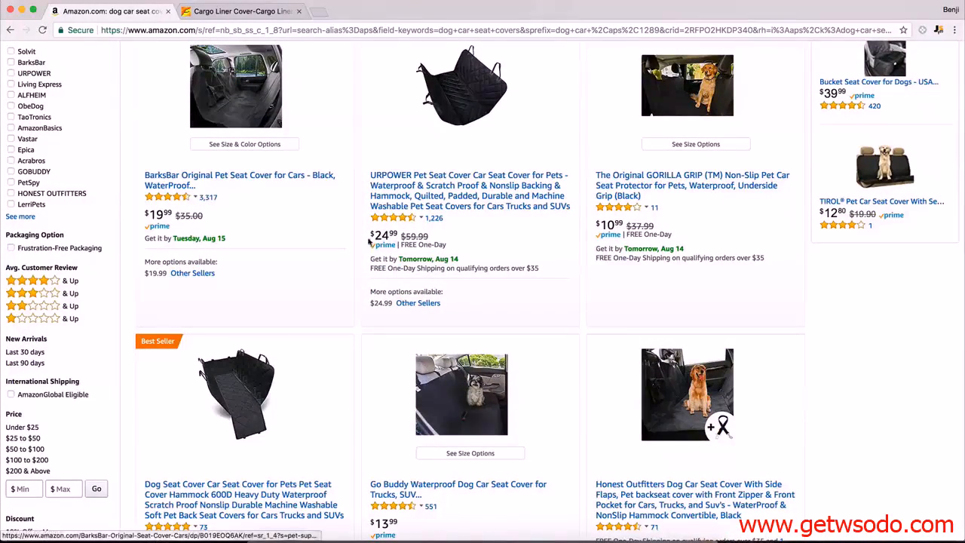
scroll("down", 3)
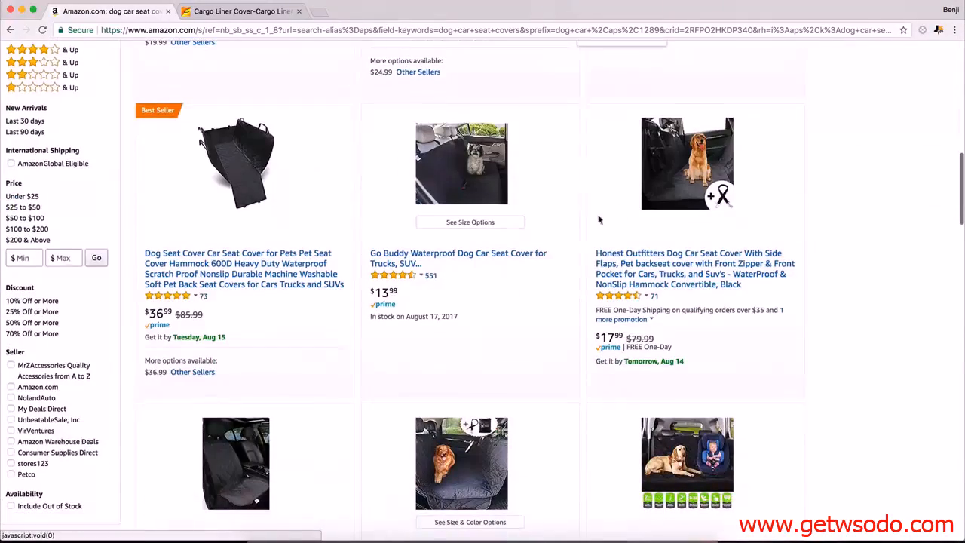
scroll("down", 3)
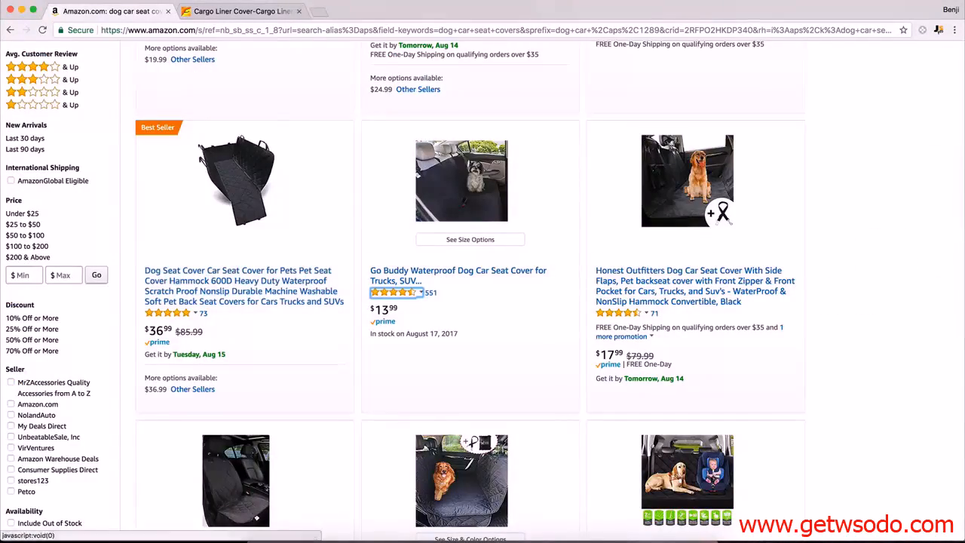
- Compare Alibaba cargo liner cover suppliers, with pet liners priced about $2.50–$14 per piece
left_click(237, 12)
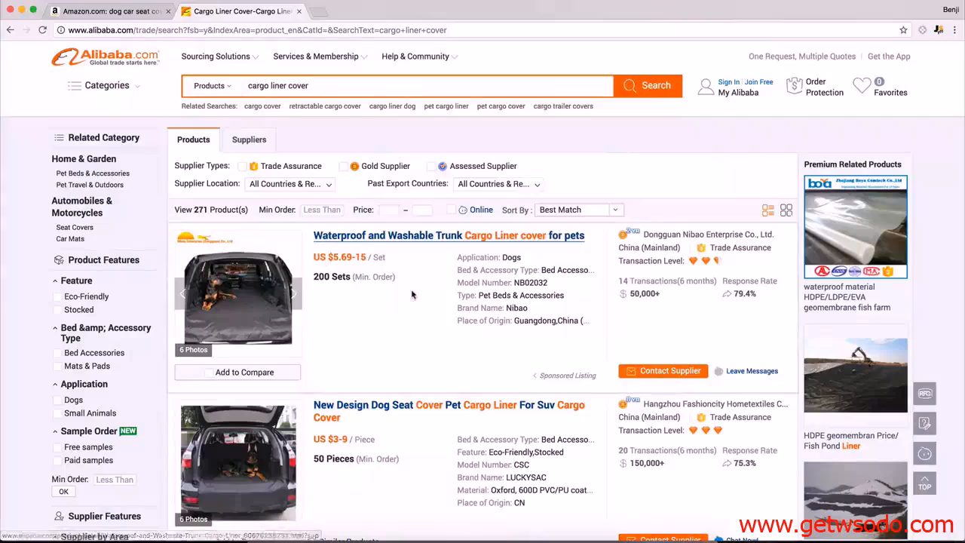
scroll("down", 3)
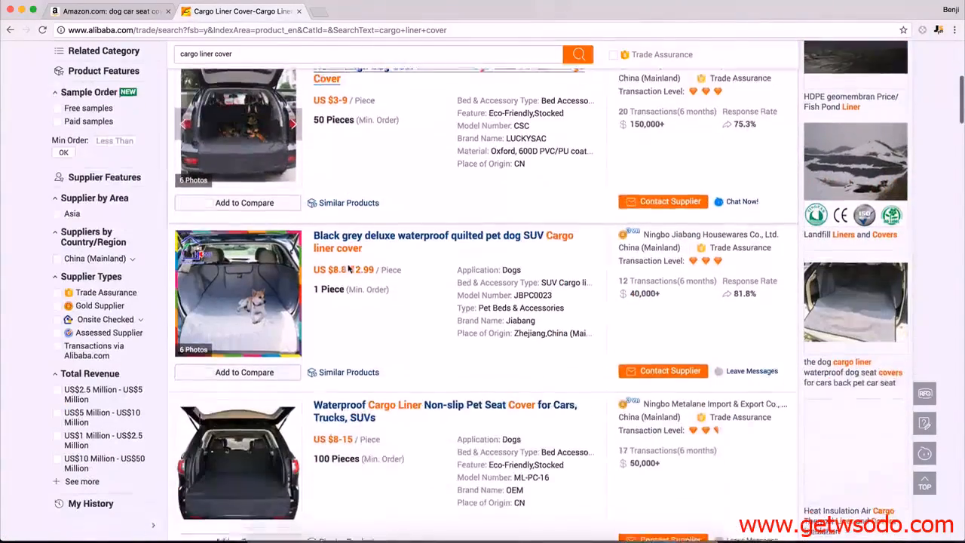
scroll("down", 3)
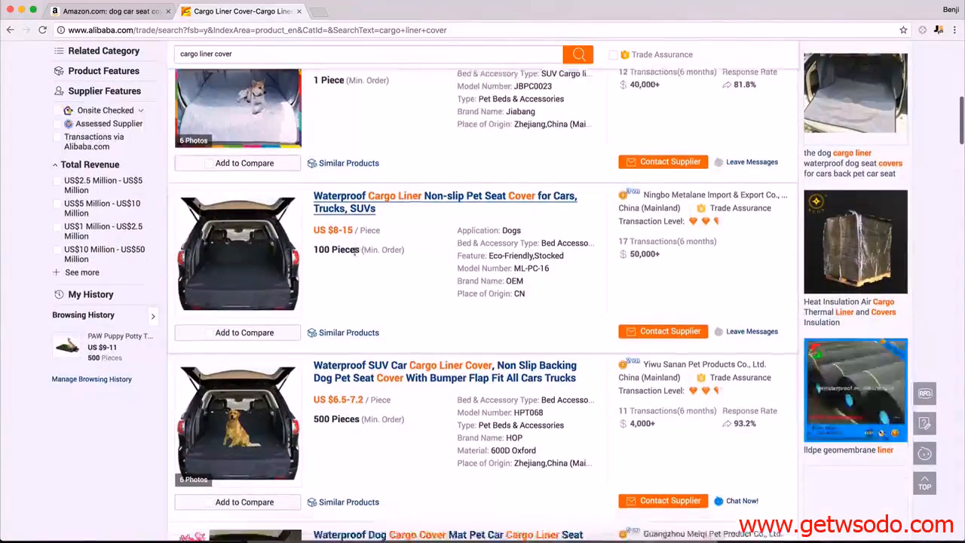
scroll("down", 3)
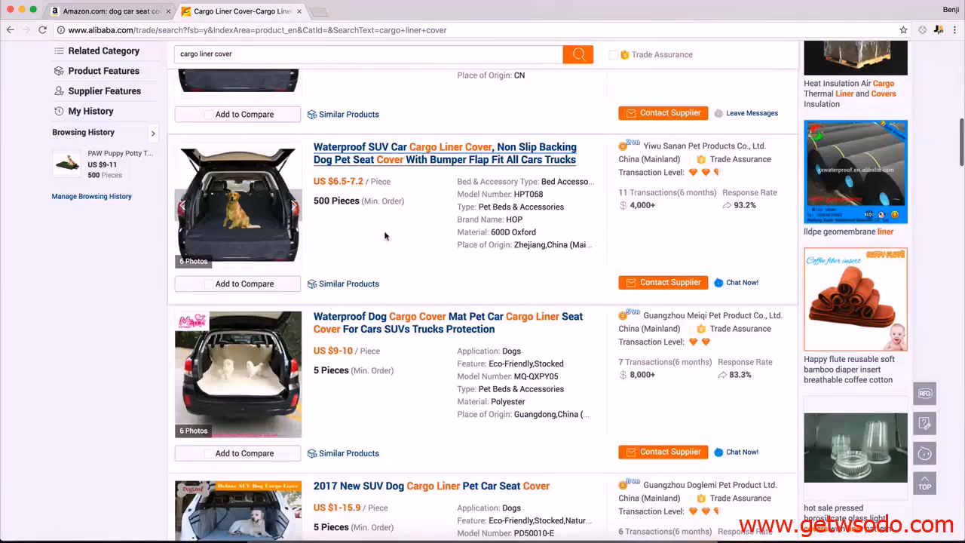
scroll("down", 3)
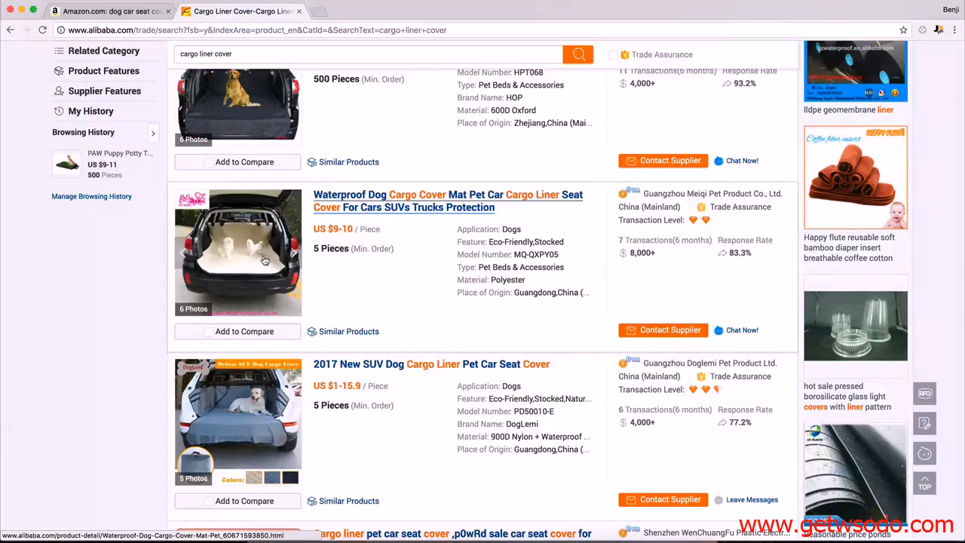
scroll("down", 3)
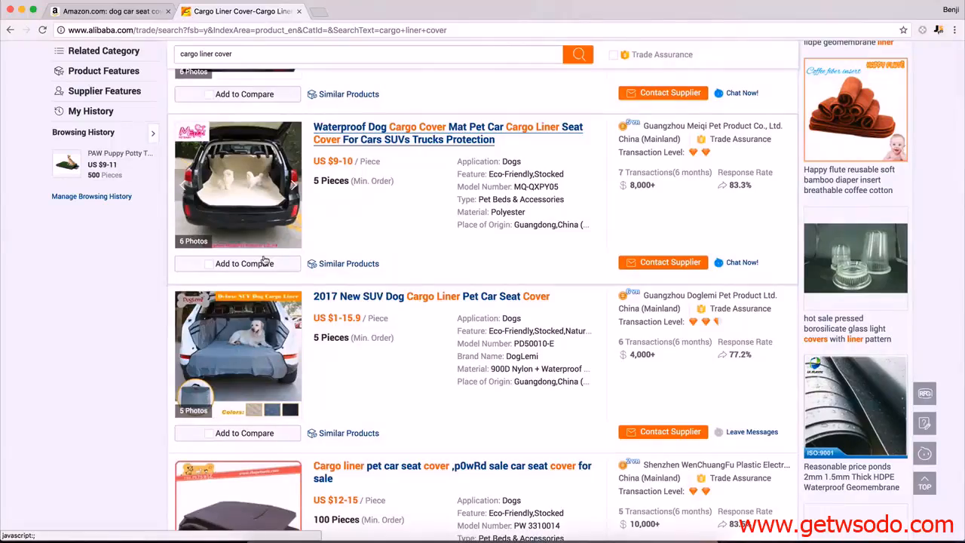
scroll("down", 3)
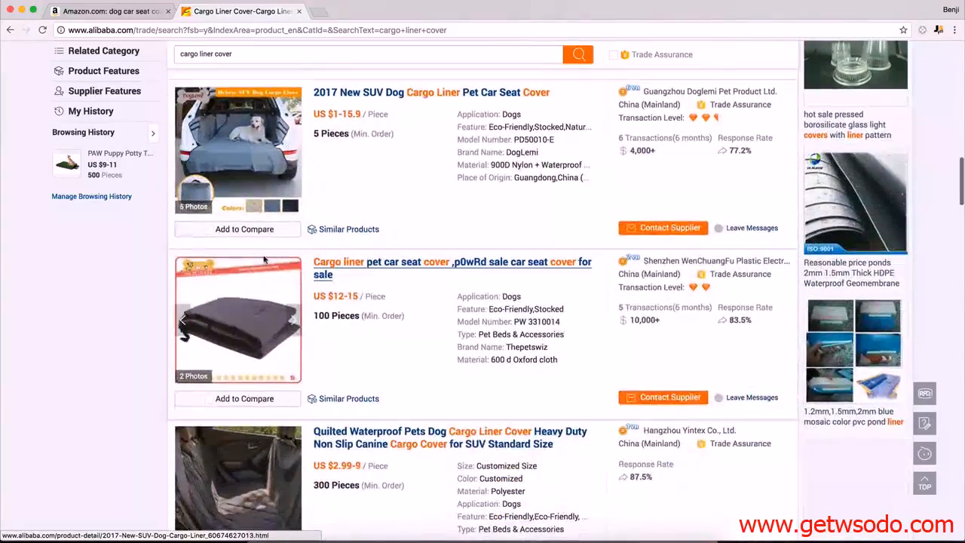
scroll("down", 3)
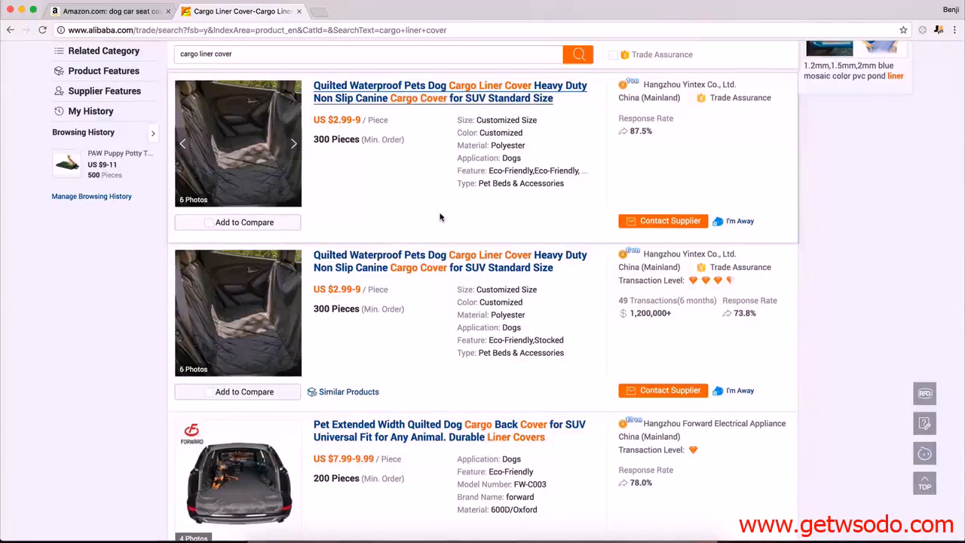
scroll("down", 3)
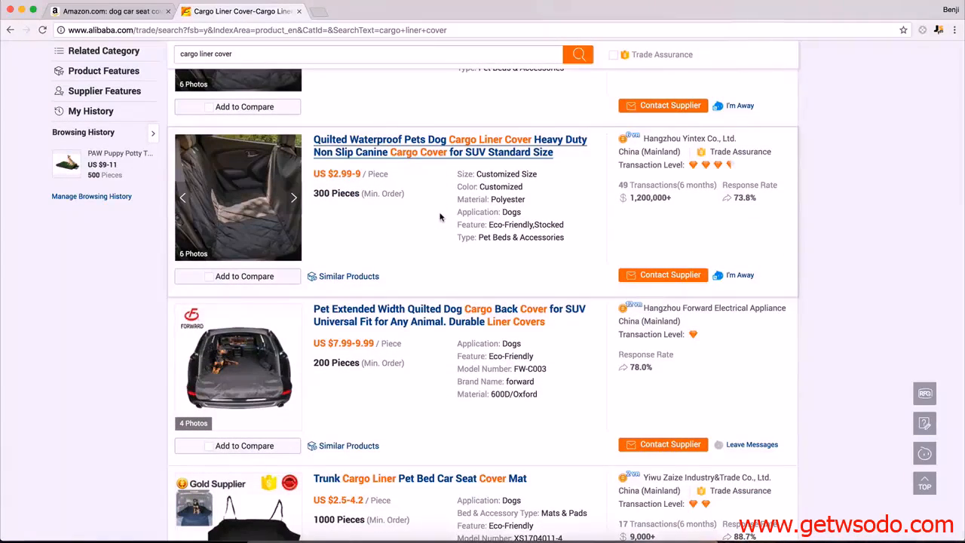
scroll("down", 3)
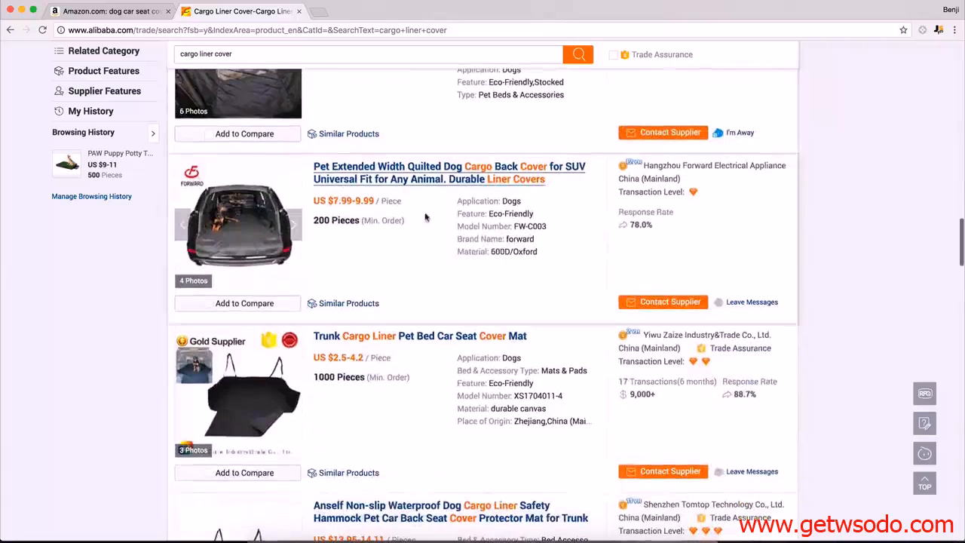
scroll("down", 3)
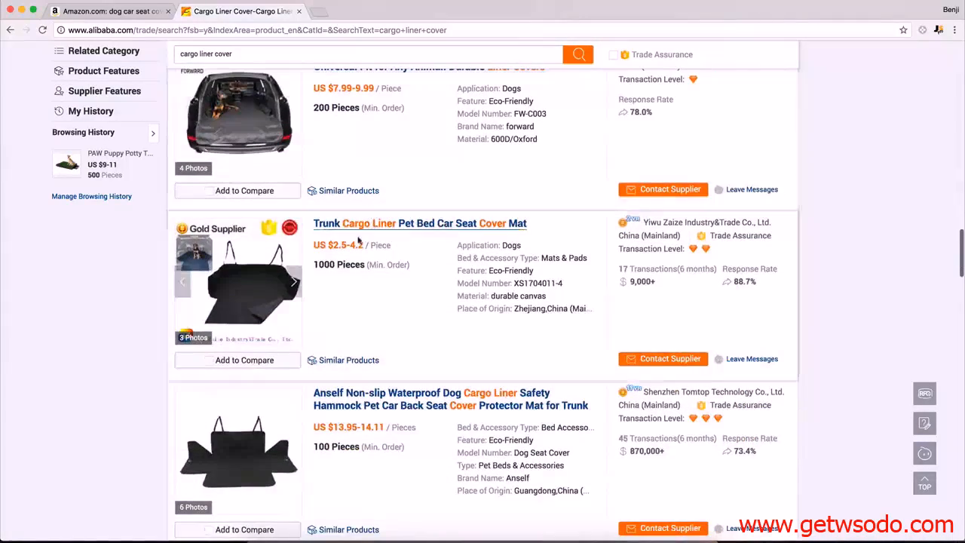
- Browse Amazon's 9,168 Cargo Liner Cover results past the KYG, FrontPet and NKTM liners
left_click(109, 10)
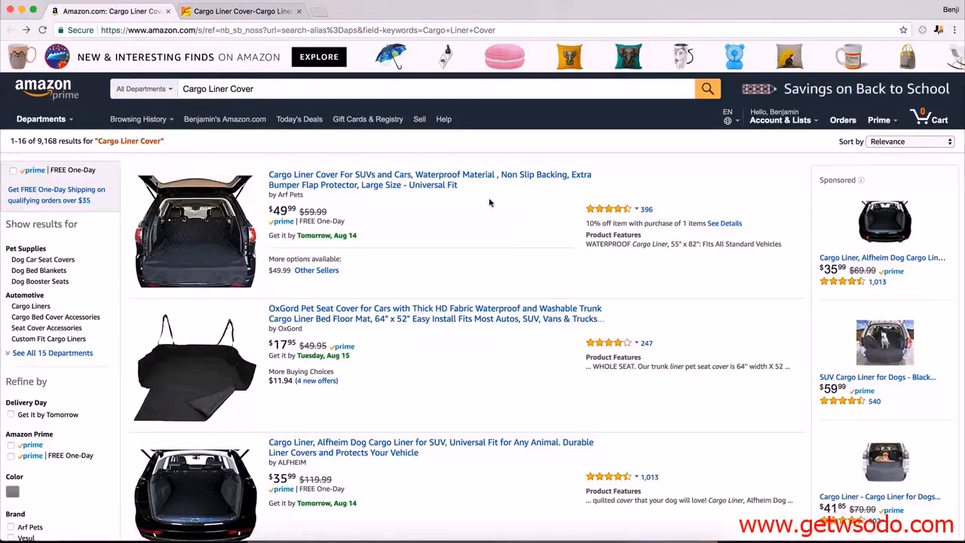
scroll("down", 3)
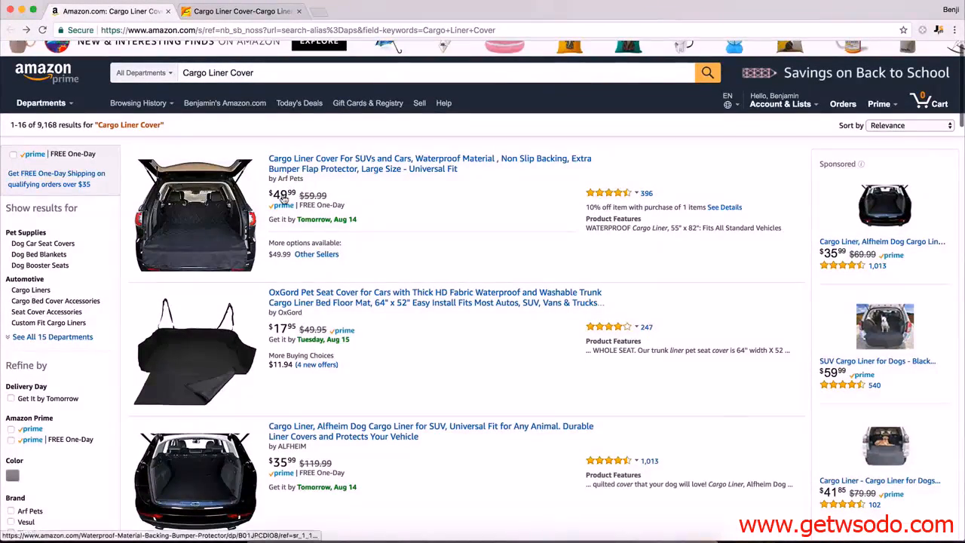
scroll("down", 3)
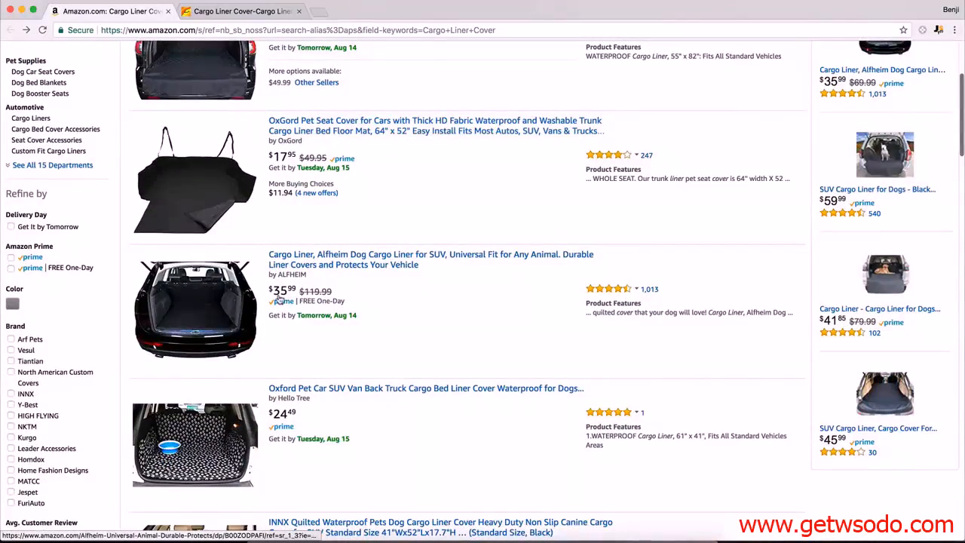
scroll("down", 3)
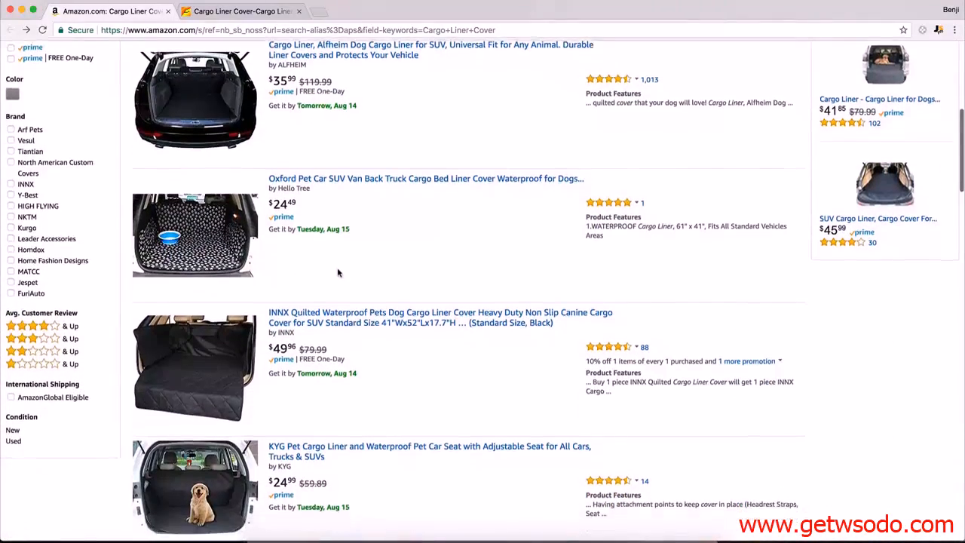
scroll("down", 3)
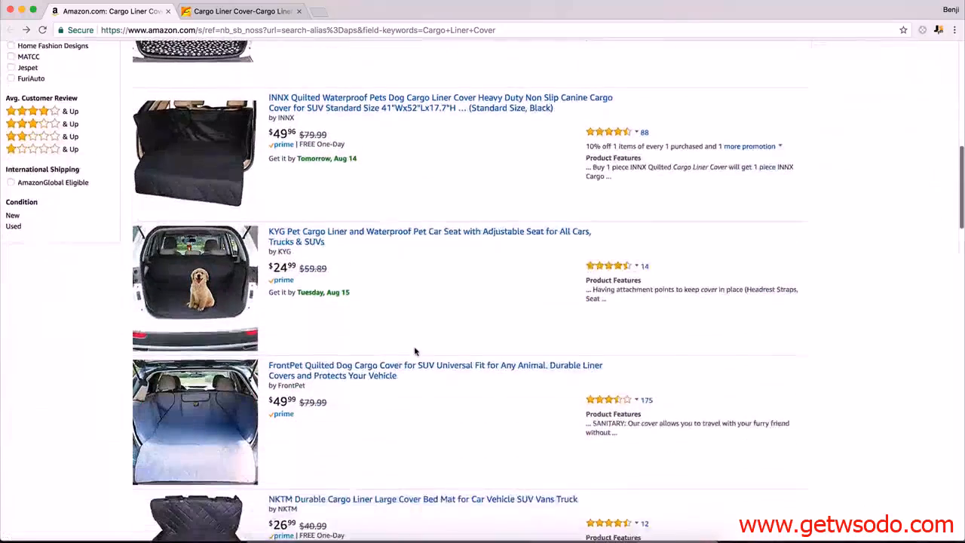
scroll("down", 3)
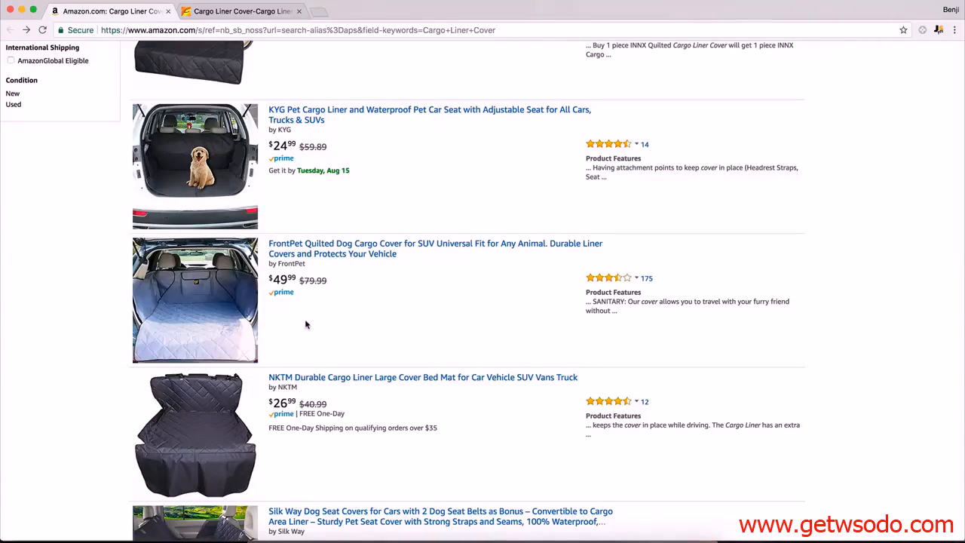
mouse_move(457, 267)
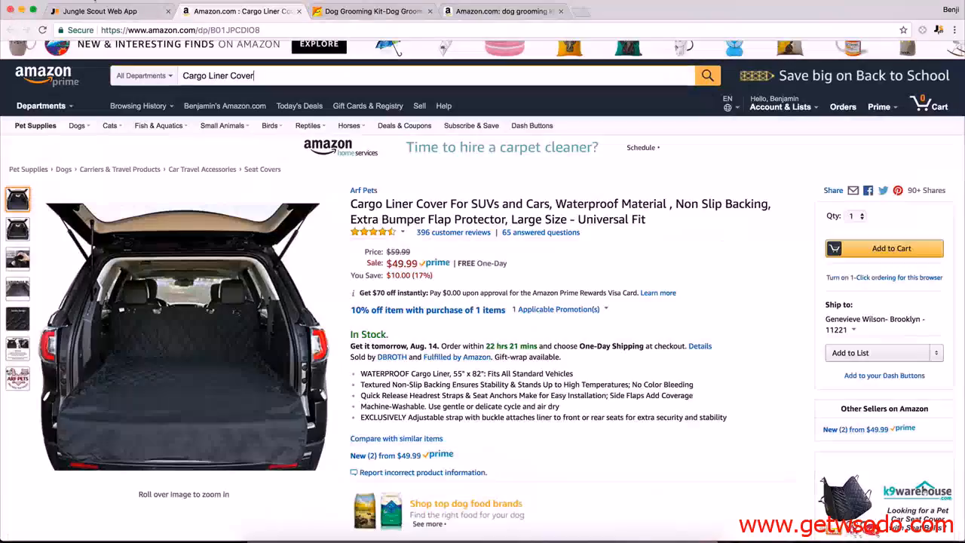
- Switch the Product Database category from Pet Supplies to Home Improvement and search
left_click(105, 11)
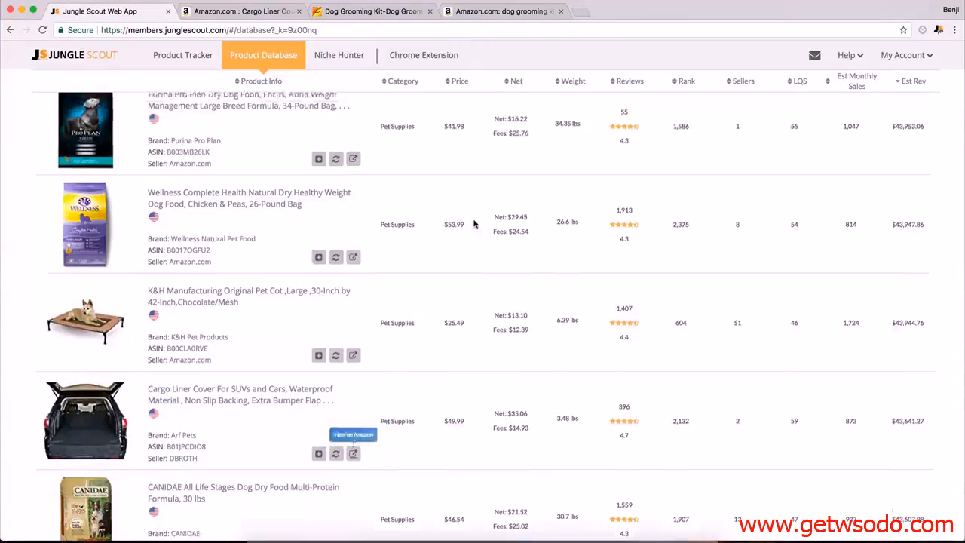
scroll("down", 3)
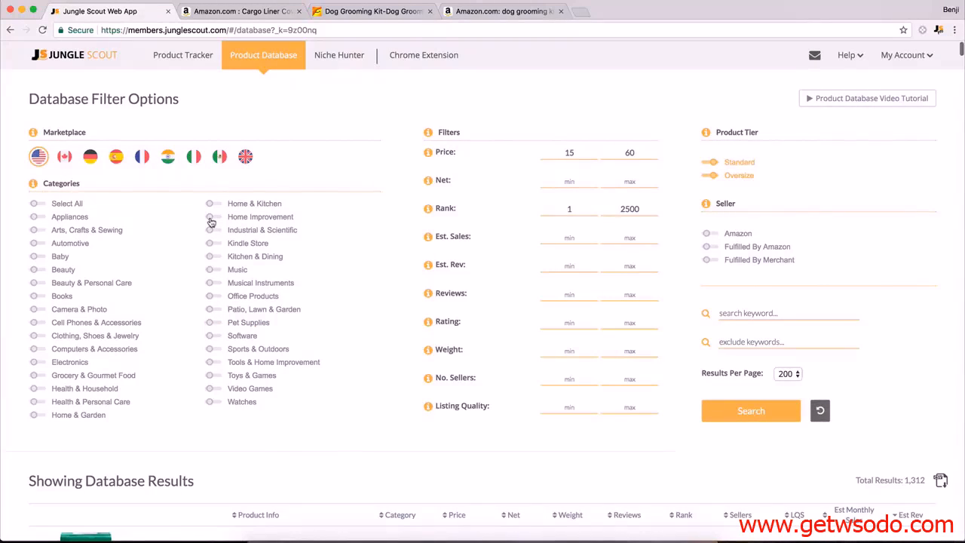
left_click(213, 216)
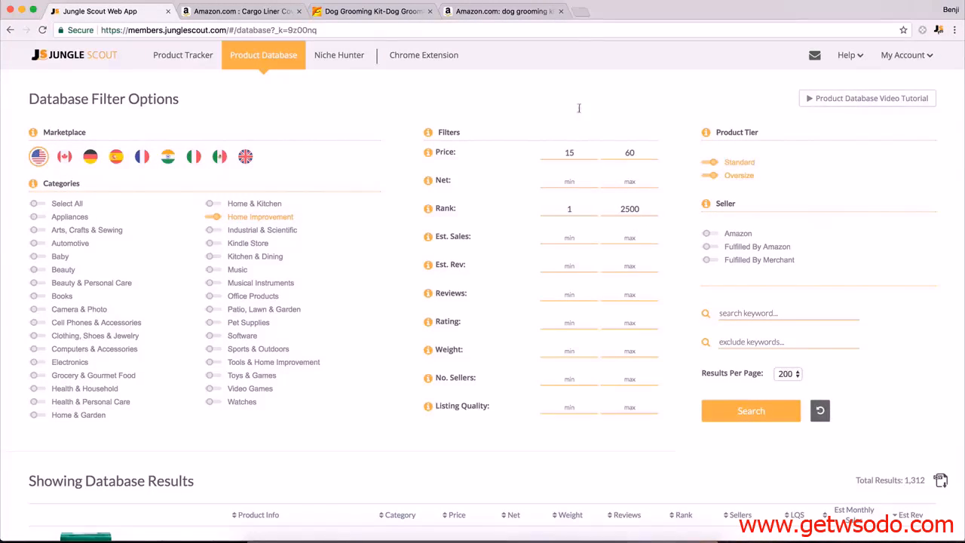
left_click(750, 410)
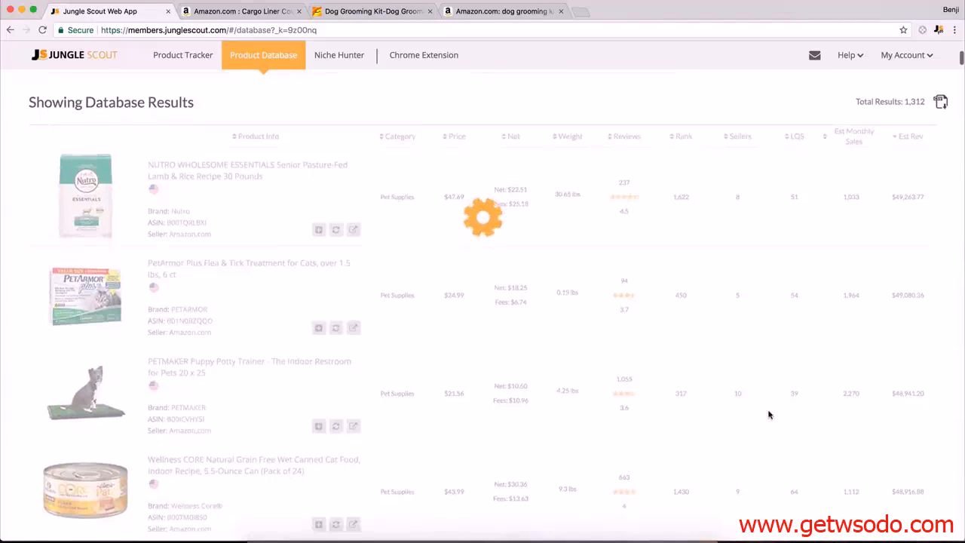
- Review the 16 Home Improvement results led by Jackson Safety glasses, then return to filters
left_click(911, 136)
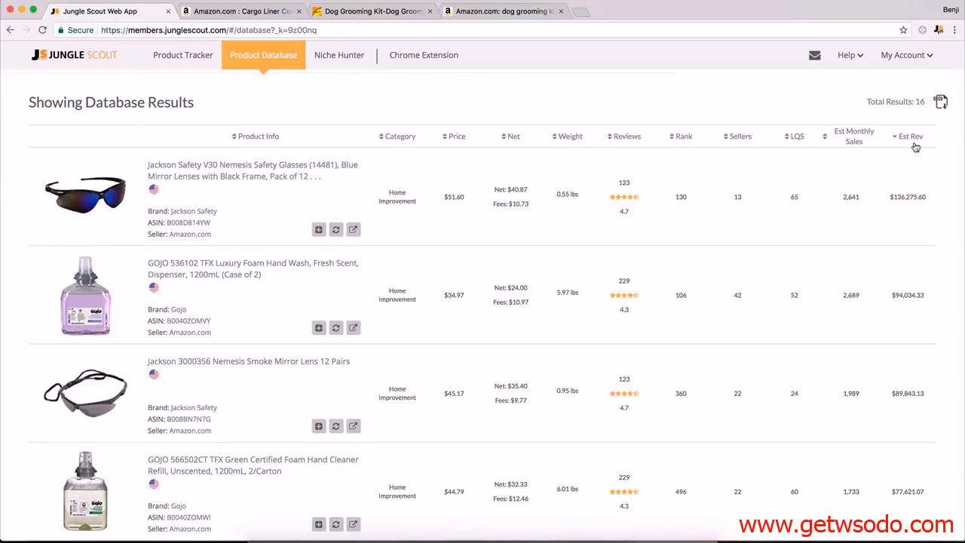
scroll("down", 3)
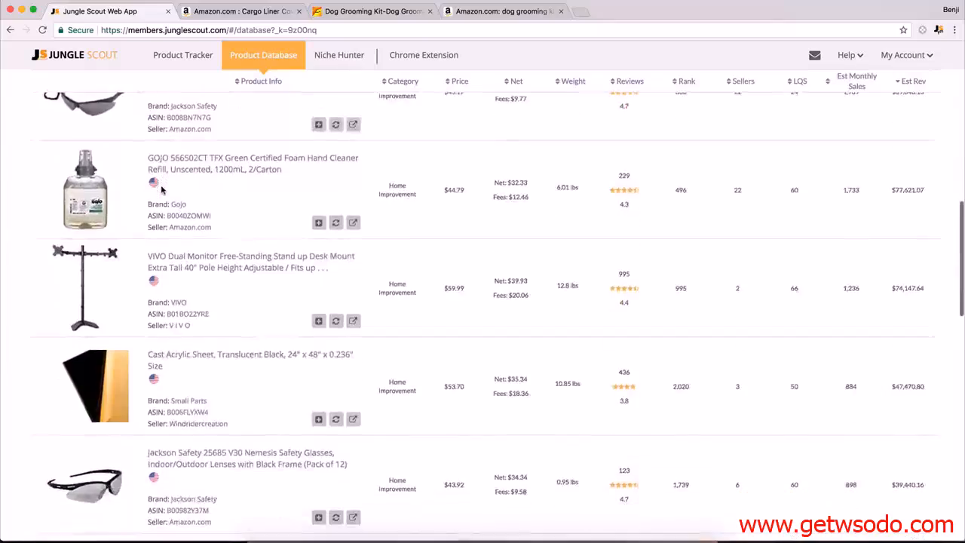
scroll("down", 3)
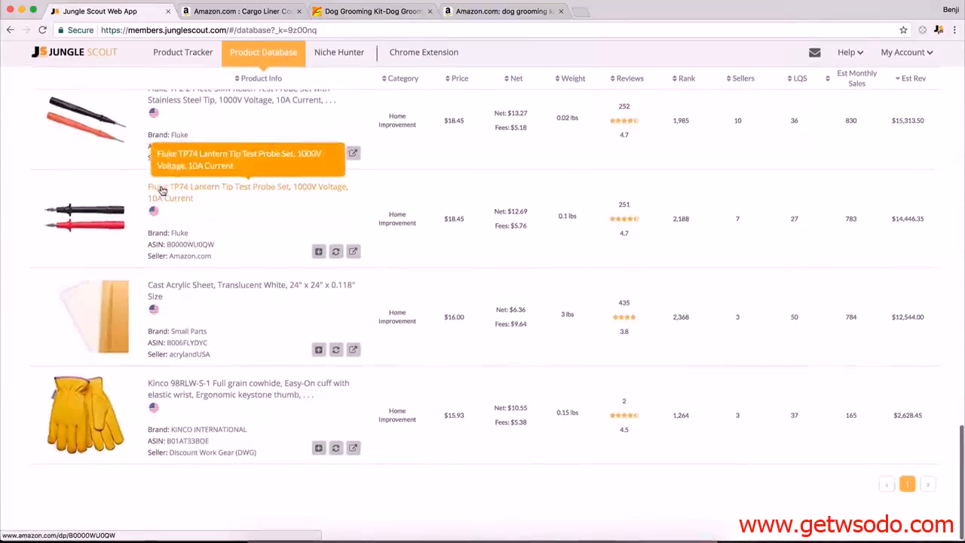
scroll("up", 3)
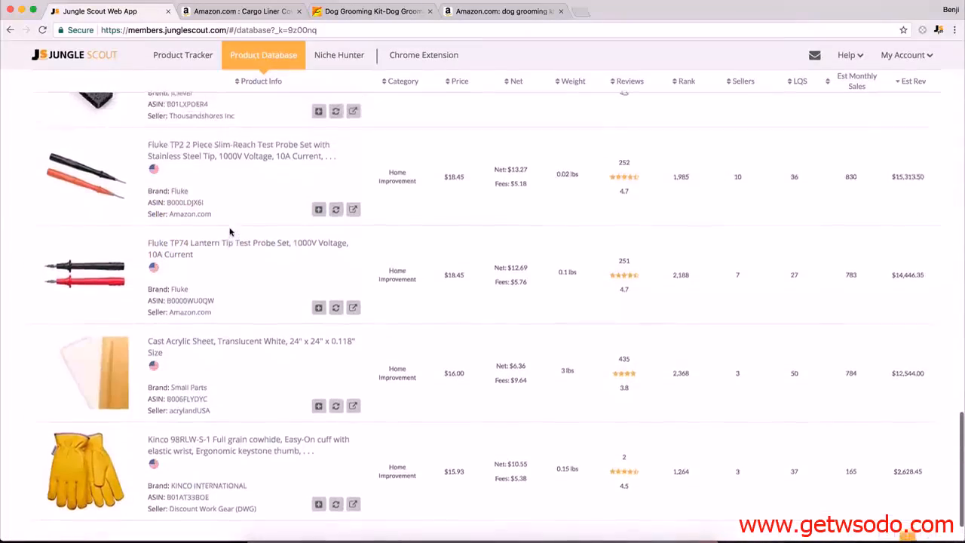
scroll("up", 3)
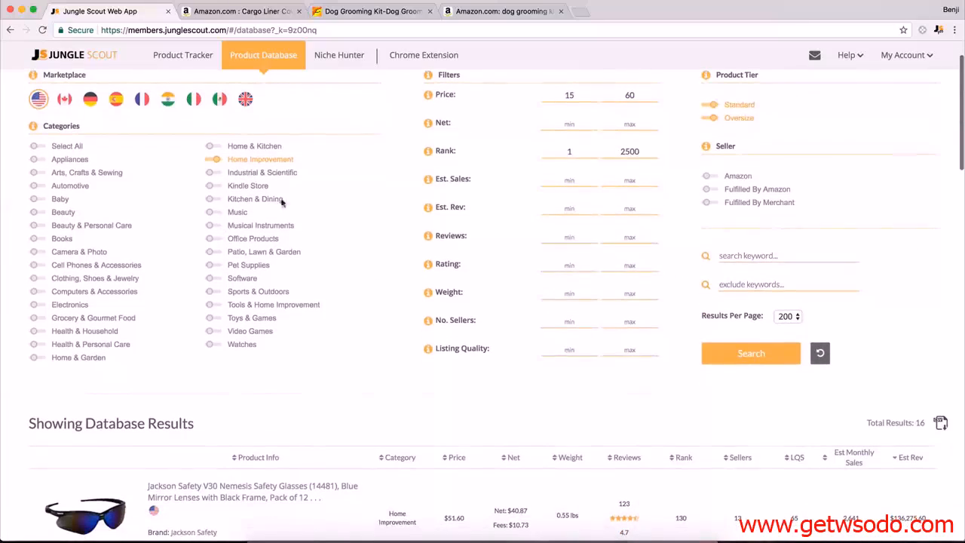
scroll("up", 3)
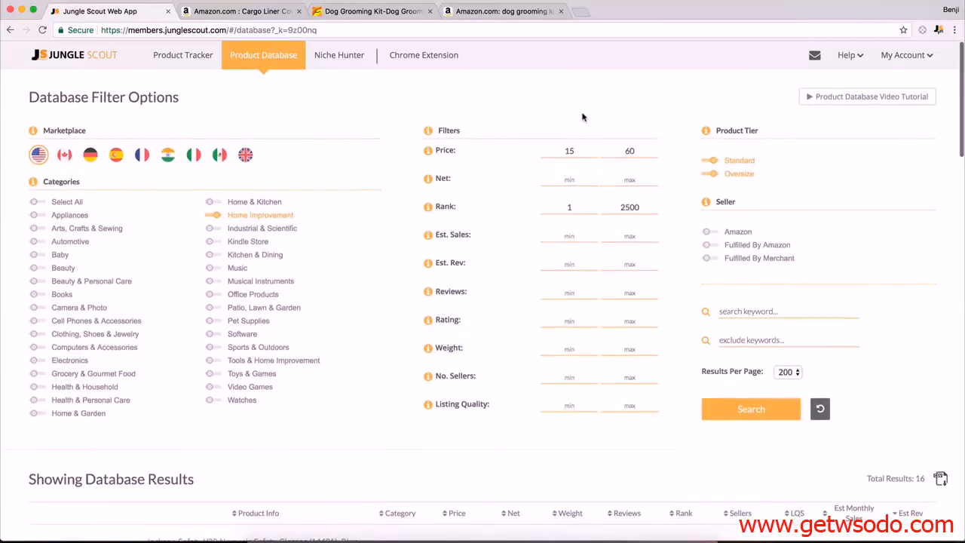
- Exclude oversize products, search Home & Kitchen, and browse the 492 results led by Black+Decker
left_click(709, 173)
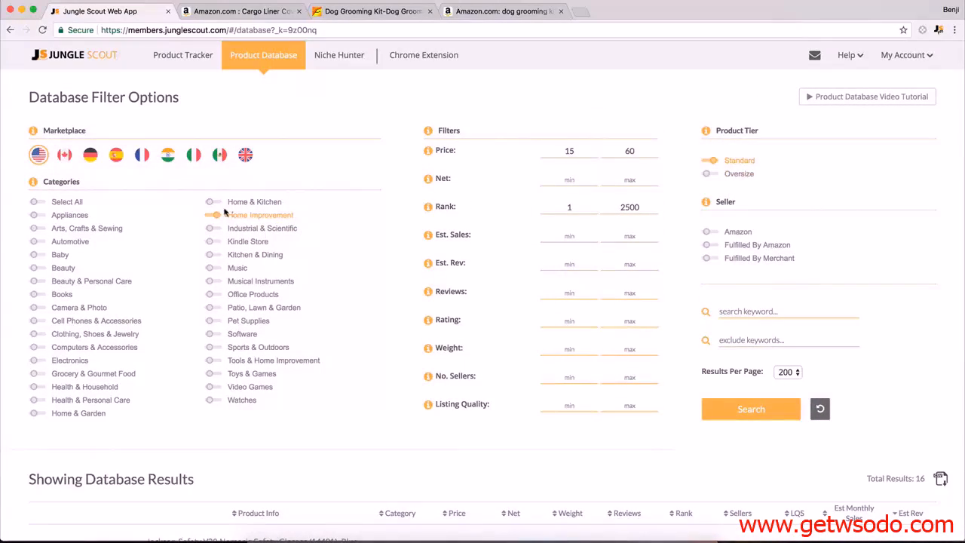
left_click(749, 409)
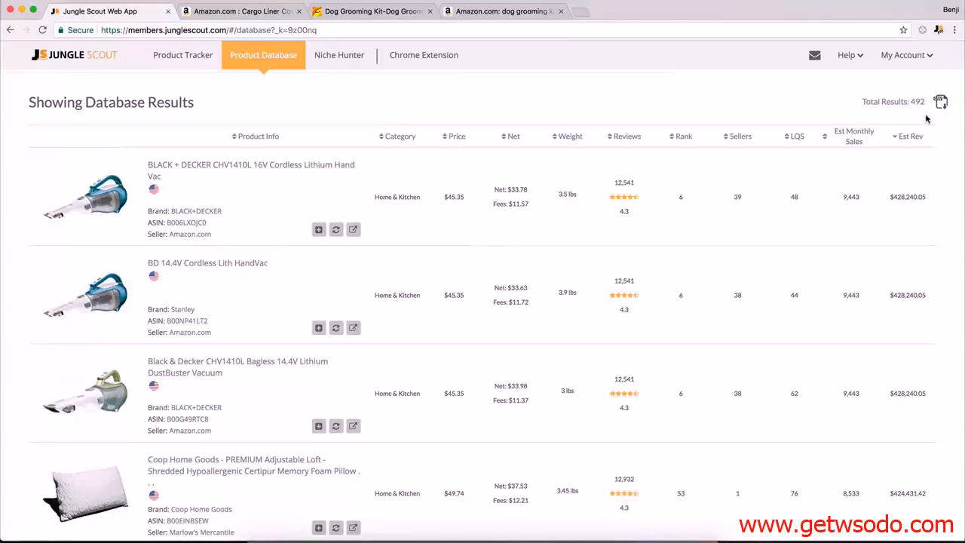
scroll("down", 3)
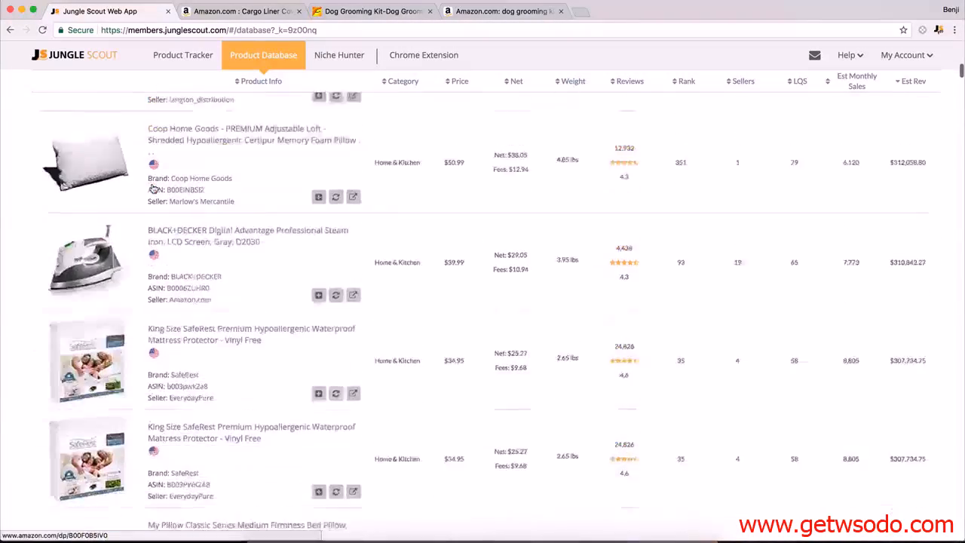
scroll("down", 3)
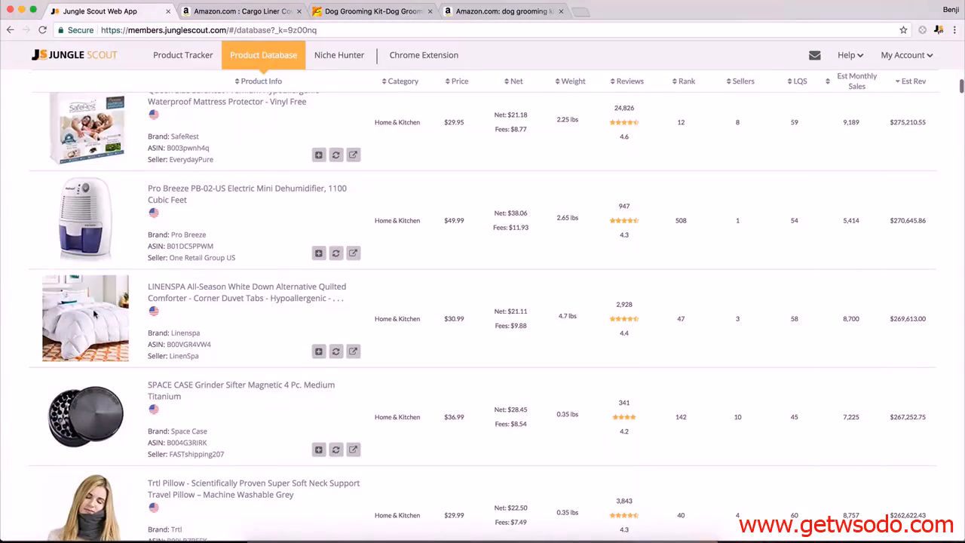
mouse_move(629, 329)
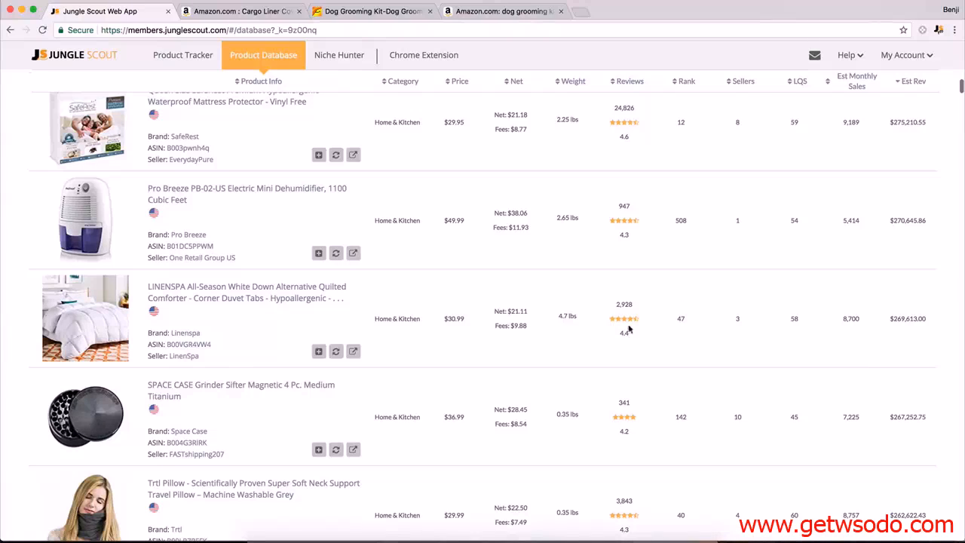
mouse_move(896, 277)
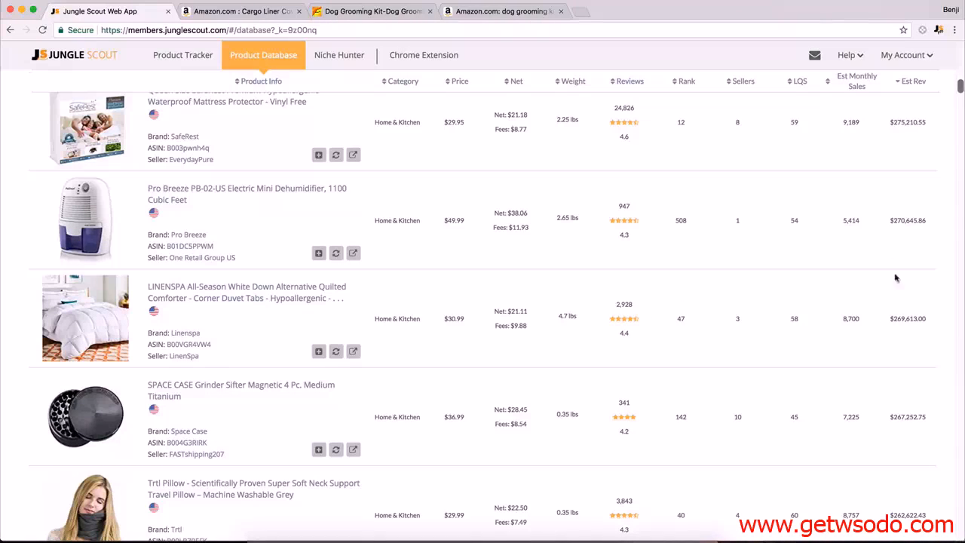
scroll("down", 3)
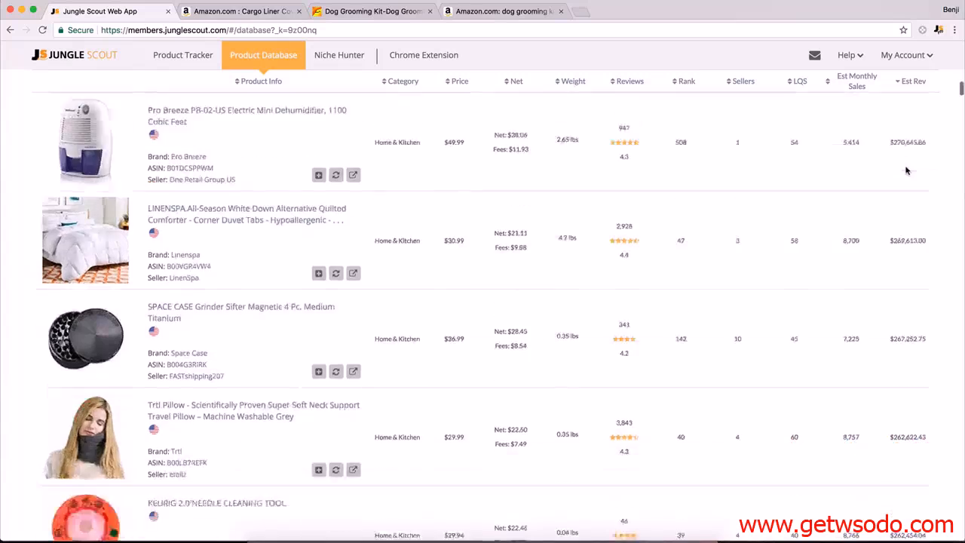
scroll("down", 3)
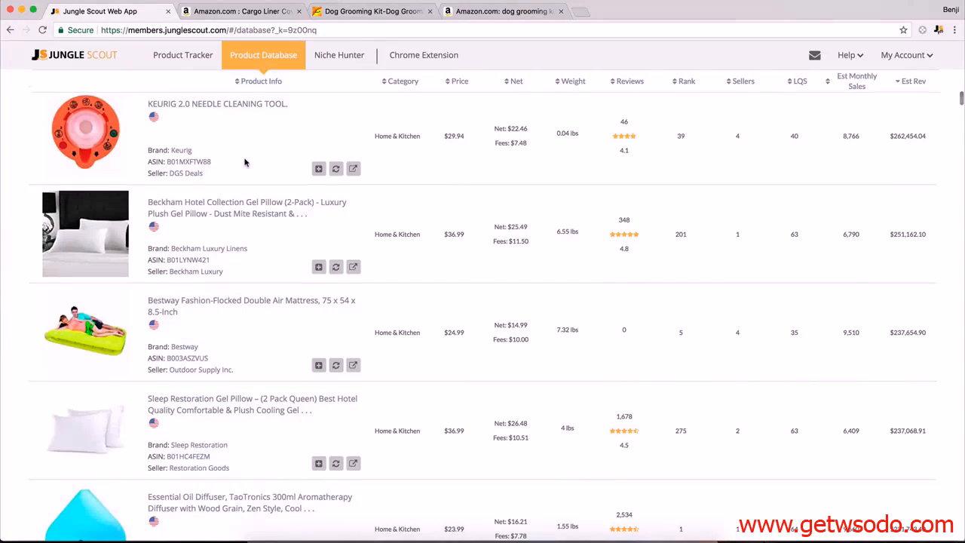